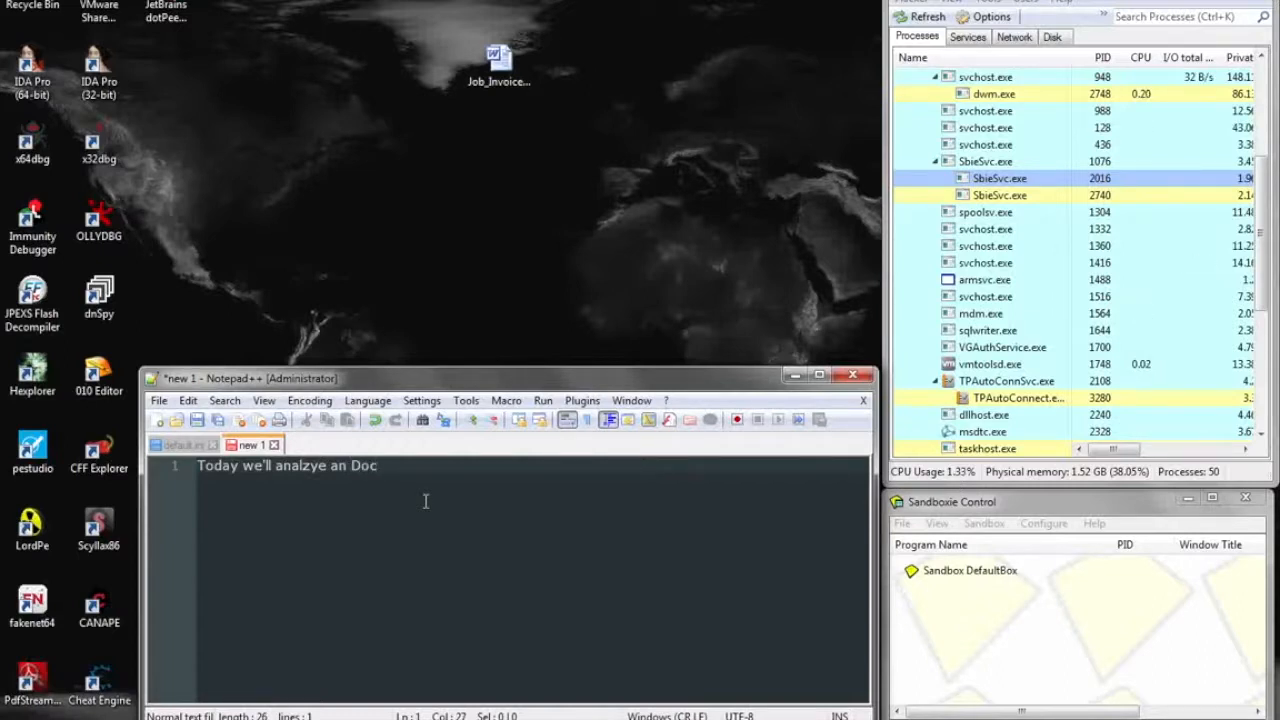
- Finish the note's first line as "Today we'll analyze an Doc/RTF"
type("/RTF")
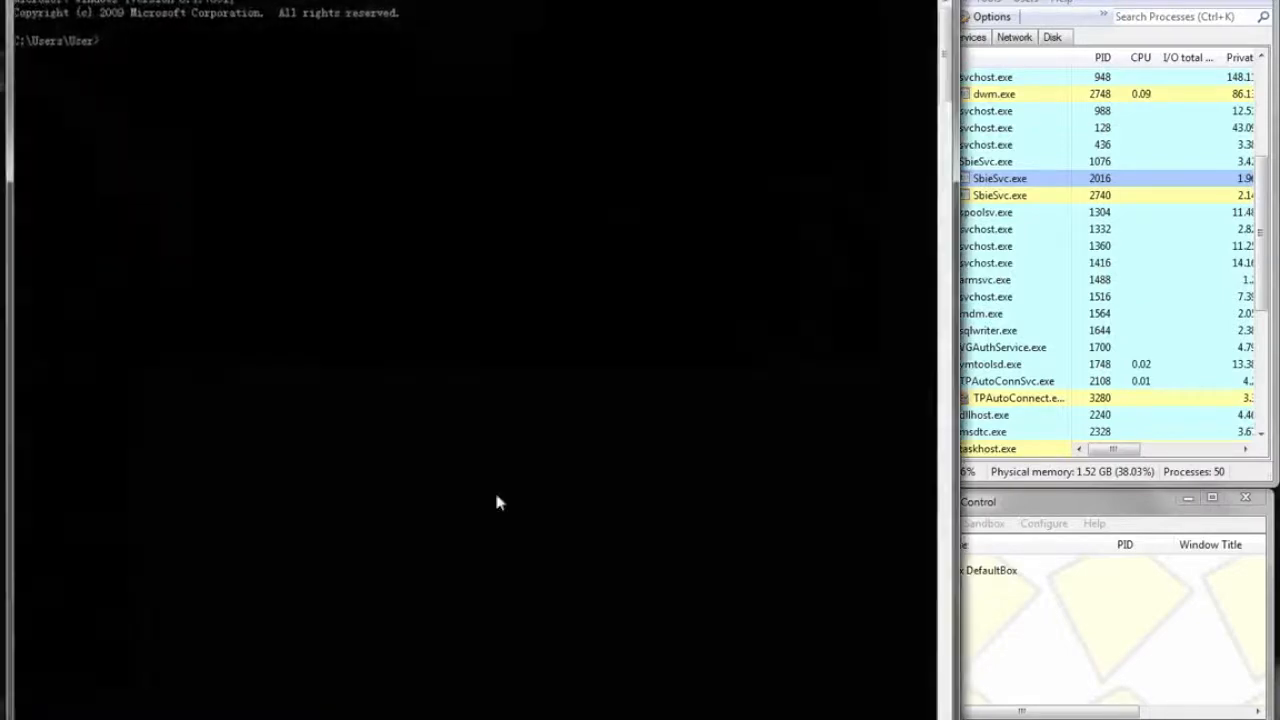
- Run RTFScan.exe on Job_Invoice.doc from the Desktop and place the dumped OLE .bin beside the invoice
type("c")
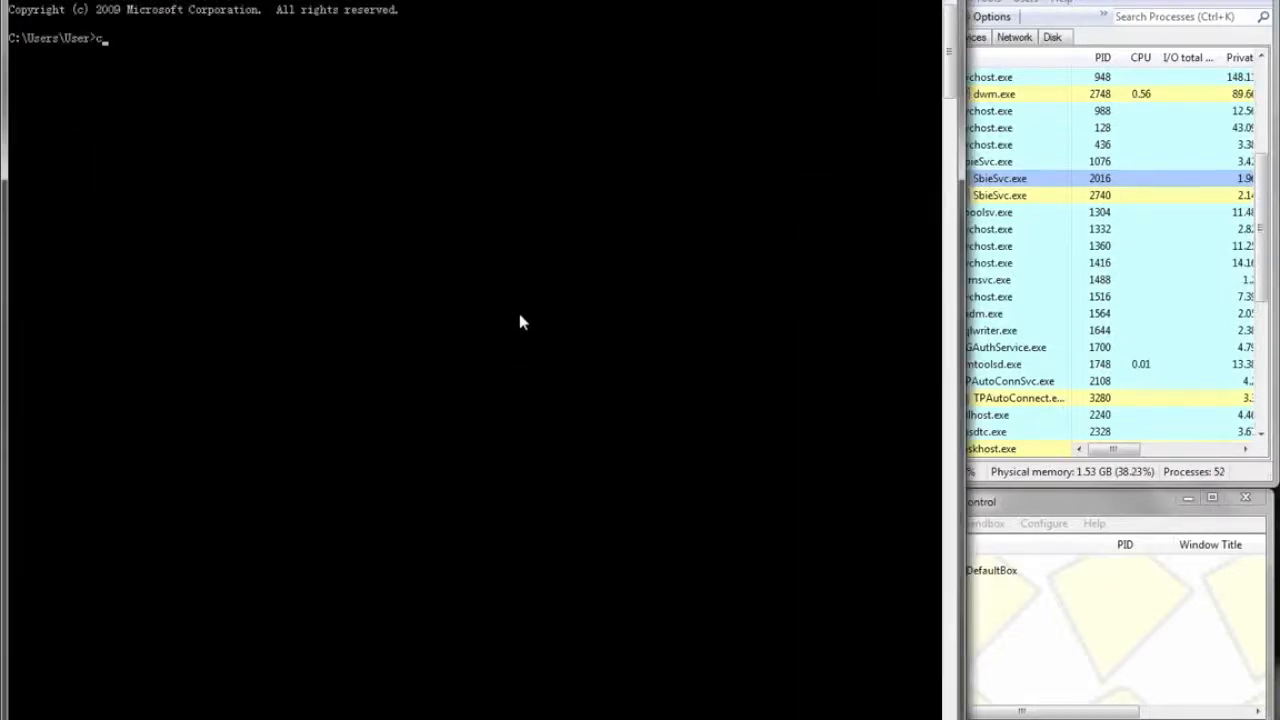
type("d Desktop")
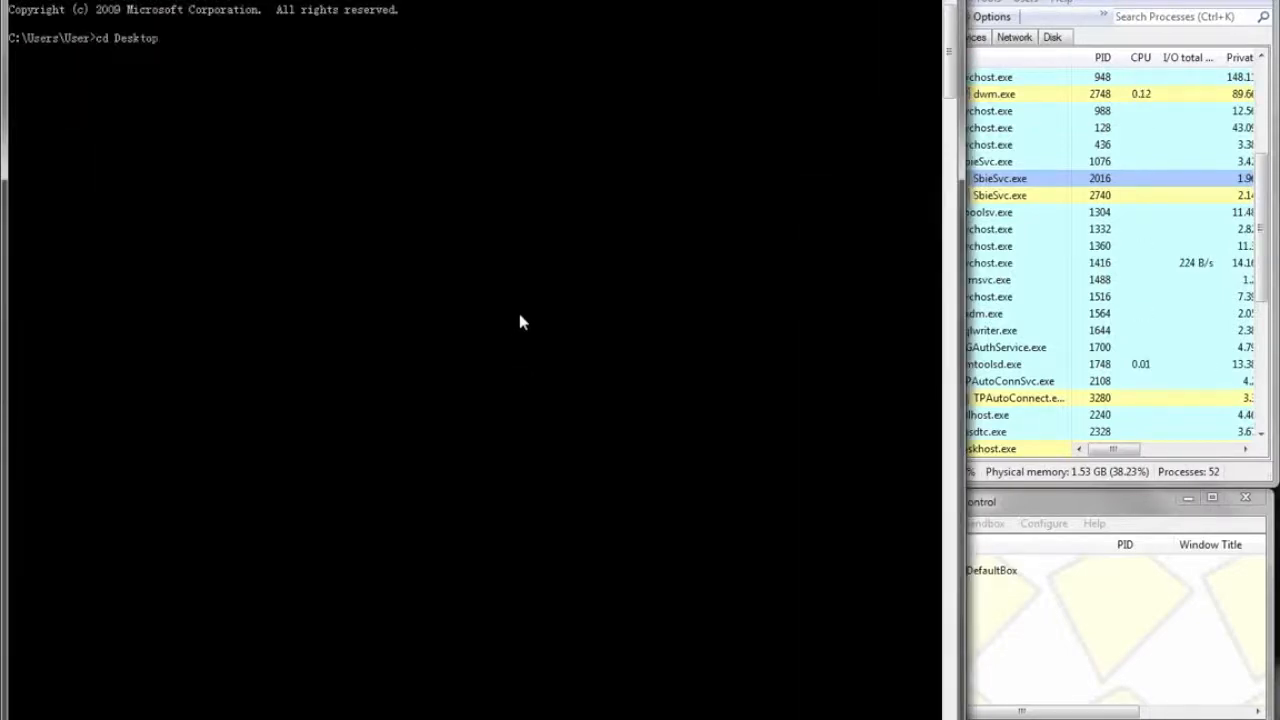
type("RTF")
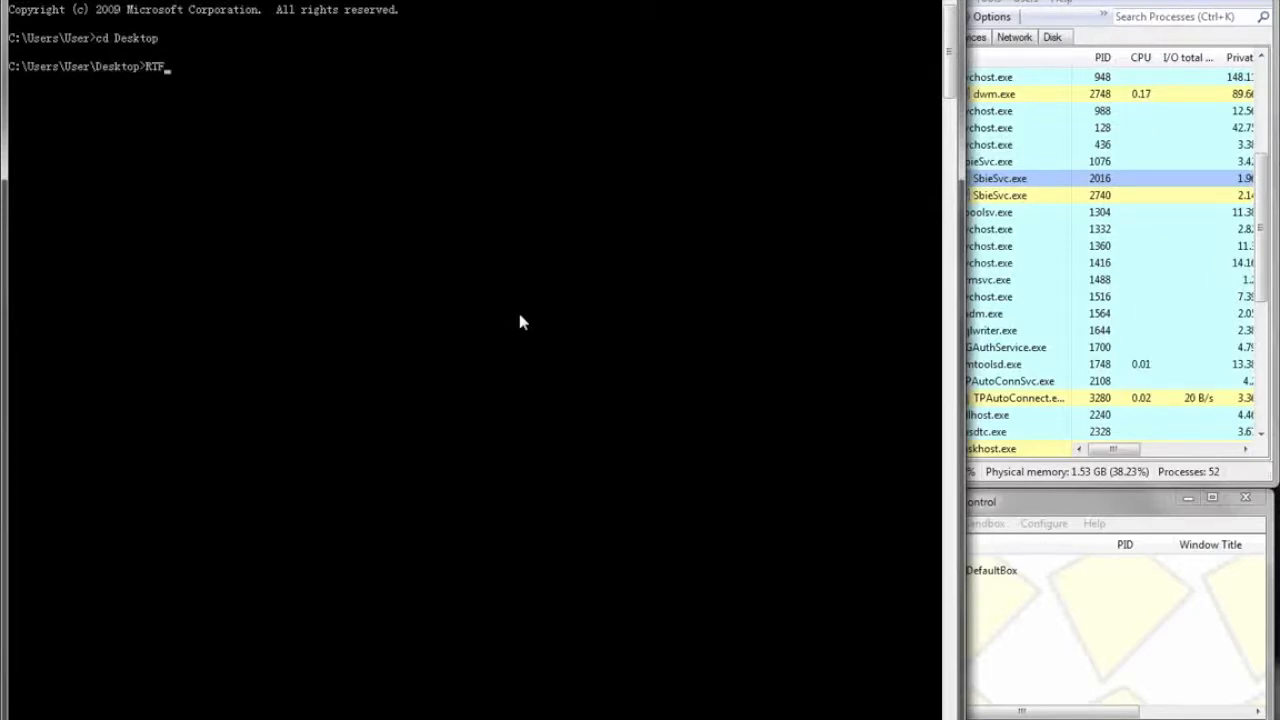
type("scan. ex")
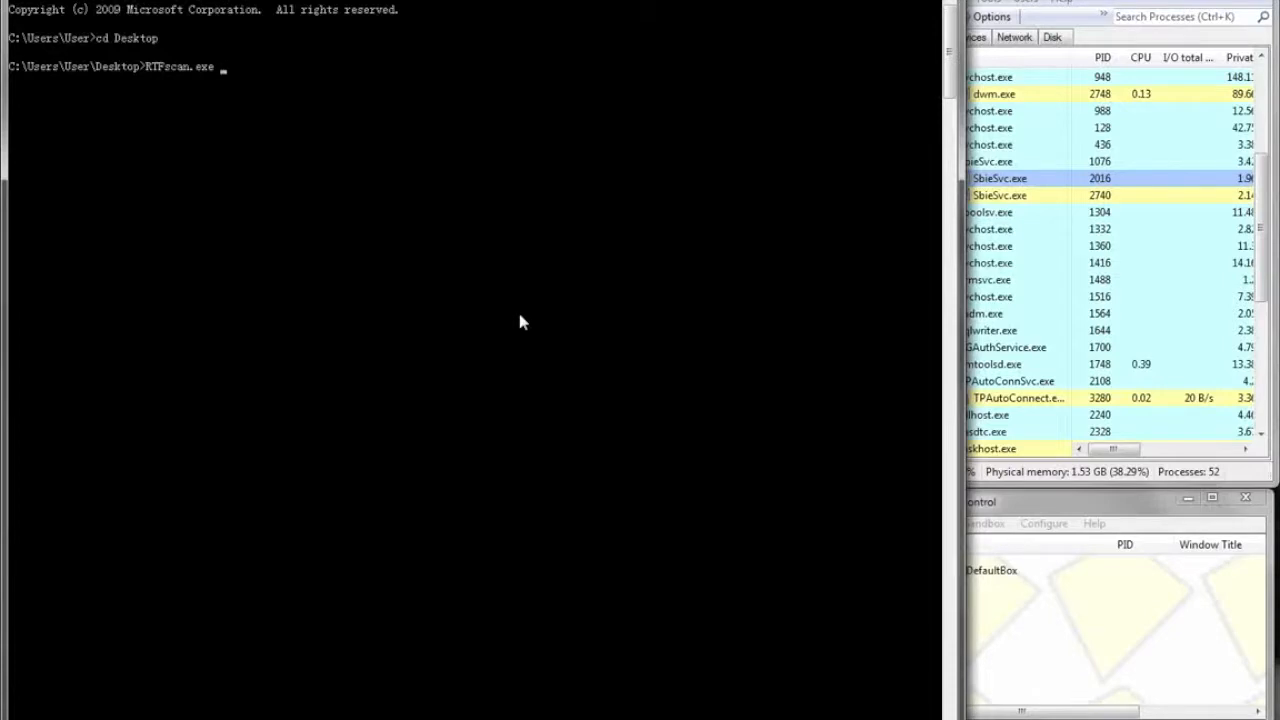
type("Job_Invoice.doc scan debug")
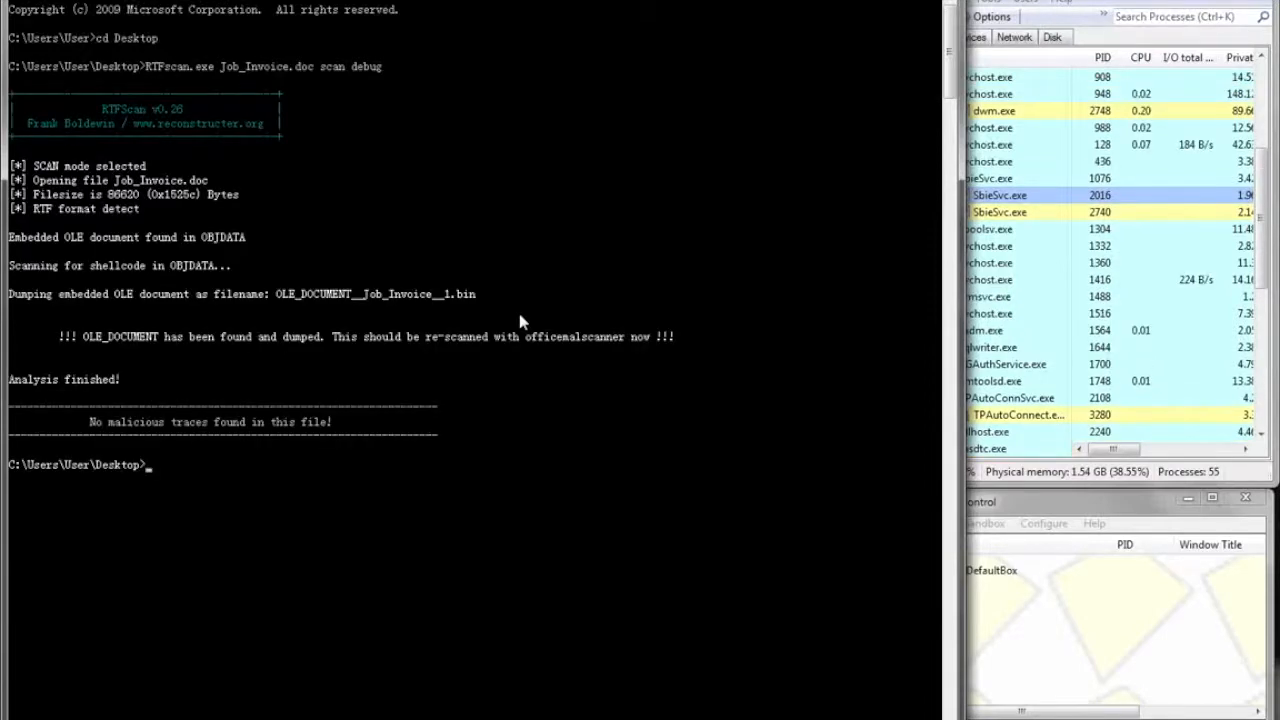
mouse_move(568, 354)
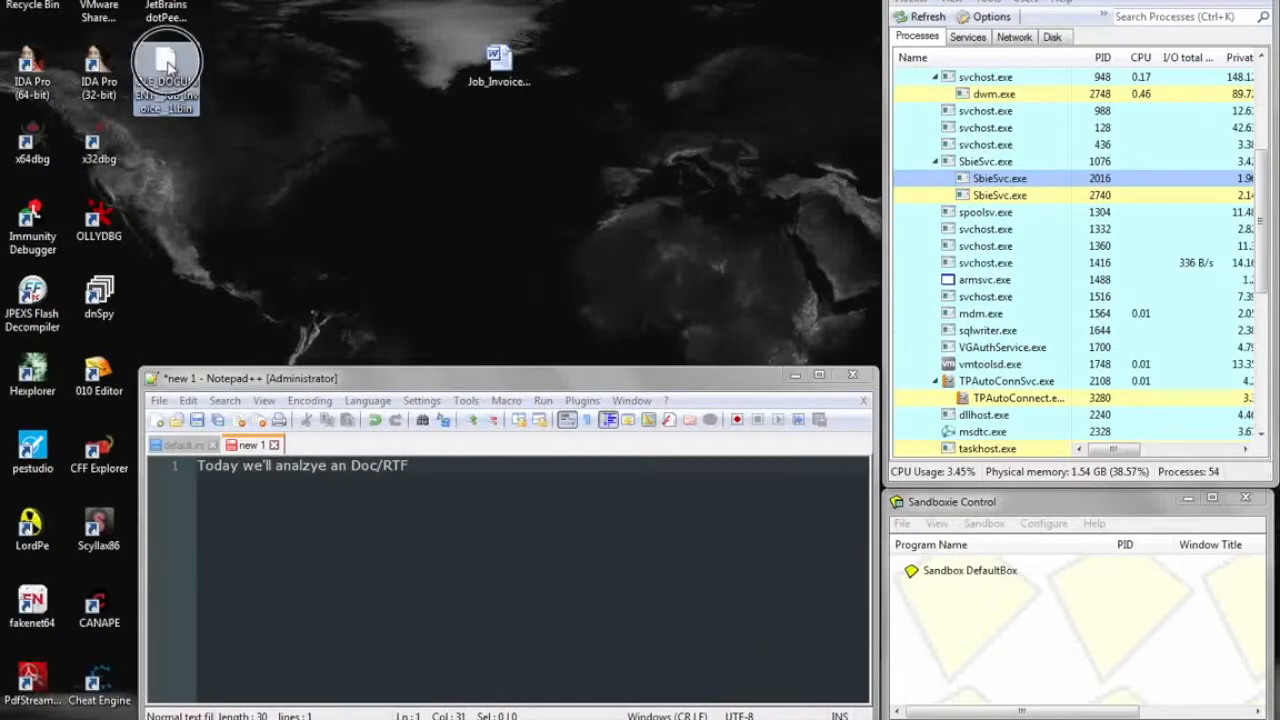
left_click_drag(166, 64, 500, 156)
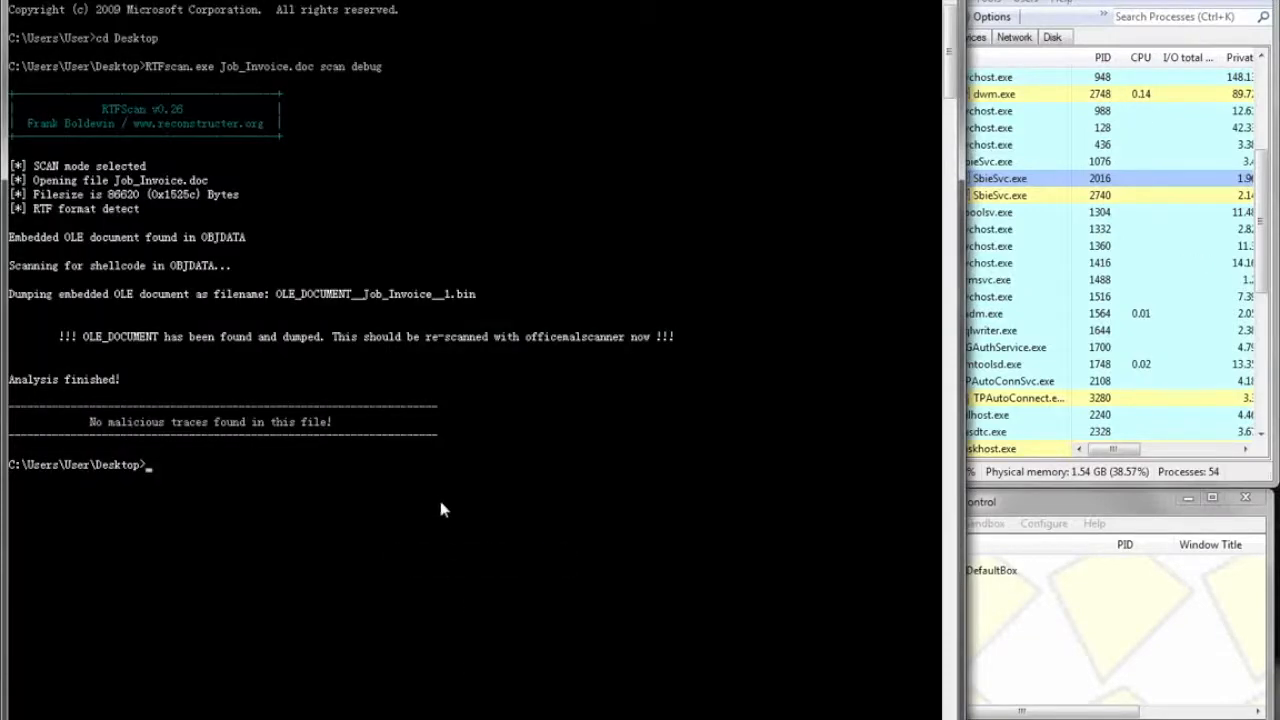
- Run OfficeMalScanner's brute-force scan on OLE_DOCUMENT__Job_Invoice__1.bin
type("officemalscanner")
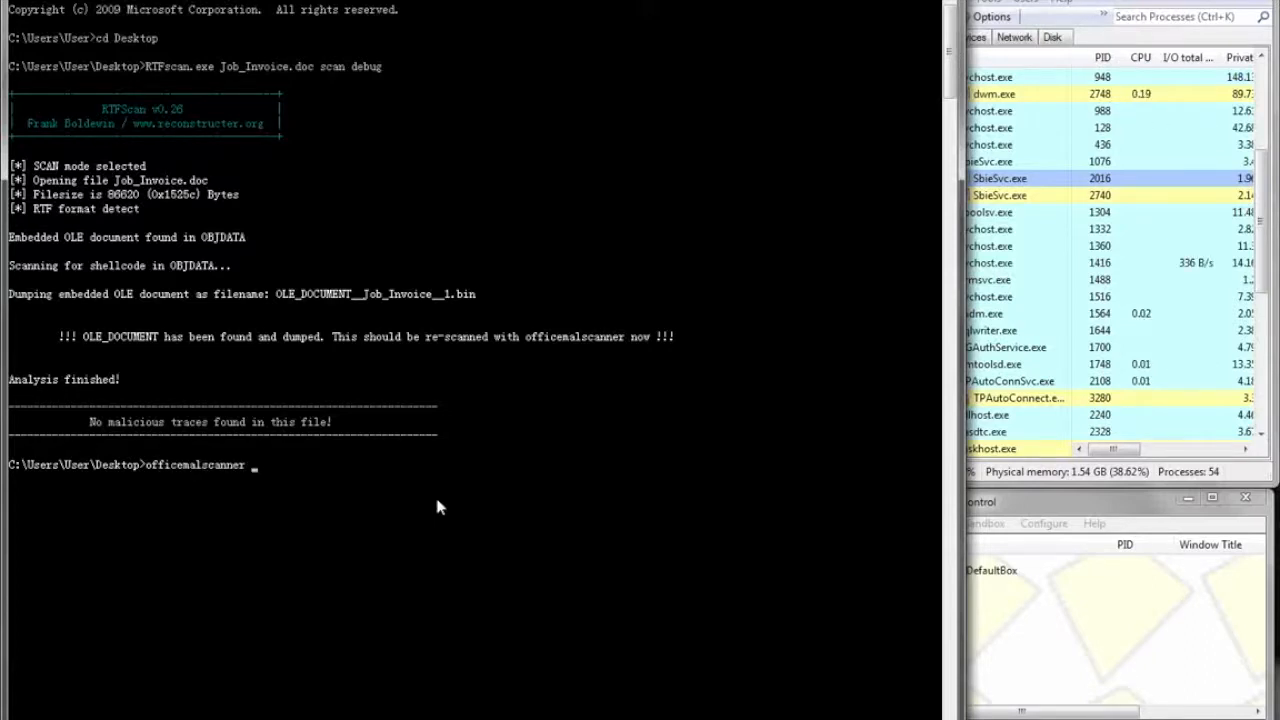
type("OLE_DOCUMENT__Job_Invoice__1.bin")
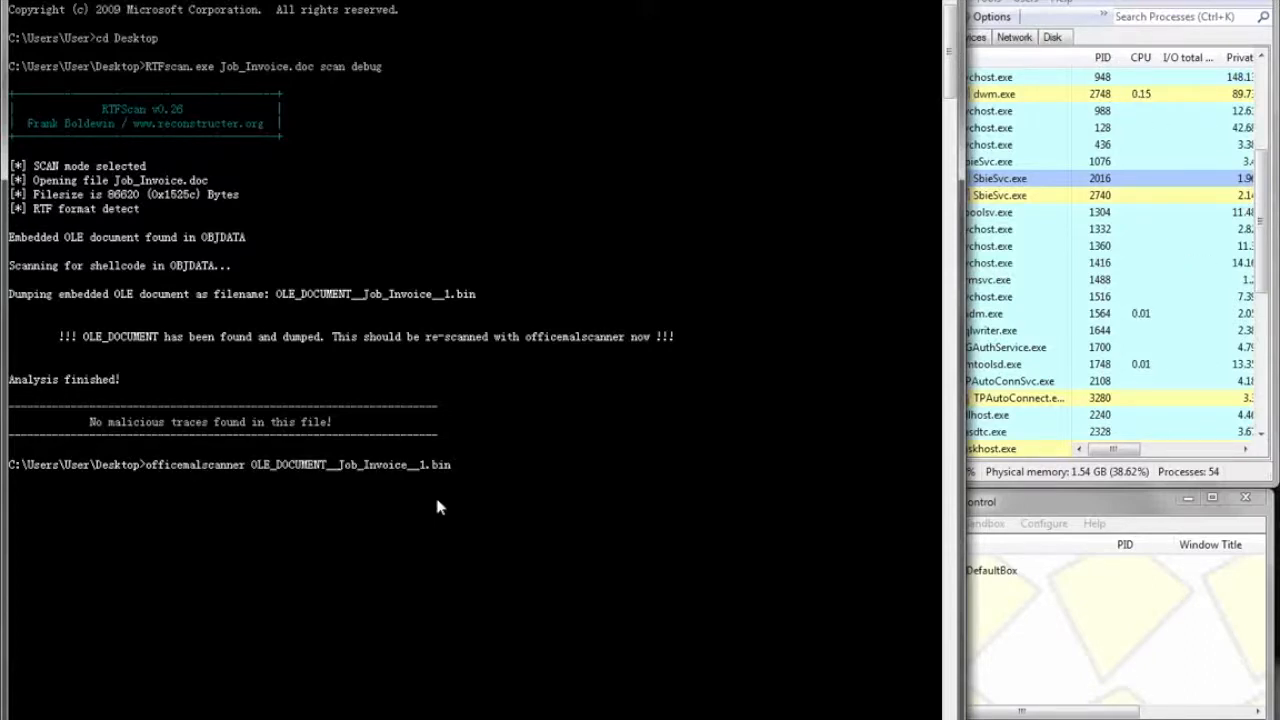
type("scan brute debug")
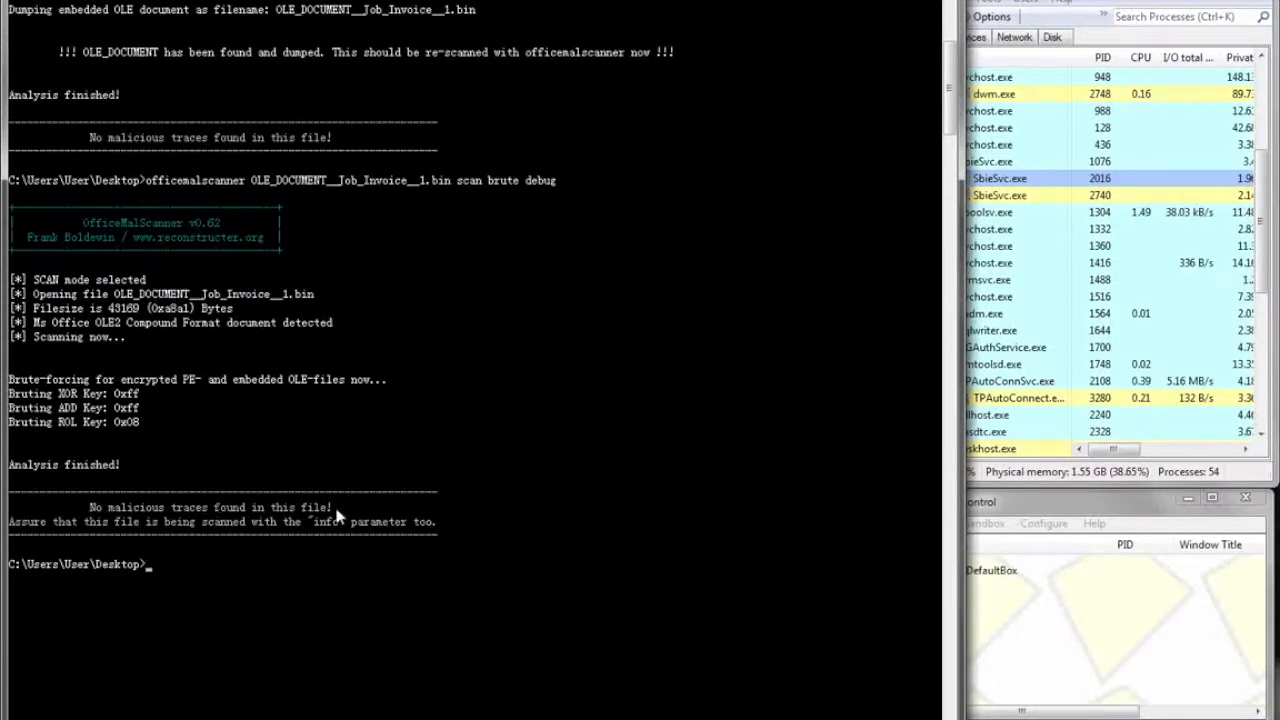
mouse_move(864, 188)
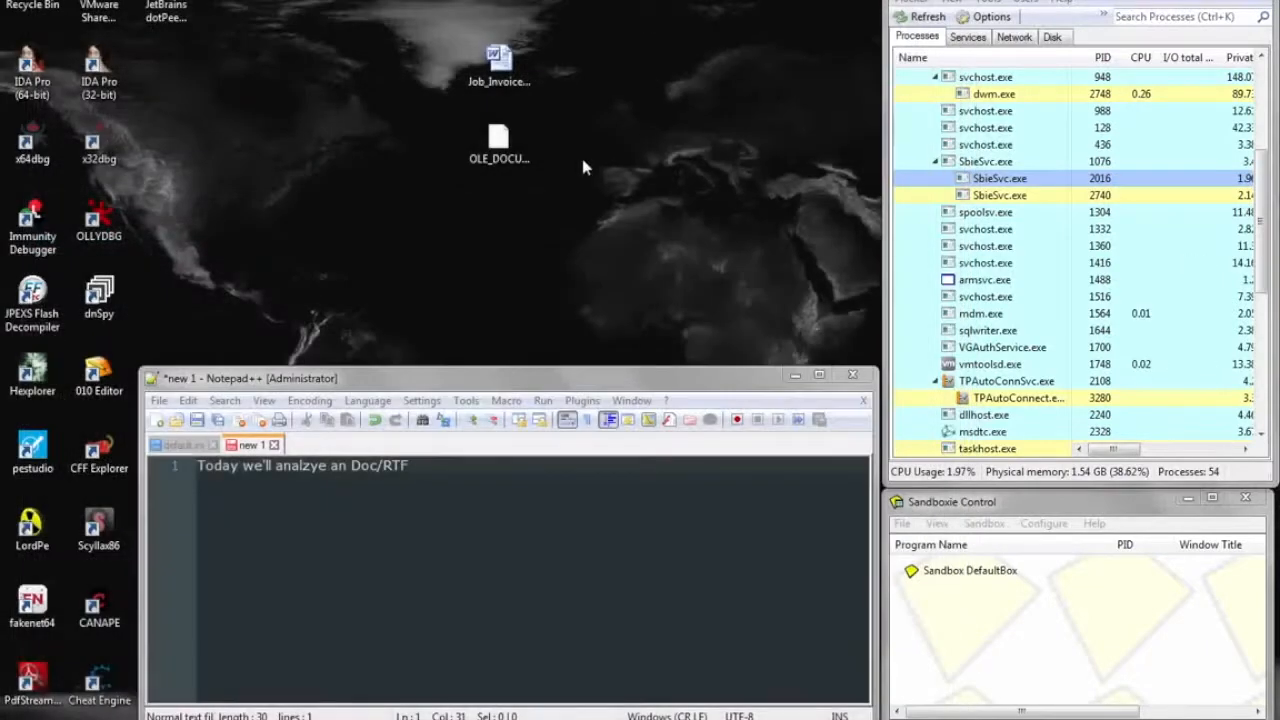
mouse_move(508, 140)
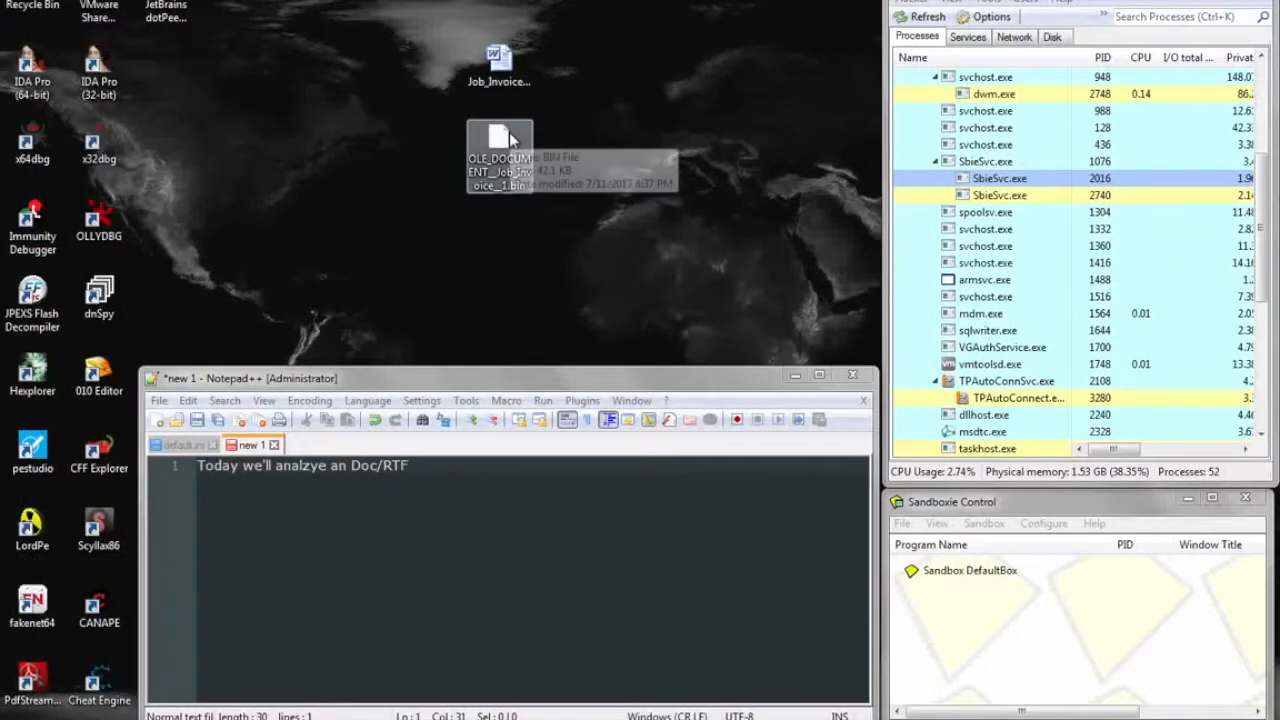
- Load OLE_DOCUMENT__Job_Invoice__1.bin into pestudio and view its 1344 extracted strings
right_click(500, 140)
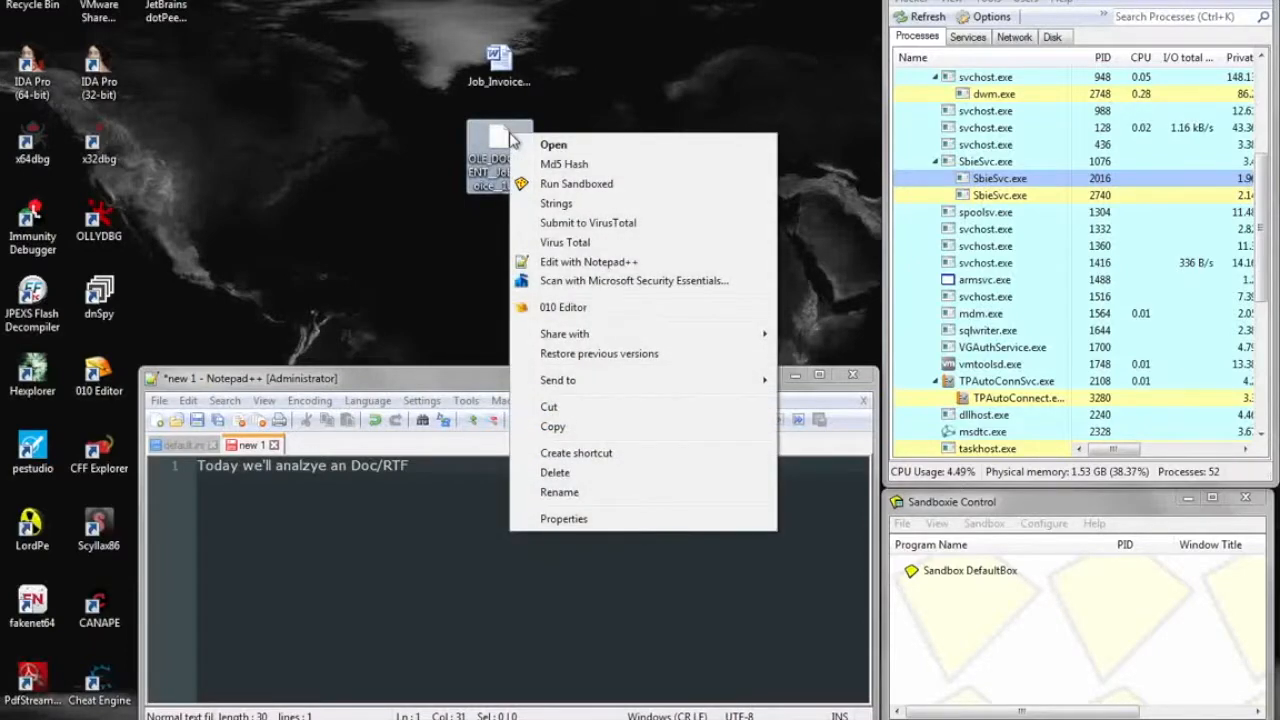
left_click(158, 400)
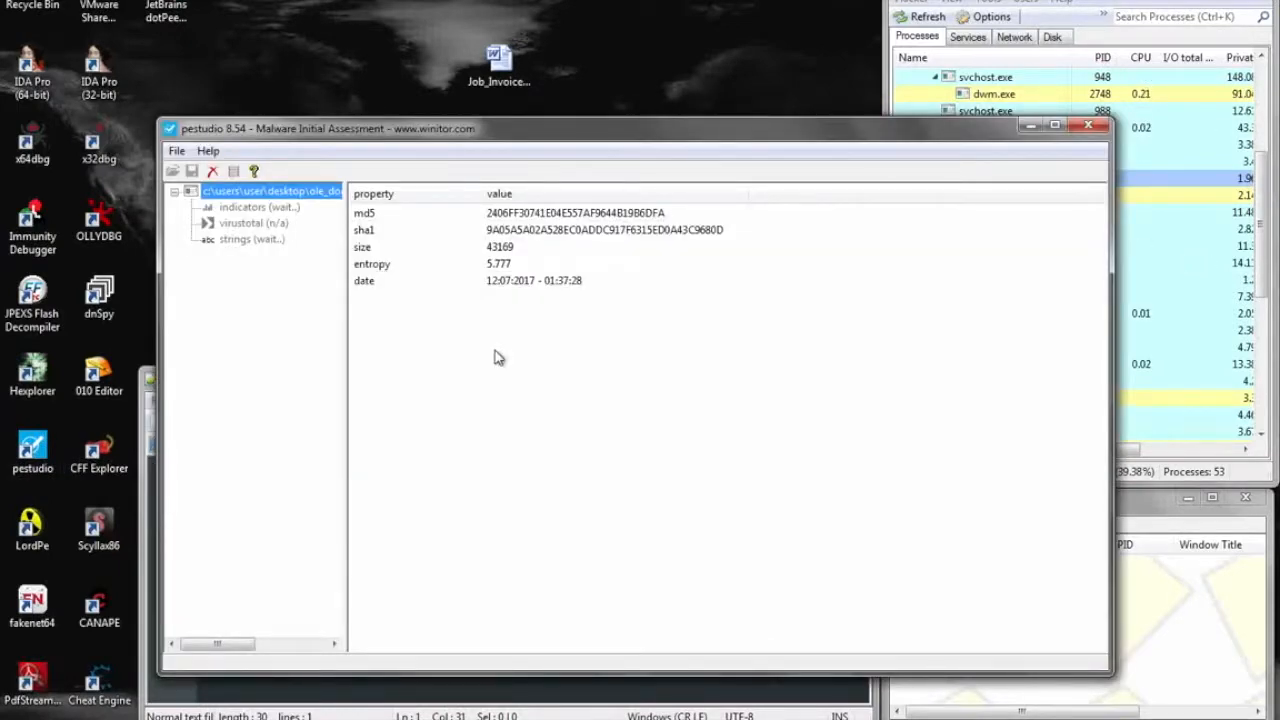
left_click(240, 240)
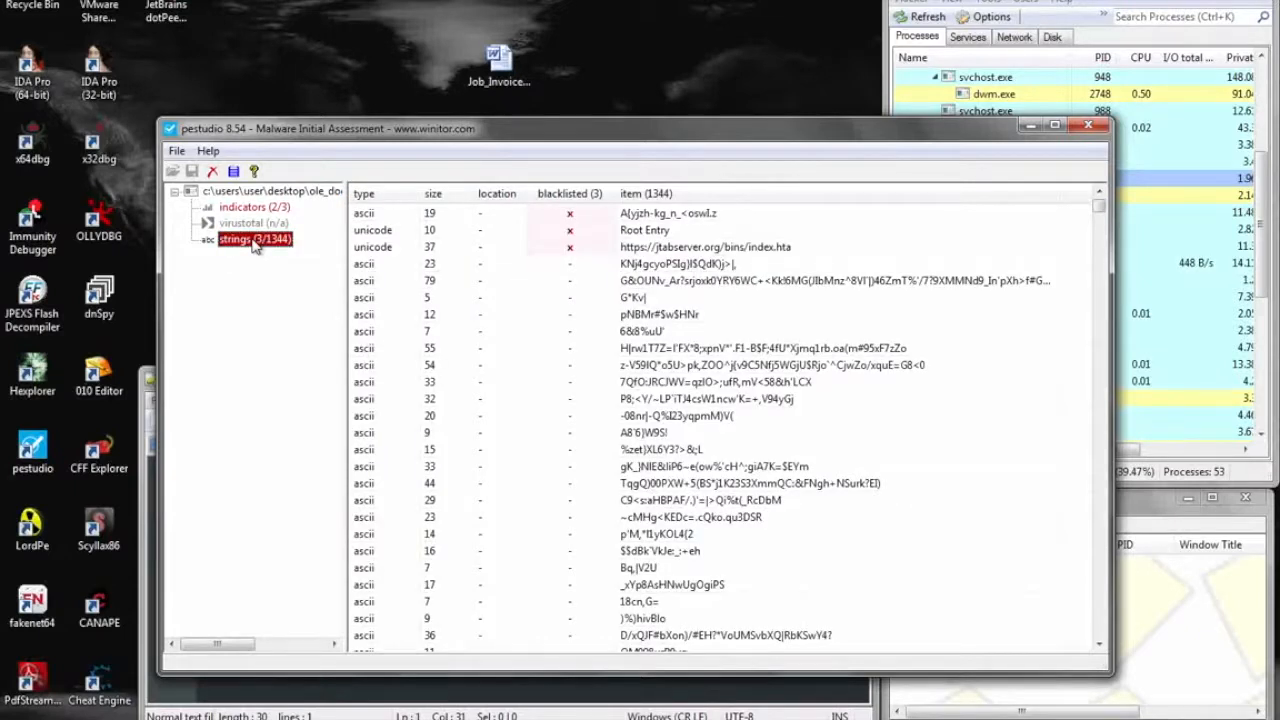
left_click(724, 248)
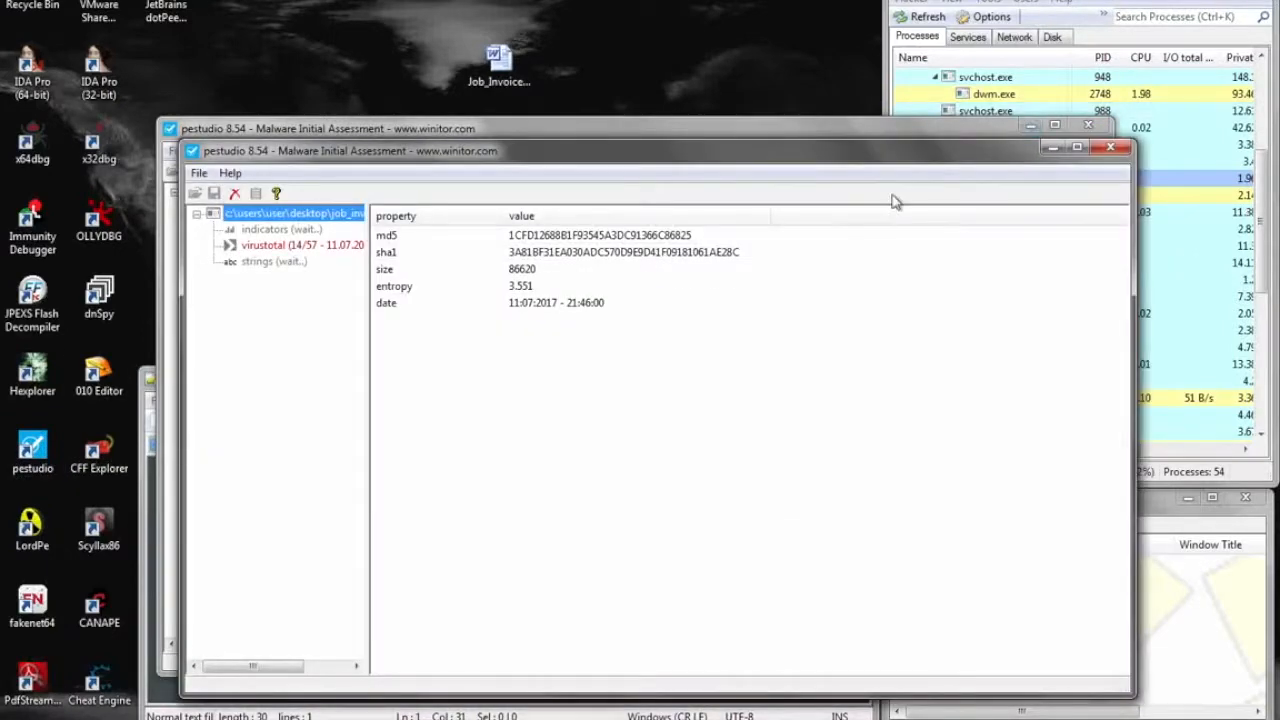
- Review Job_Invoice's VirusTotal detections (14/57, CVE-2017-0199) alongside the OLE strings
left_click(290, 244)
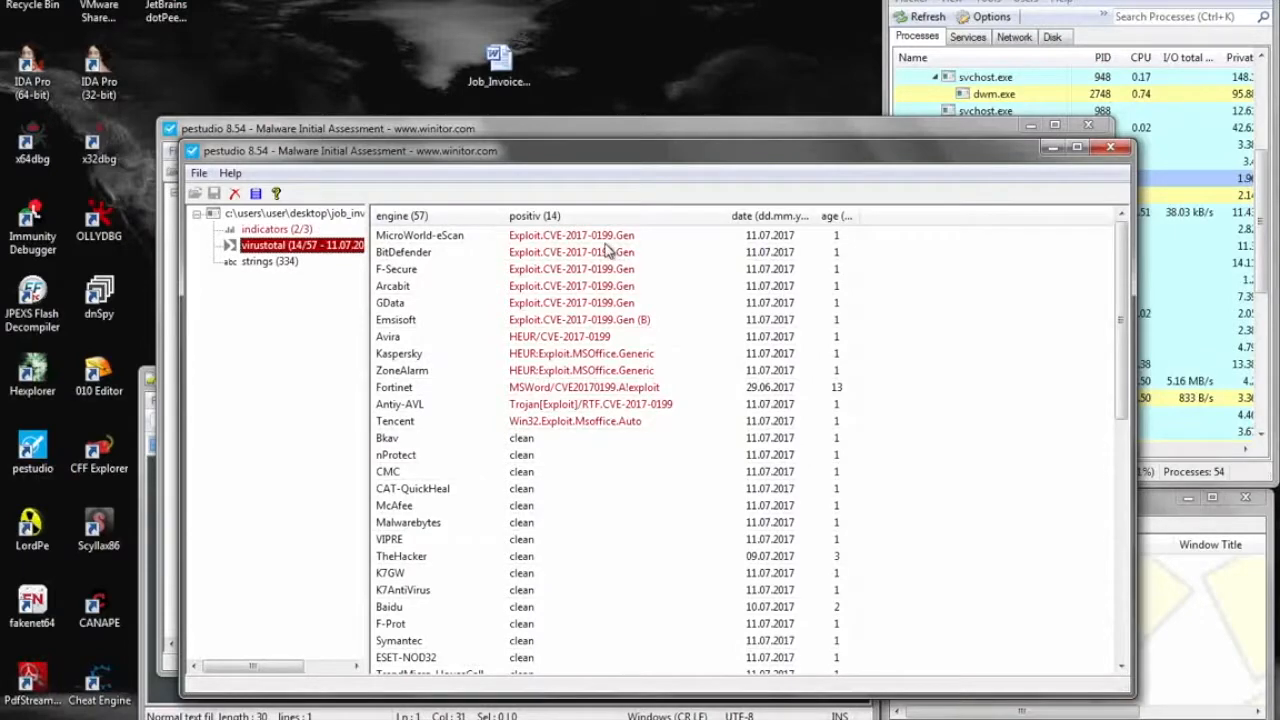
left_click(450, 236)
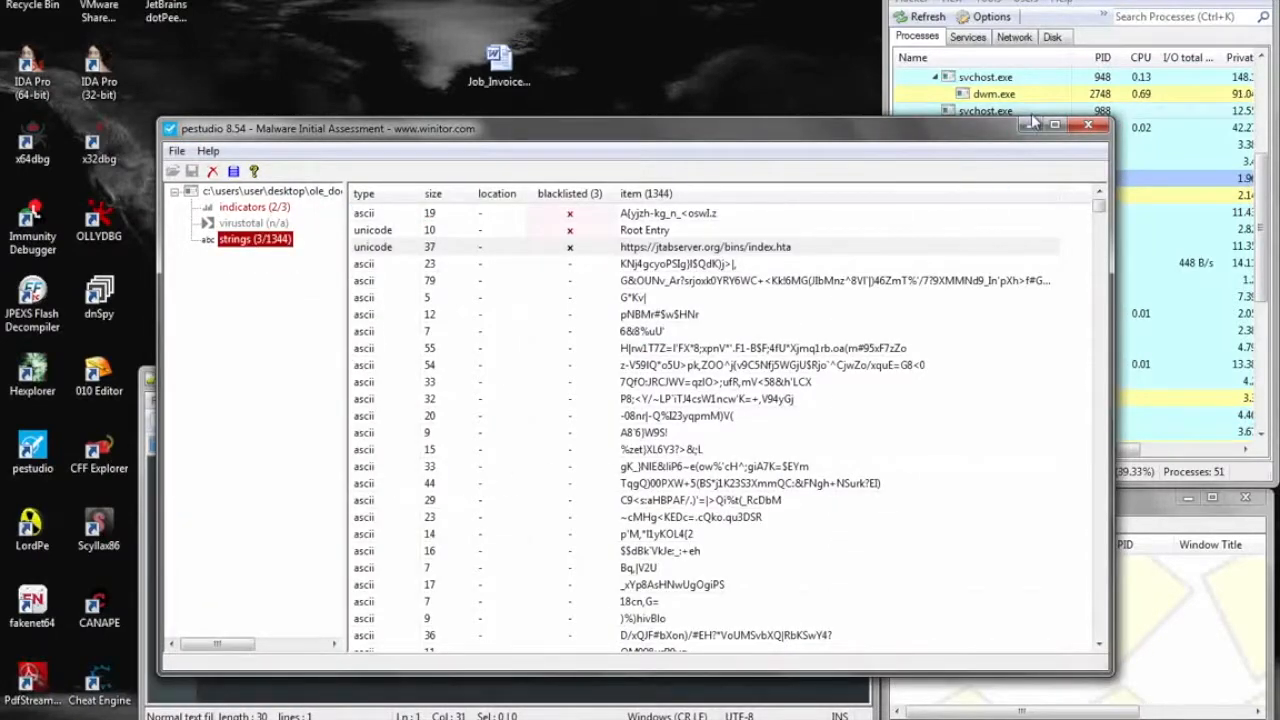
left_click(1088, 124)
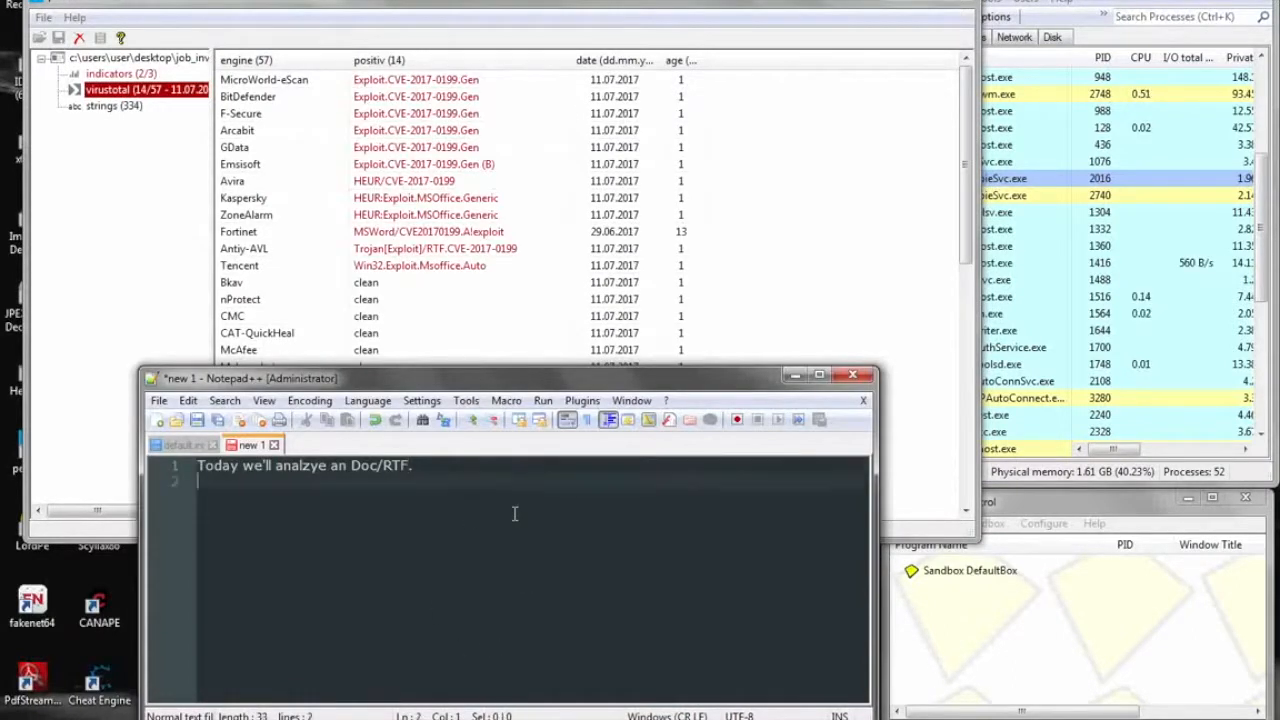
- Note that the RTF itself hits in VirusTotal and was researched as CVE-2017-0199
type("The RTF")
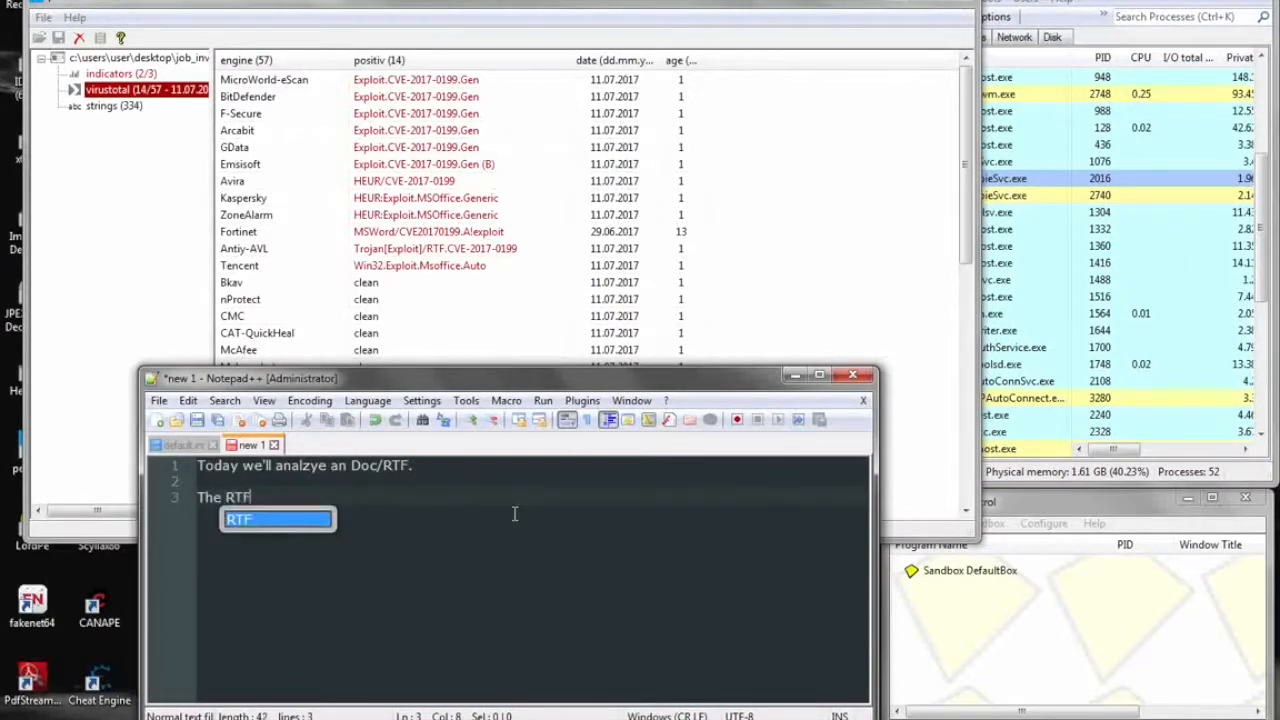
type("itels")
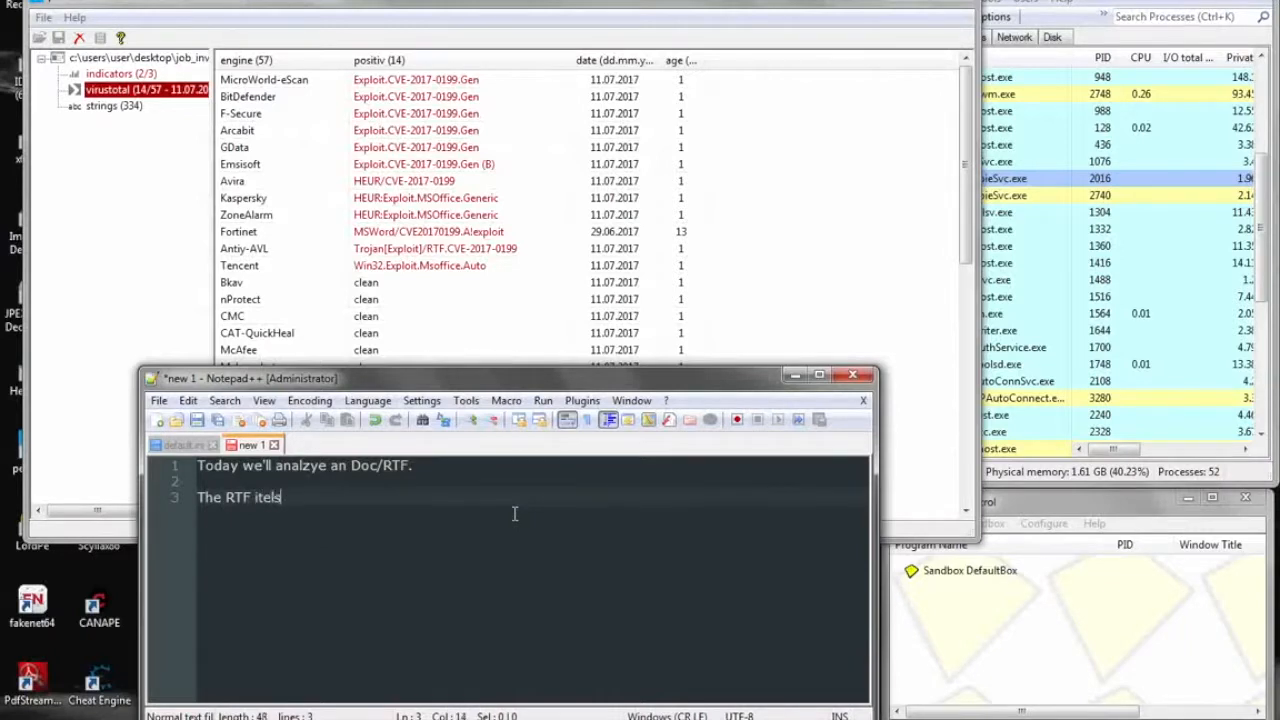
key("Backspace")
type("self has hi")
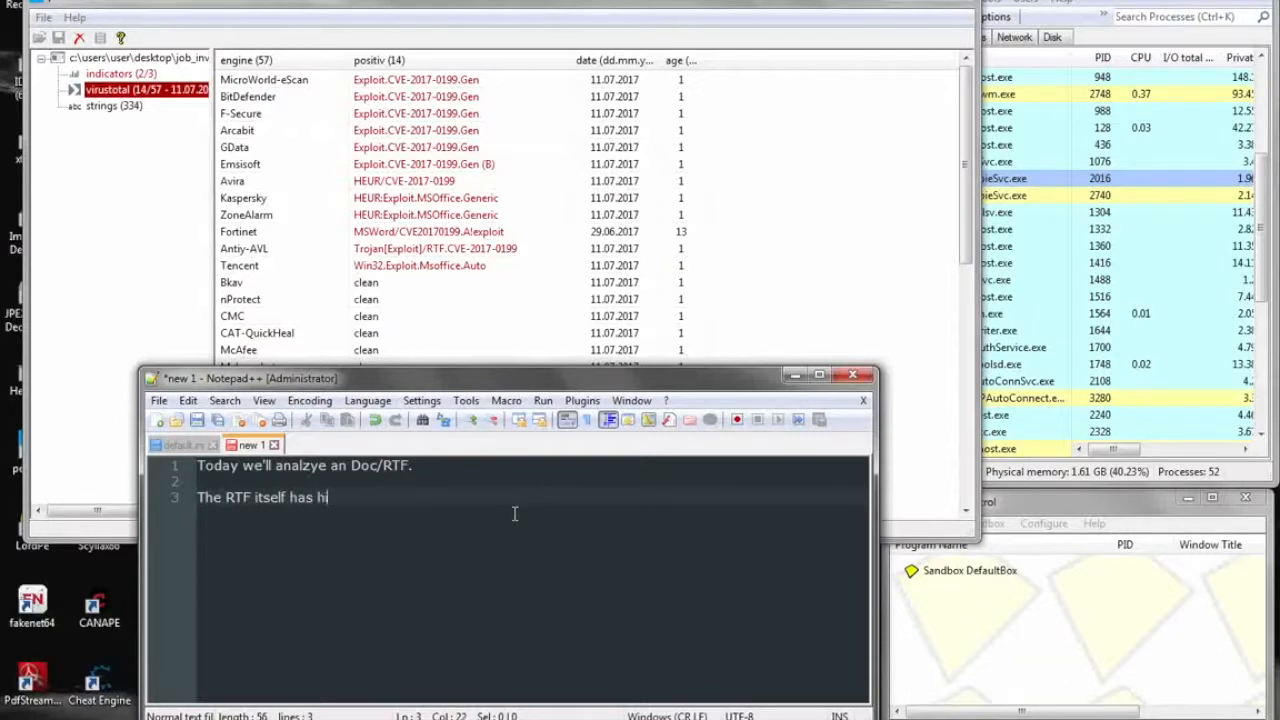
type("ts in Virustotal.")
type("I've already r")
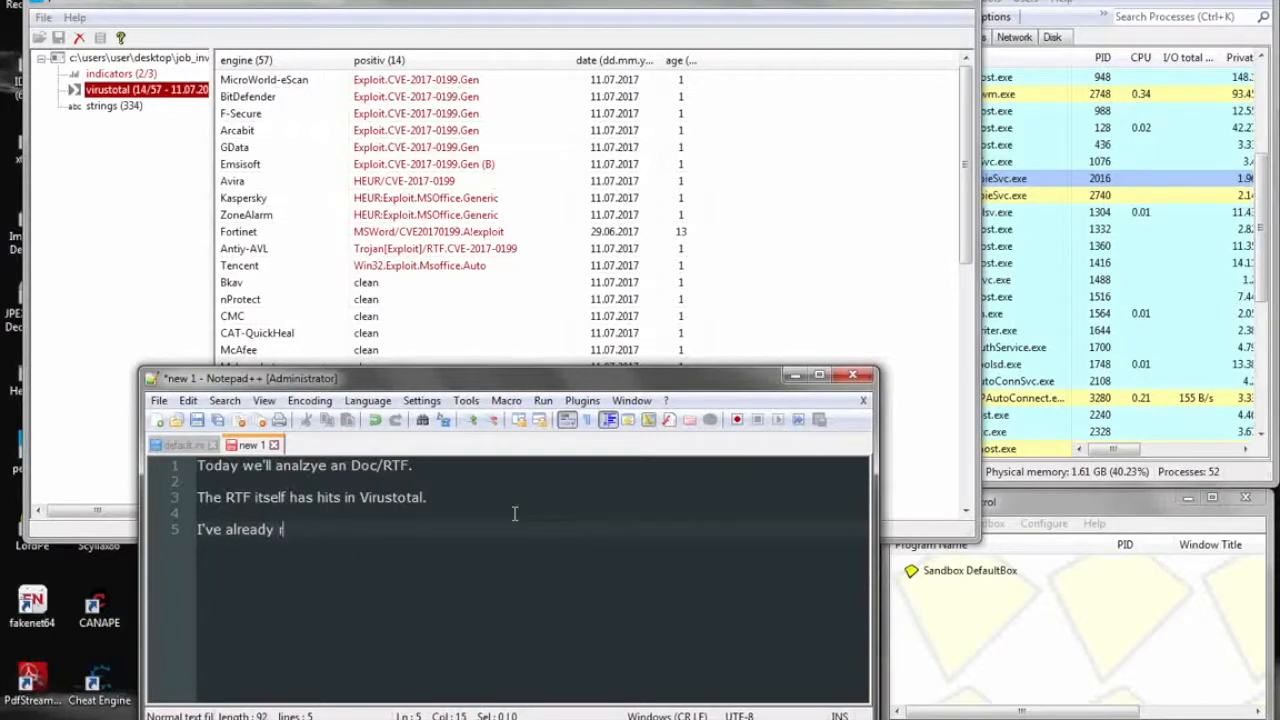
type("esearched")
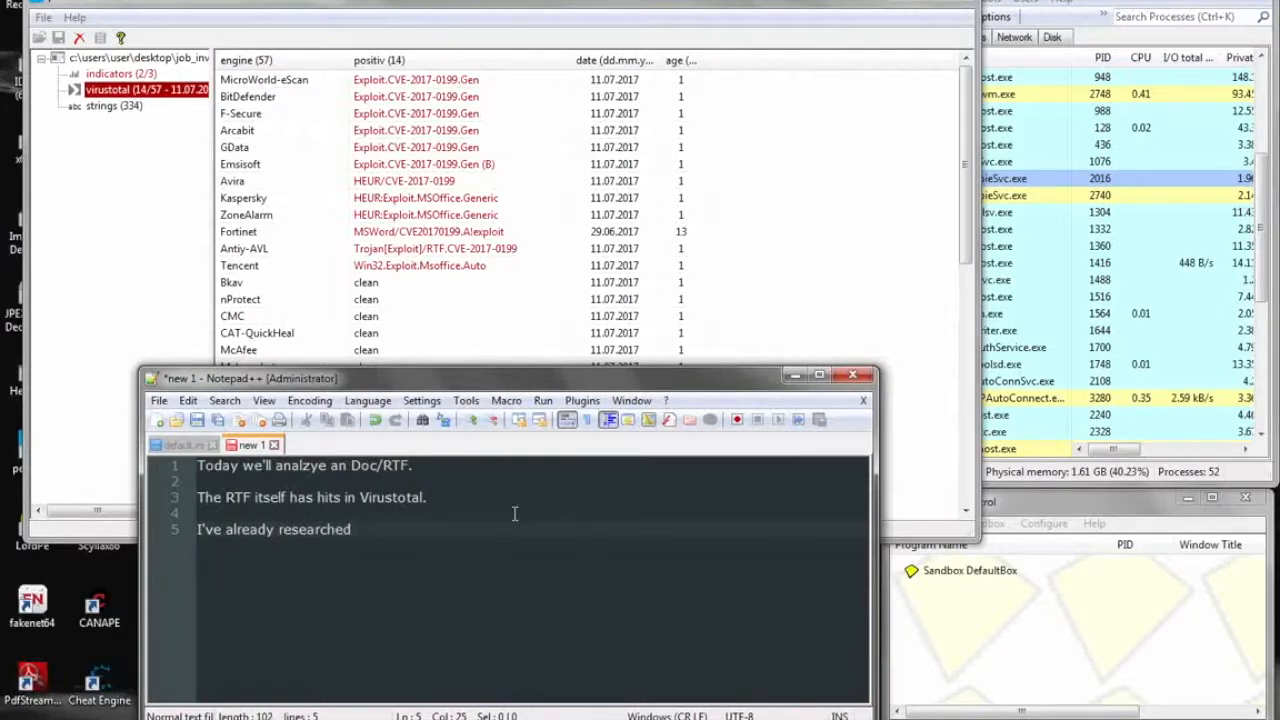
type("cve2017")
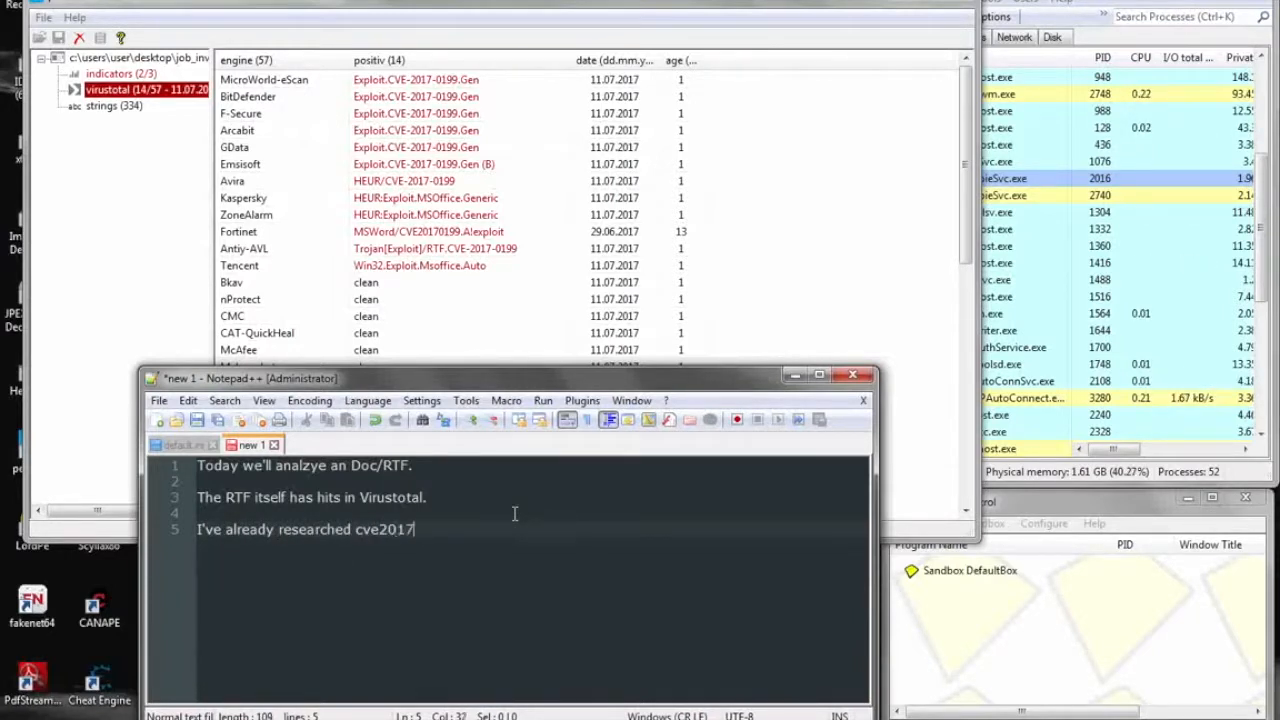
type("-0199. Basically it us")
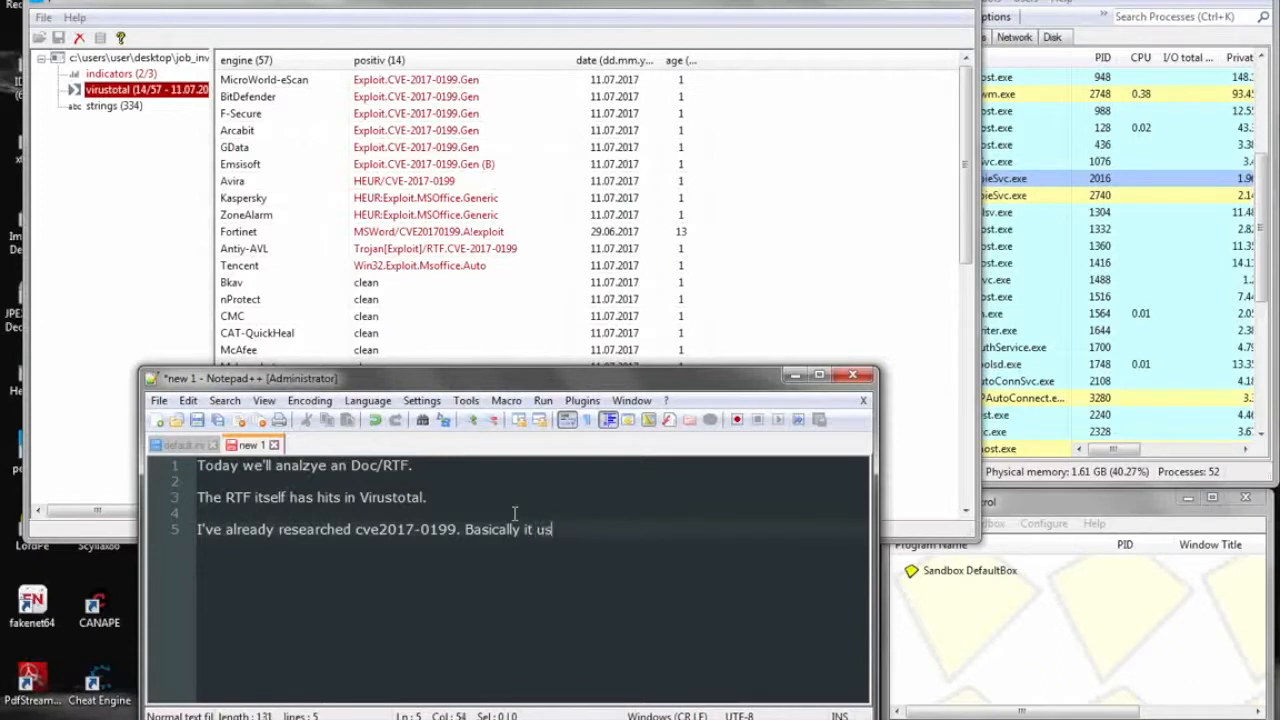
type("es")
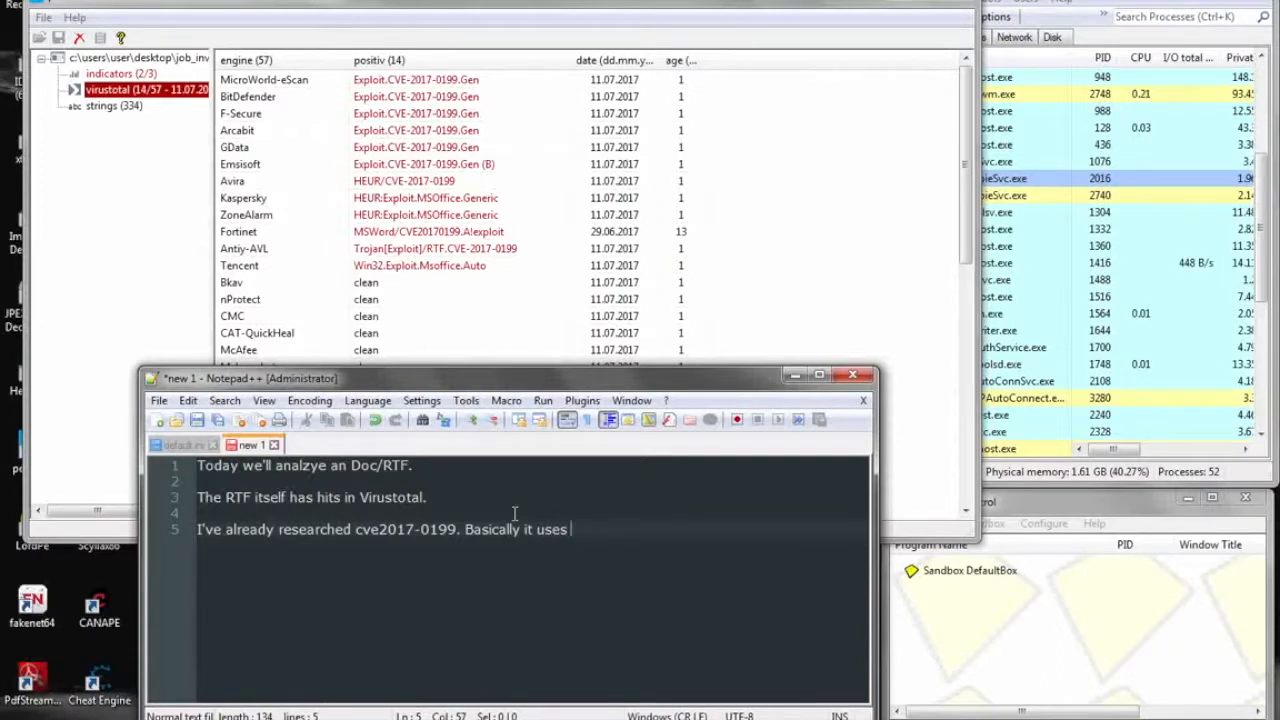
- Note the link confusion using an HTA file and the domain link in the extracted OLE object
type("link")
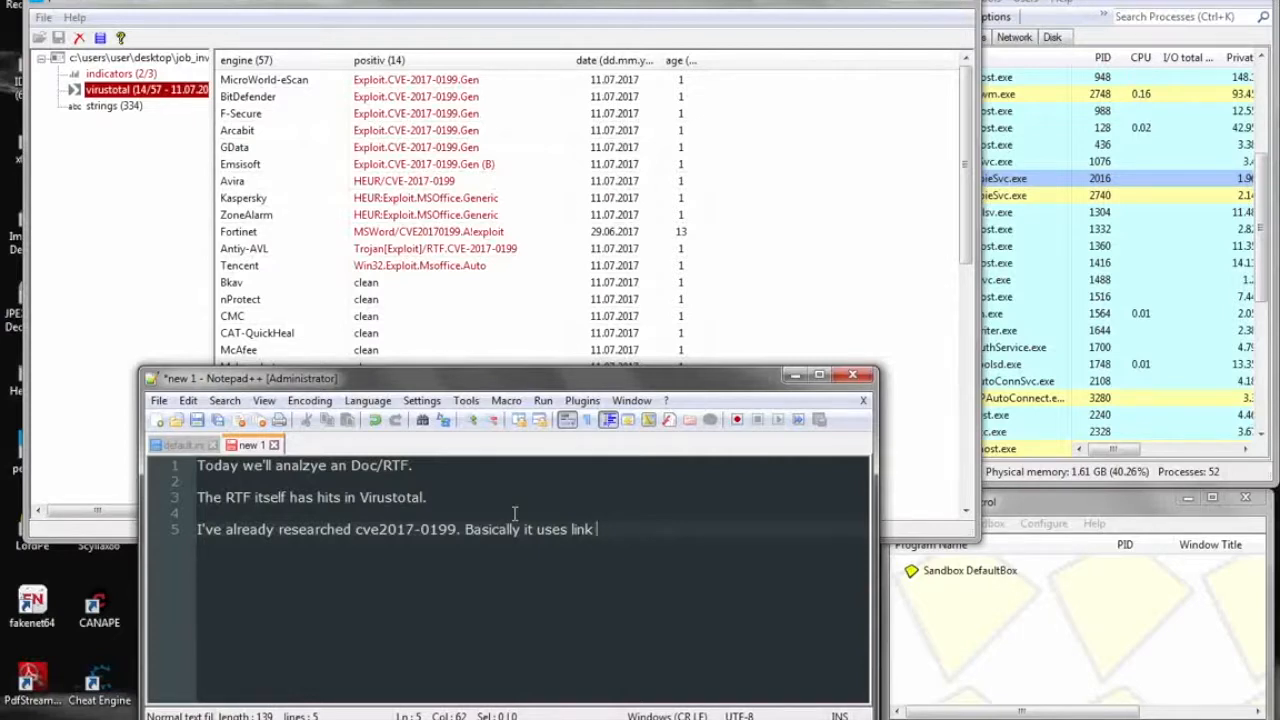
type("confusion within the OLE objec")
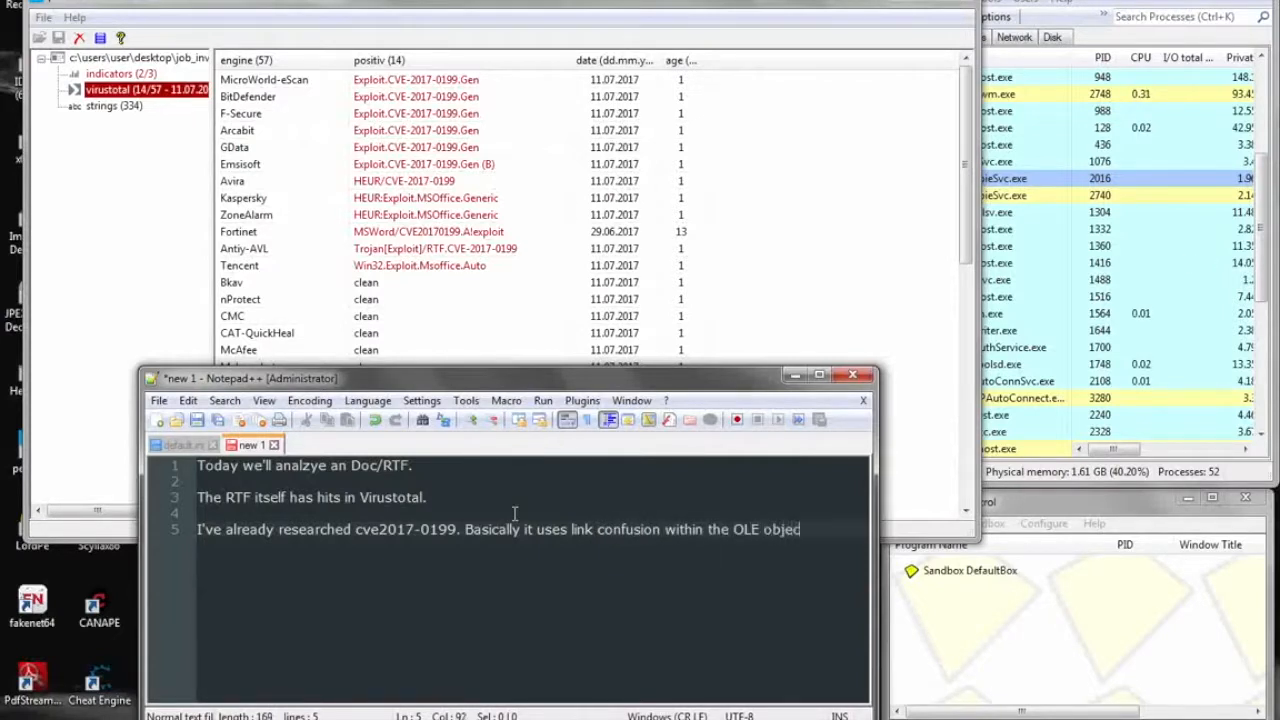
type("t")
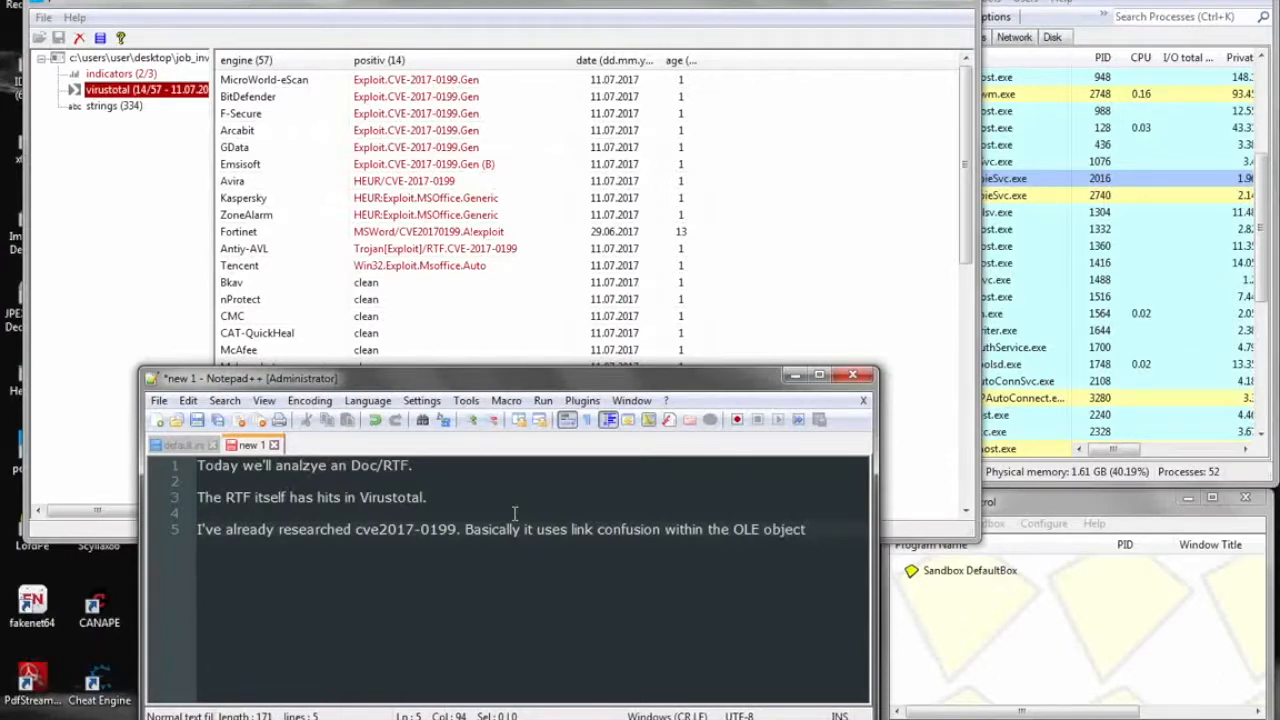
type("using an HTA file.")
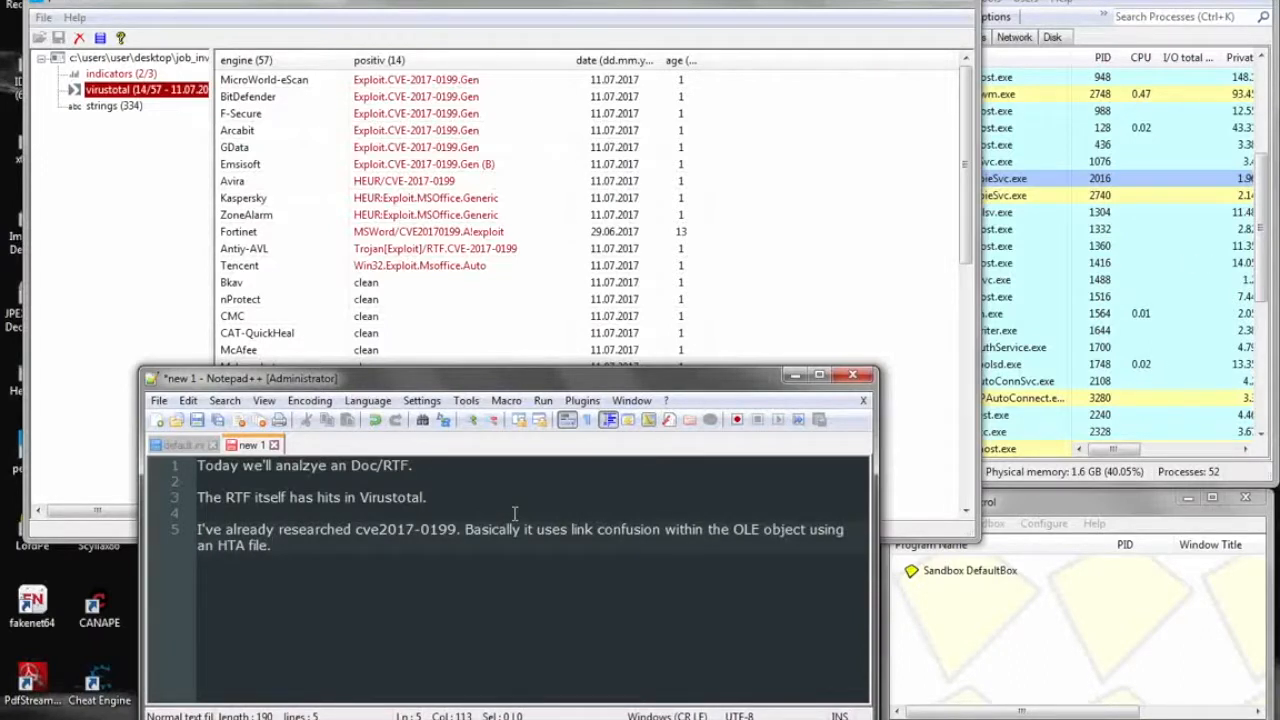
type("Lucky us, there is a domain l")
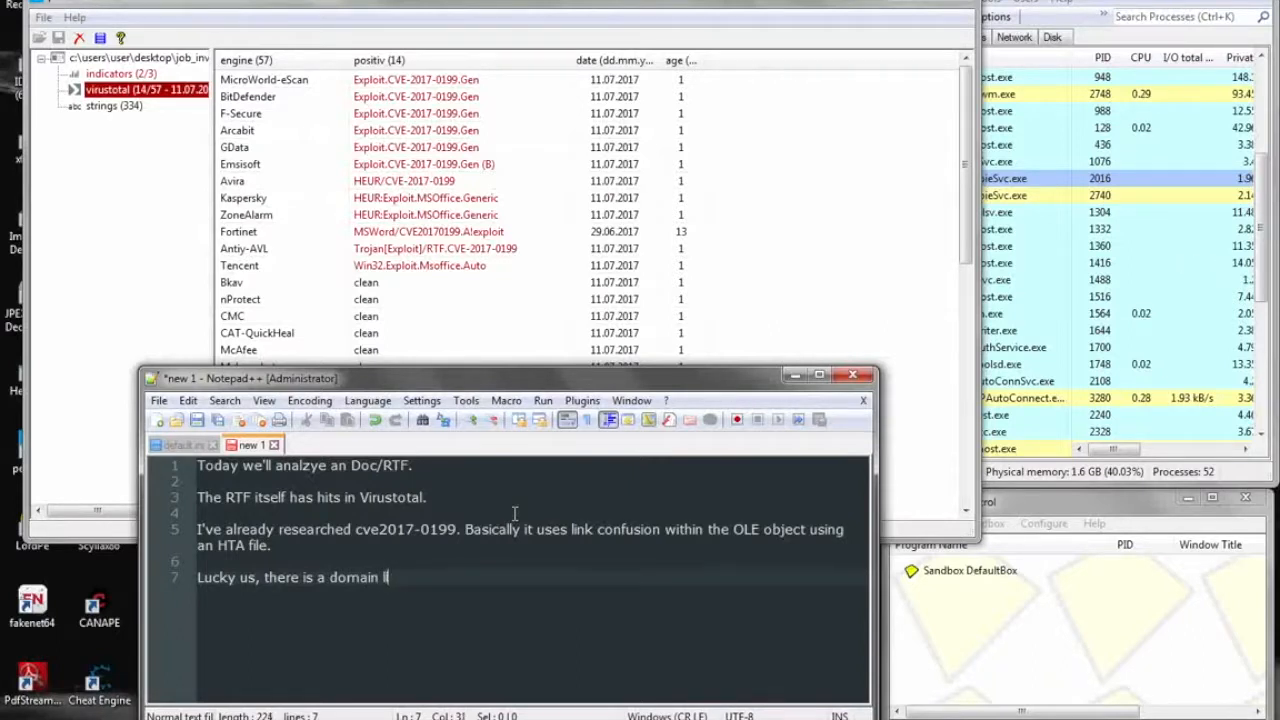
type("ink in ht")
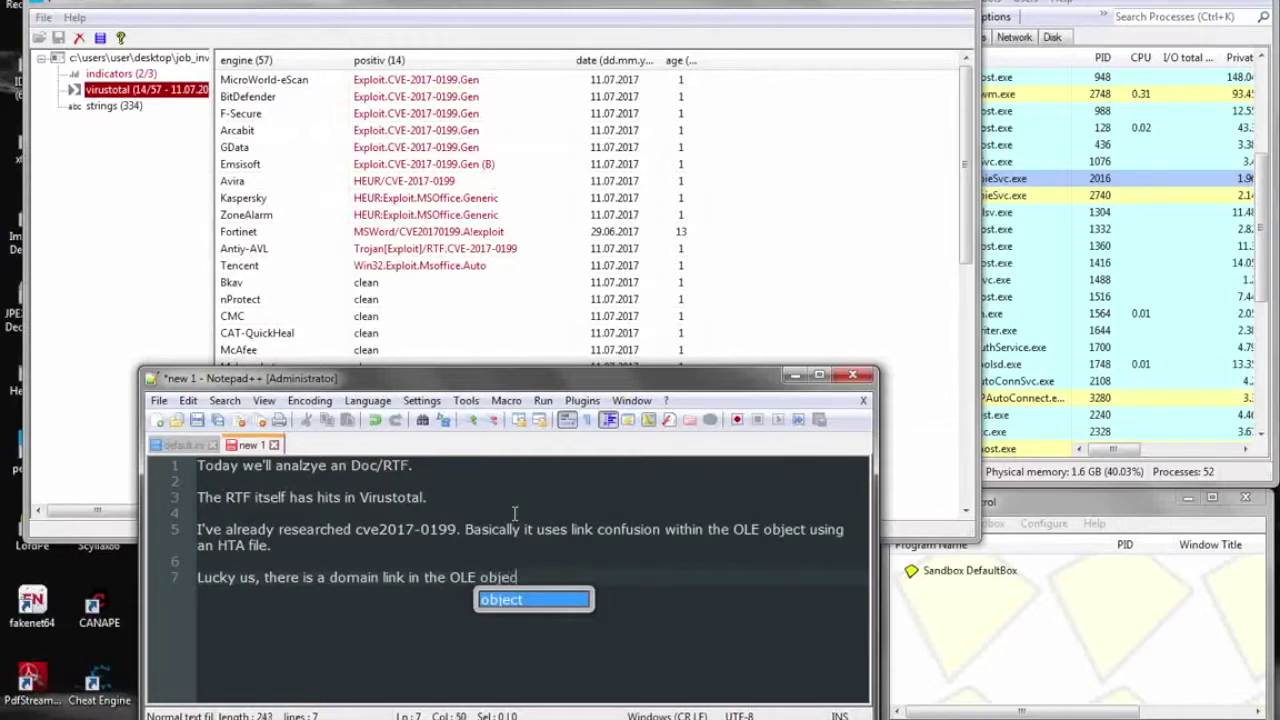
type("we extracted")
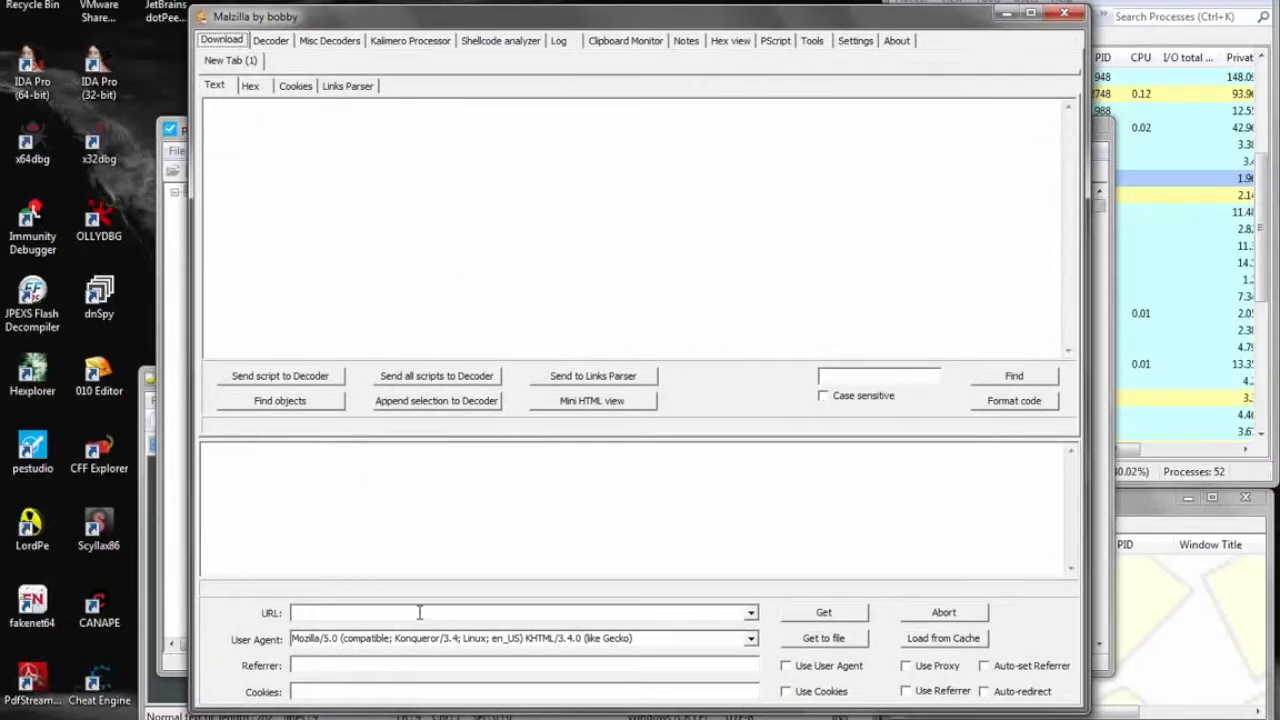
type("https://italiserver.org/bins/index.hta")
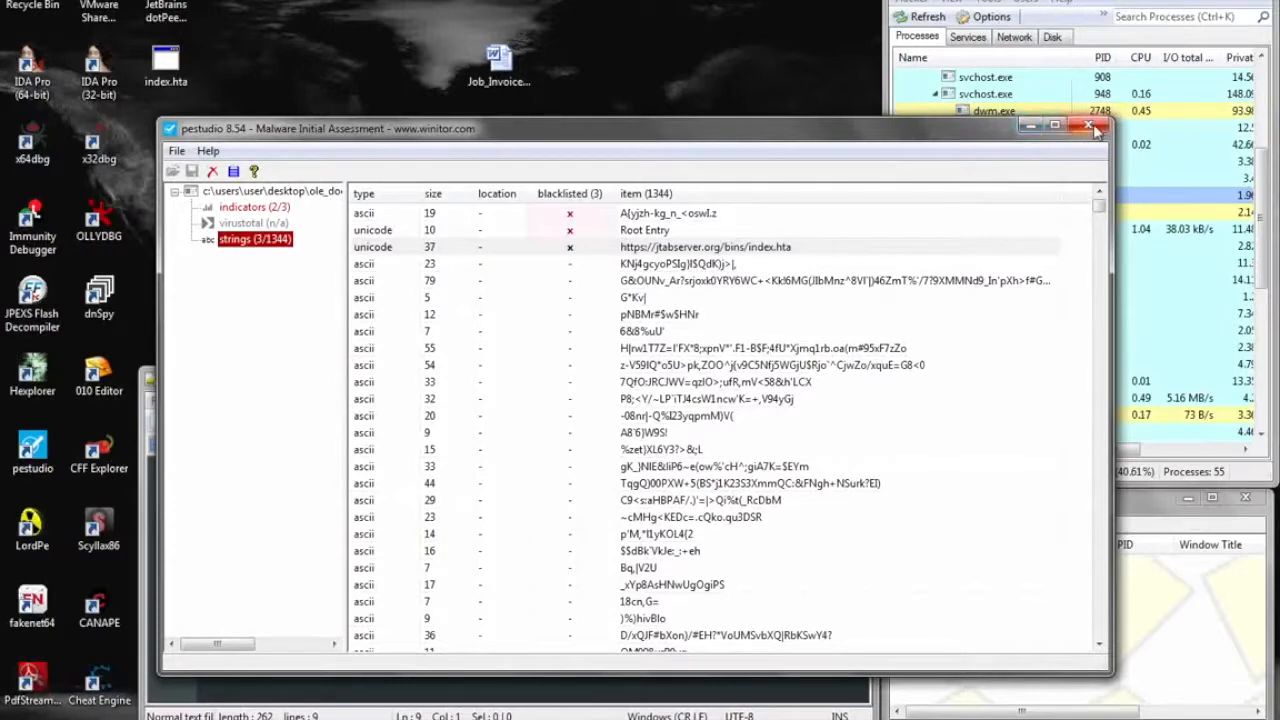
- Close pestudio and view index.hta's strings, scrolling to the hidden PowerShell base64 payload
left_click(1092, 124)
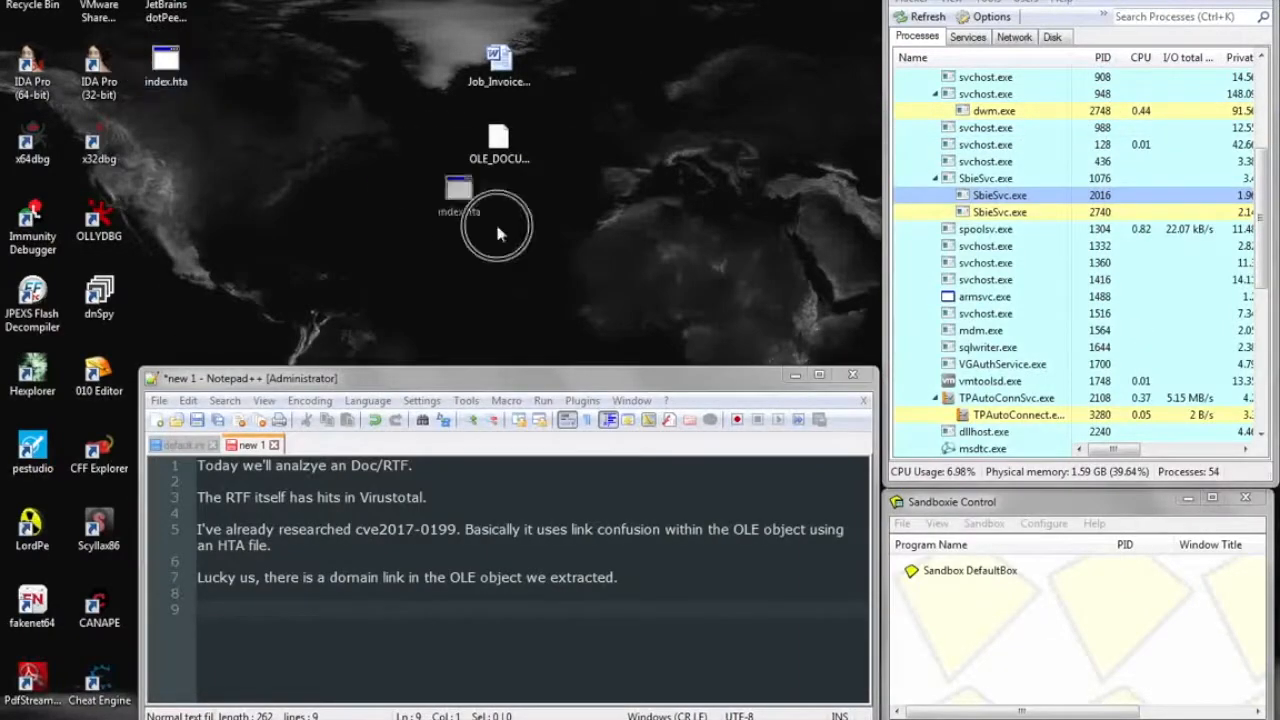
left_click(500, 216)
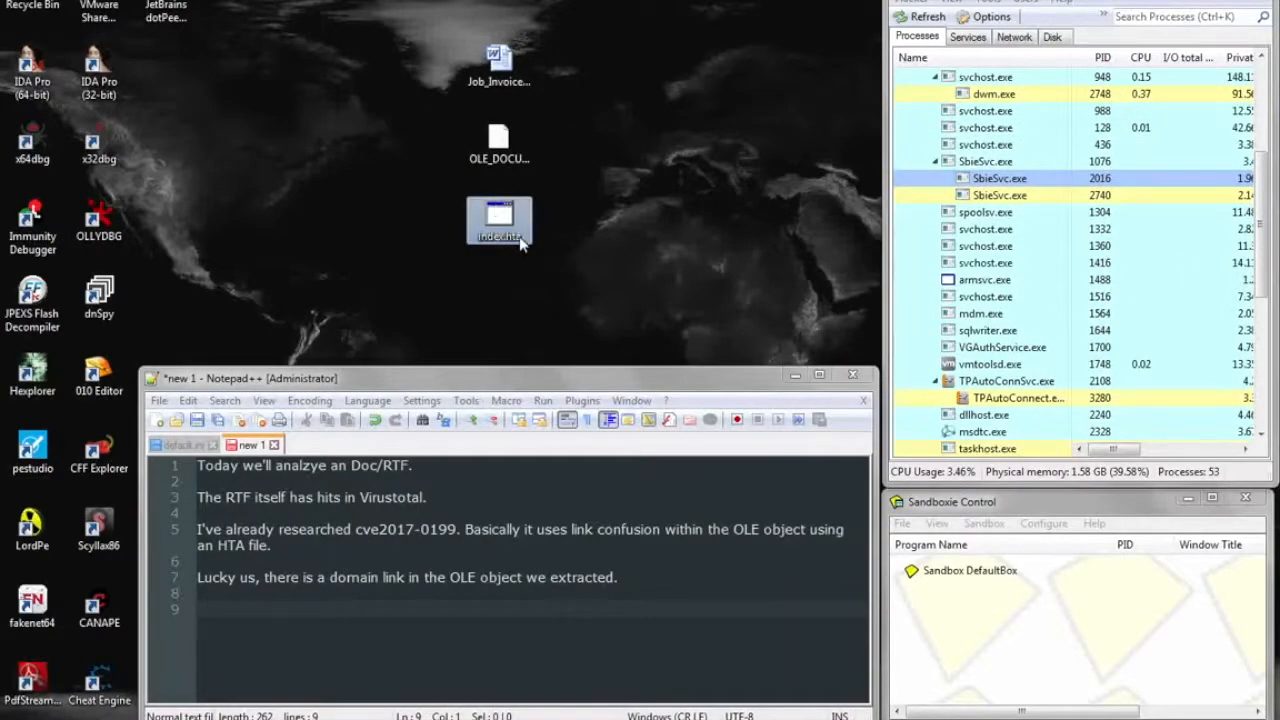
right_click(500, 222)
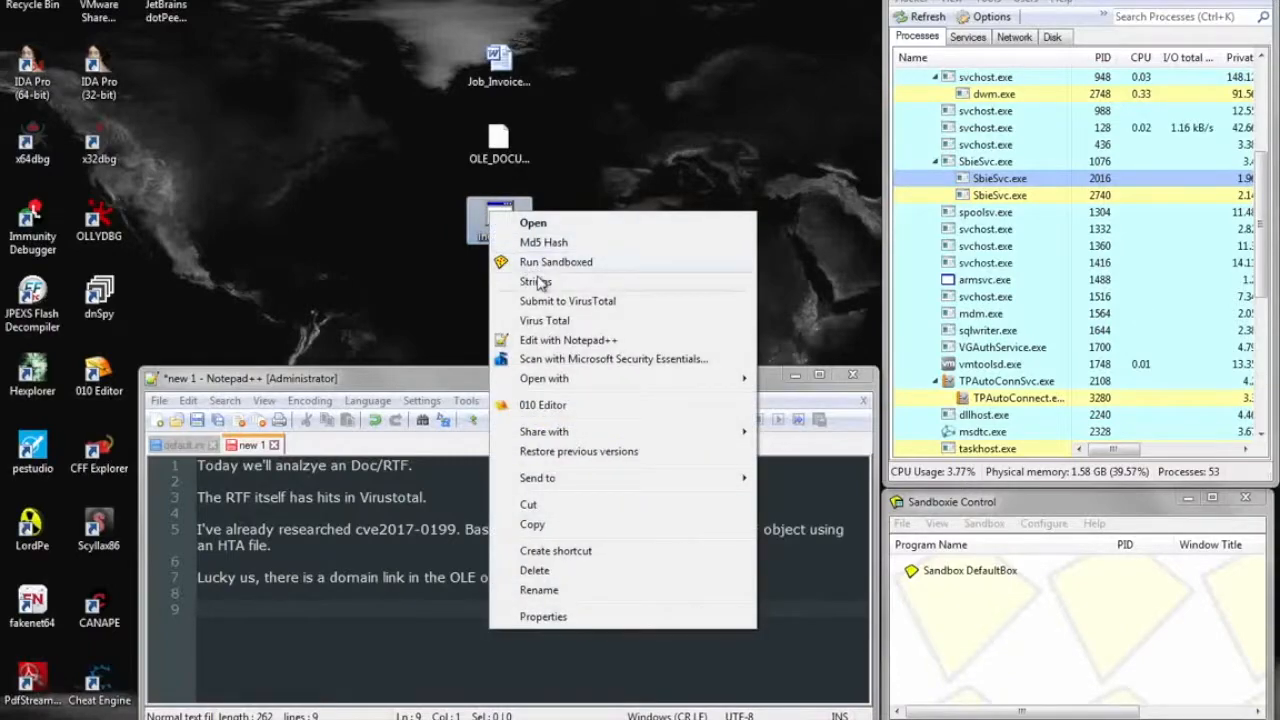
left_click(532, 280)
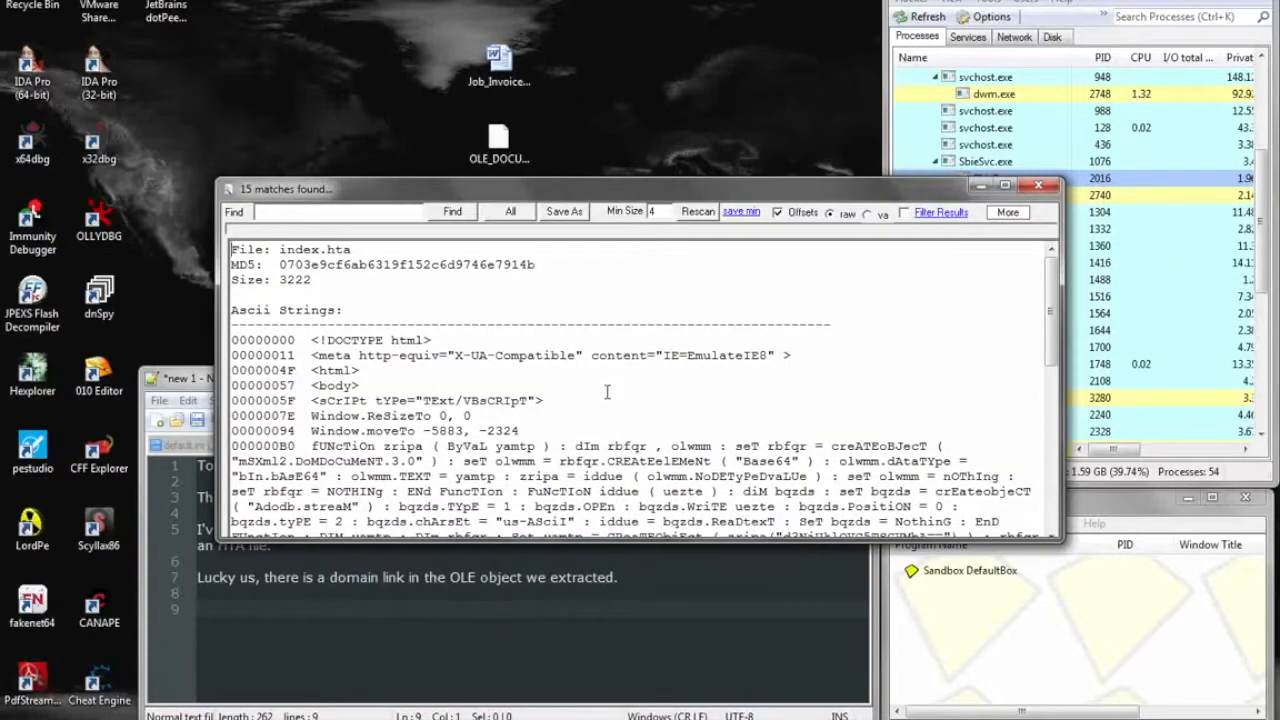
scroll("down", 3)
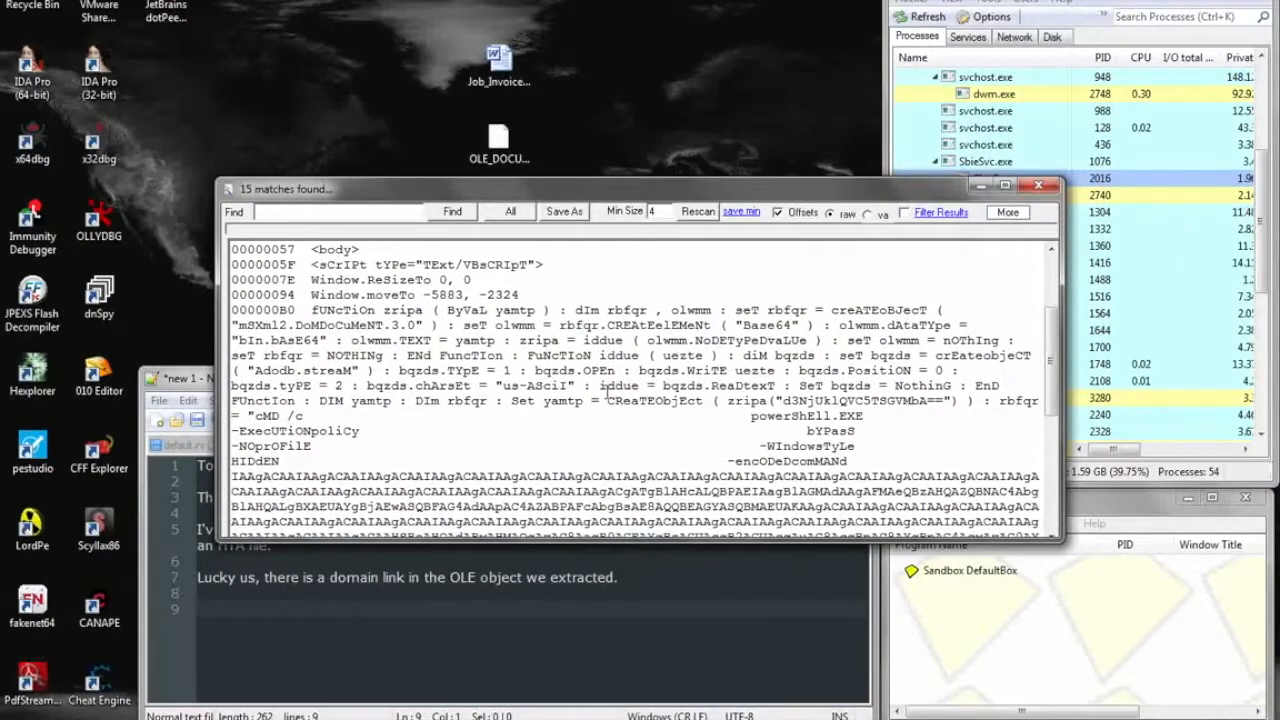
scroll("down", 3)
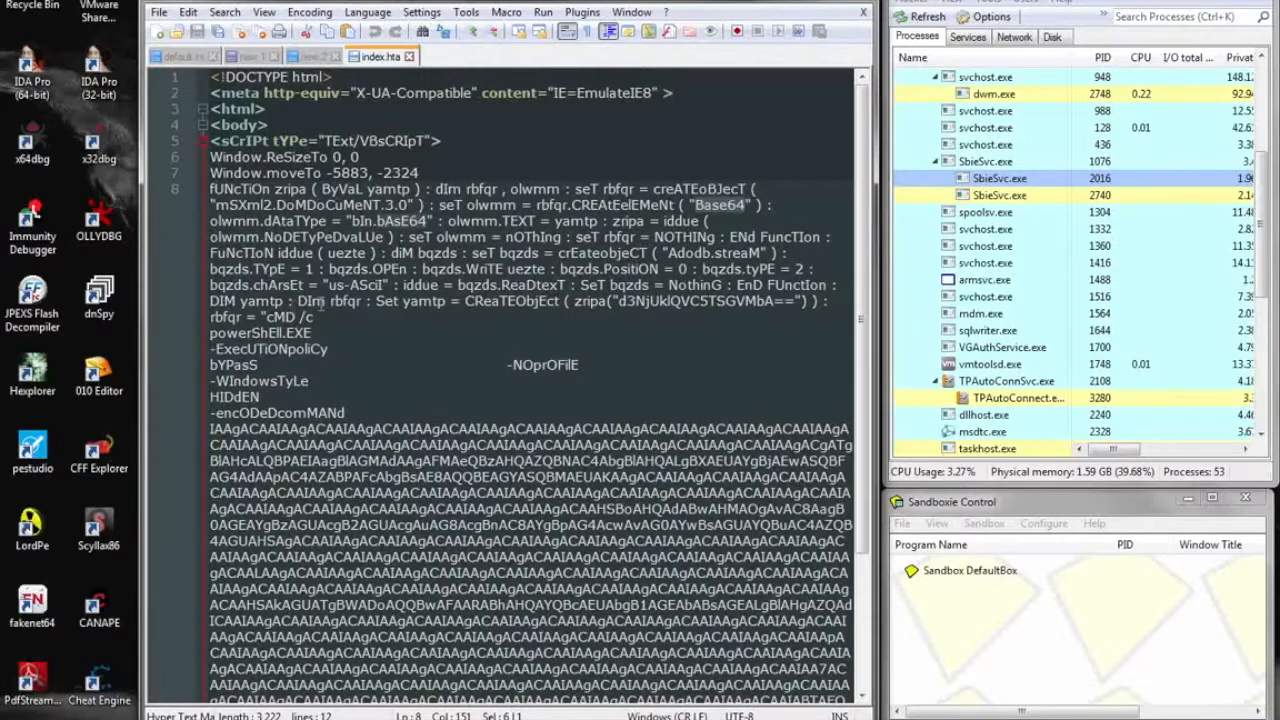
- Base64-decode the selected encoded command block from index.hta
double_click(504, 300)
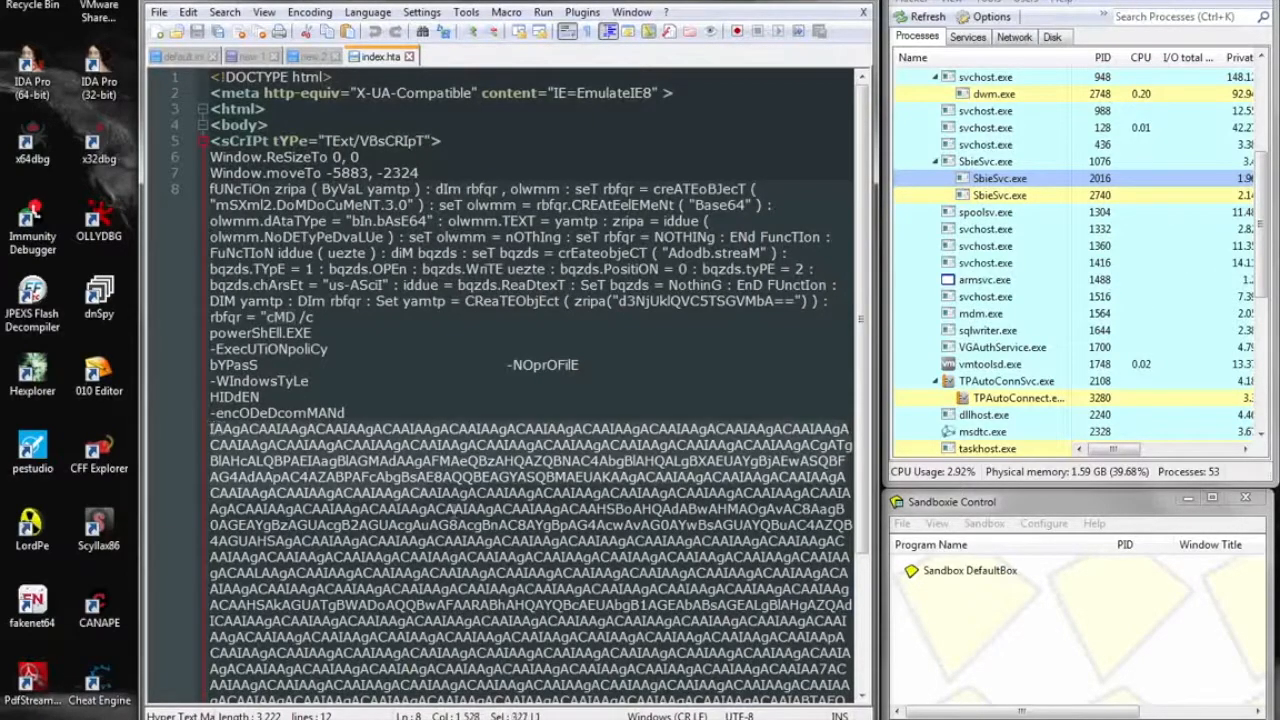
scroll("down", 3)
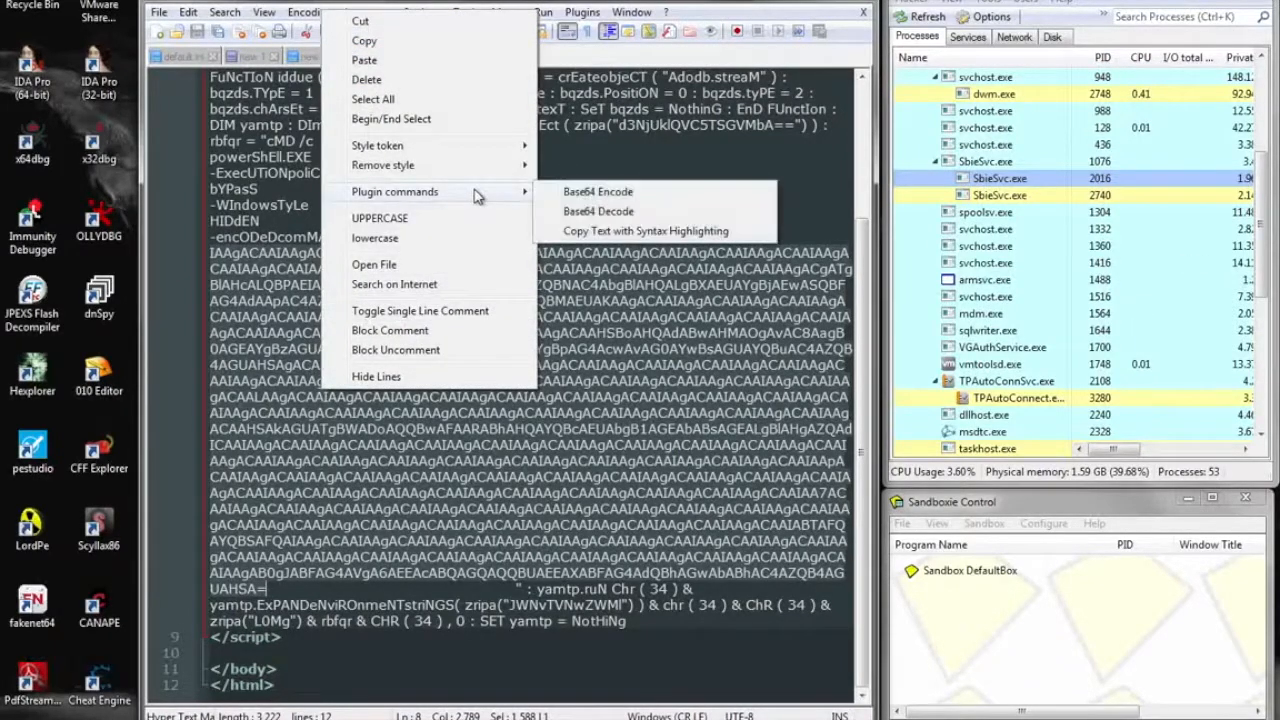
left_click(596, 212)
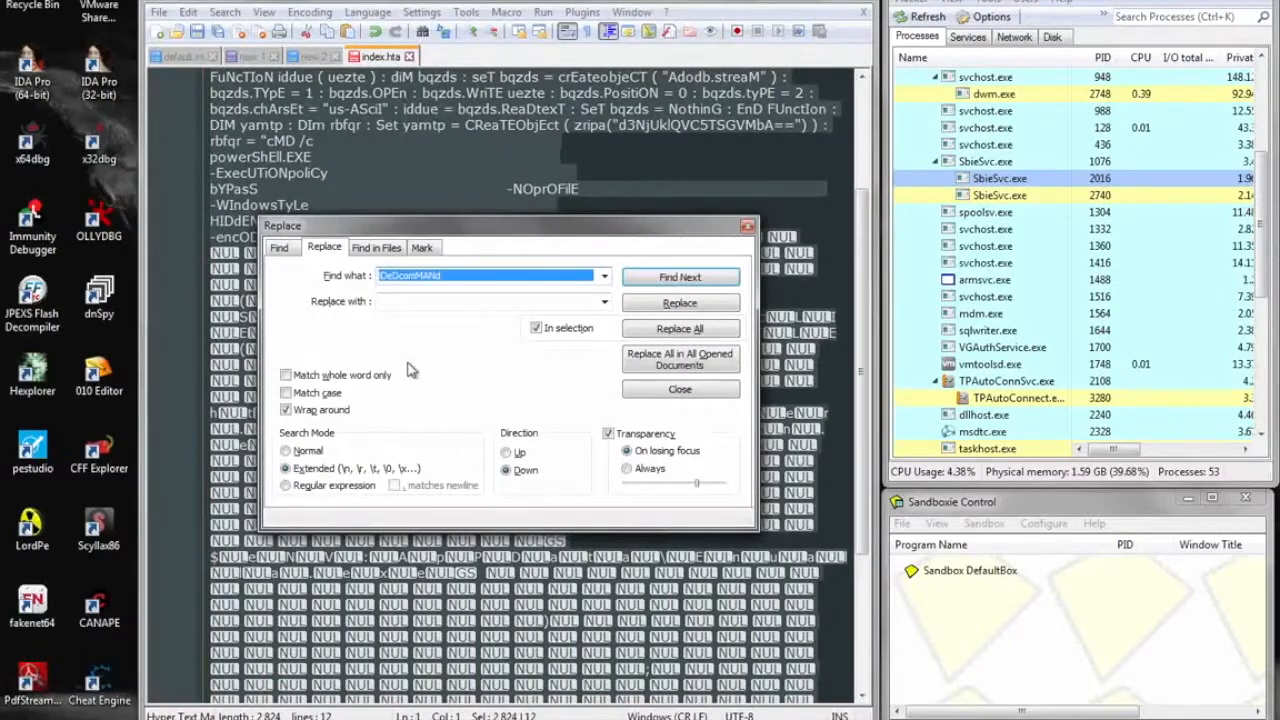
- Replace all \0 null characters with nothing in Extended search mode
type("\\0")
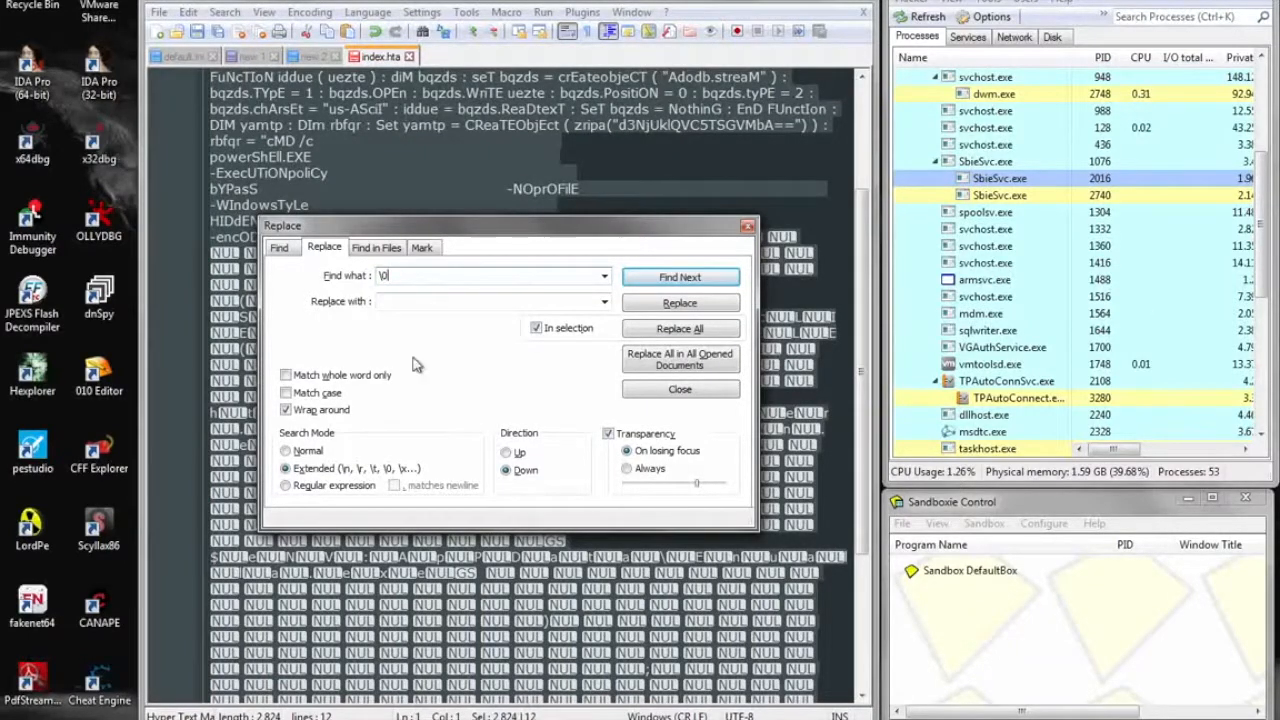
left_click(680, 328)
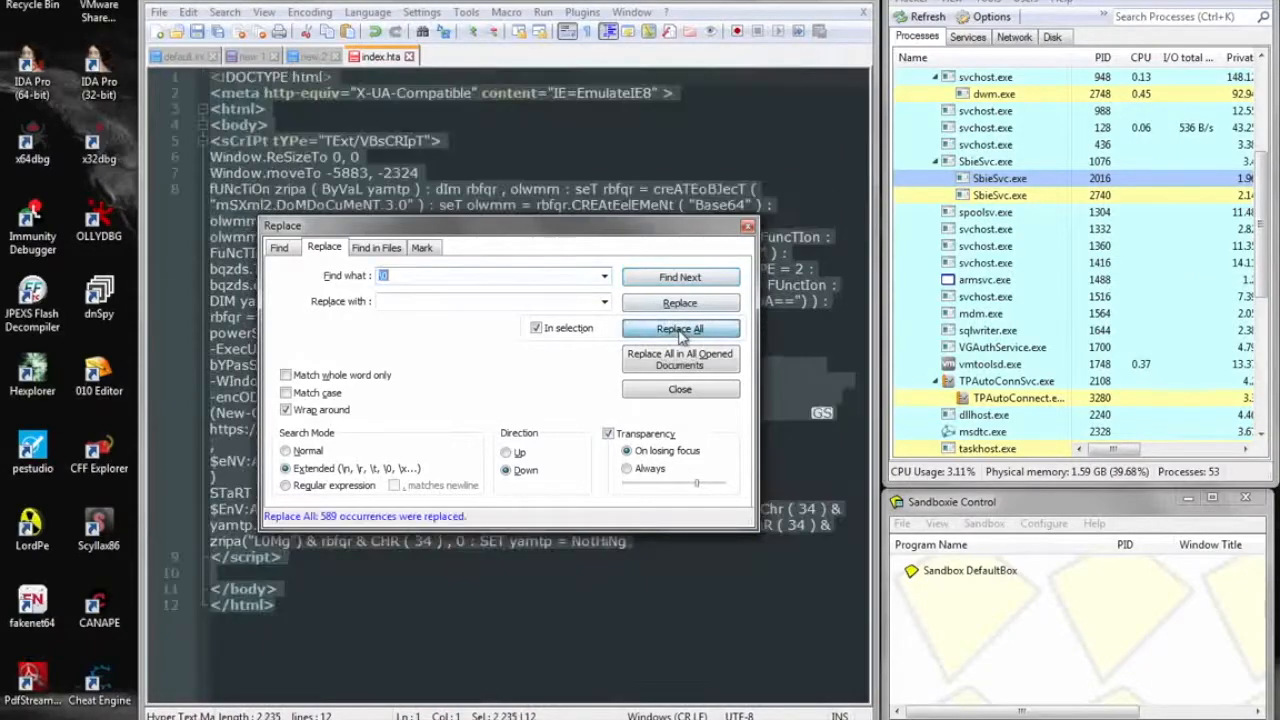
left_click(680, 388)
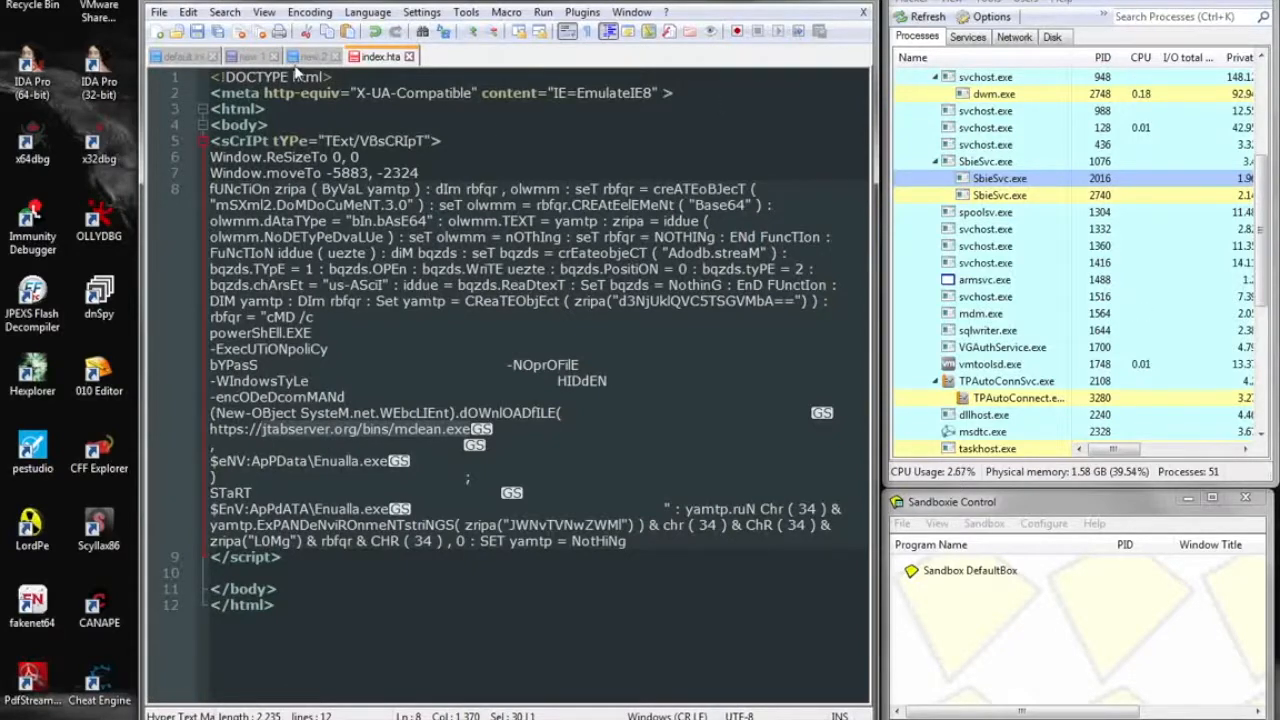
- Note that from the HTA file we can see another URL
left_click(248, 56)
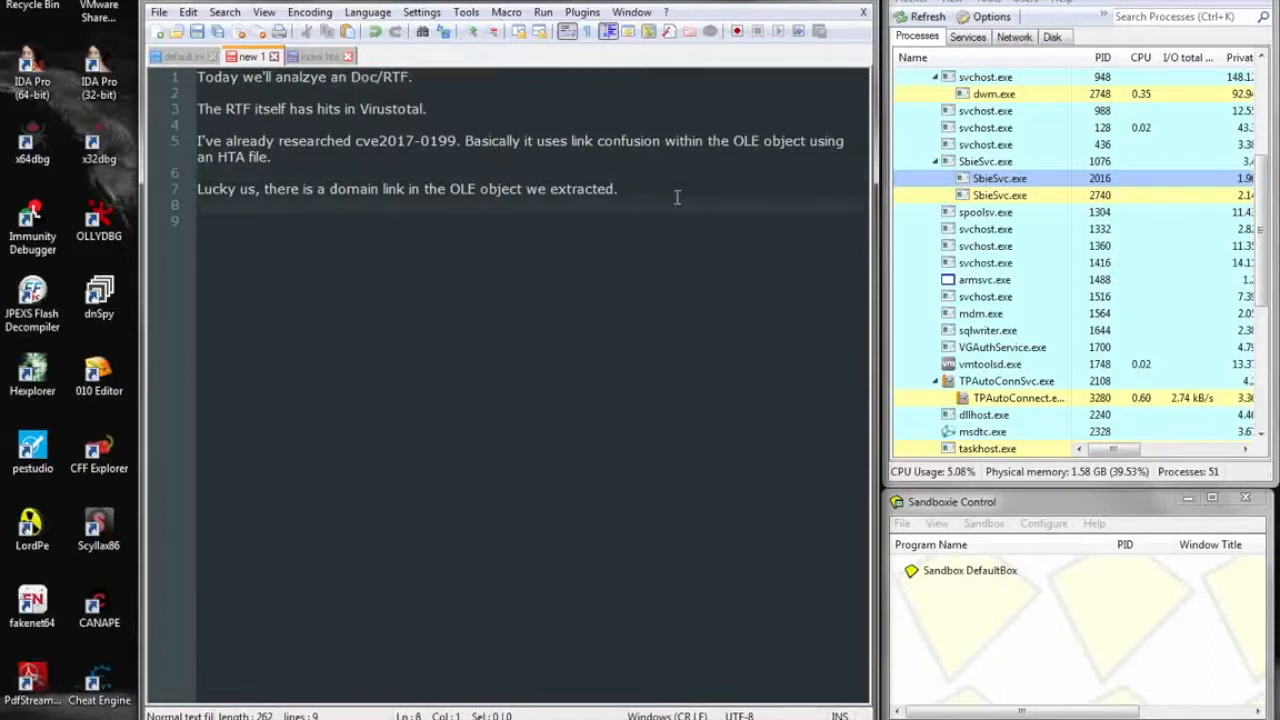
type("From")
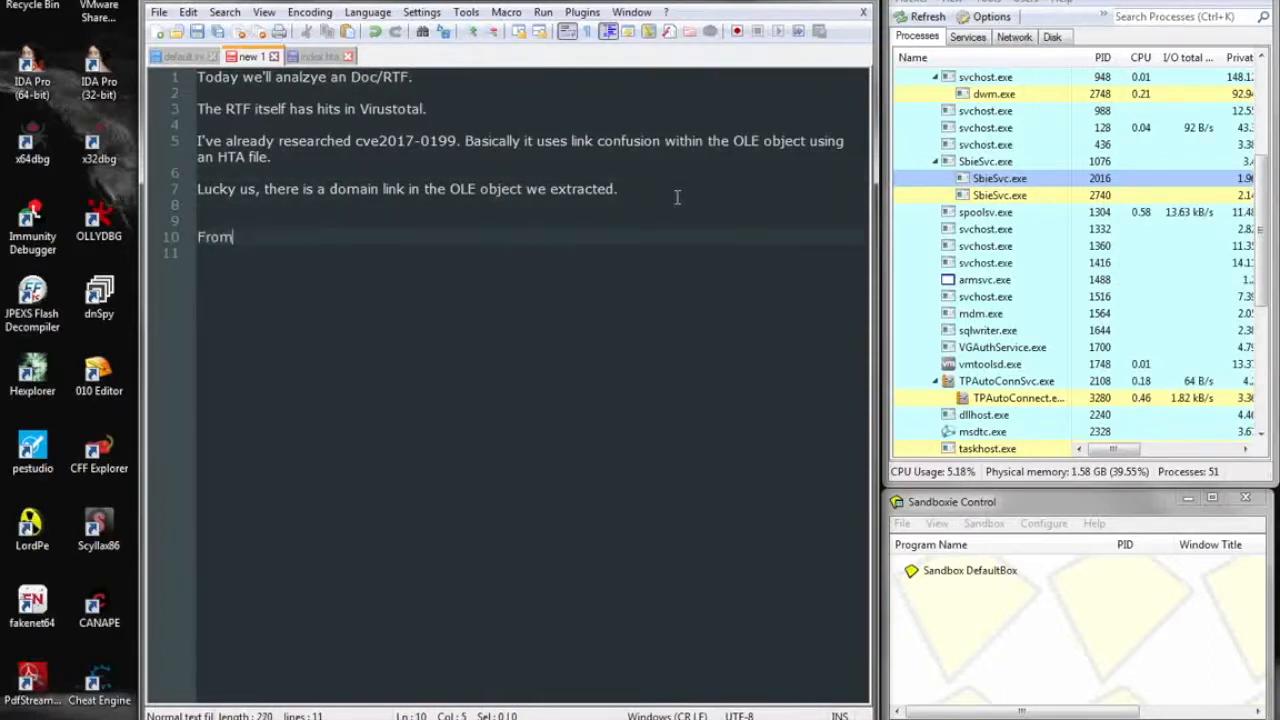
type("the HTA file")
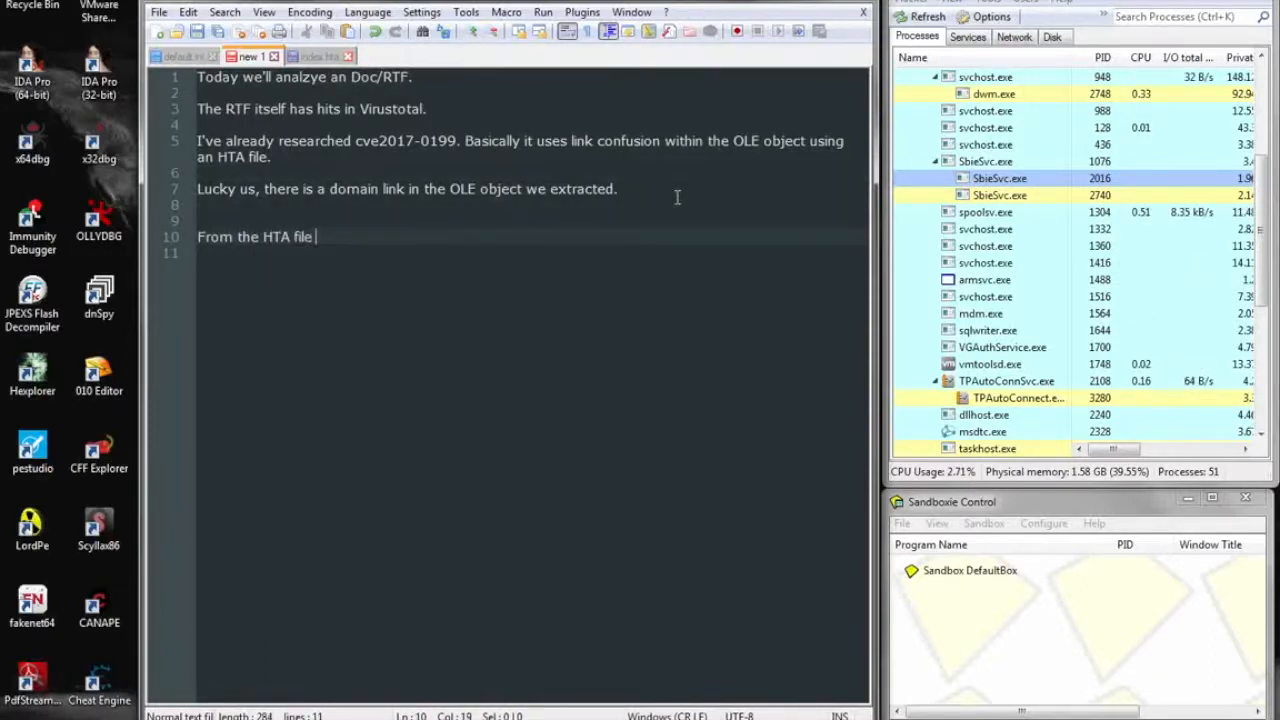
type("we can b64 decode")
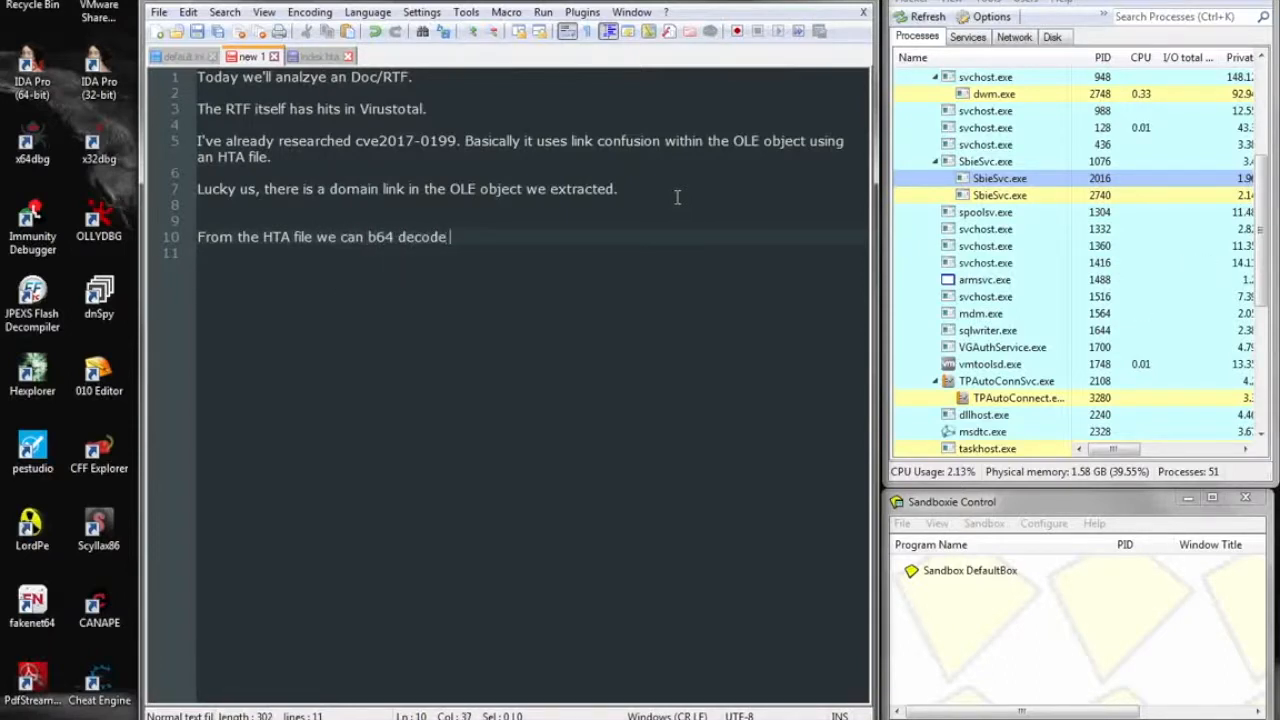
type("another URL jtabserver.org/bins/mclean.exe")
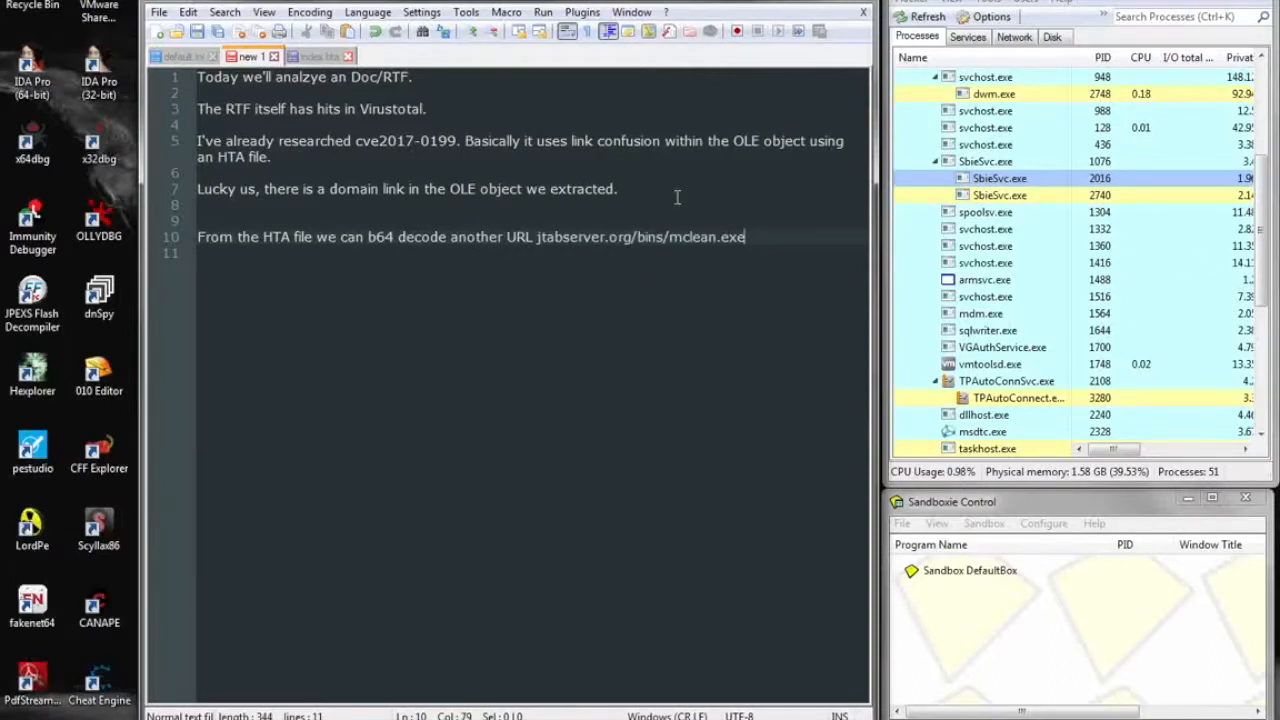
- Note that the HTA was going to execute a script to download this file, starting "Lets download"
type("The HTA was going to")
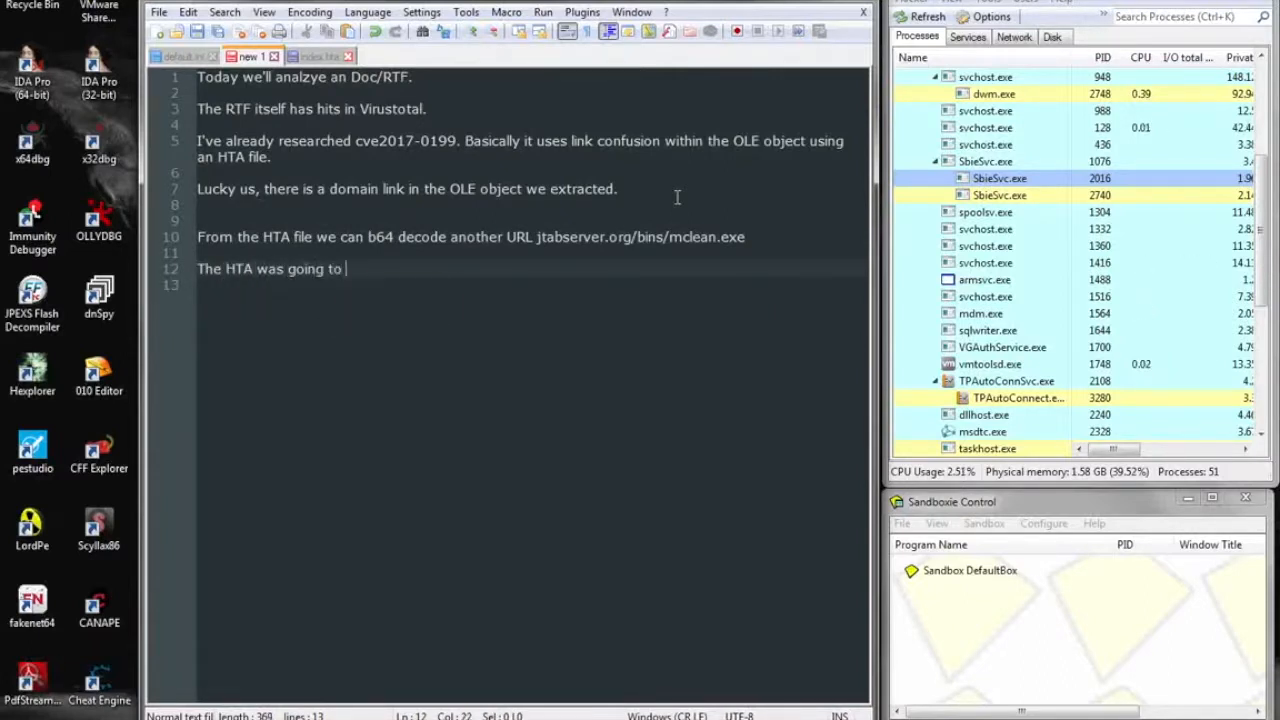
type("execute a script to do")
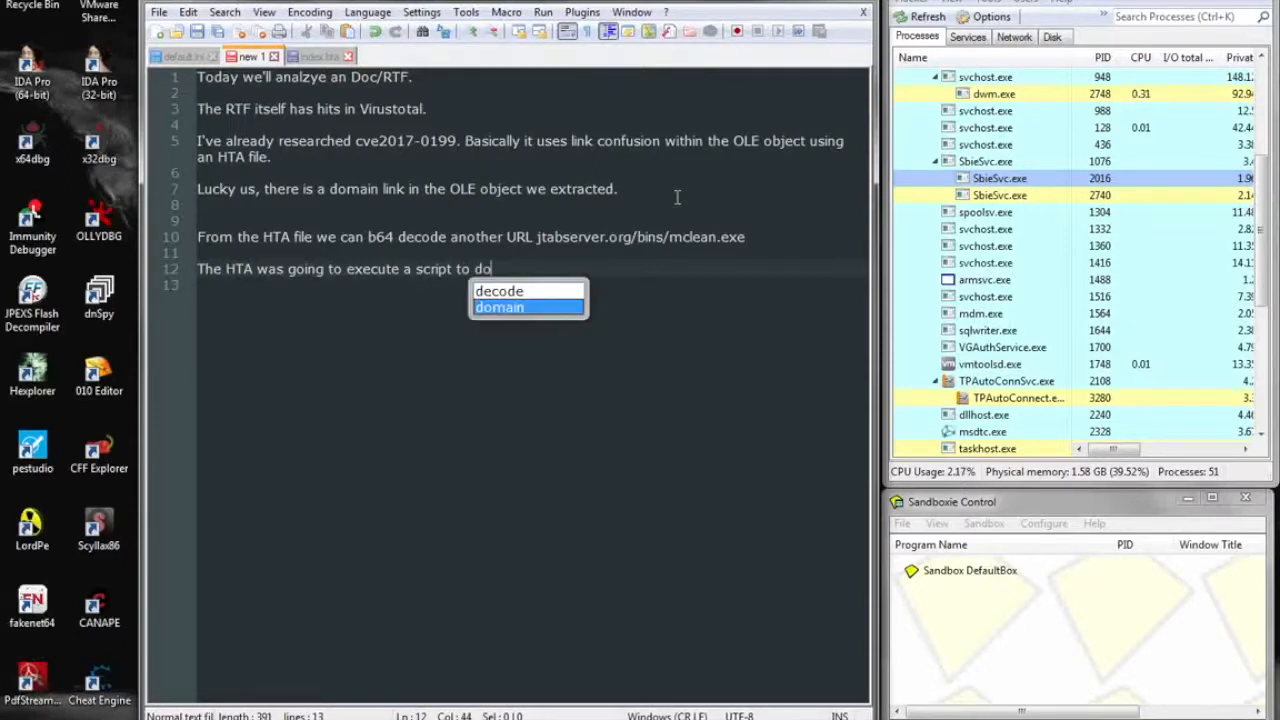
type("wnload this file.")
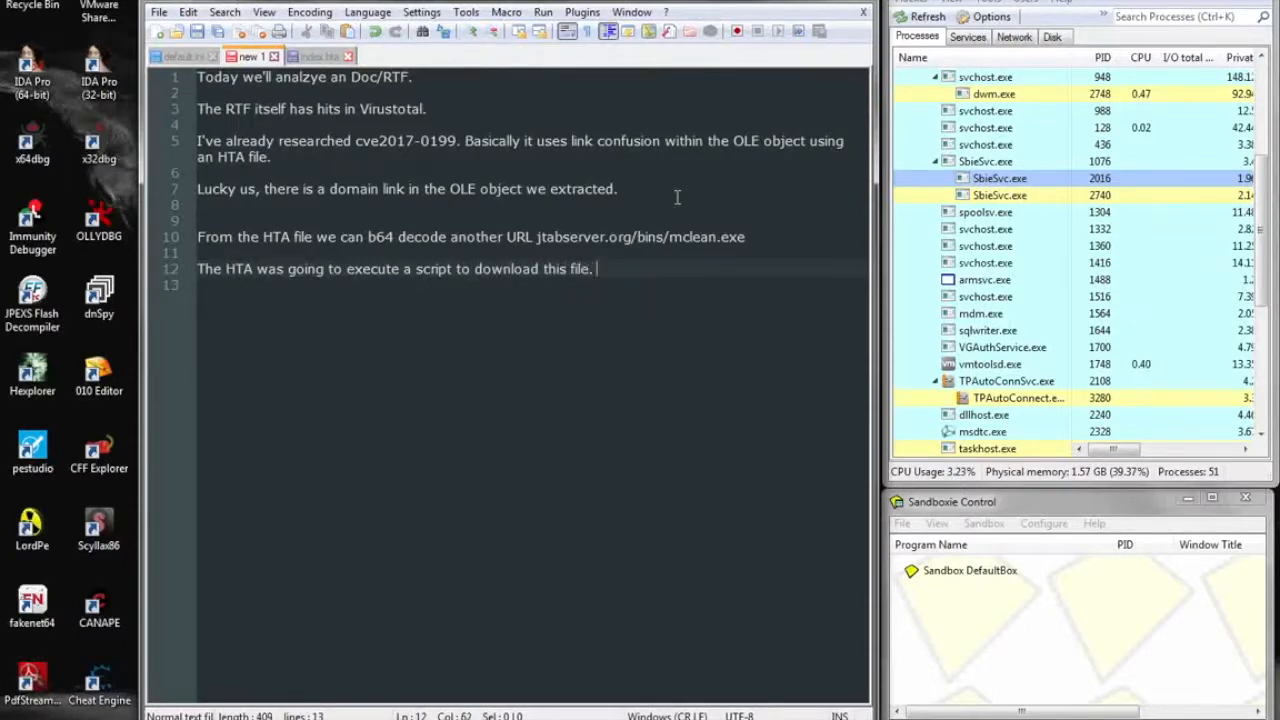
type("Lets download")
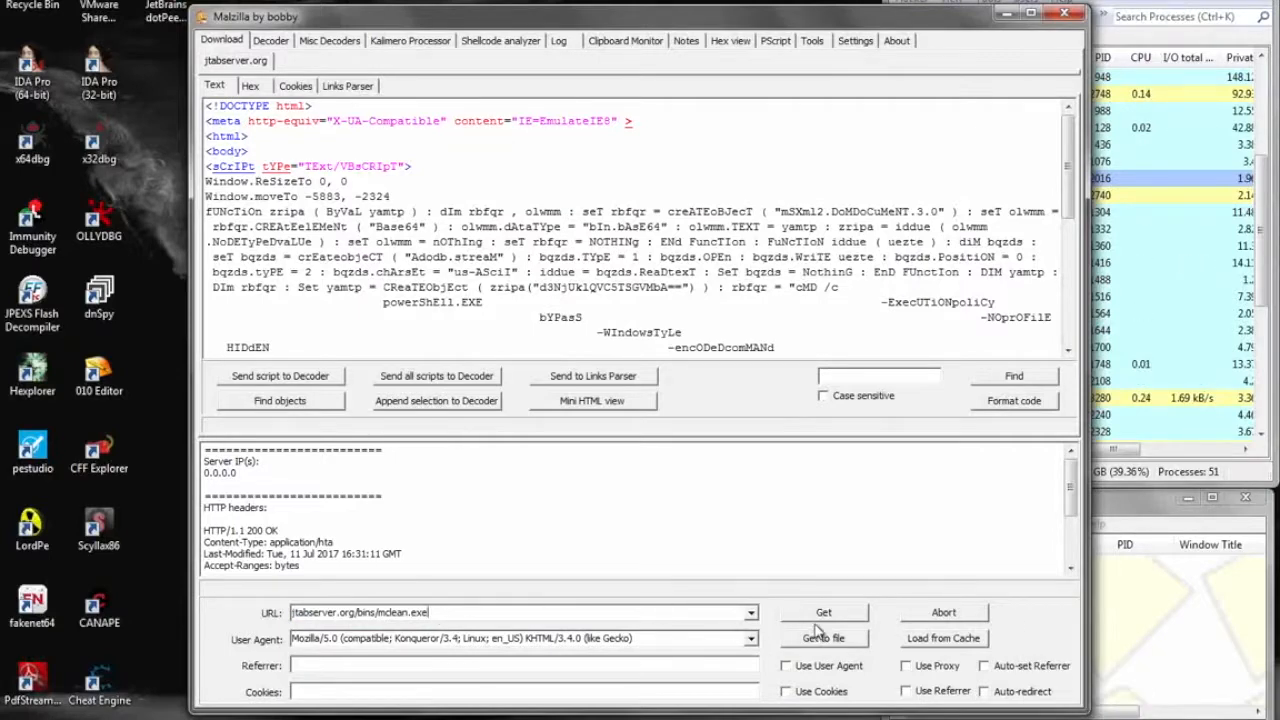
- Fetch jtabserver.org/bins/mclean.exe and save the 479,288-byte executable to the desktop
left_click(824, 612)
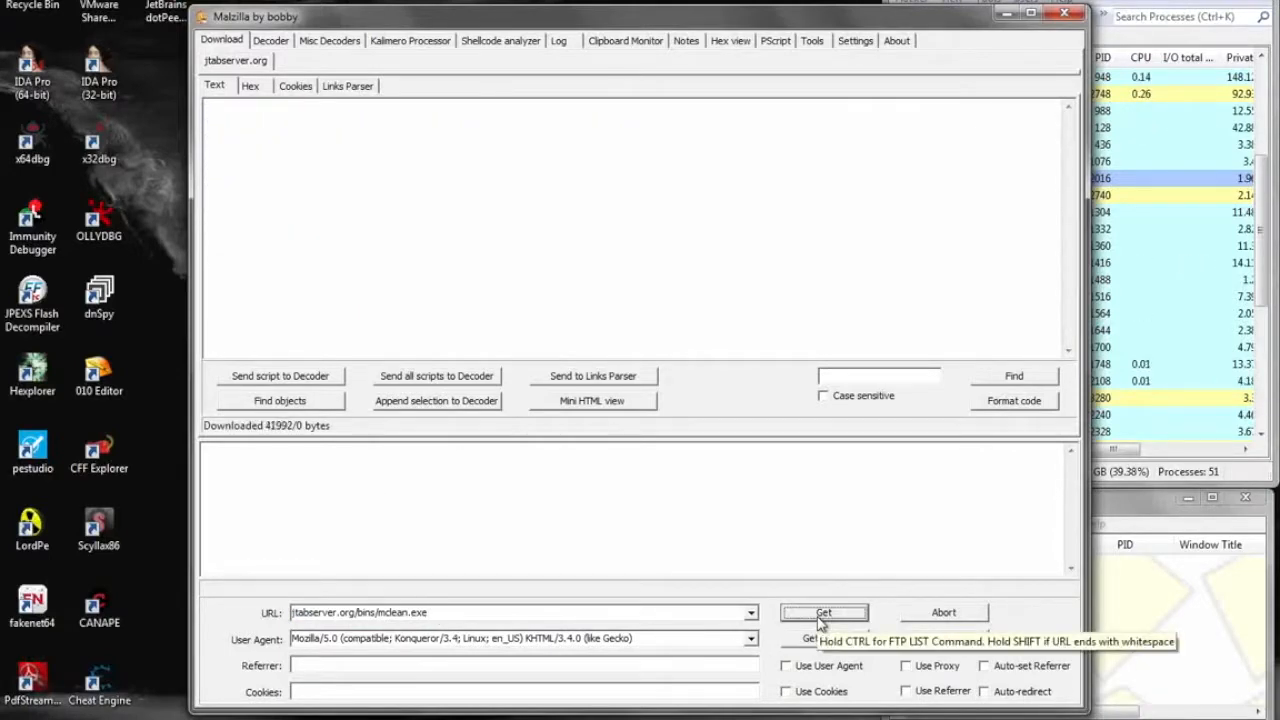
left_click(824, 612)
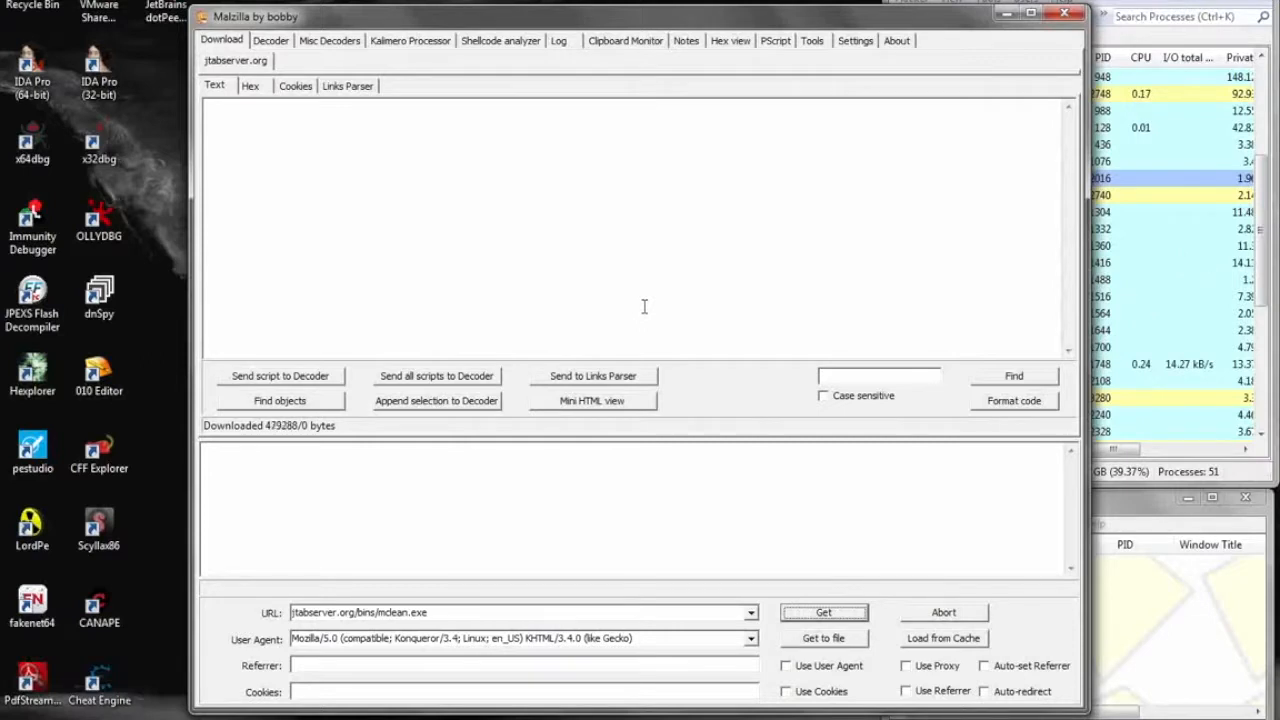
left_click(824, 638)
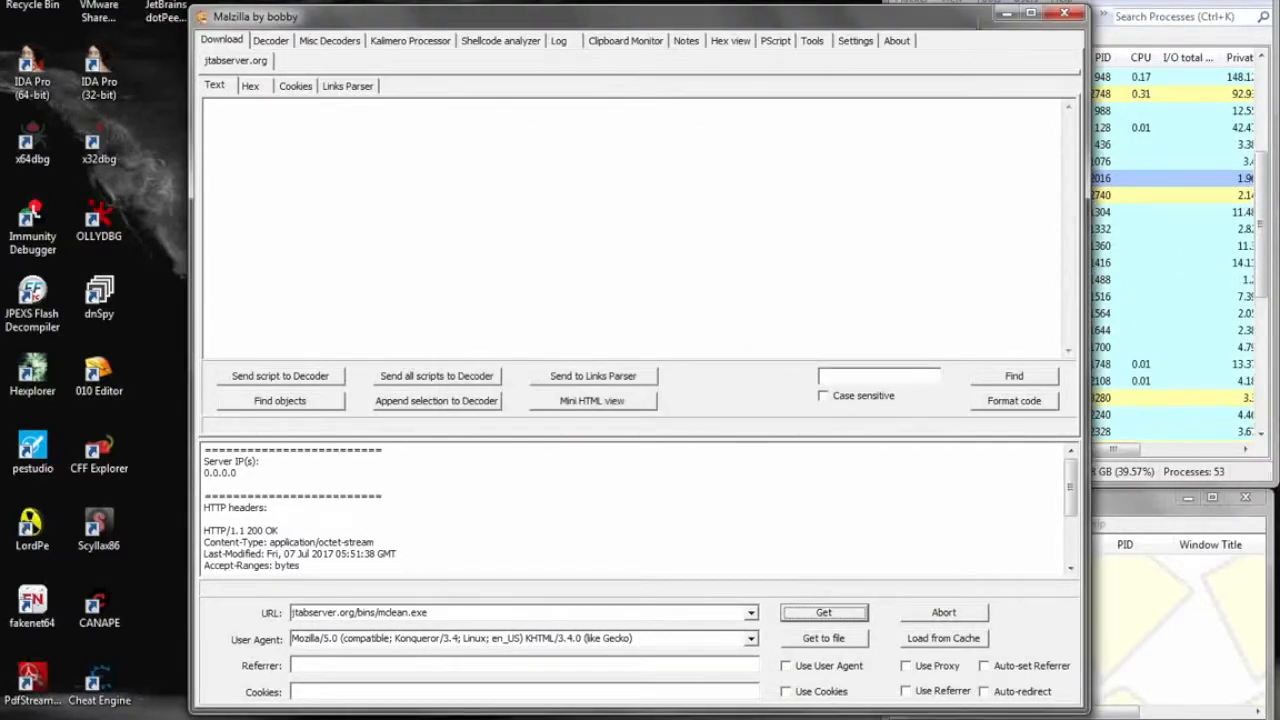
left_click(824, 612)
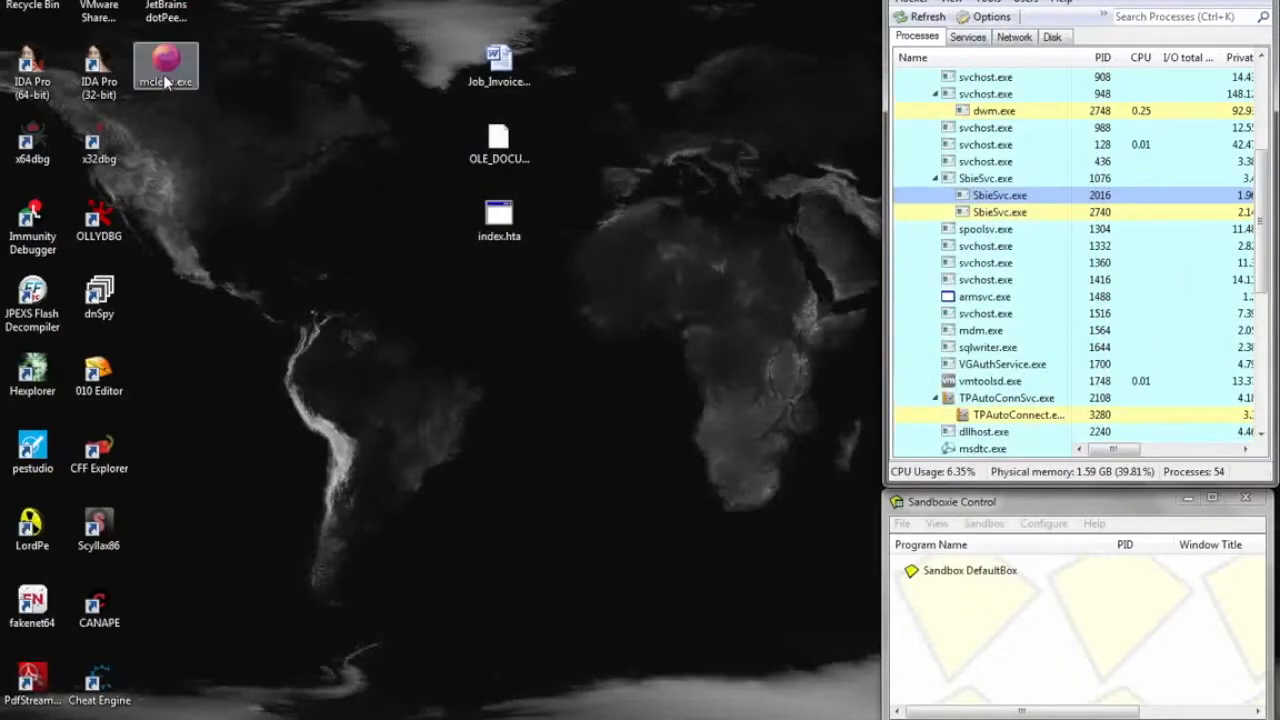
- Place mclean.exe beside index.hta, select it, and note that it claims to be CCleaner
left_click_drag(166, 66, 500, 290)
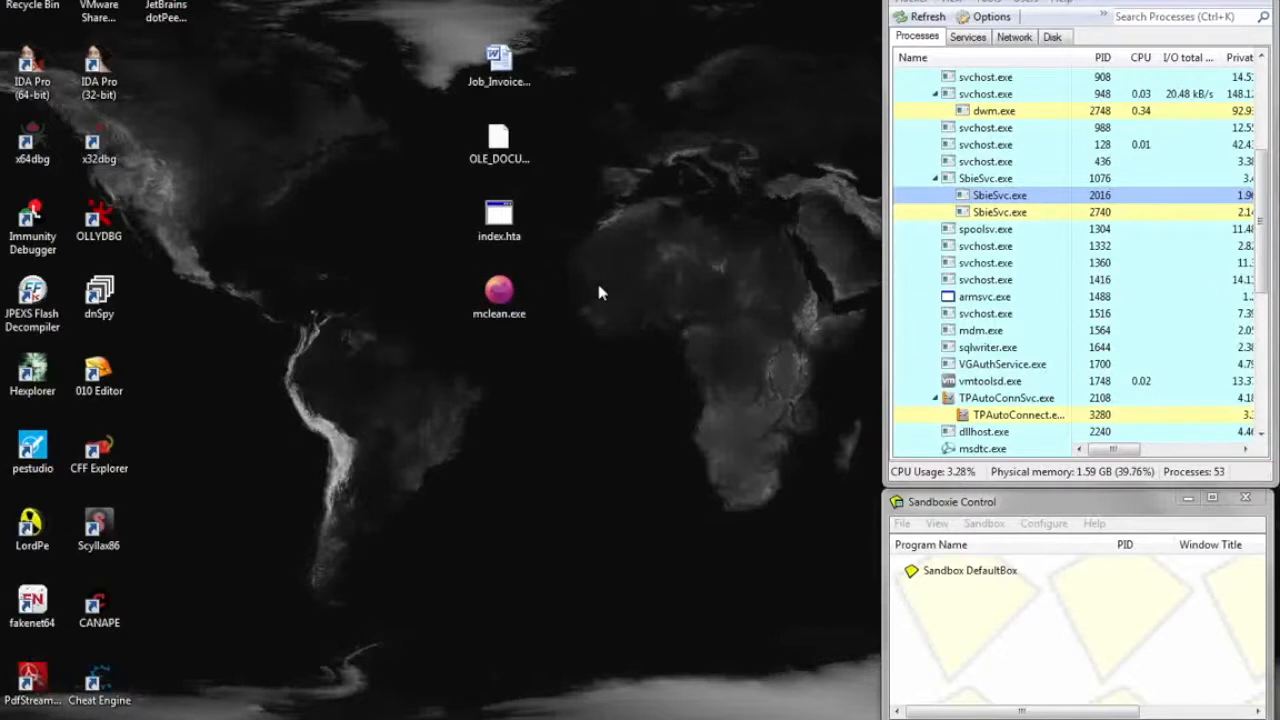
left_click(500, 296)
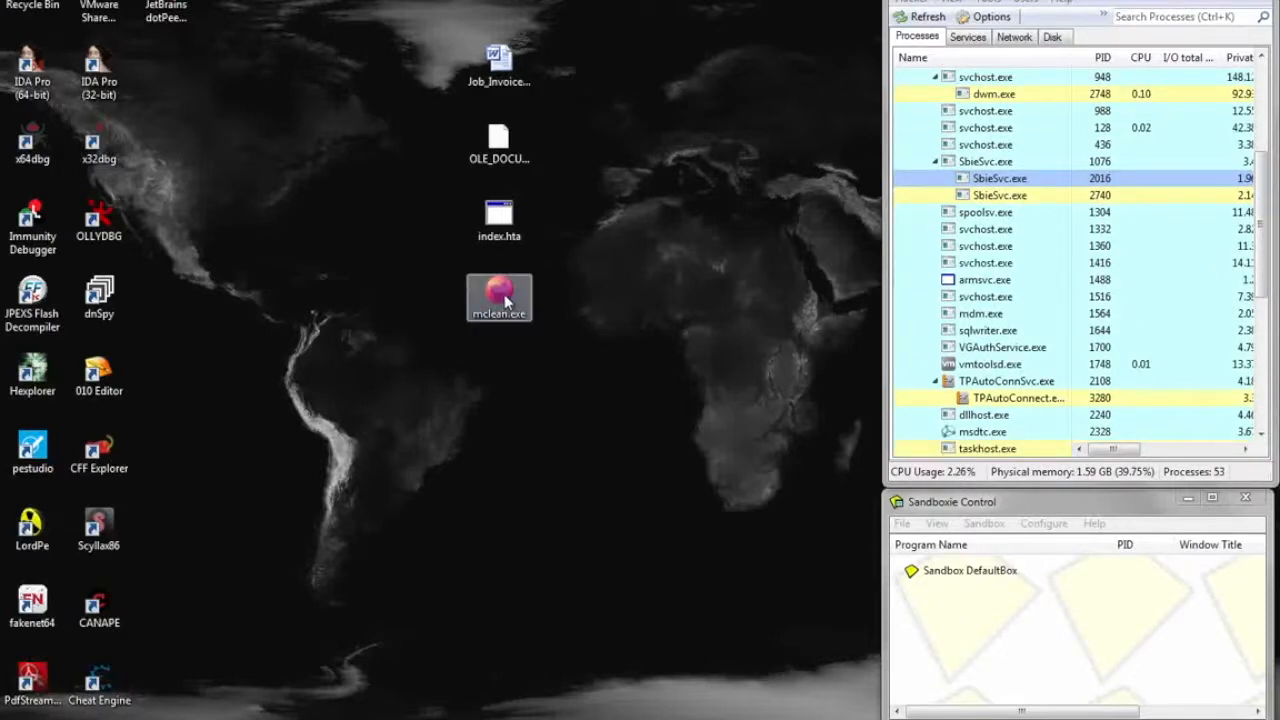
mouse_move(504, 300)
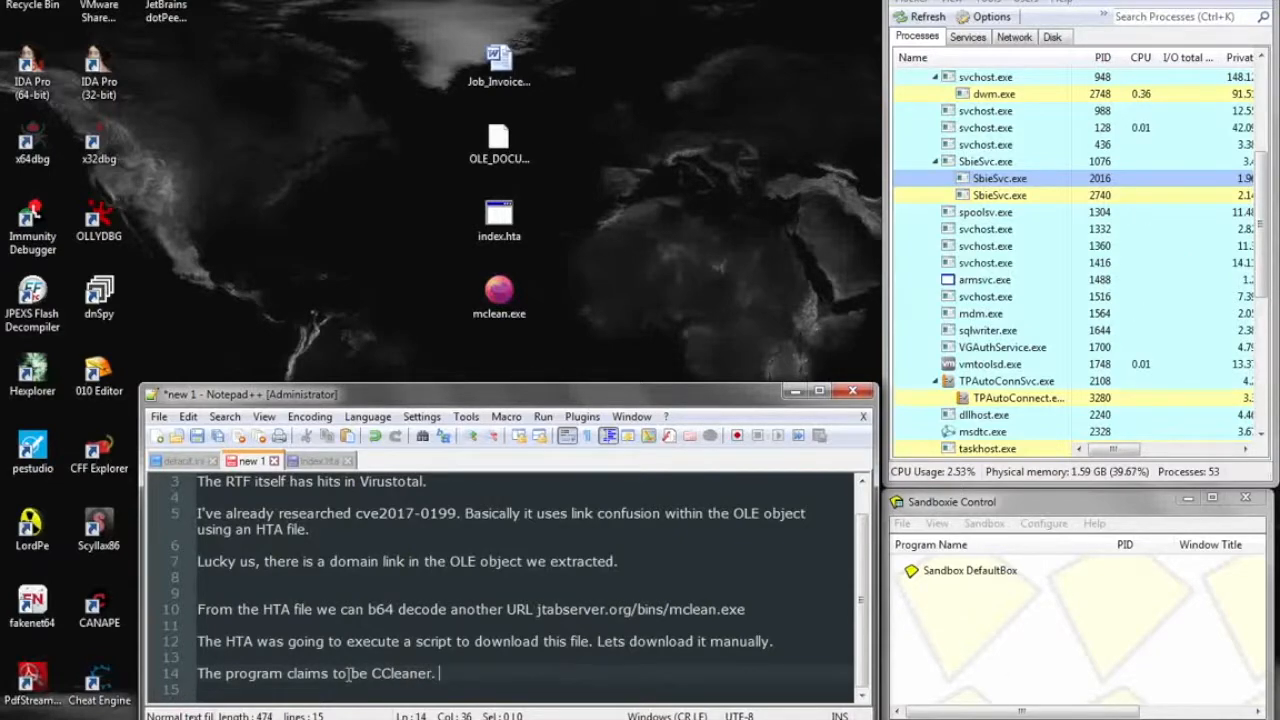
type("Doesn't look like it.")
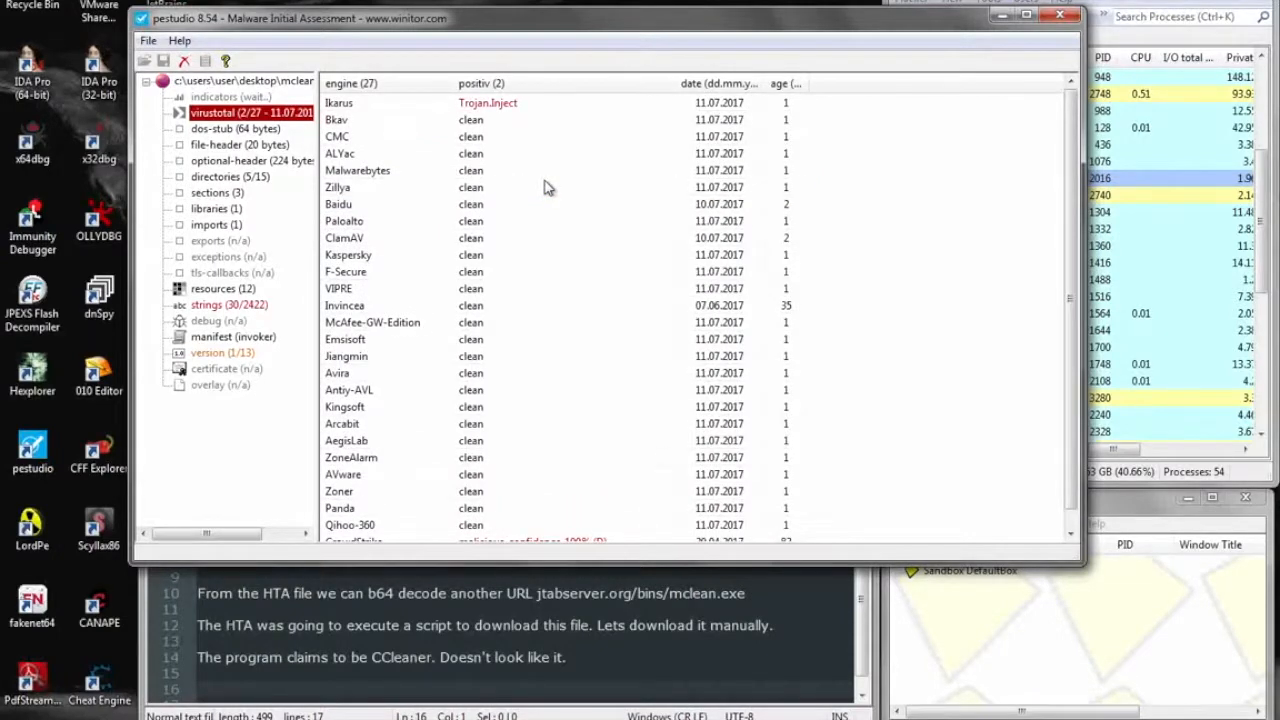
mouse_move(418, 238)
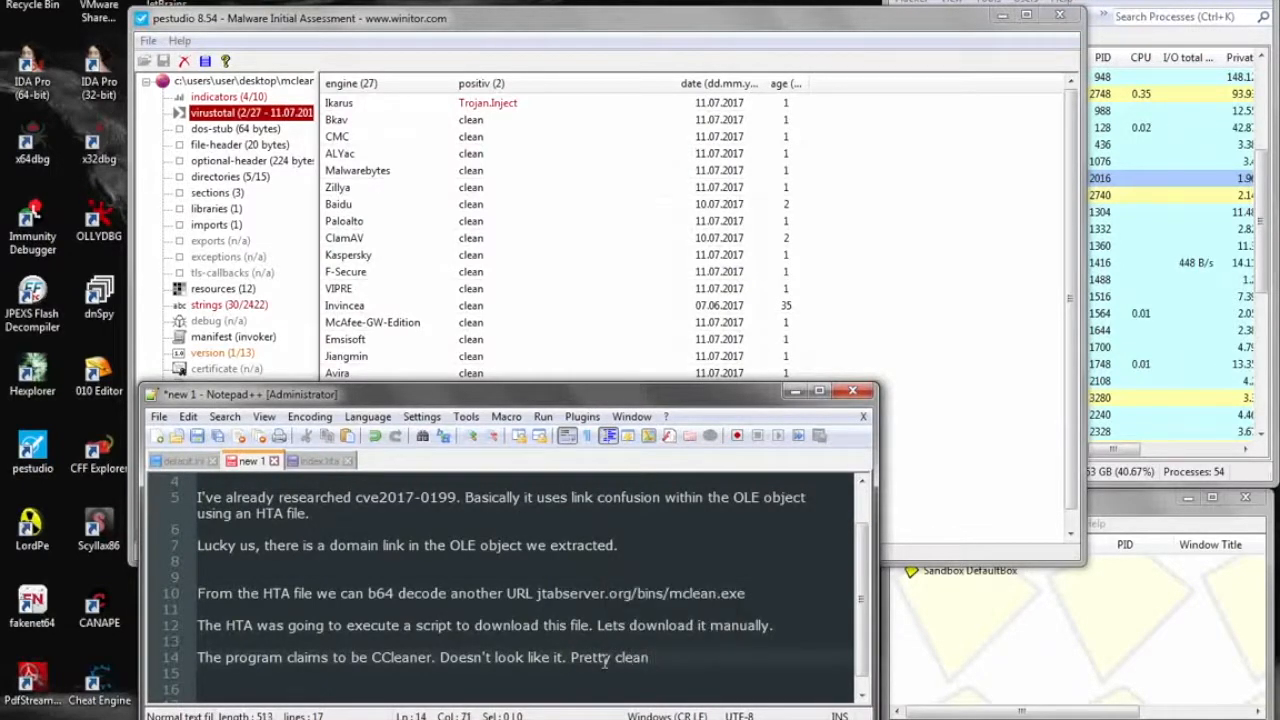
- Note that mclean.exe's virus scan comes back mostly clean
type("virus")
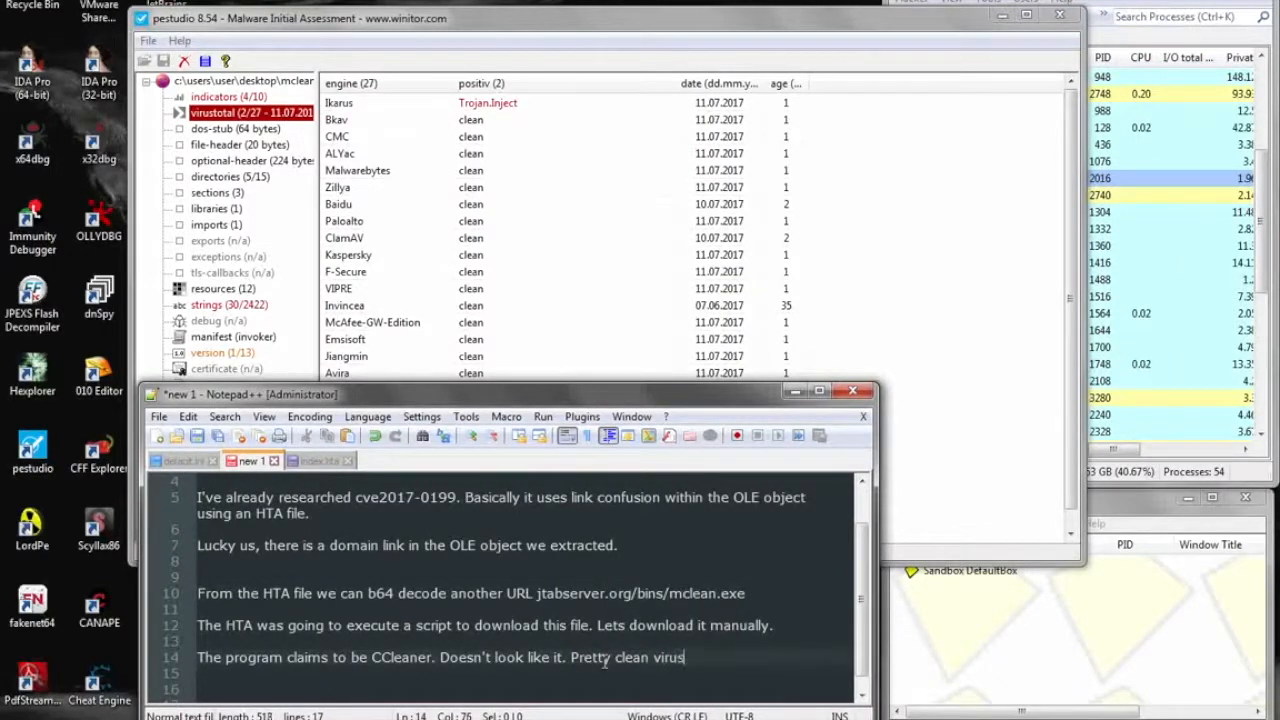
type("scan-wise.")
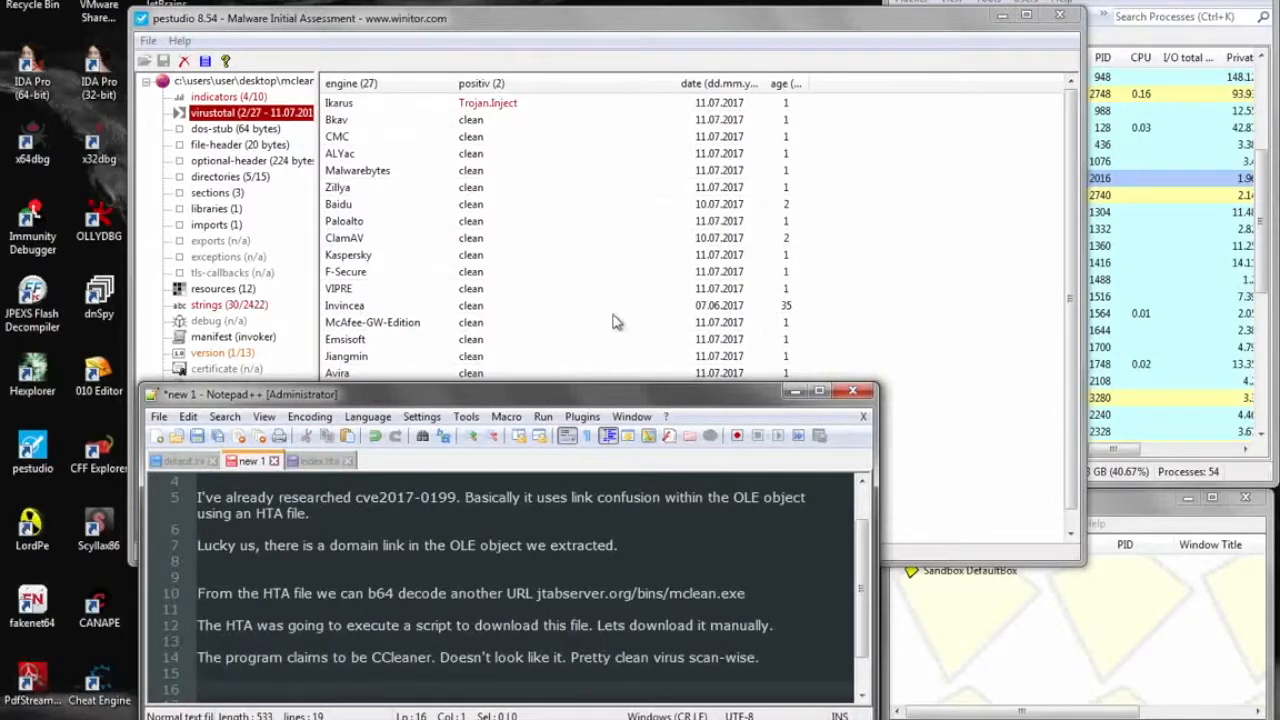
- Review mclean.exe's strings (Microsoft.VisualBasic, WindowsApplication29.exe) and note 'More shell script commands'
left_click(208, 304)
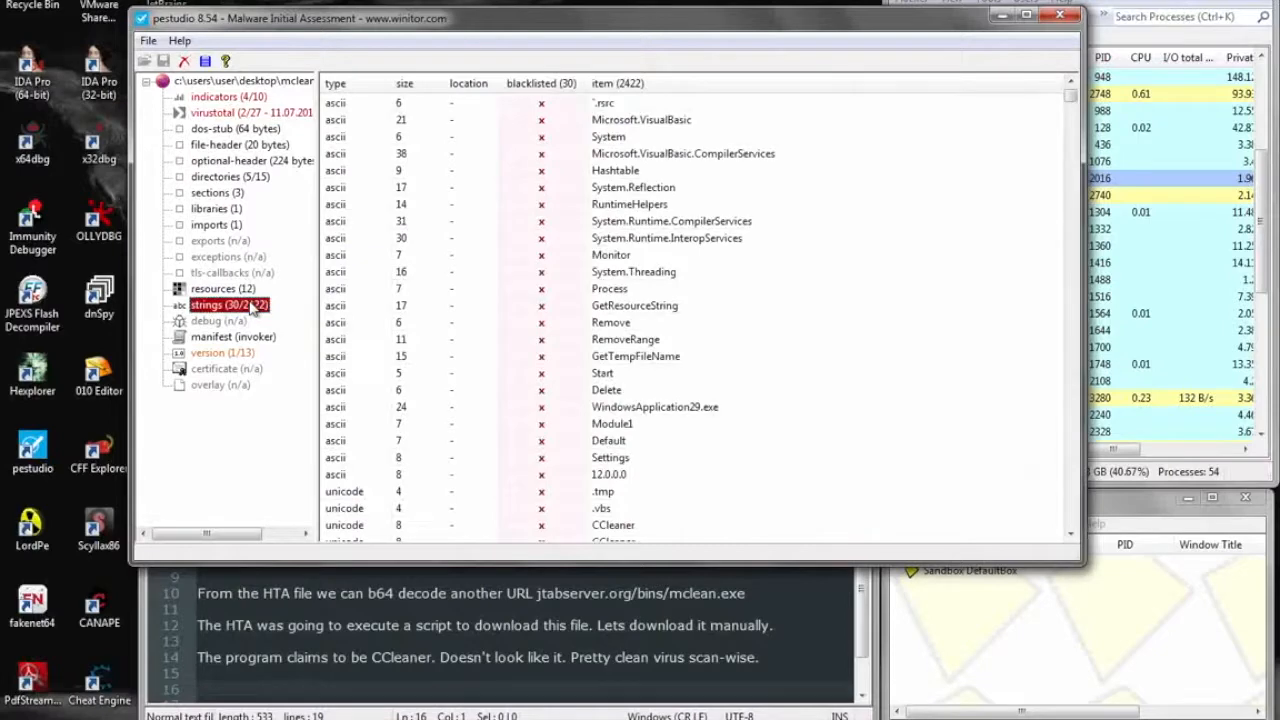
left_click(636, 120)
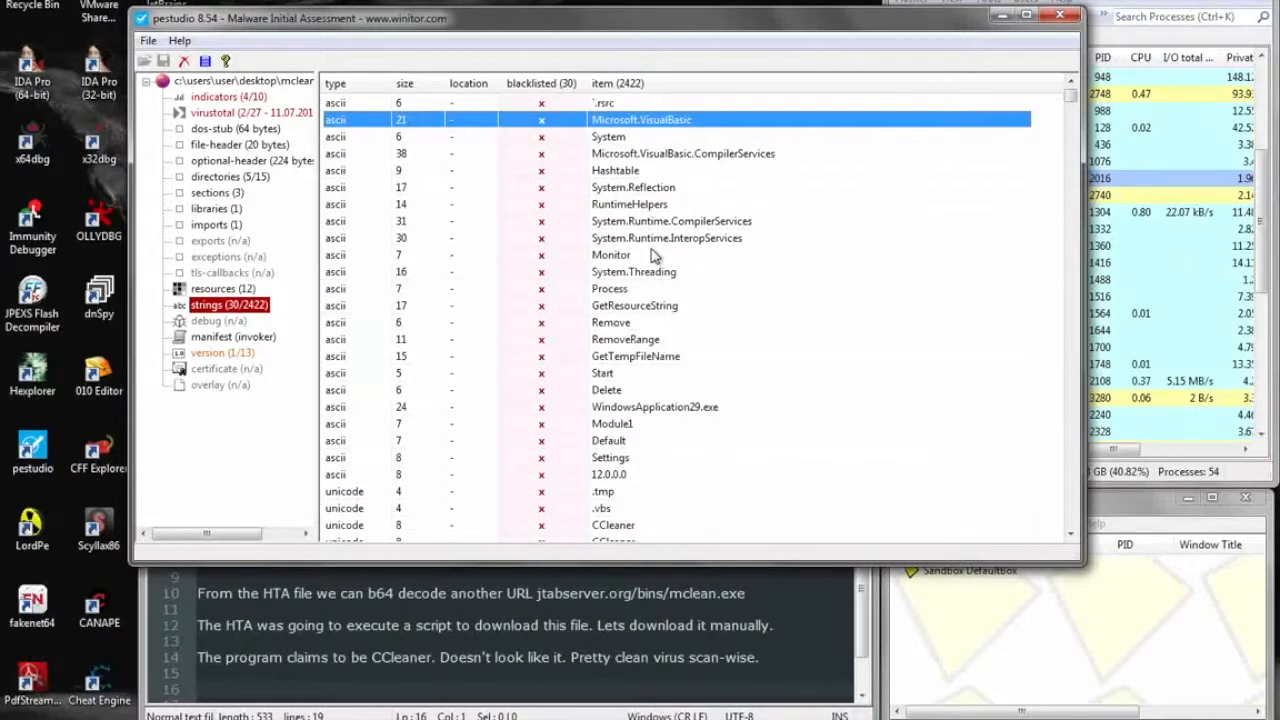
scroll("down", 3)
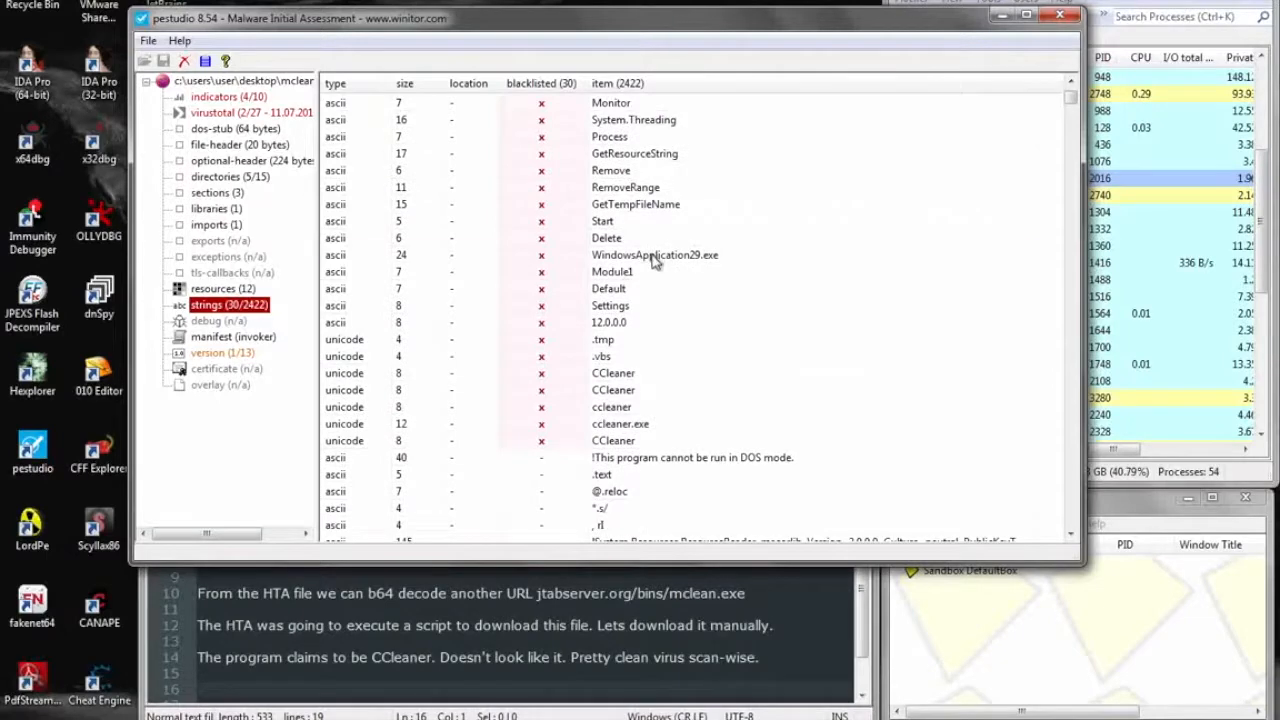
left_click(652, 254)
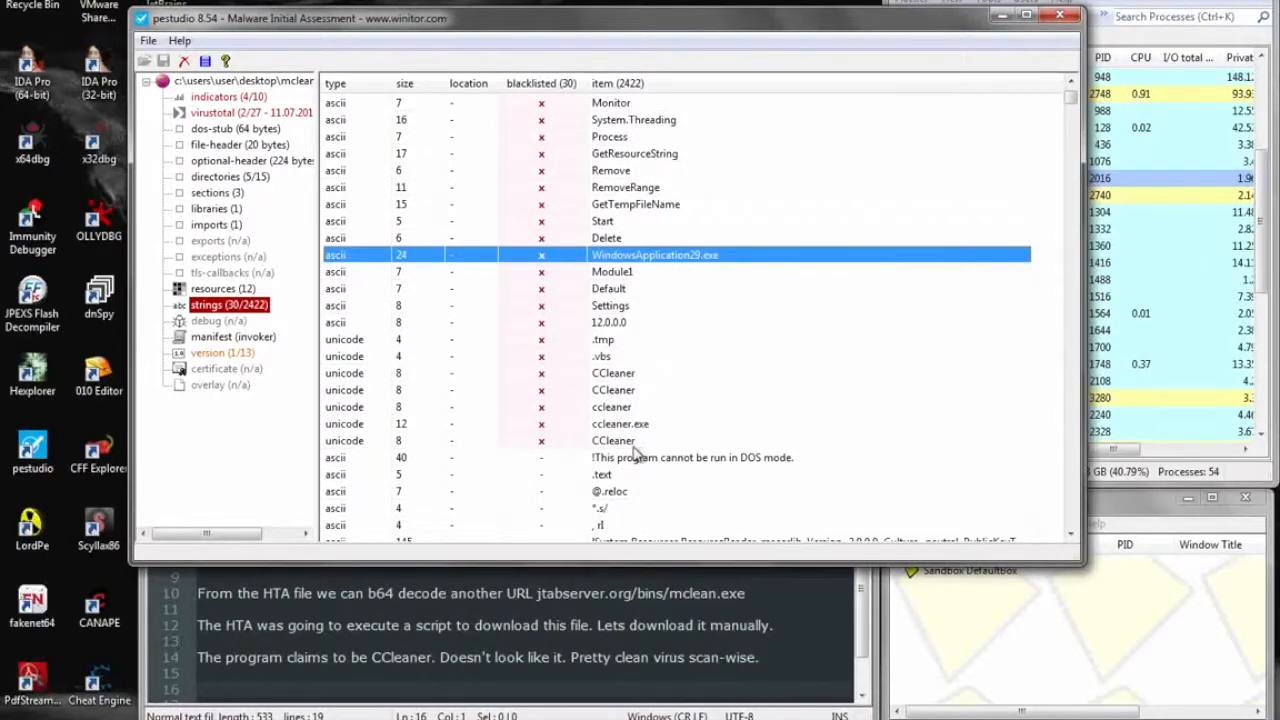
scroll("down", 3)
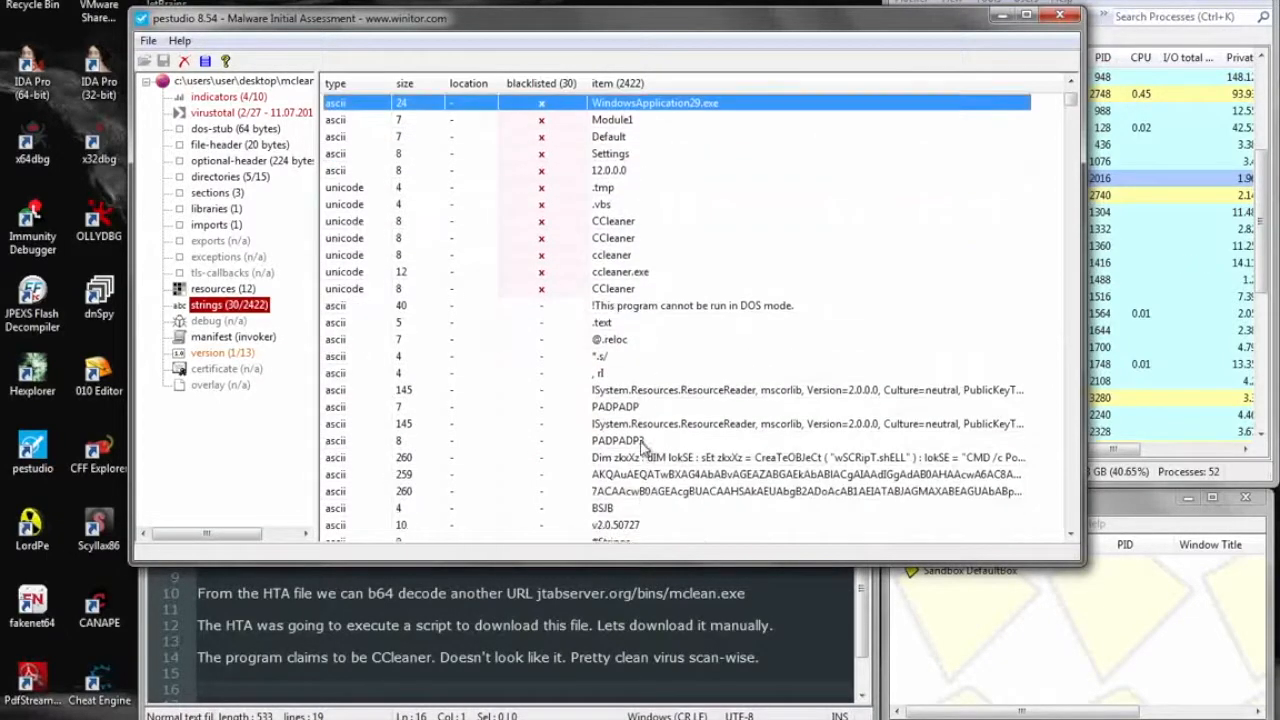
scroll("down", 3)
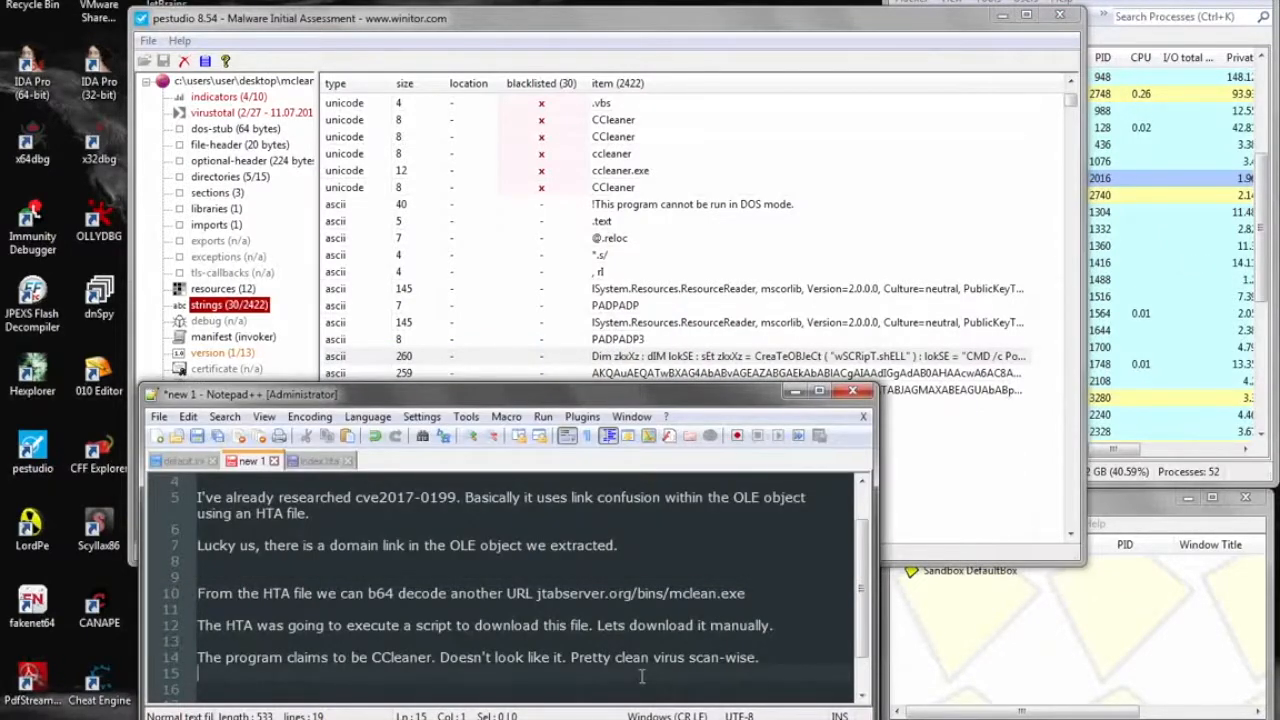
type("More shell script commands.")
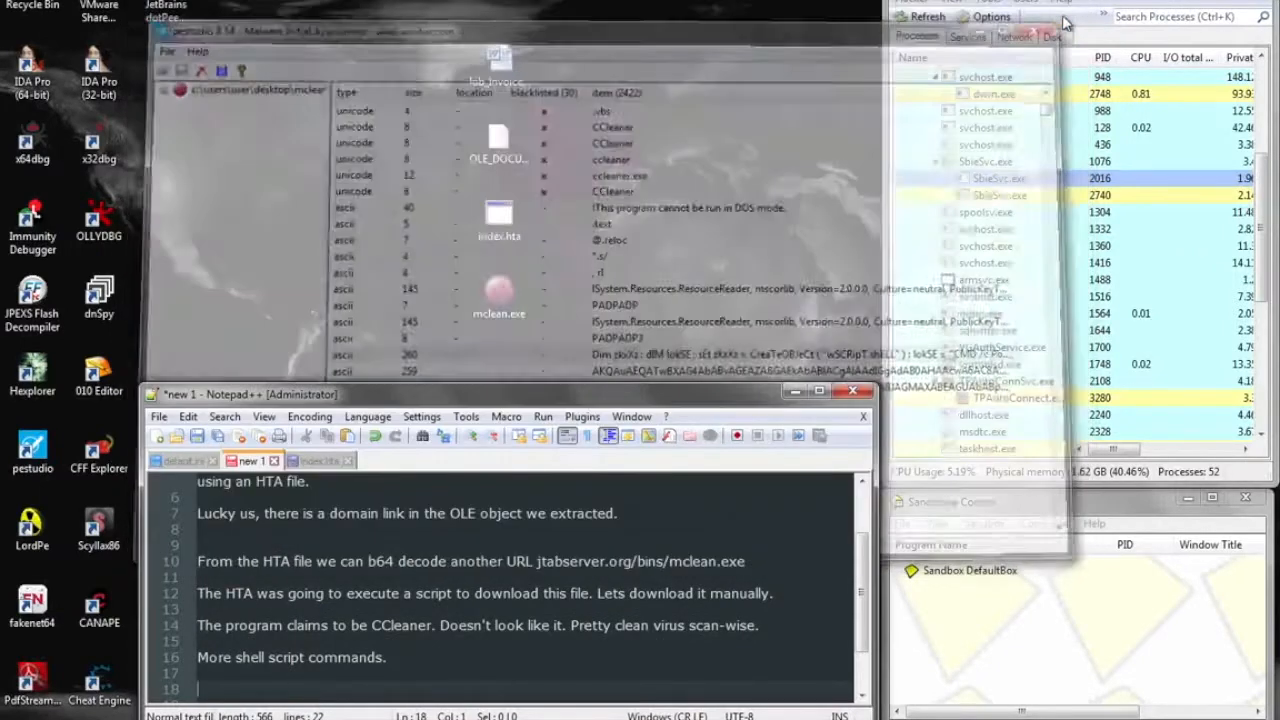
- Dump mclean.exe's 2425 strings and start a new Notepad++ tab for the PowerShell script
right_click(498, 300)
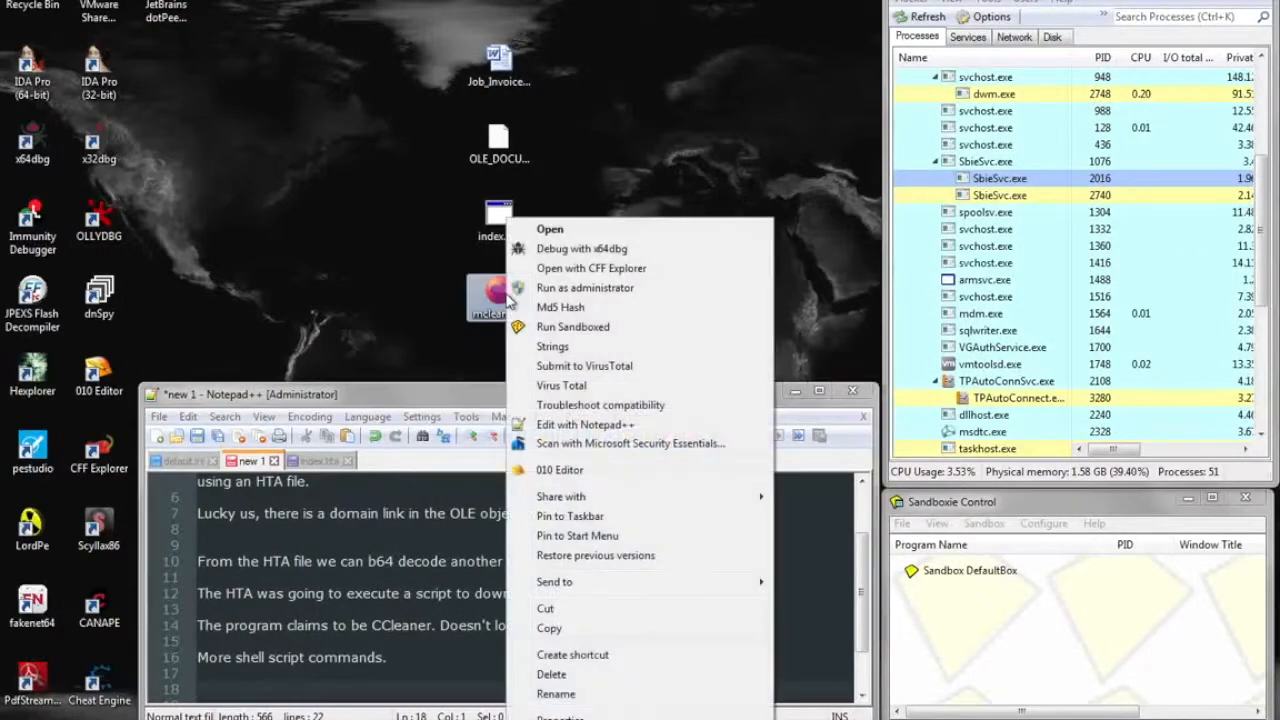
left_click(552, 346)
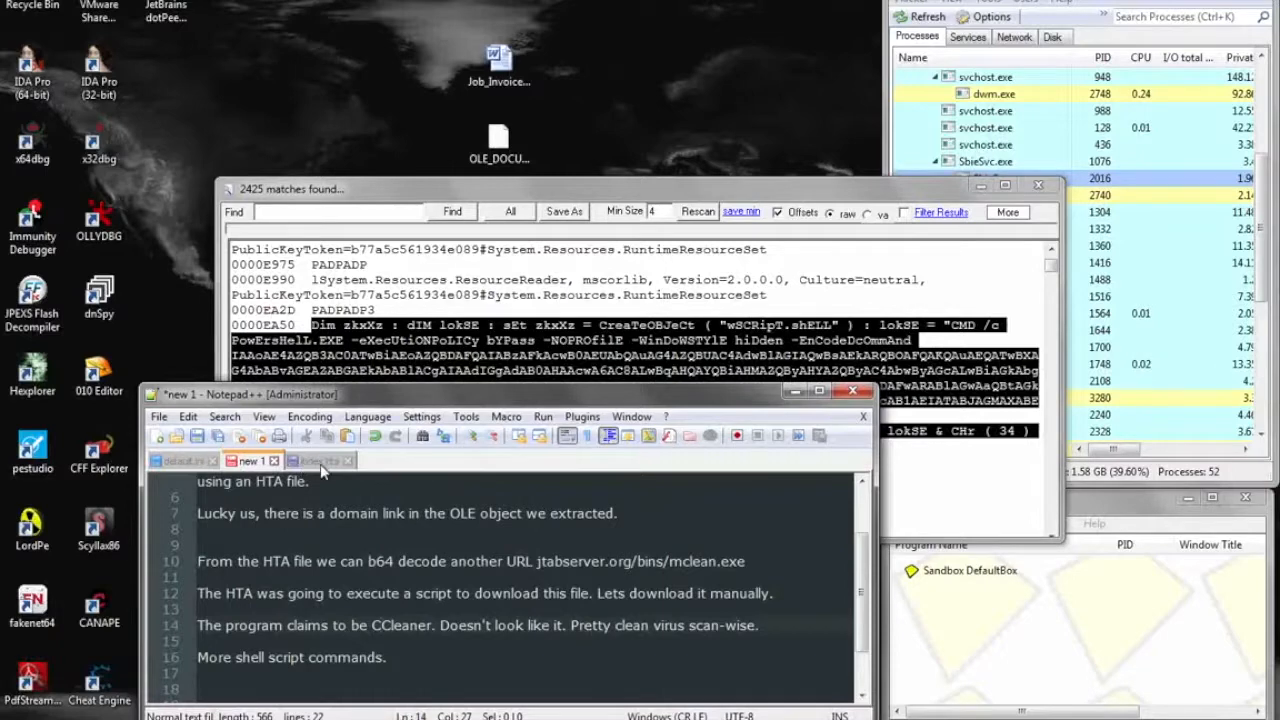
left_click(176, 434)
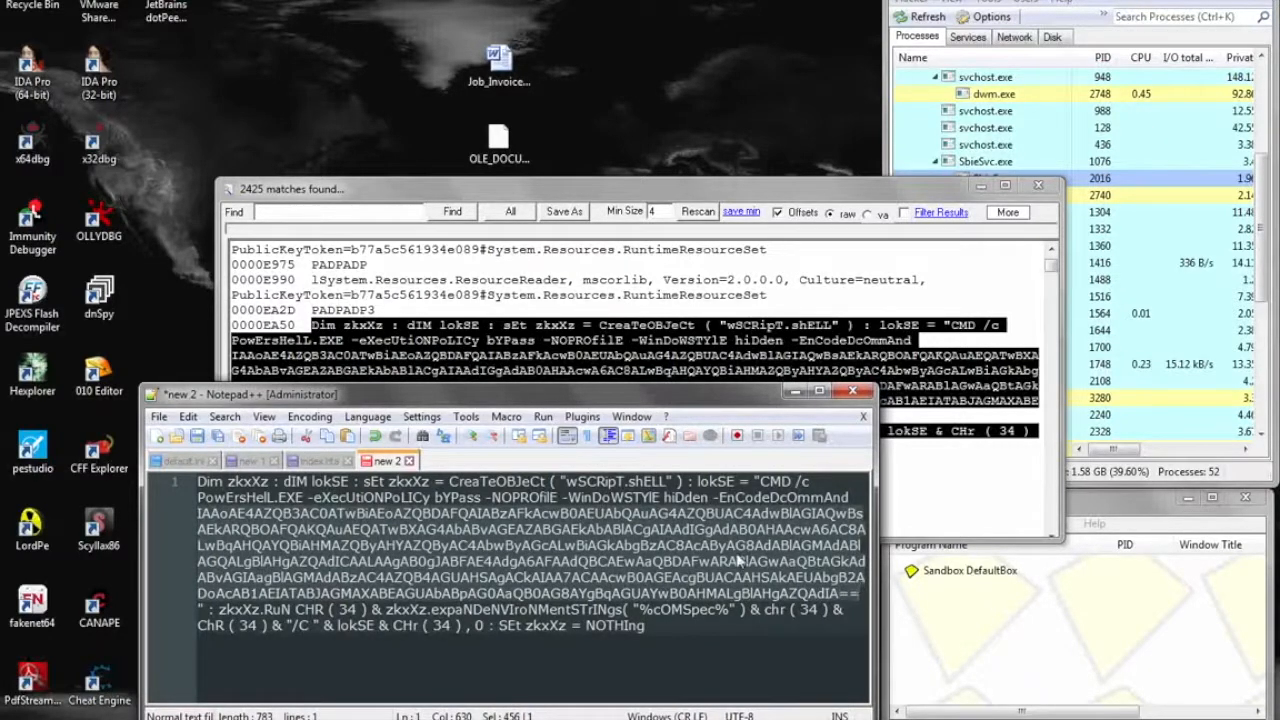
- Strip null characters from the script and note the decoded URL jtabserver.org/bins/protected.exe
right_click(740, 564)
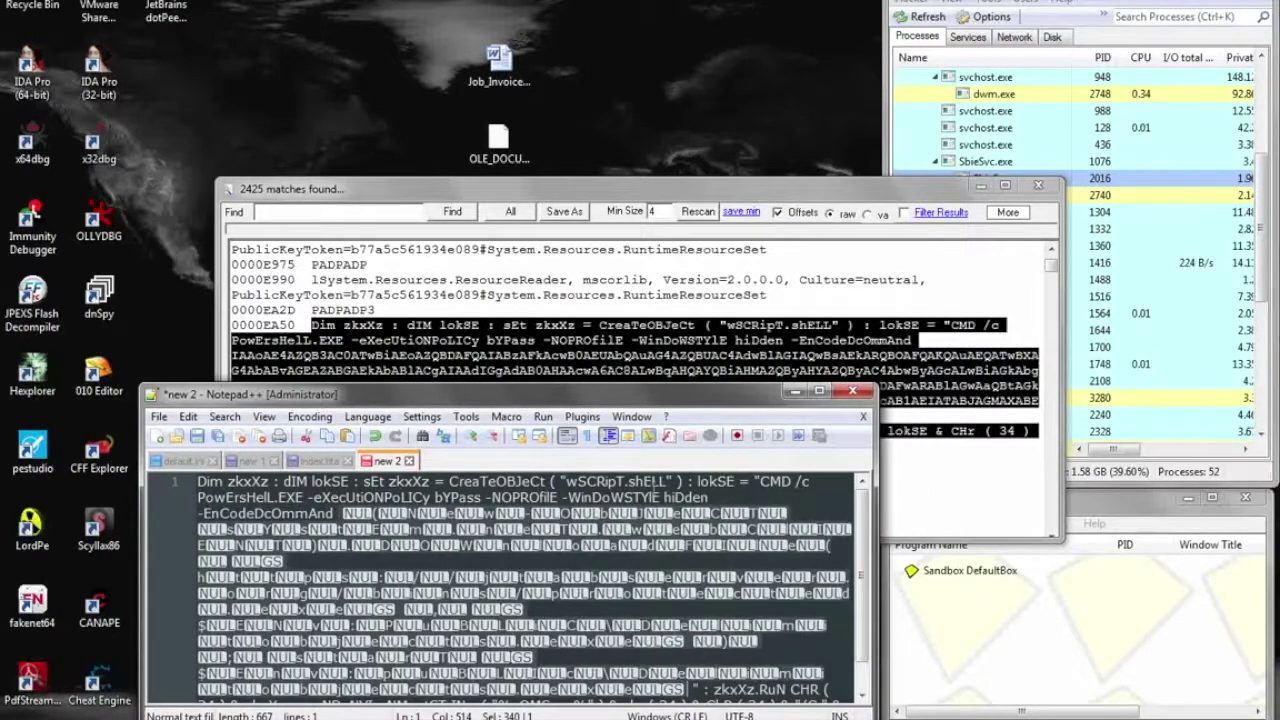
key("Ctrl+h")
type("\\0")
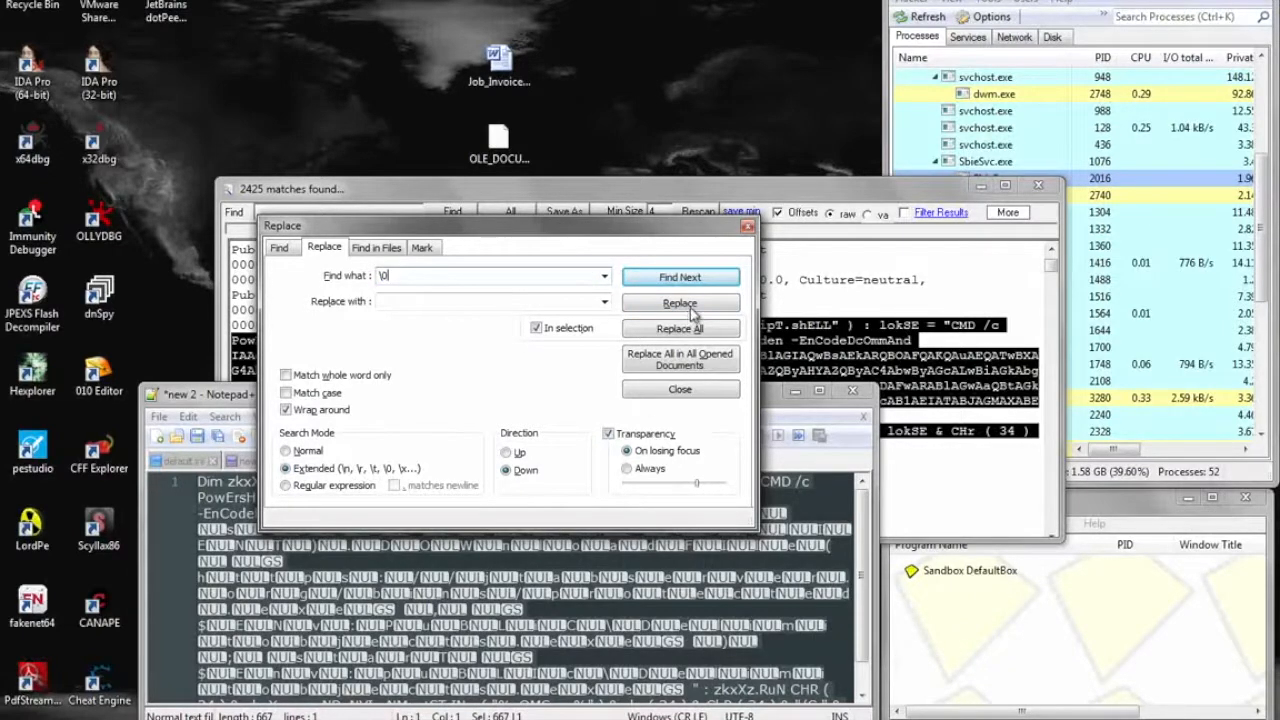
left_click(680, 388)
type("More shell script commands. And more b64 encoded UR")
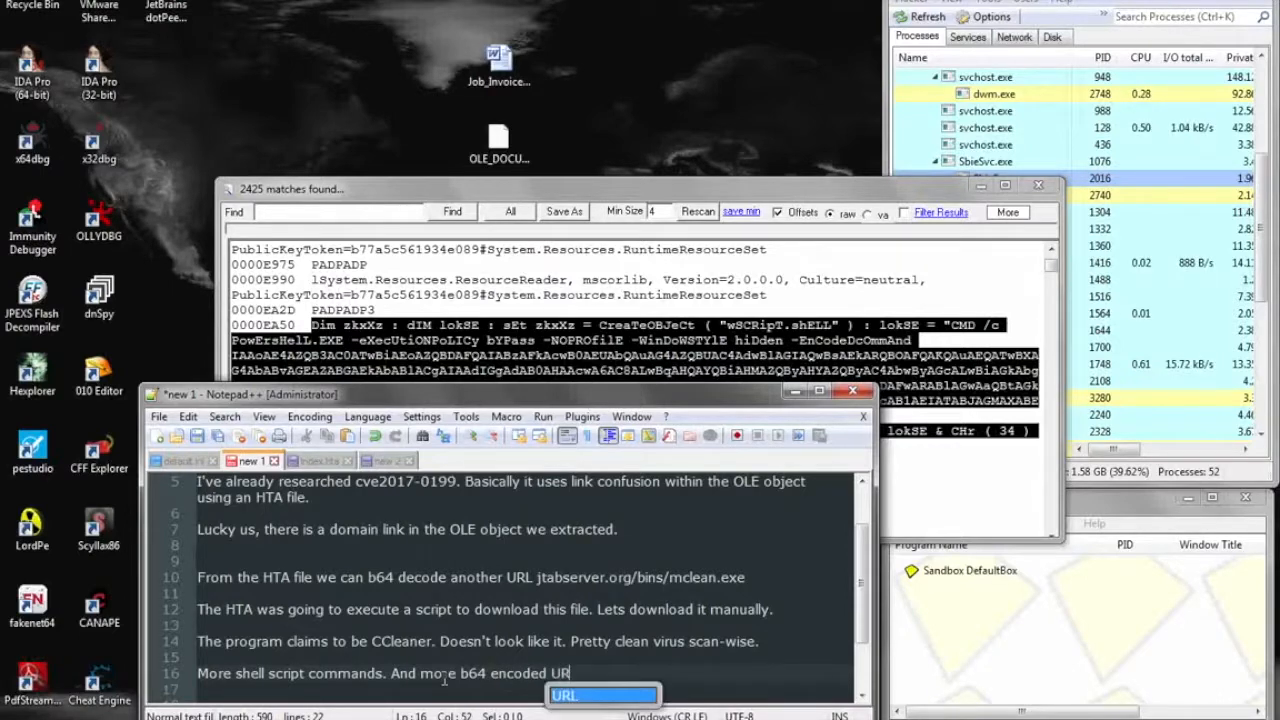
type("s. jtabserver.org/bins/protected.exe")
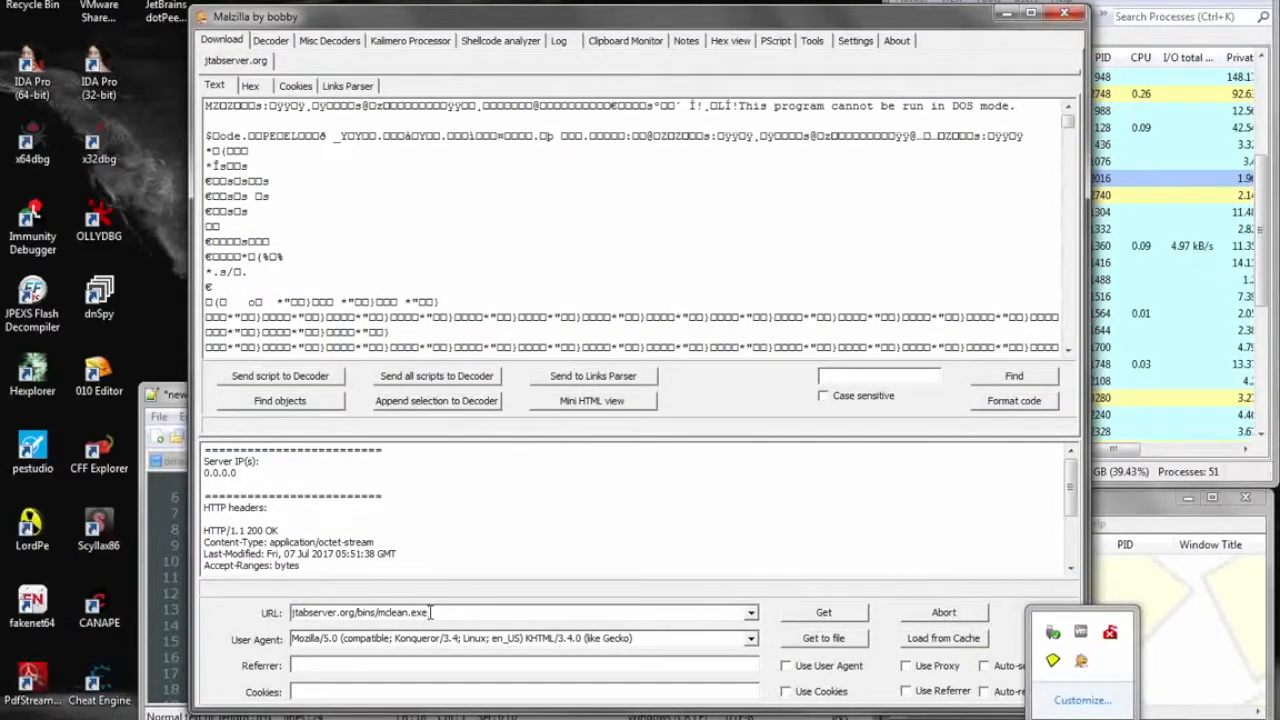
- Fetch jtabserver.org/bins/protected.exe, save it to the desktop, and close Malzilla
triple_click(360, 612)
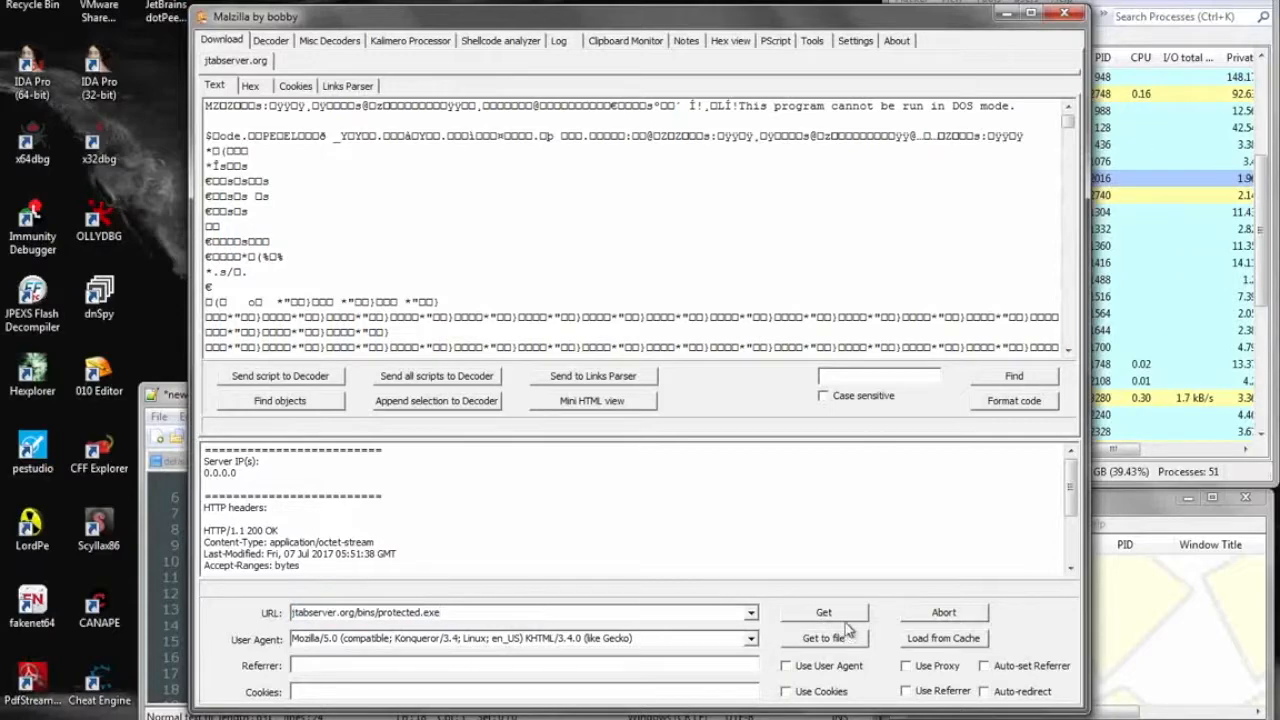
left_click(824, 612)
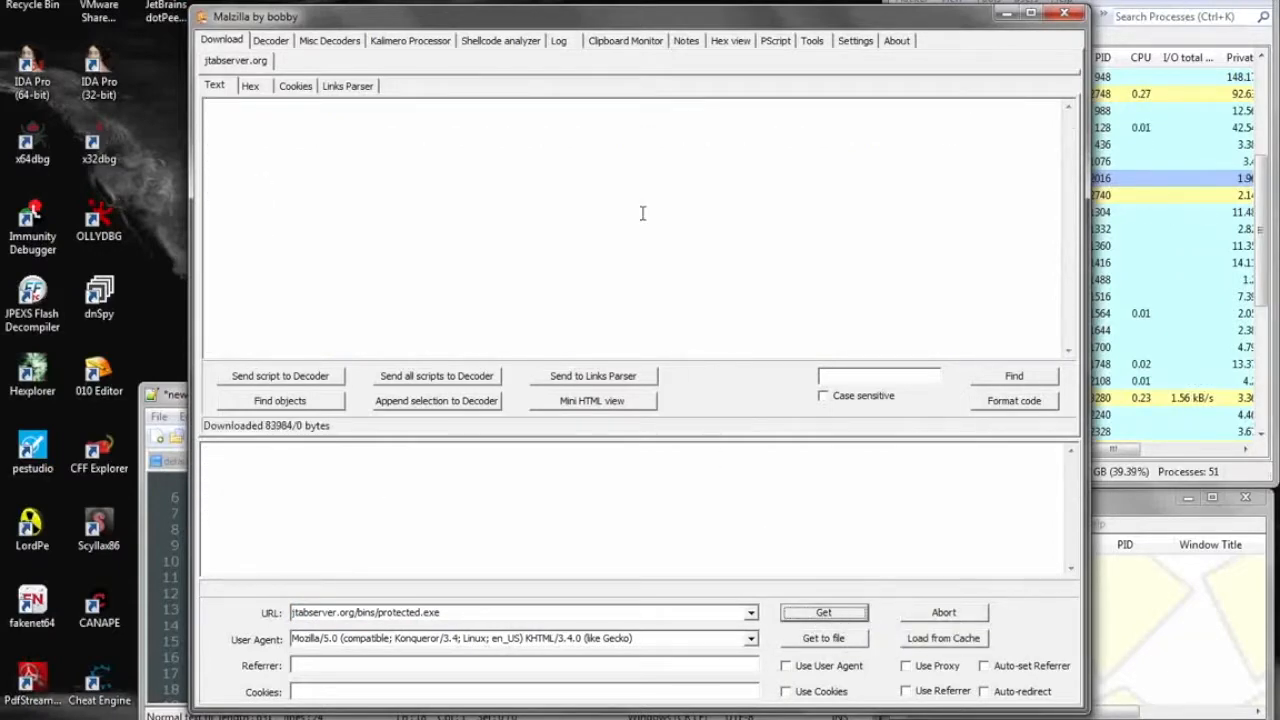
left_click(824, 612)
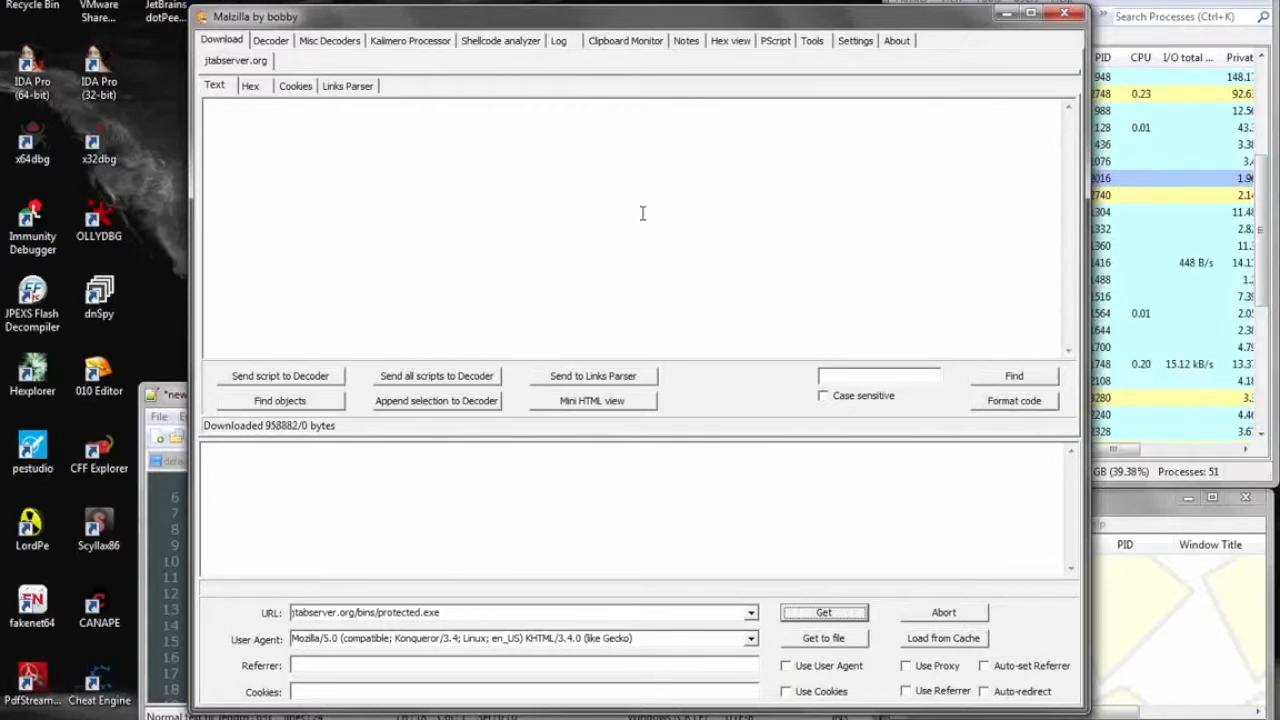
left_click(824, 612)
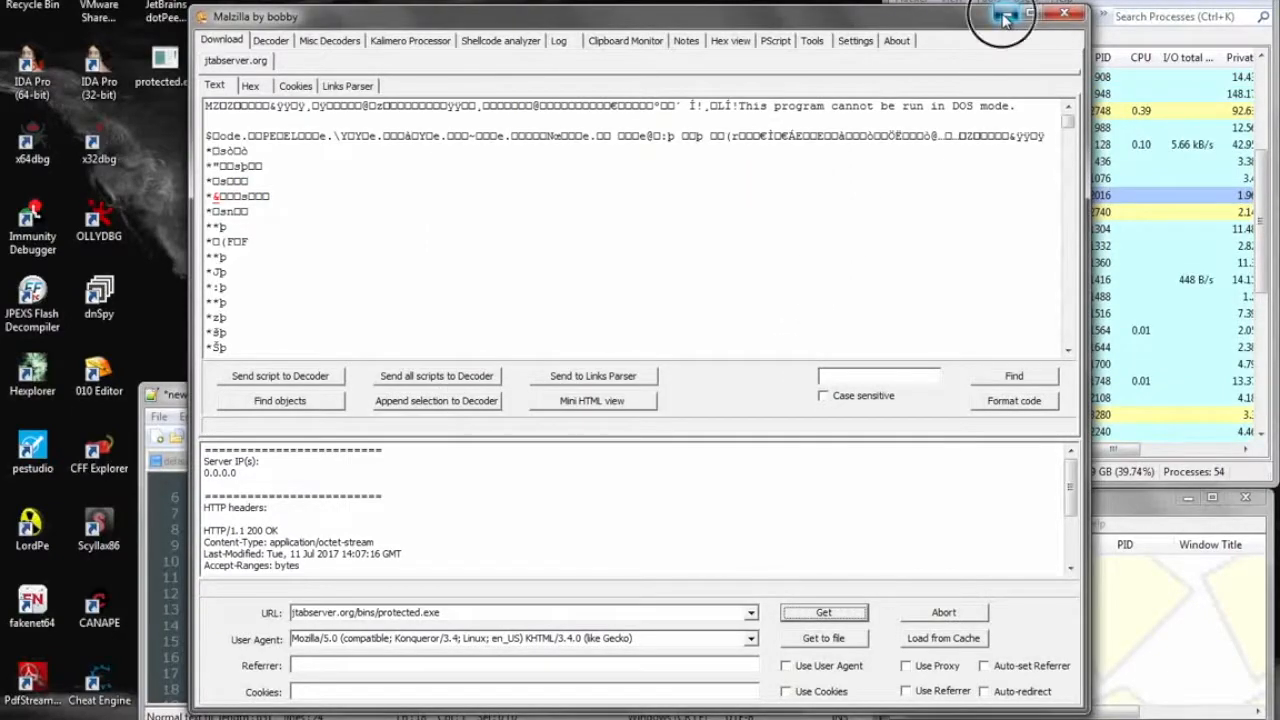
left_click(1064, 16)
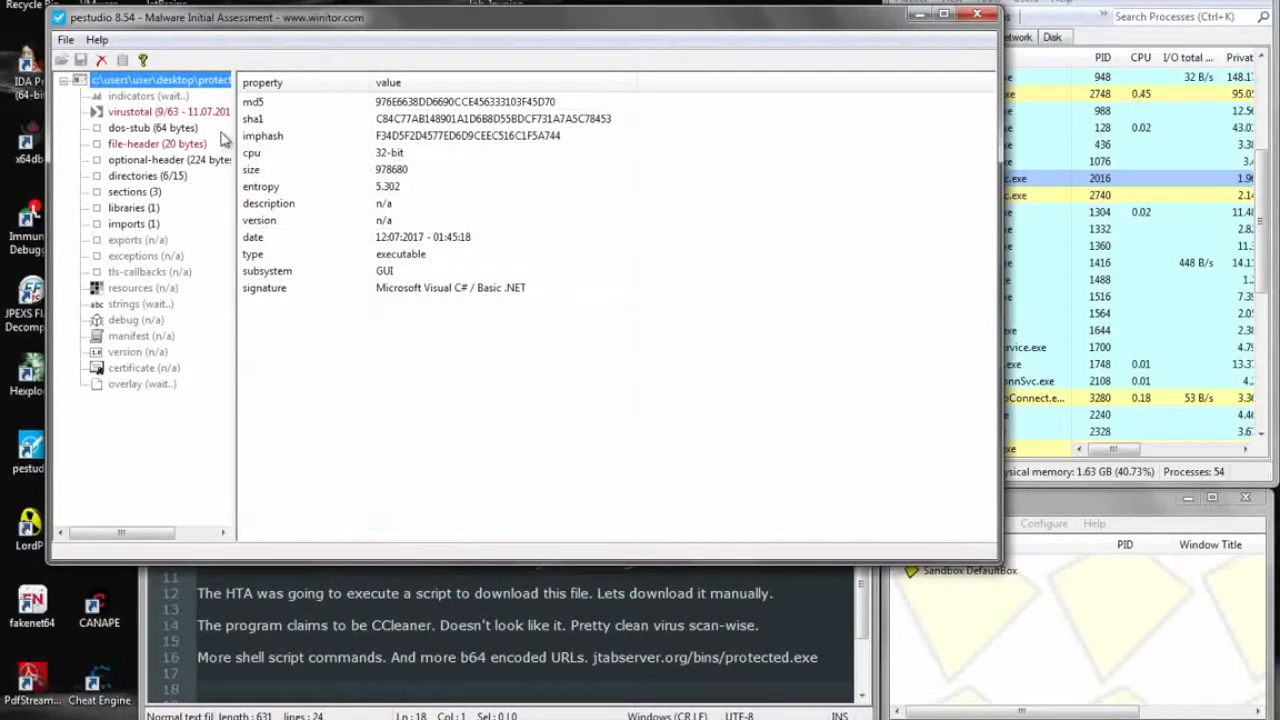
- Review protected.exe's VirusTotal hits and note 'Pretty generic virus hits. Nothing concrete. Written in .NET...ugh'
left_click(158, 112)
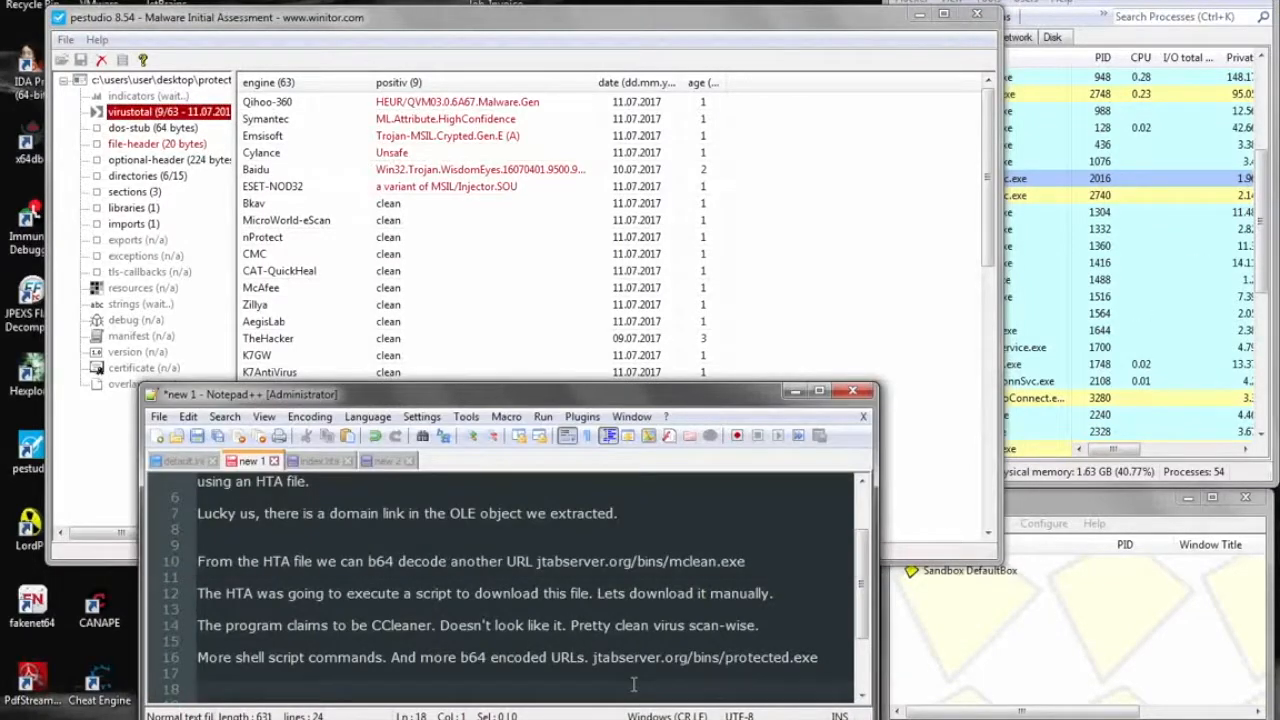
type("Pretty generic virus hits. Nothing concrete.")
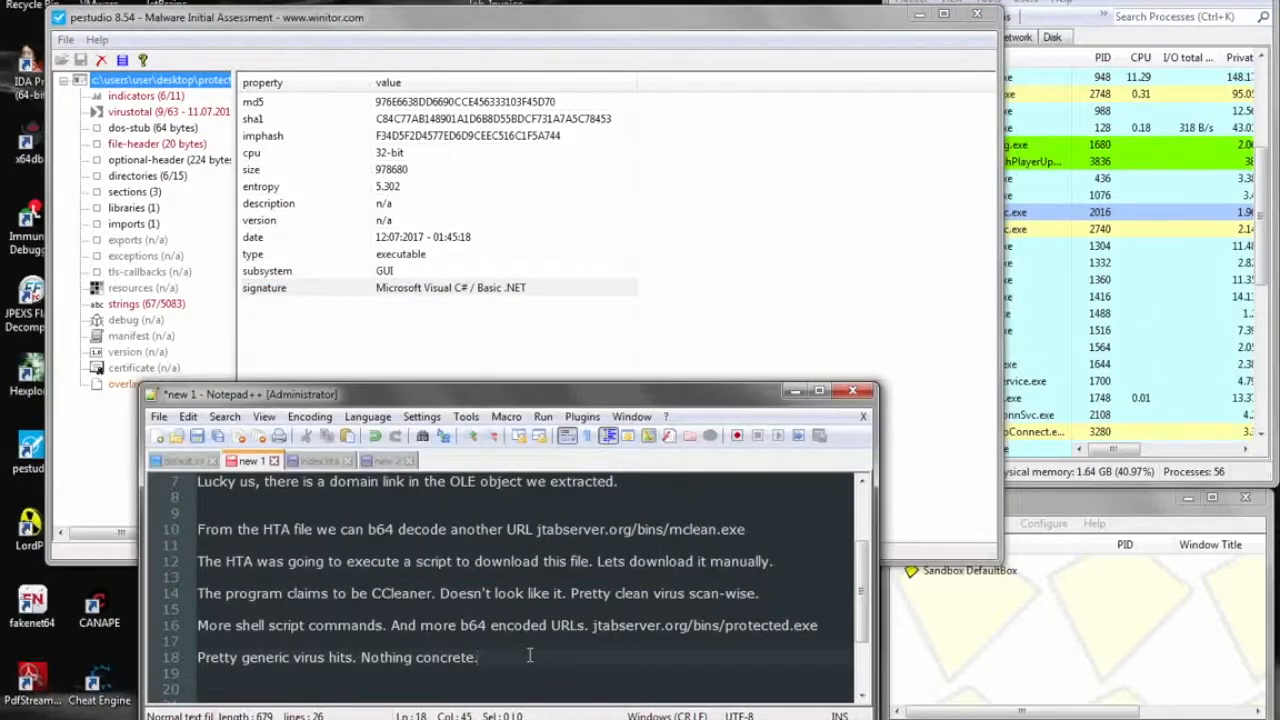
type("Written in")
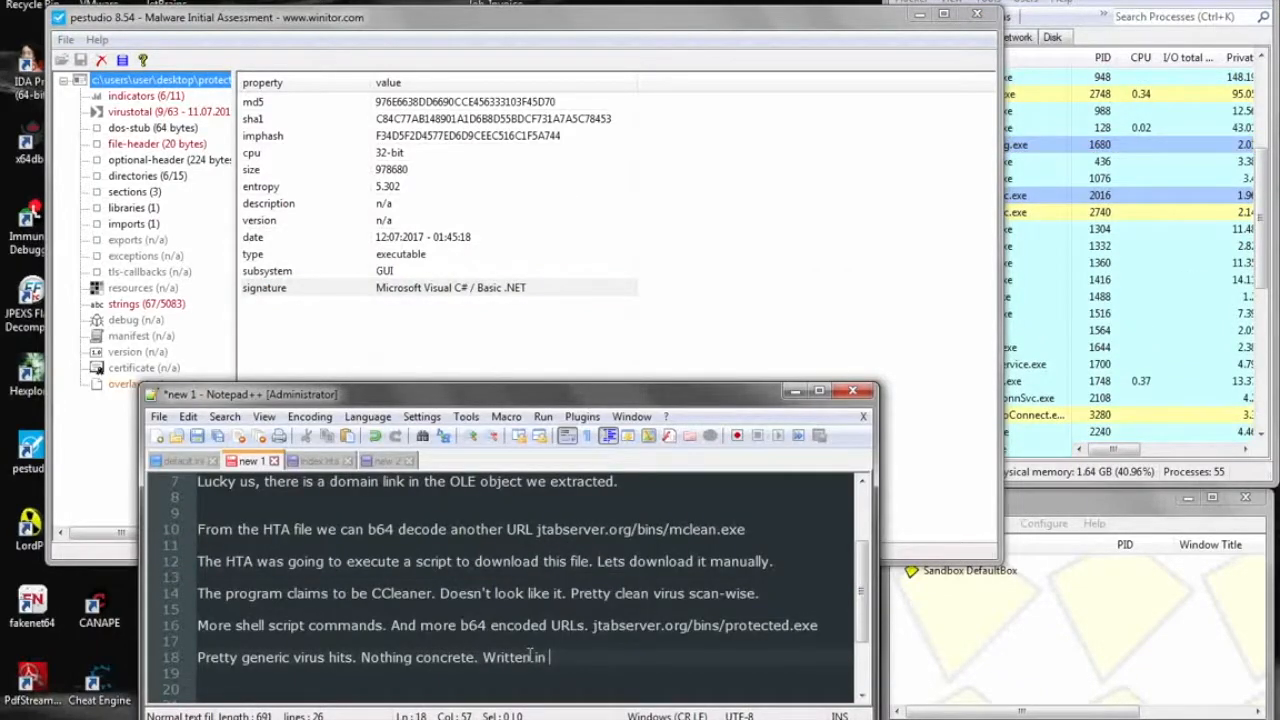
type(".NET...")
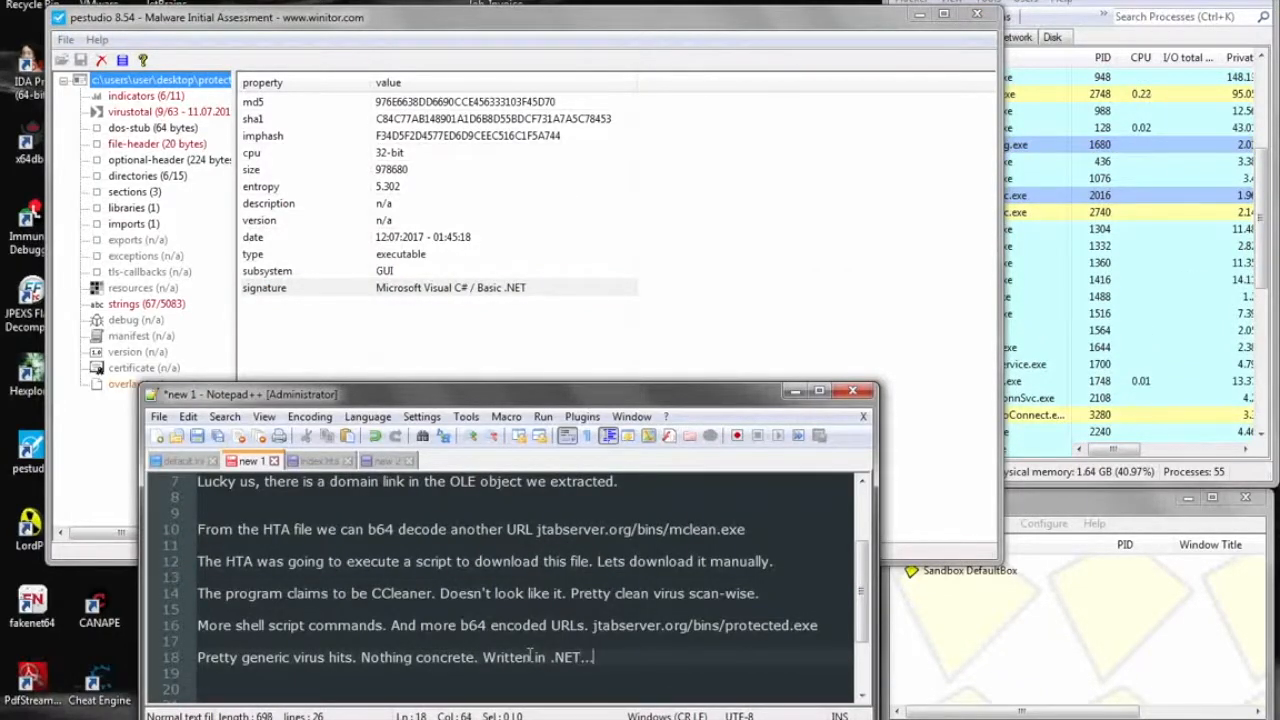
type("ugh")
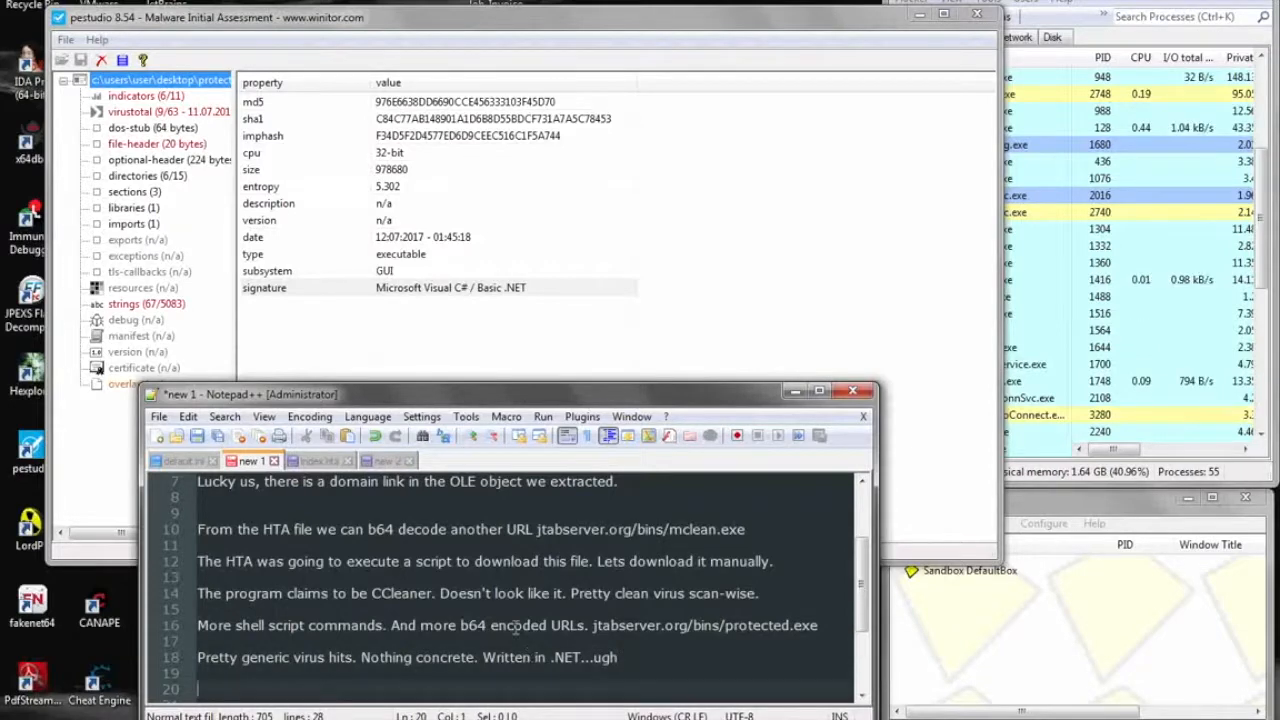
left_click(130, 304)
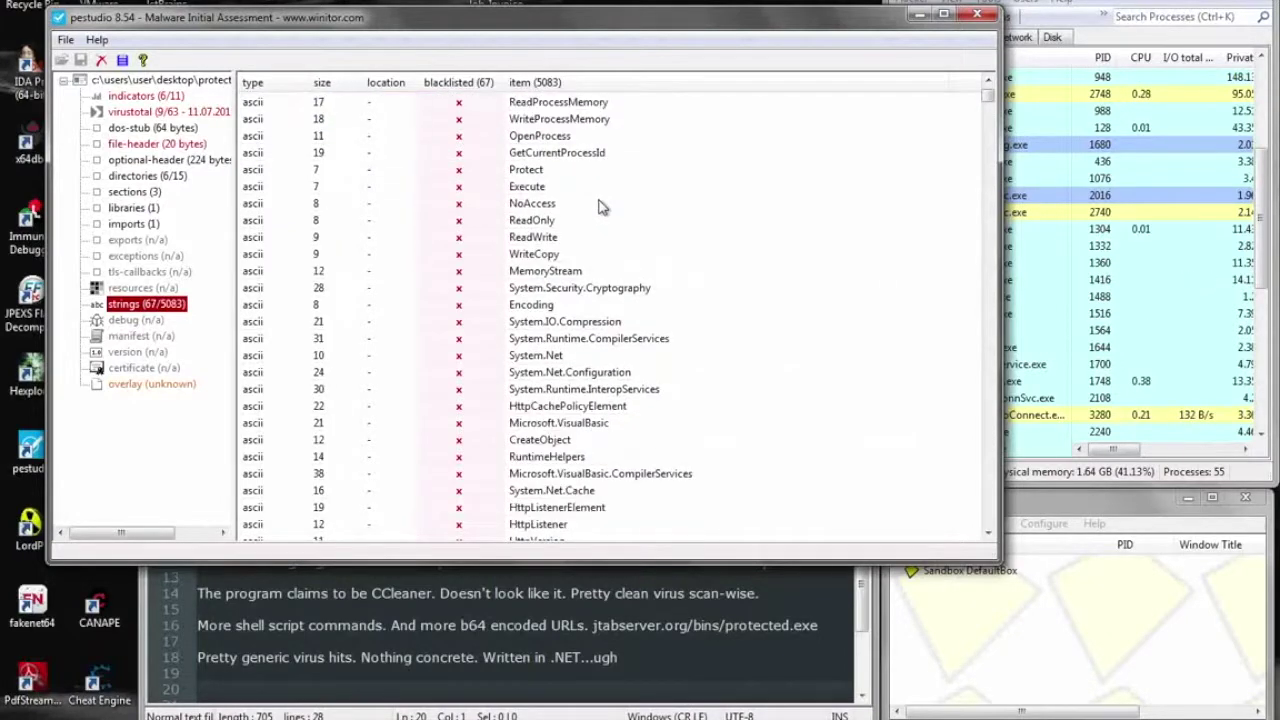
- Inspect blacklisted strings HttpCachePolicyElement and HttpListener in protected.exe
scroll("down", 3)
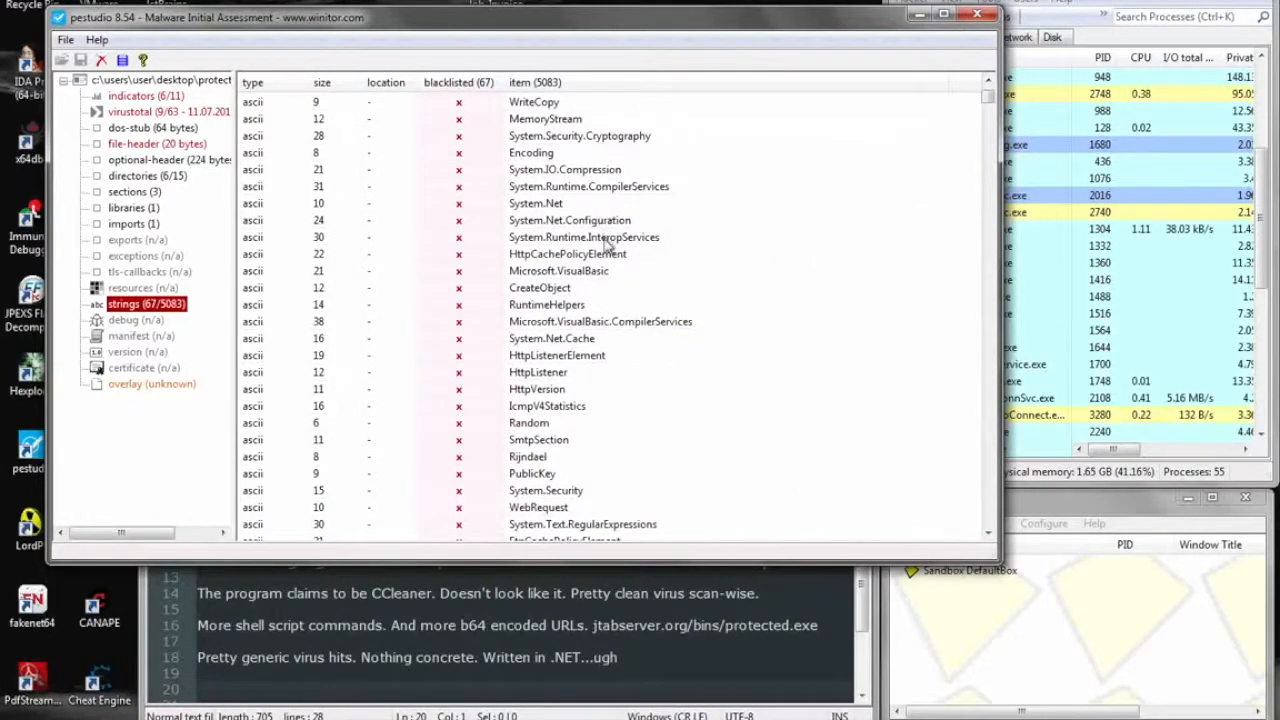
left_click(568, 252)
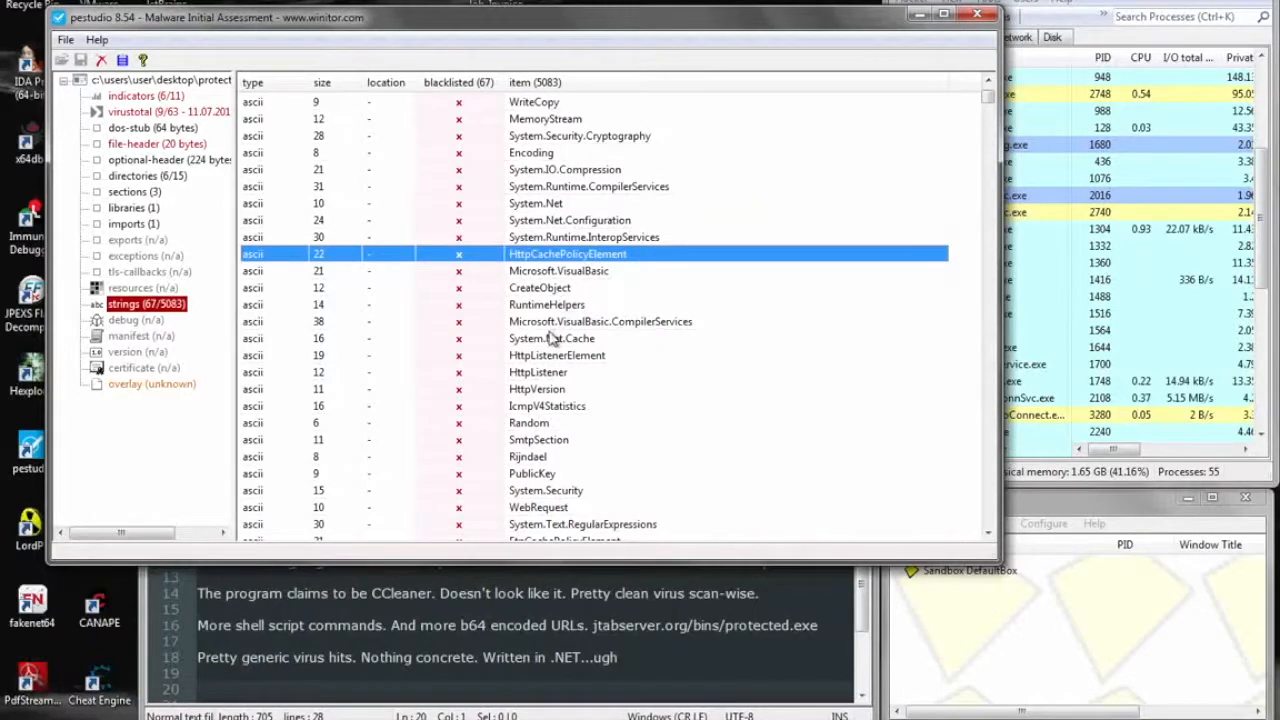
left_click(536, 372)
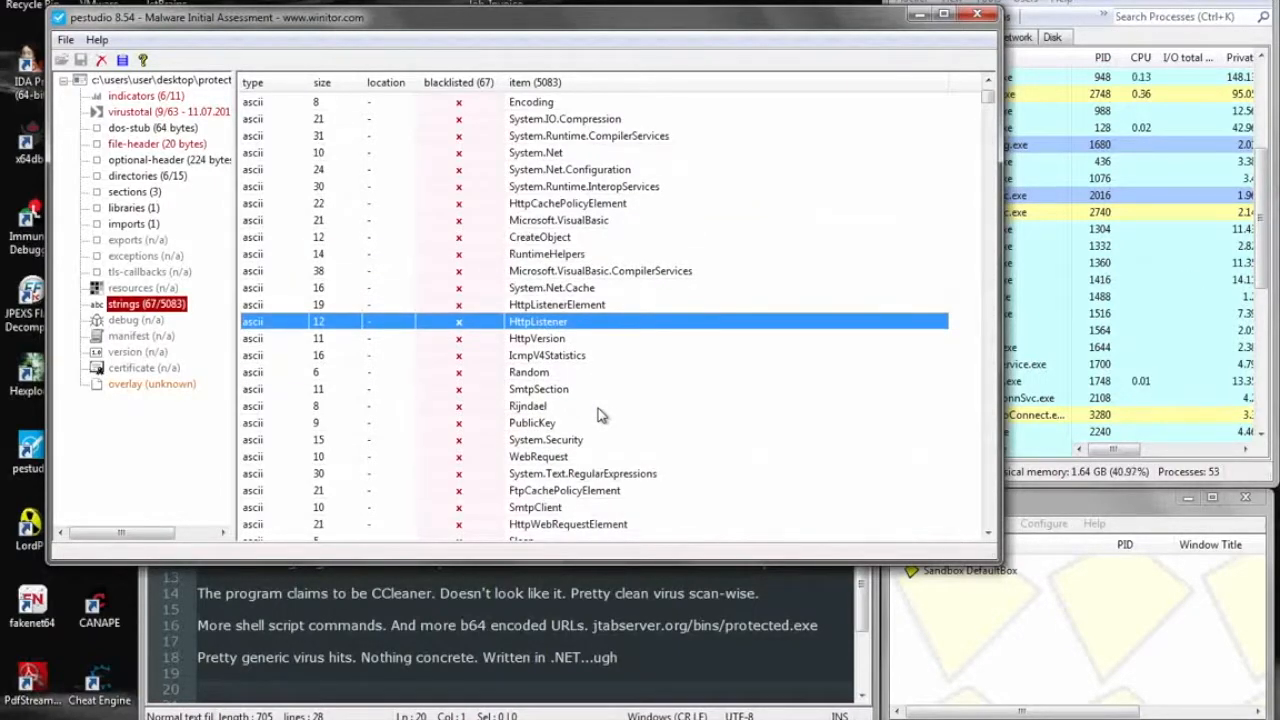
scroll("down", 3)
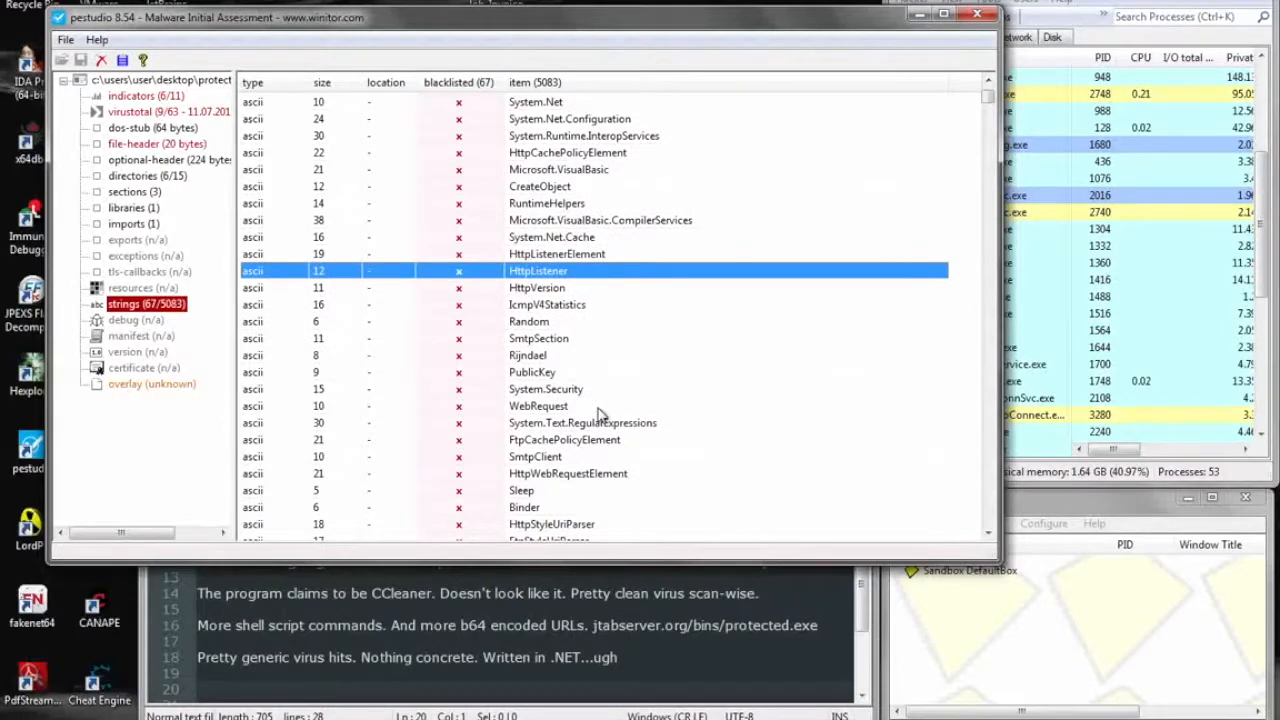
scroll("down", 3)
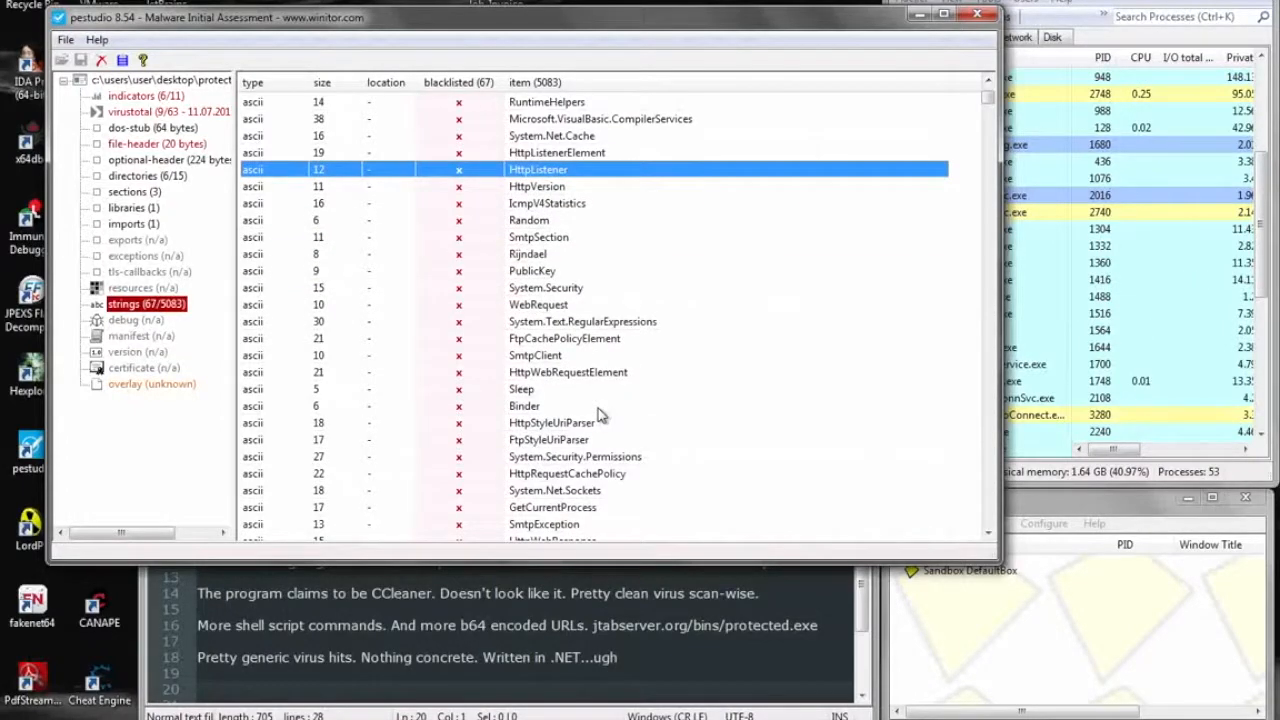
scroll("down", 3)
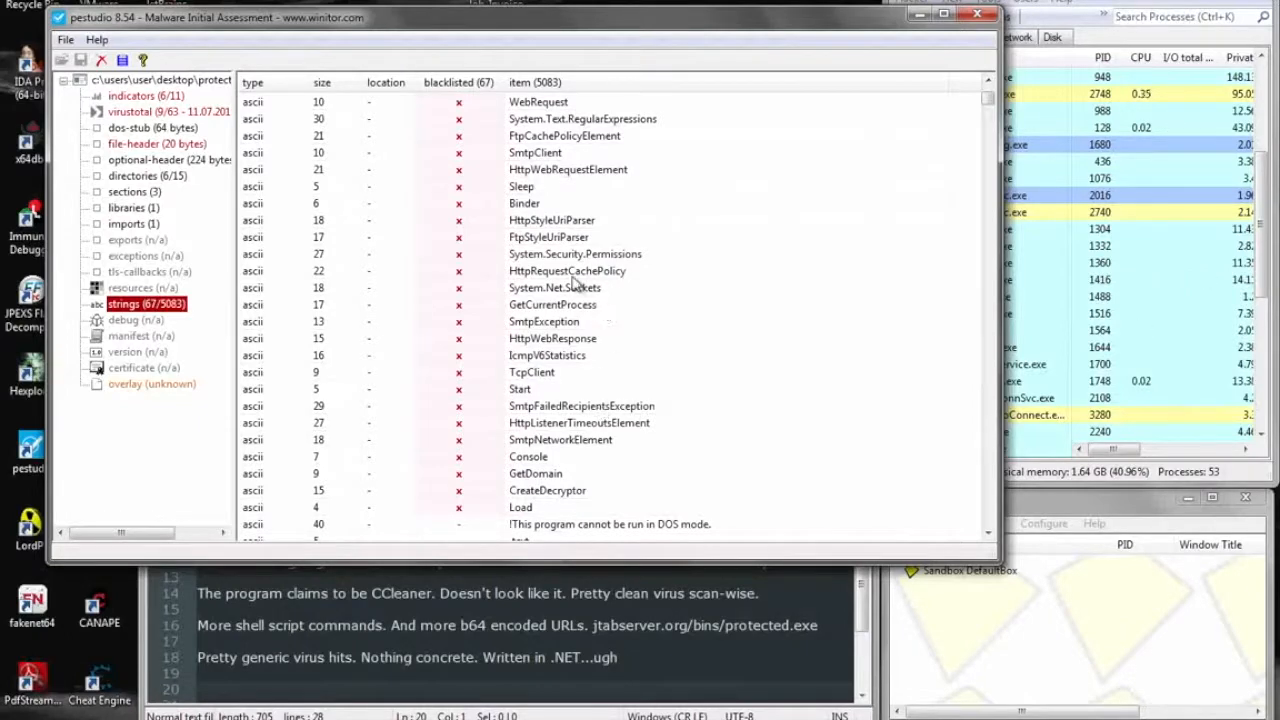
- Inspect HttpRequestCachePolicy, TcpClient and CreateDecryptor strings, then close pestudio
left_click(566, 272)
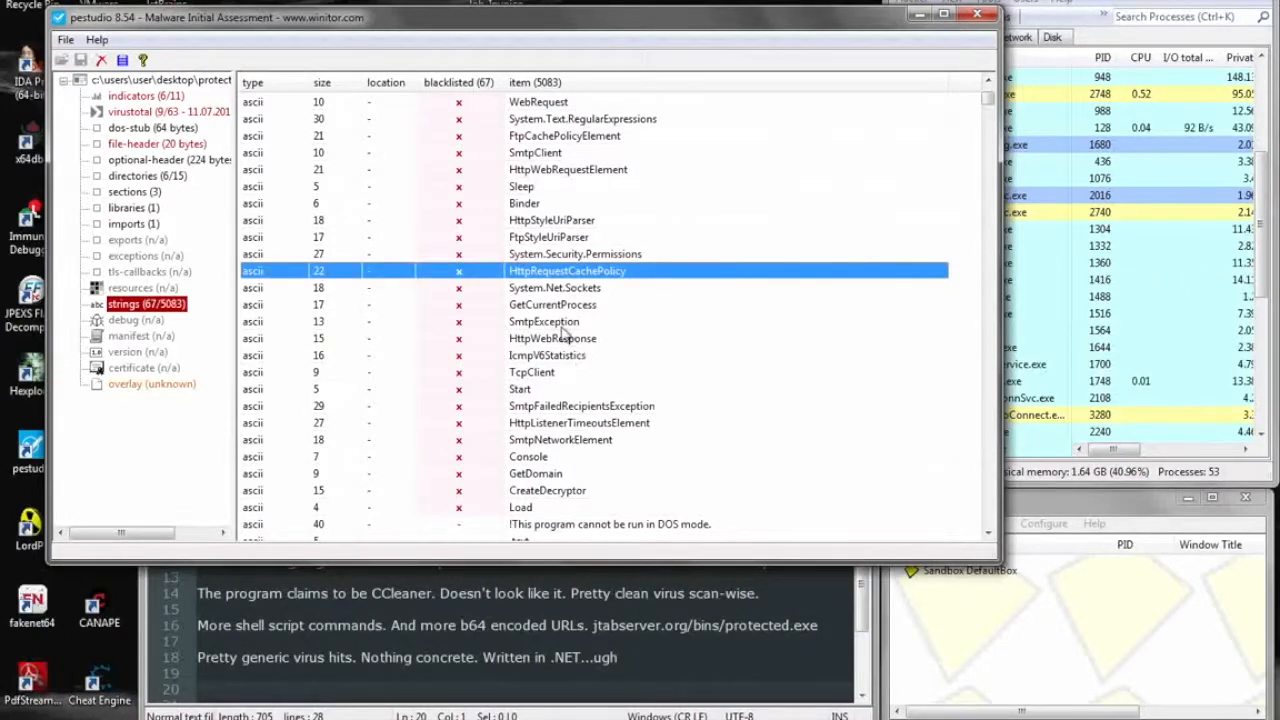
left_click(532, 372)
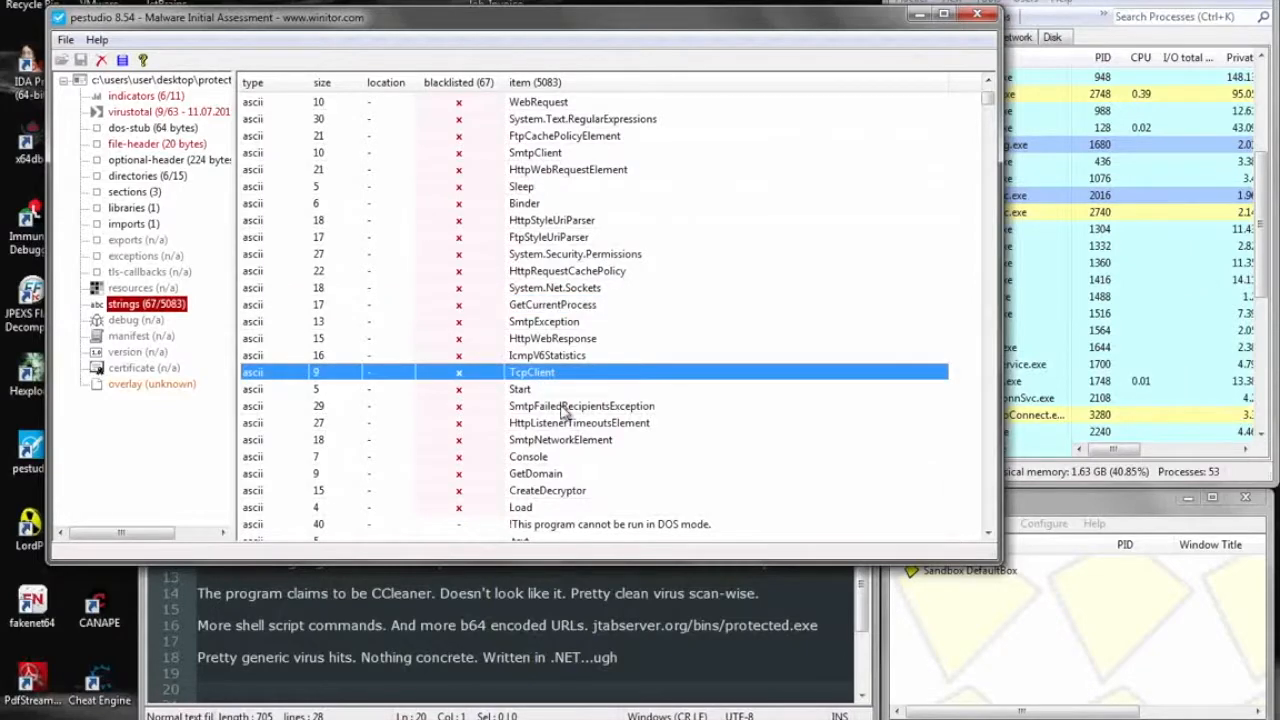
left_click(520, 388)
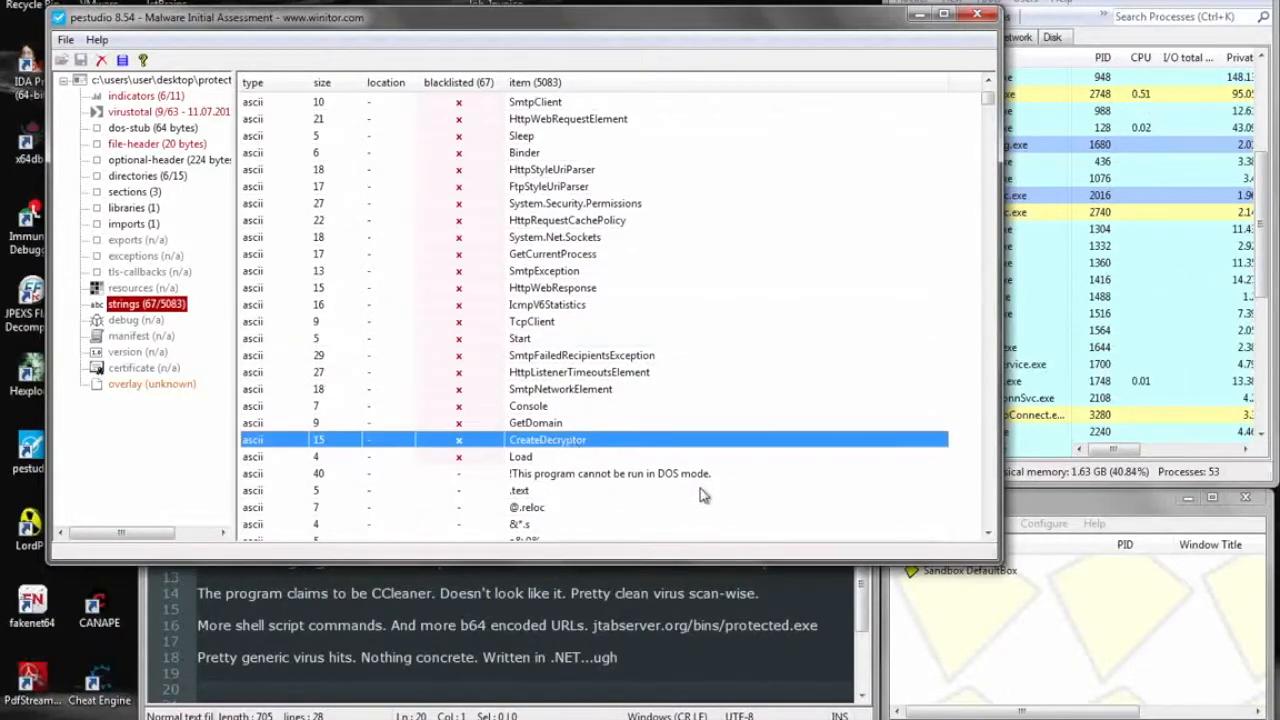
scroll("down", 3)
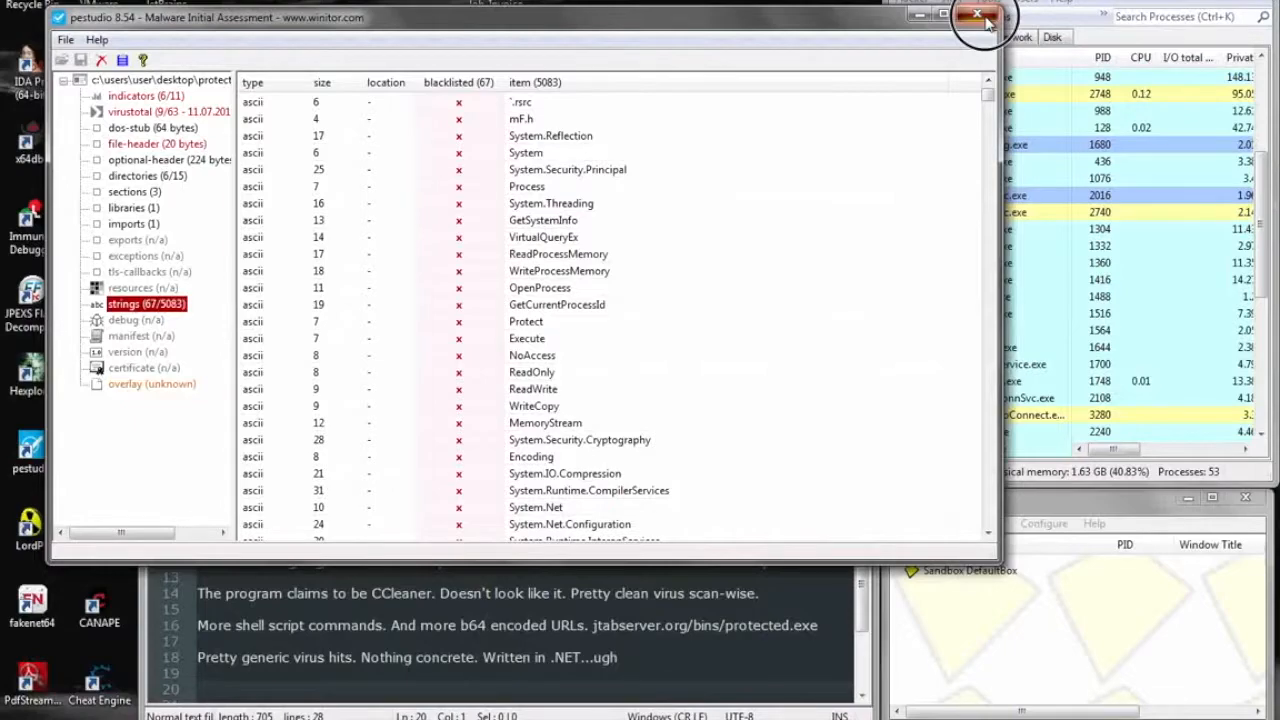
left_click(968, 16)
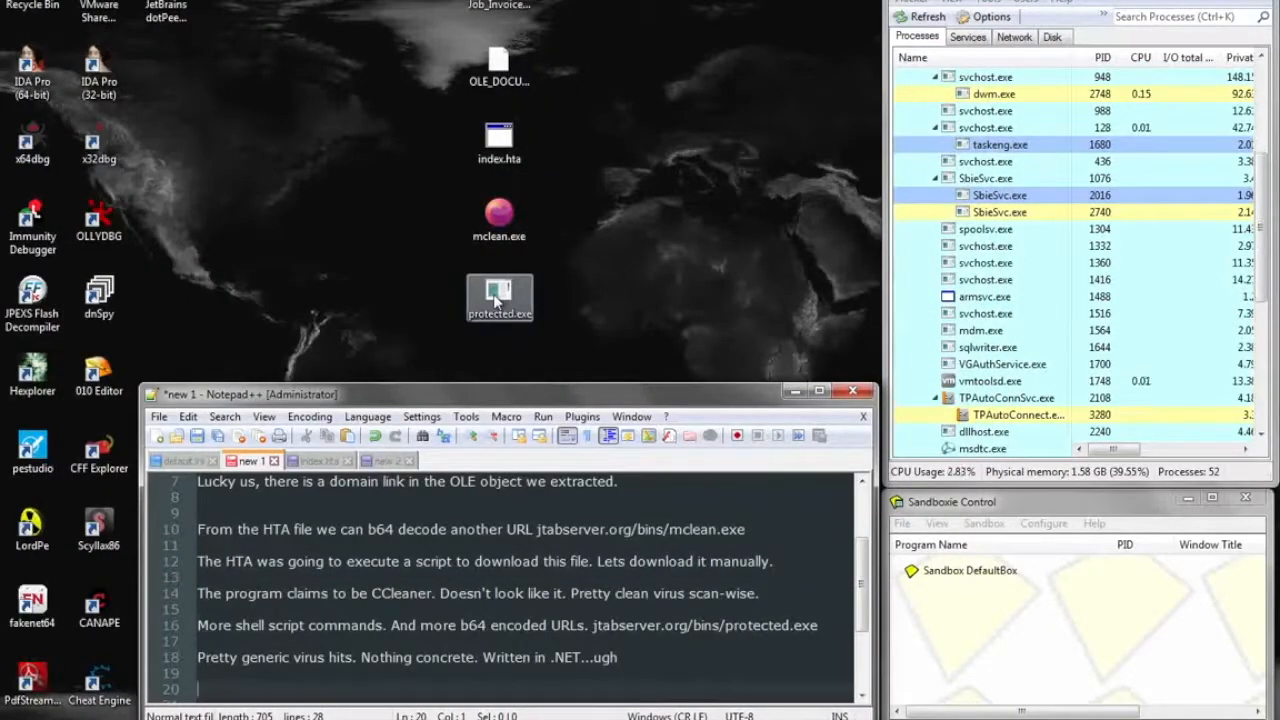
- Scroll protected.exe's 4566 strings past the Unicode section and note the massive base64 blob
double_click(500, 296)
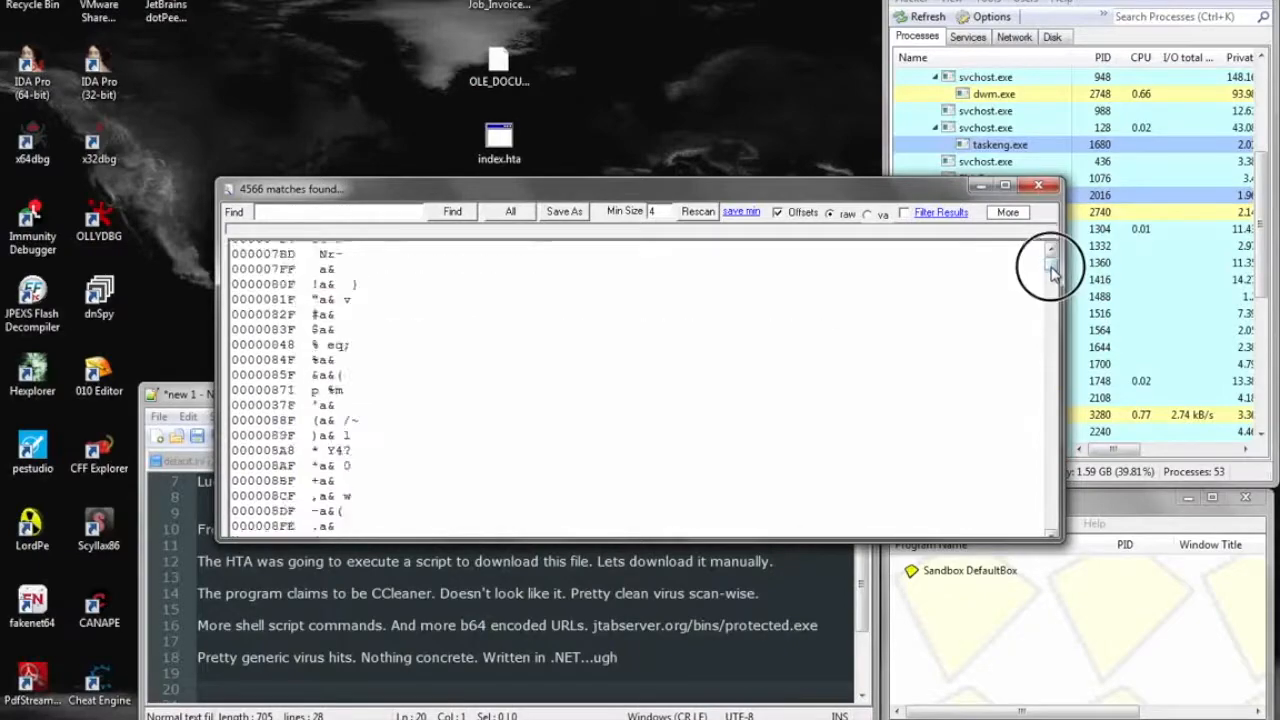
left_click_drag(1050, 270, 1050, 310)
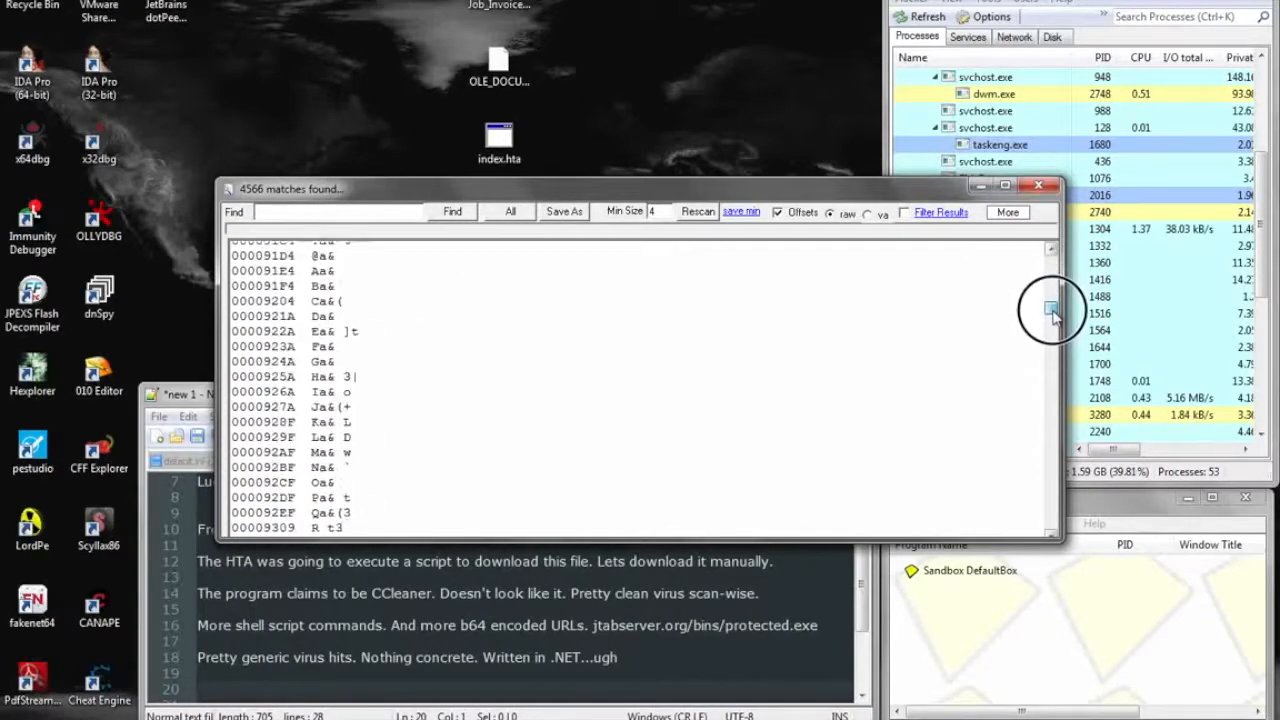
scroll("down", 3)
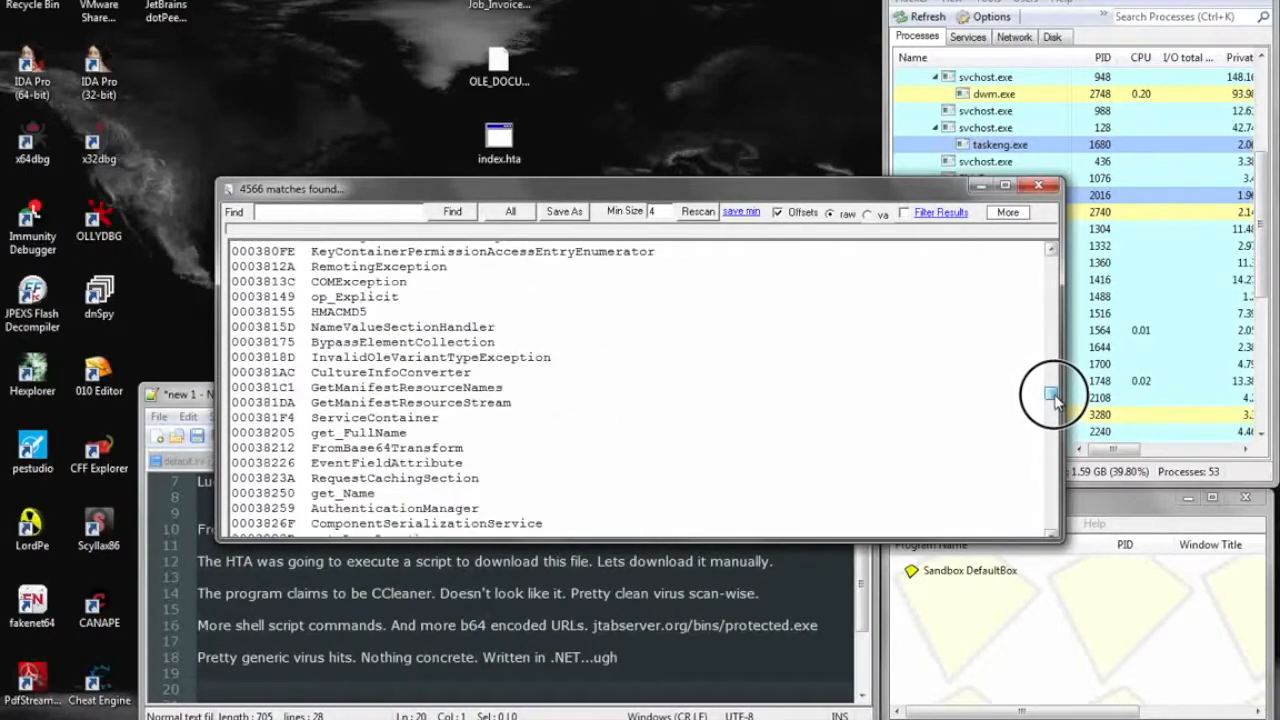
scroll("down", 3)
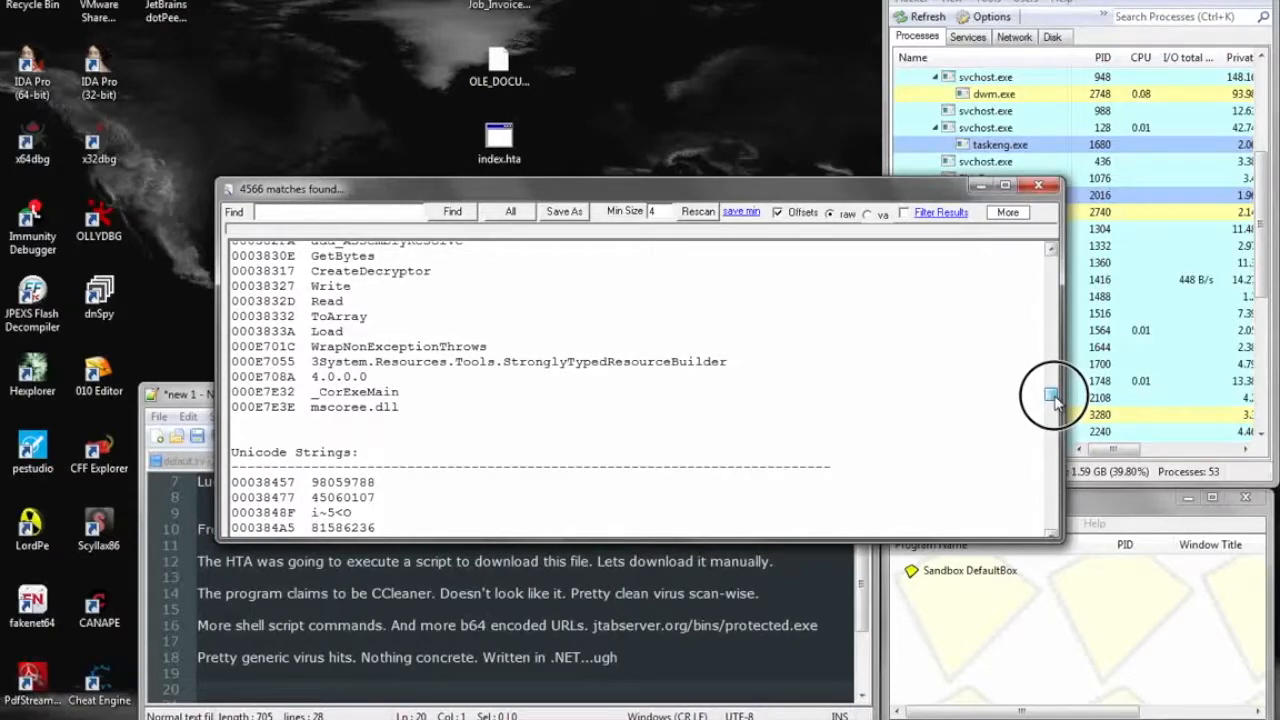
scroll("down", 3)
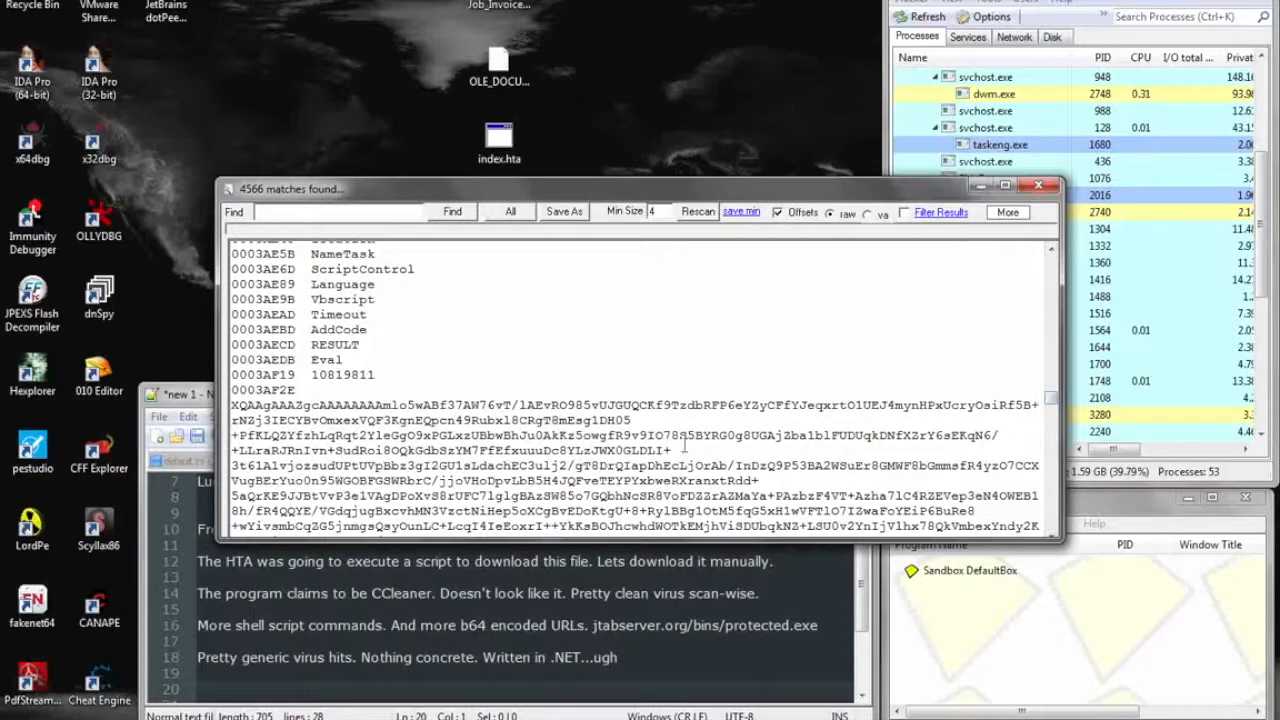
scroll("down", 3)
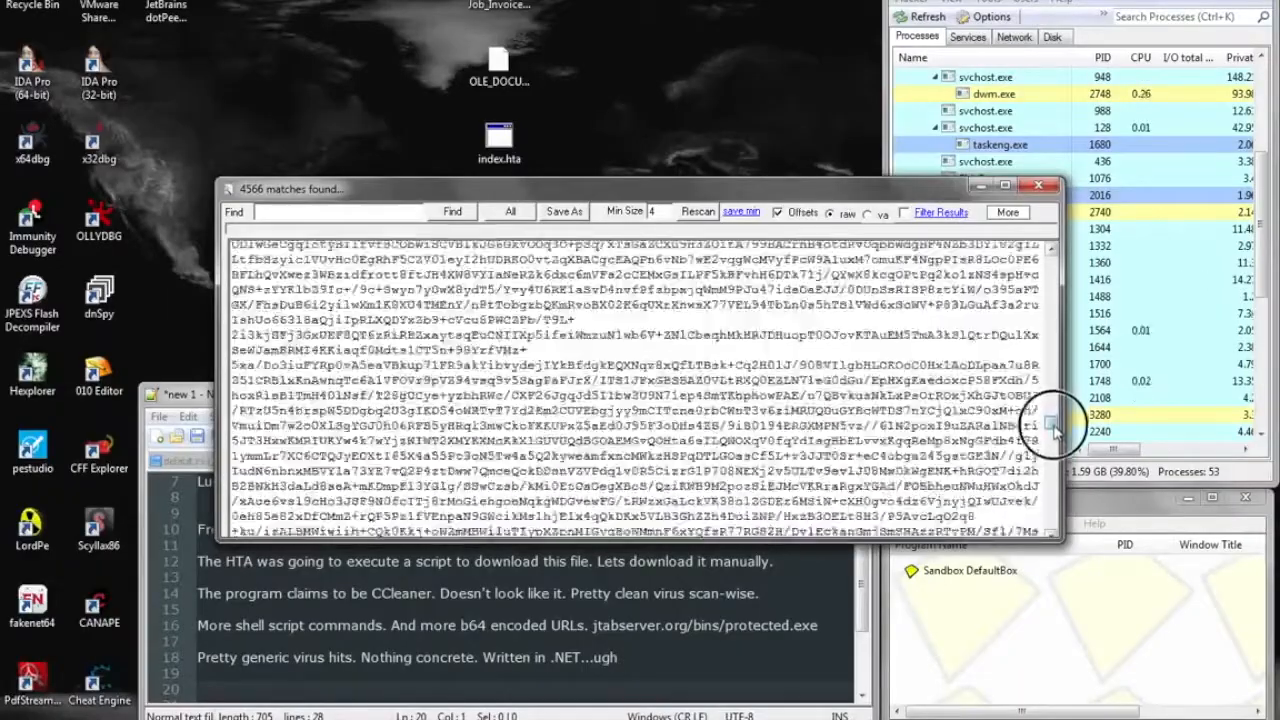
scroll("down", 3)
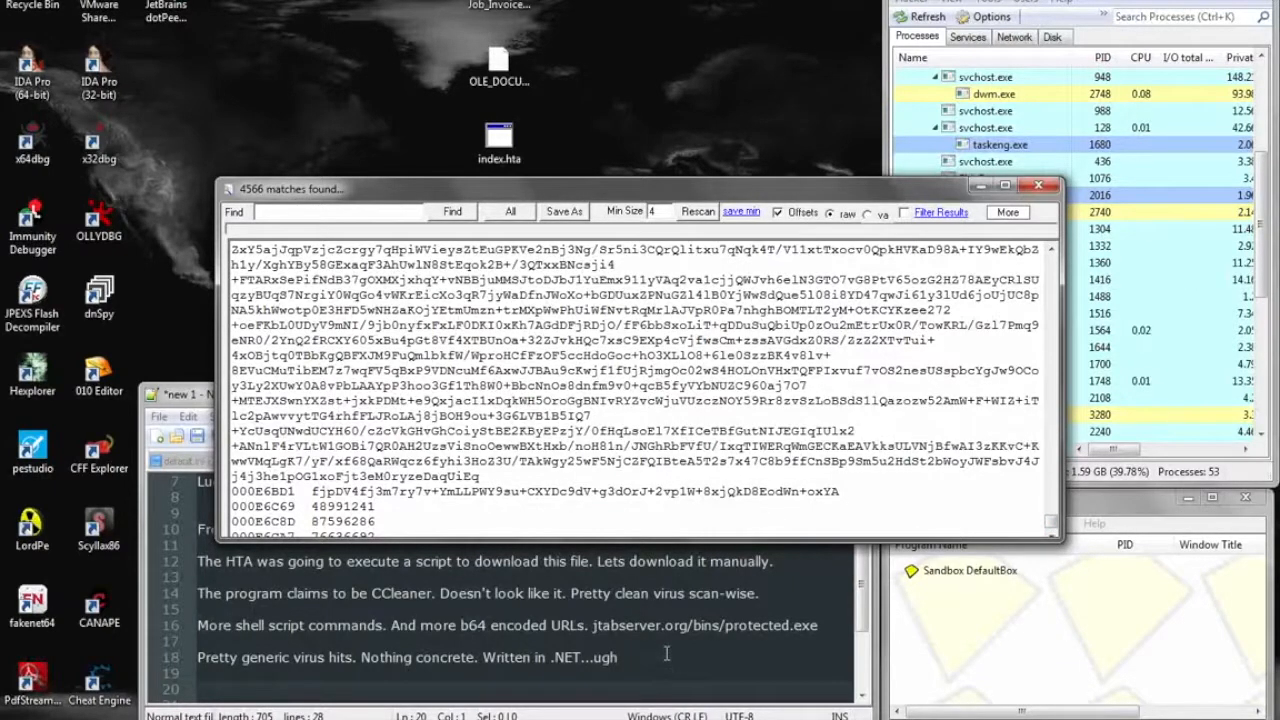
type("Lo")
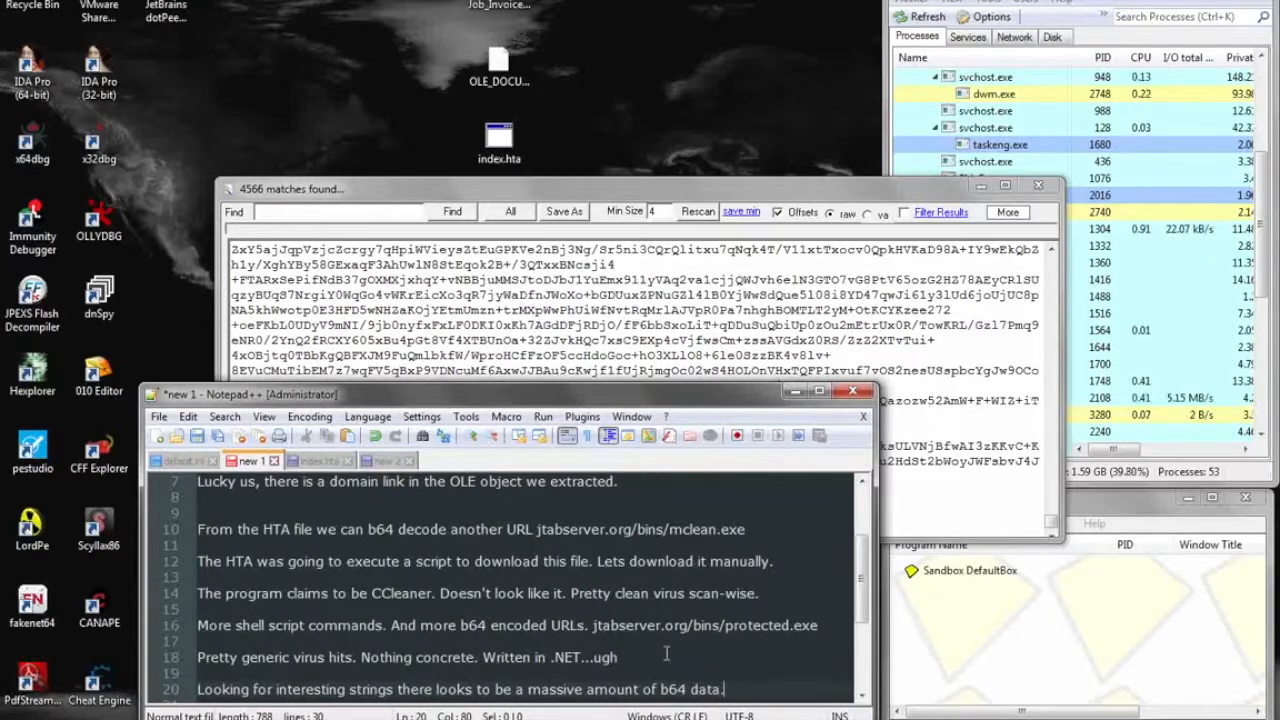
- Note 'Lets decompile the .NET file.' and load protected.exe into dnSpy
type("Lets decompile the .NET file.")
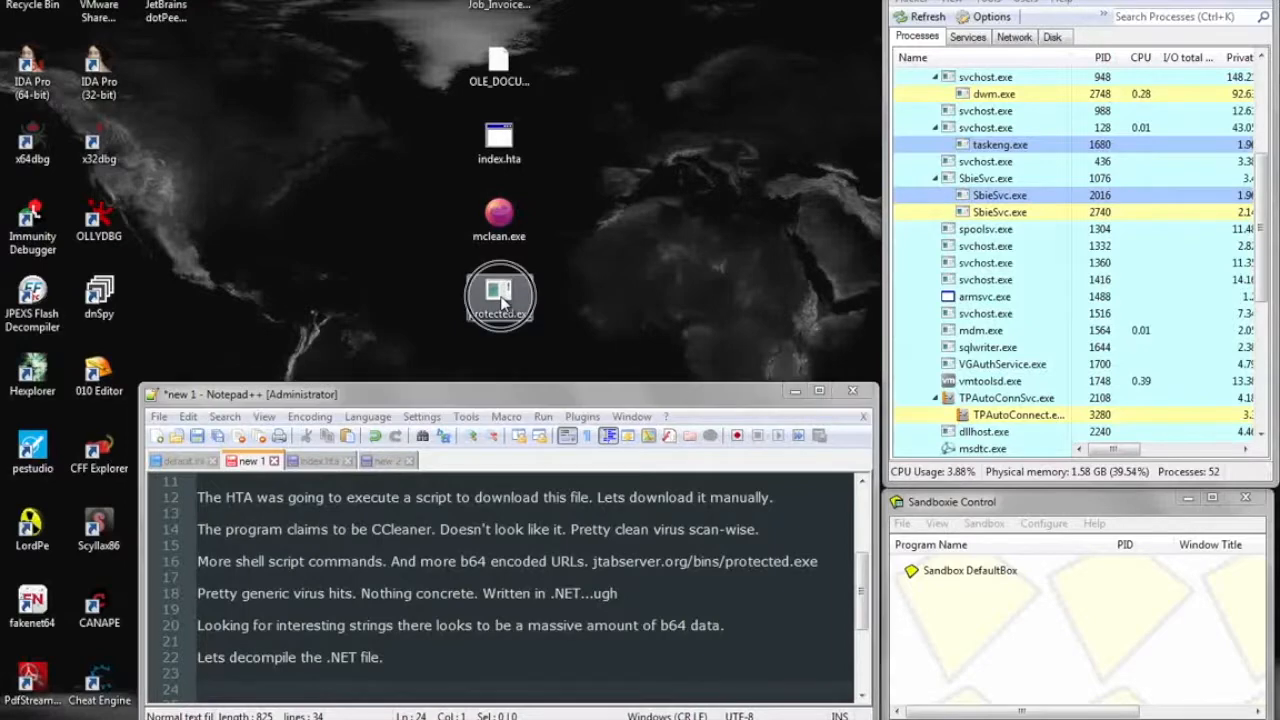
left_click_drag(500, 296, 302, 188)
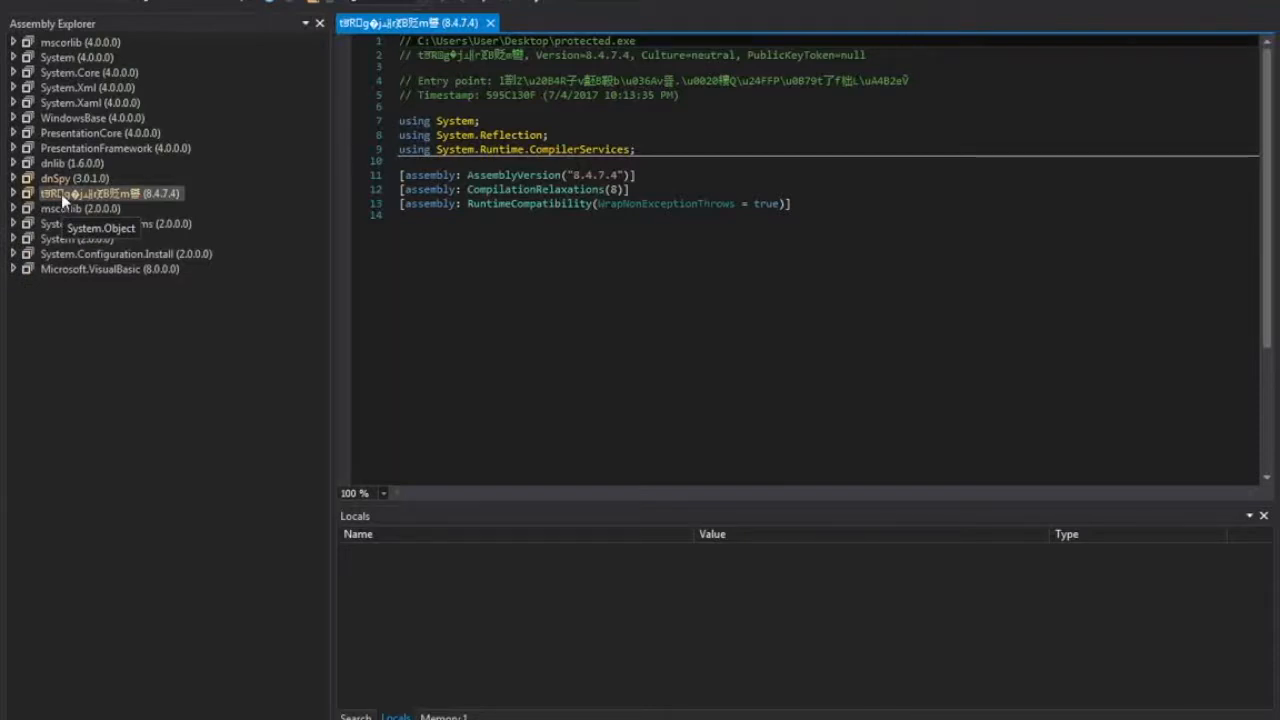
- Expand protected.exe's namespaces in Assembly Explorer and note 'This looks unusual.'
left_click(8, 192)
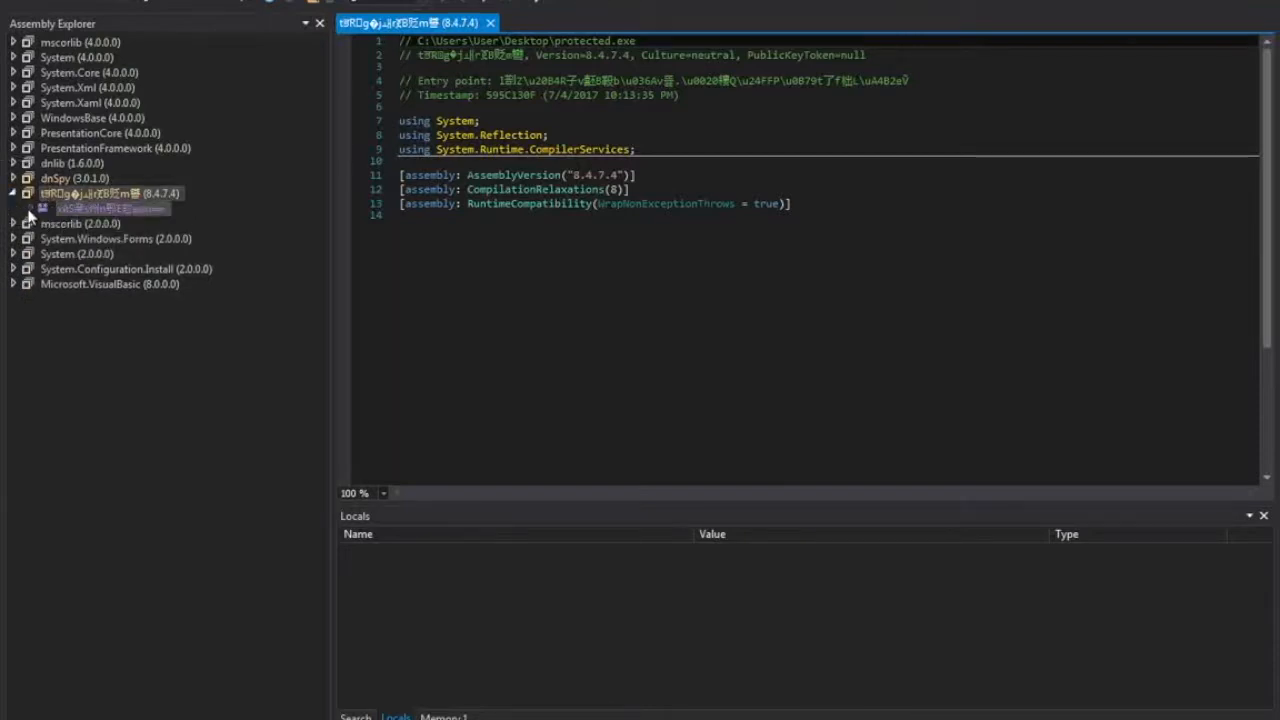
left_click(32, 208)
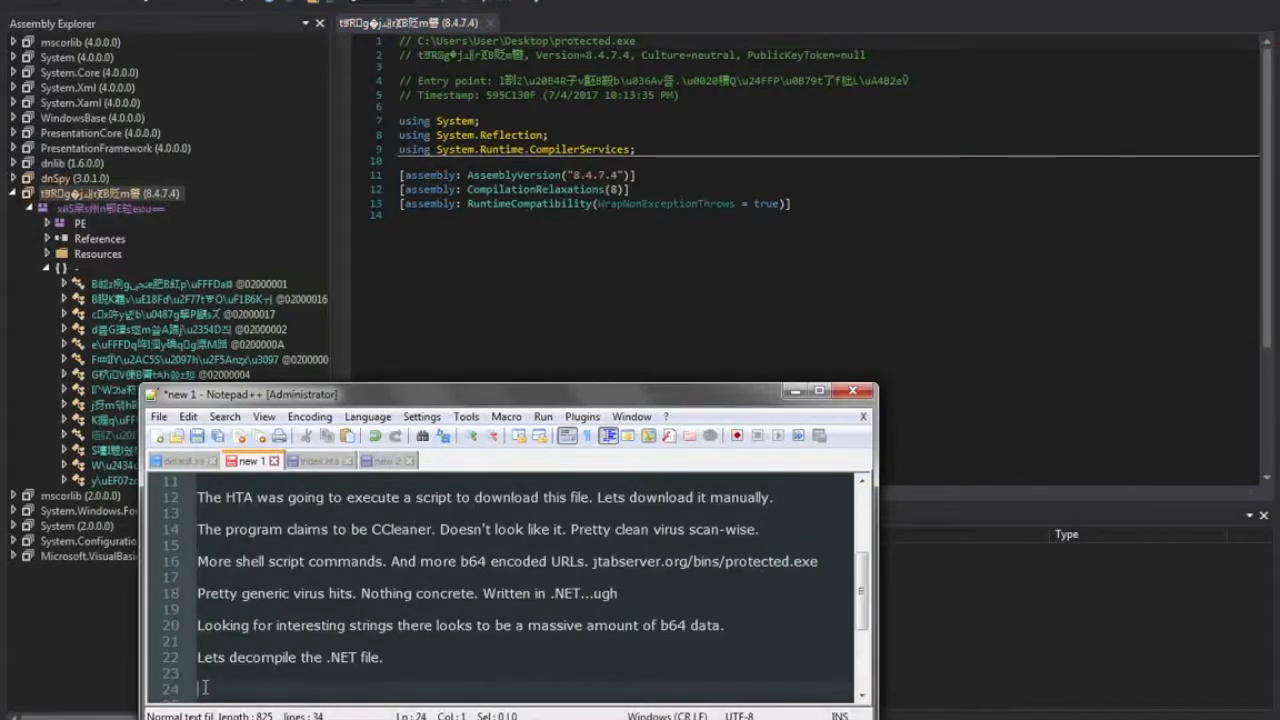
type("This looks")
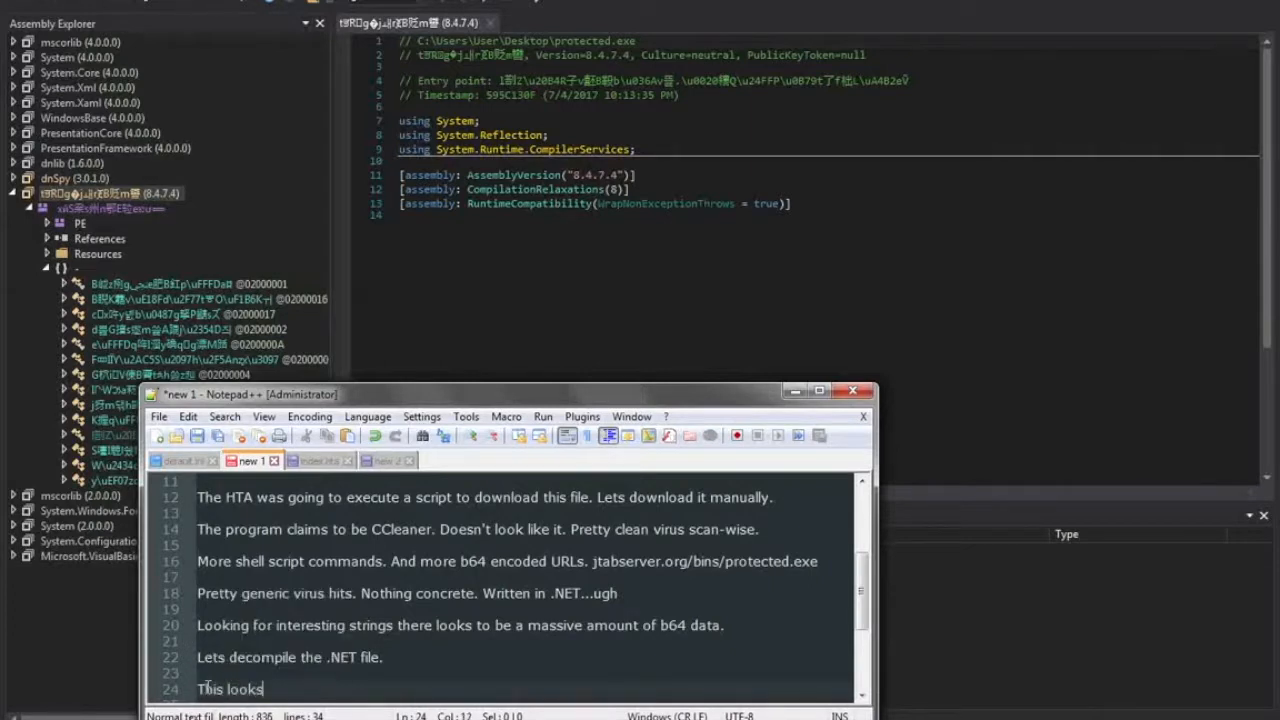
type("unusual.")
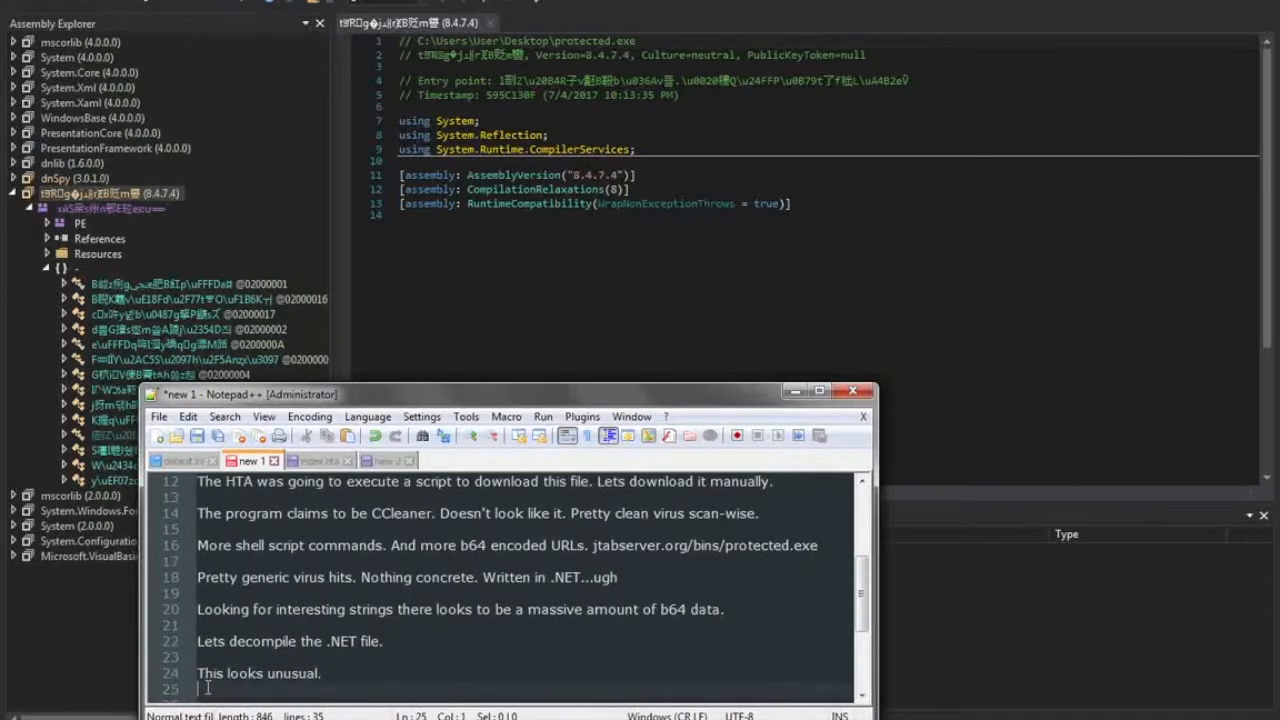
- Decompile the first obfuscated class and read through its arithmetic junk code
left_click(180, 288)
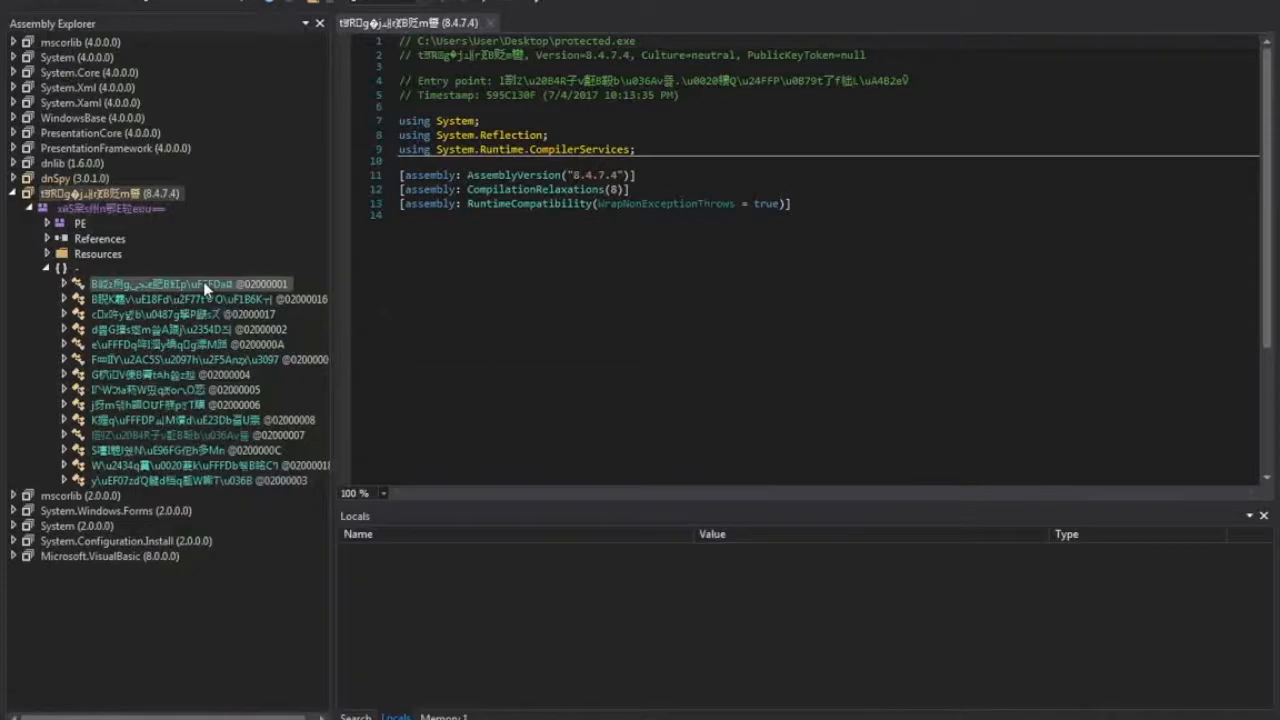
double_click(180, 284)
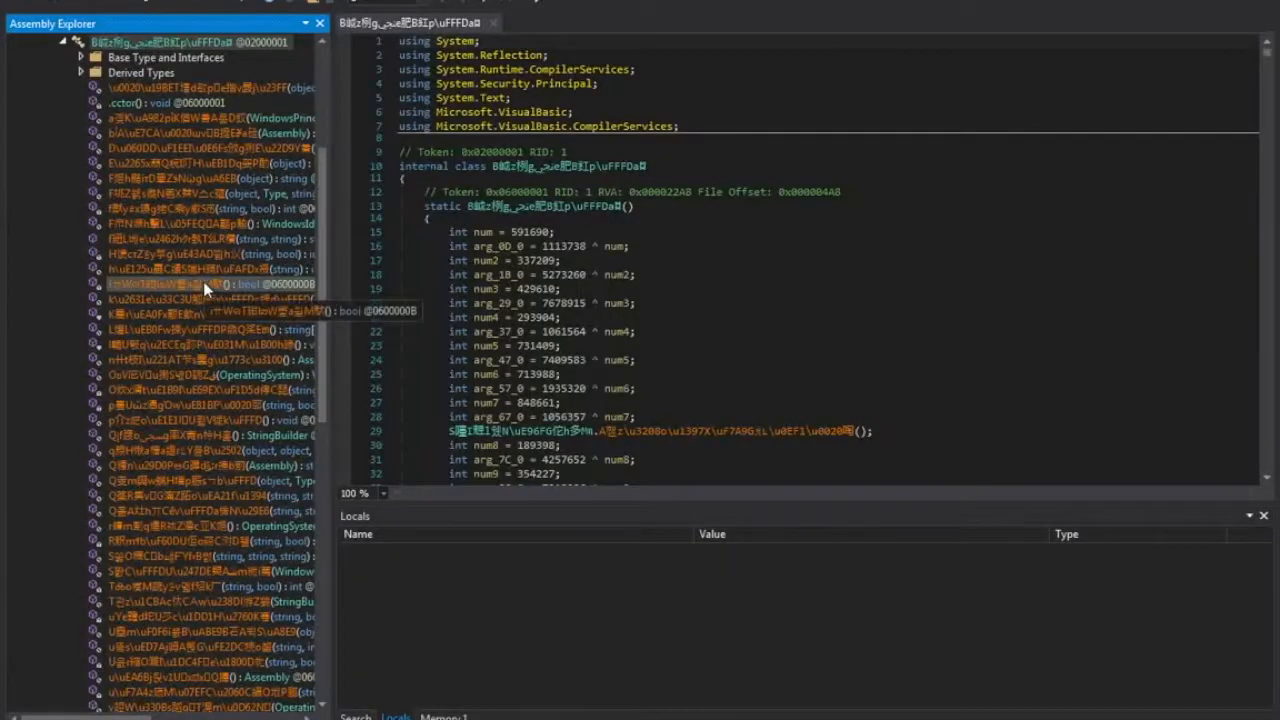
scroll("down", 3)
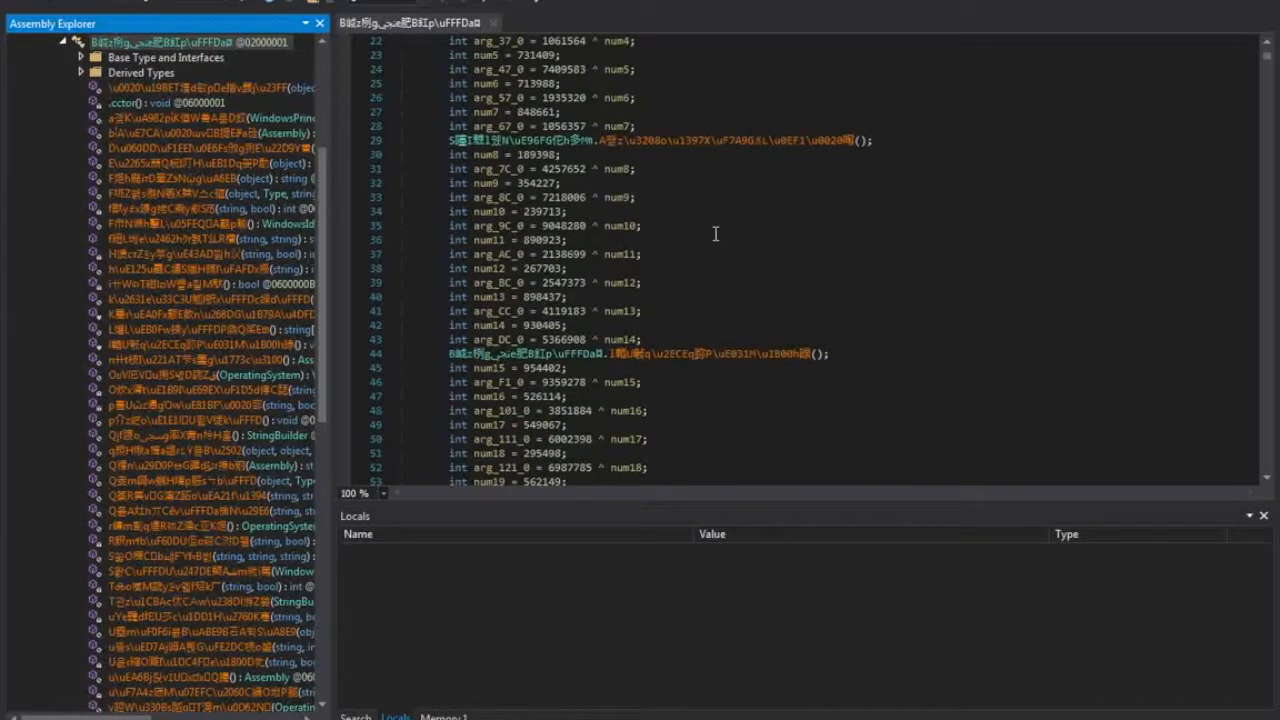
scroll("down", 3)
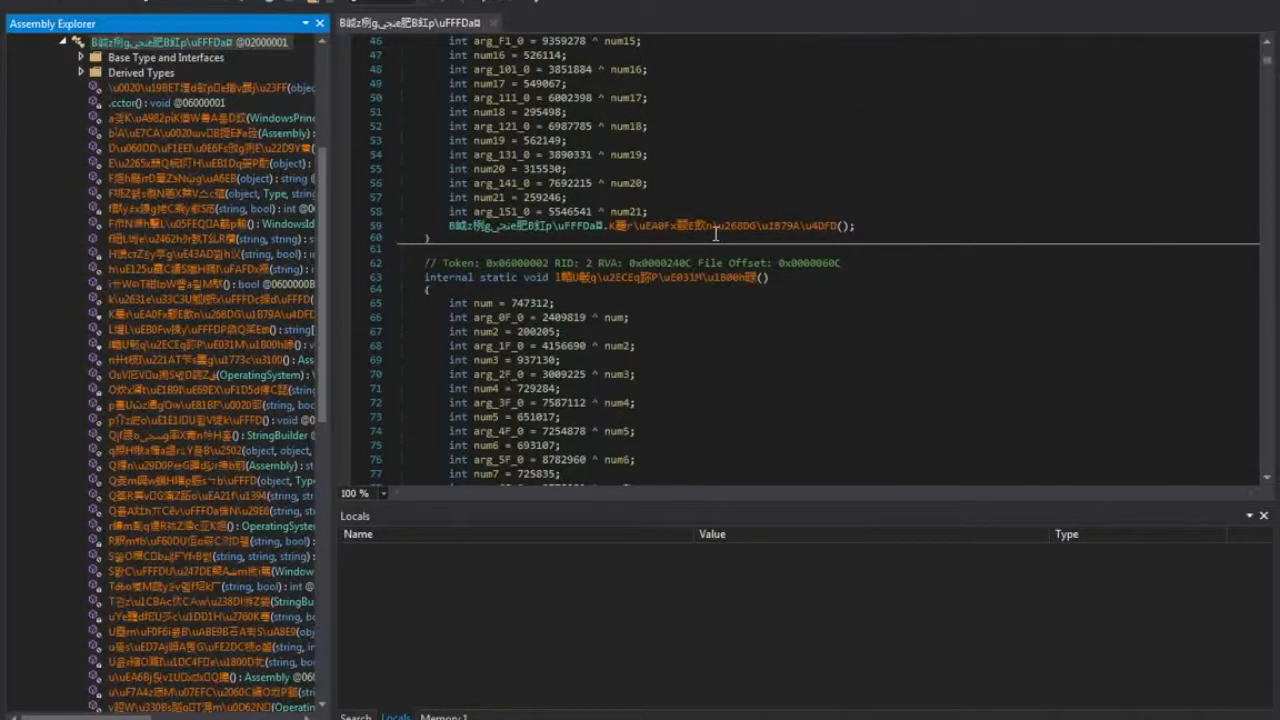
scroll("down", 3)
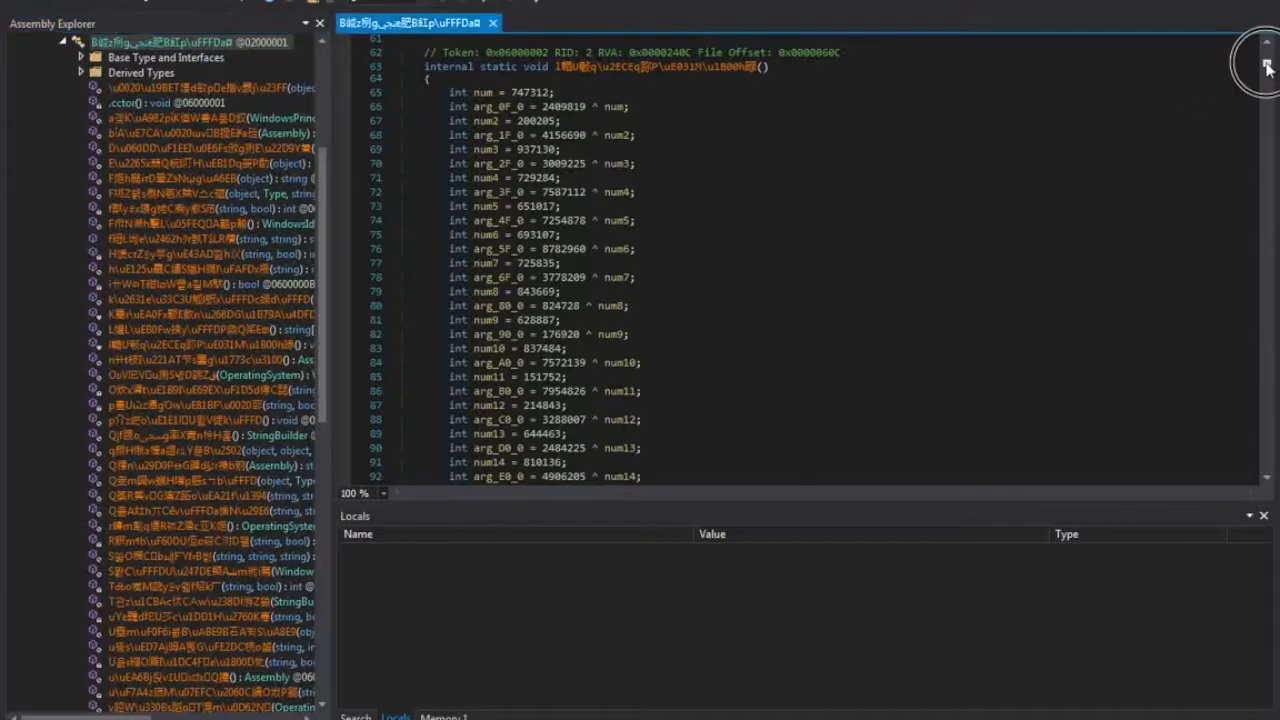
scroll("down", 3)
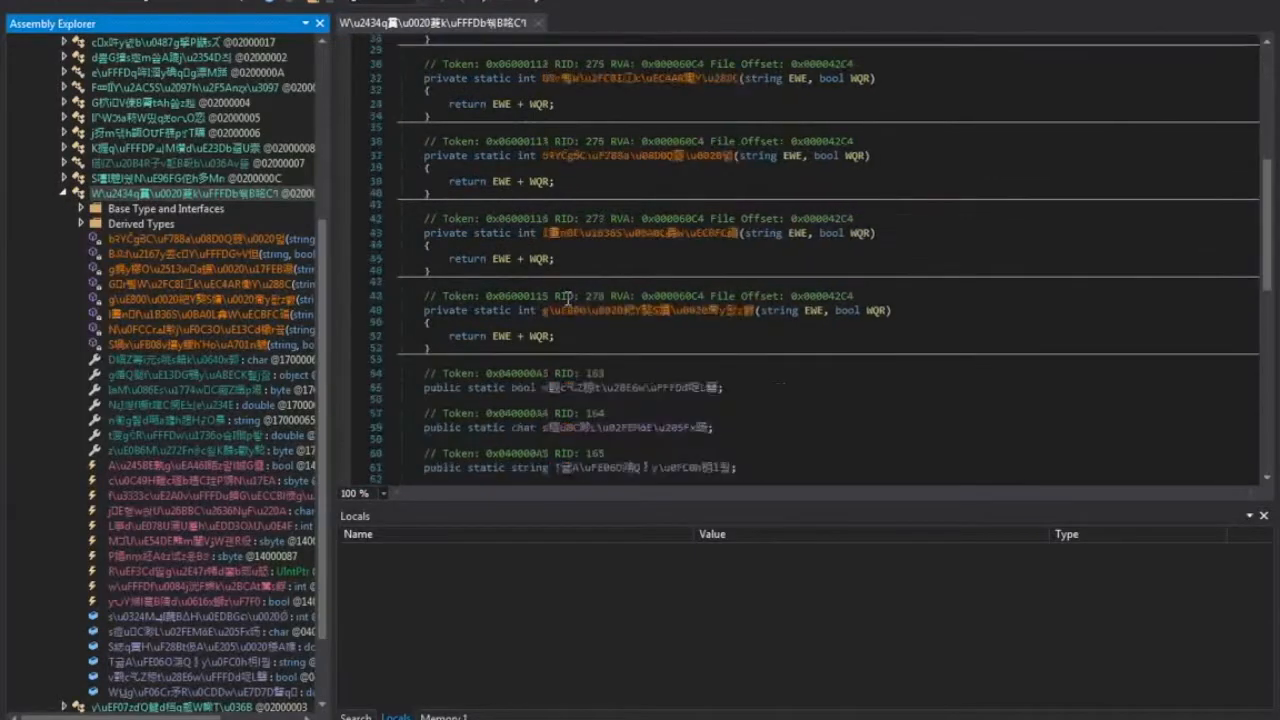
scroll("down", 3)
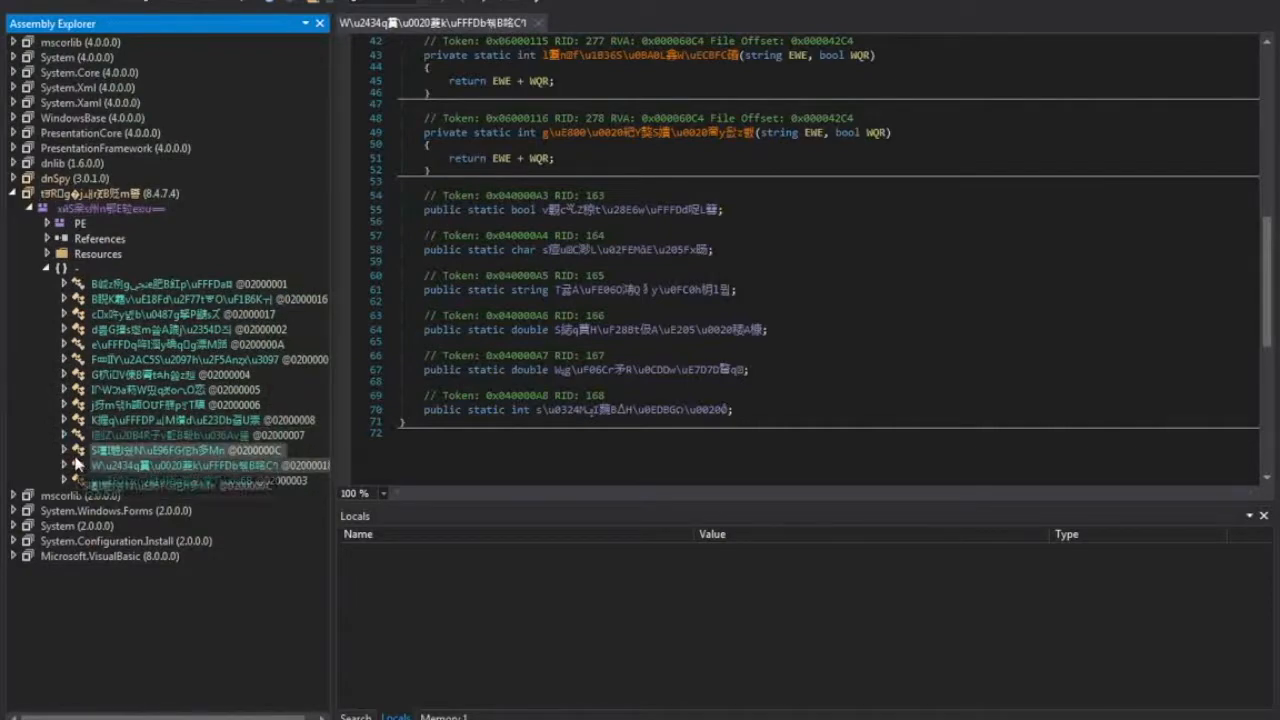
- Decompile a second obfuscated class and browse its methods
left_click(64, 448)
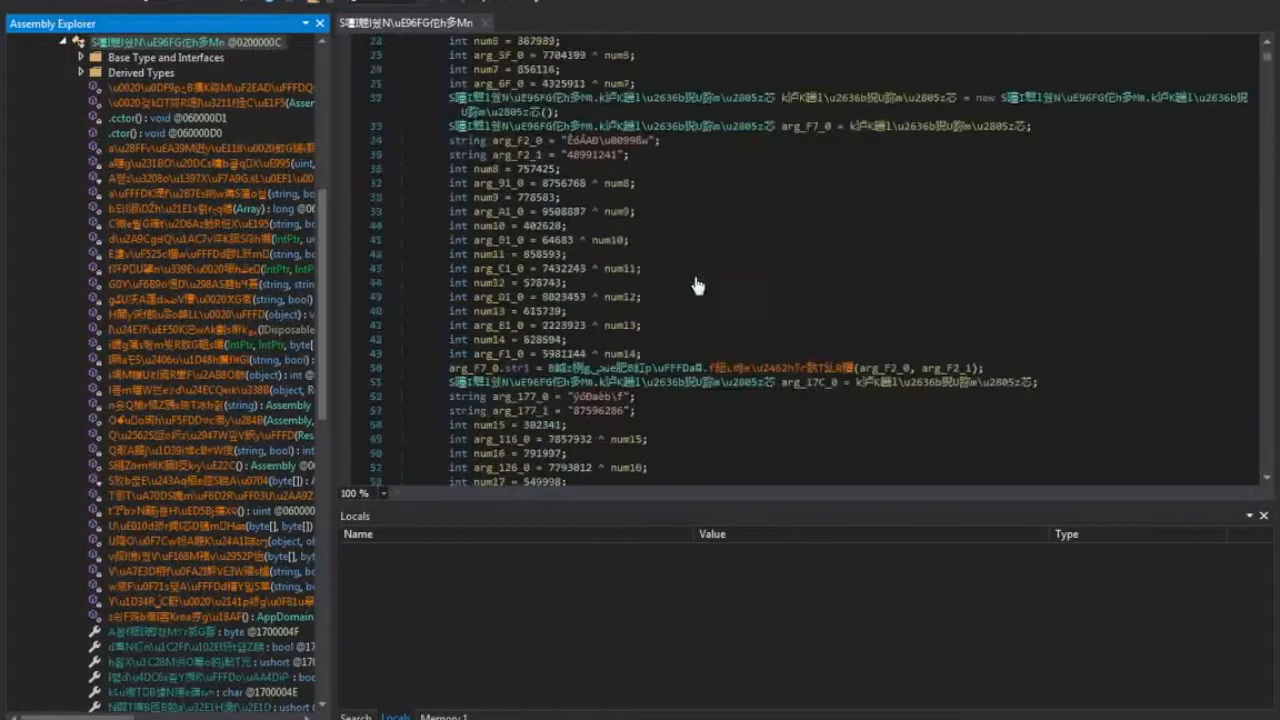
scroll("down", 3)
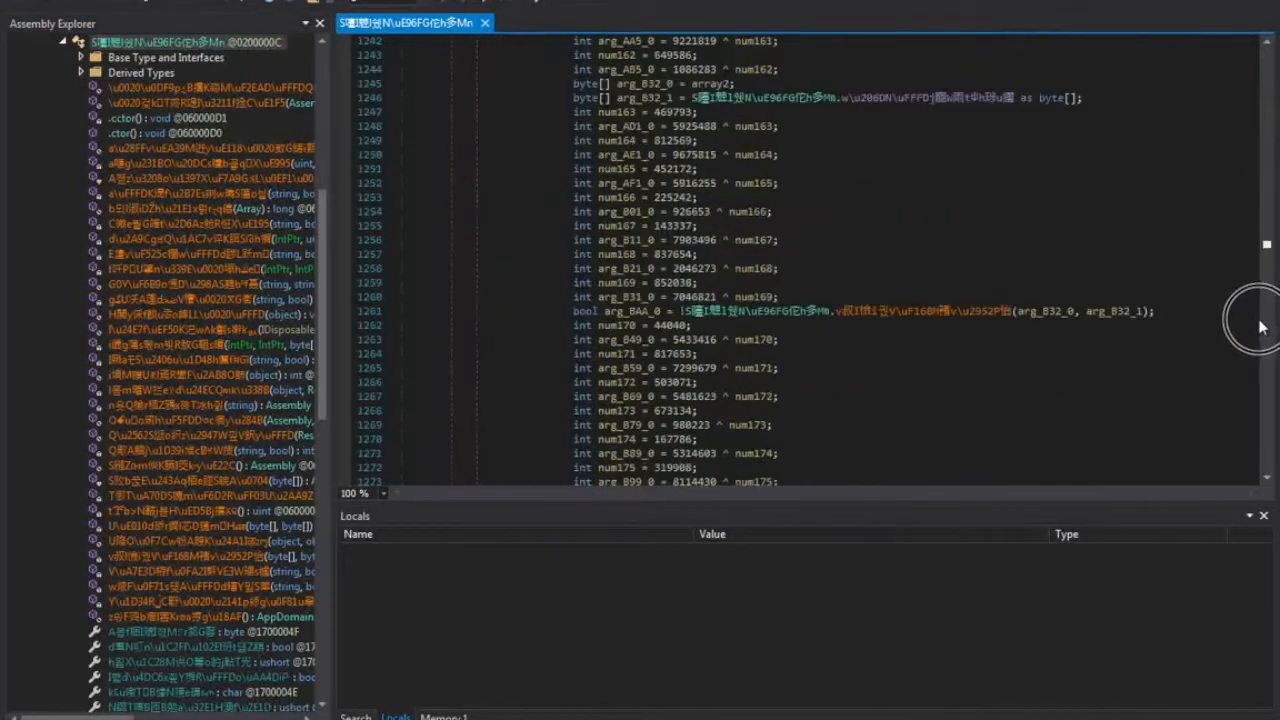
scroll("down", 3)
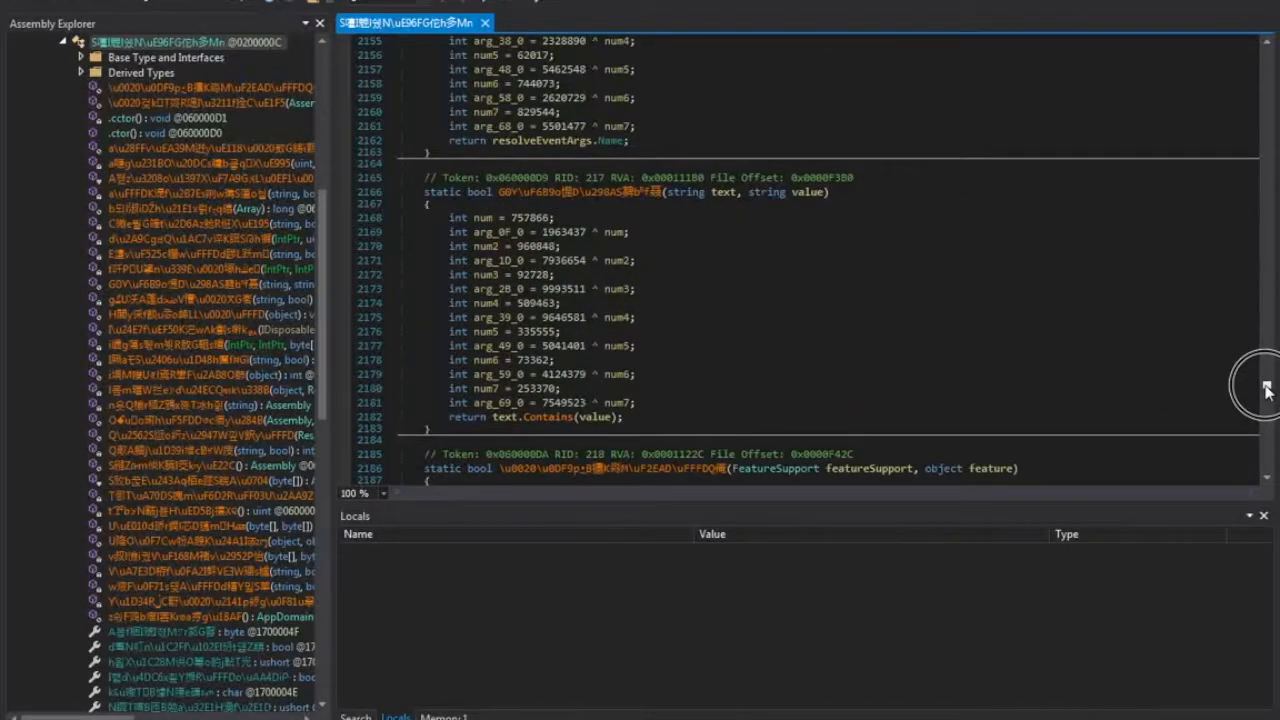
scroll("down", 3)
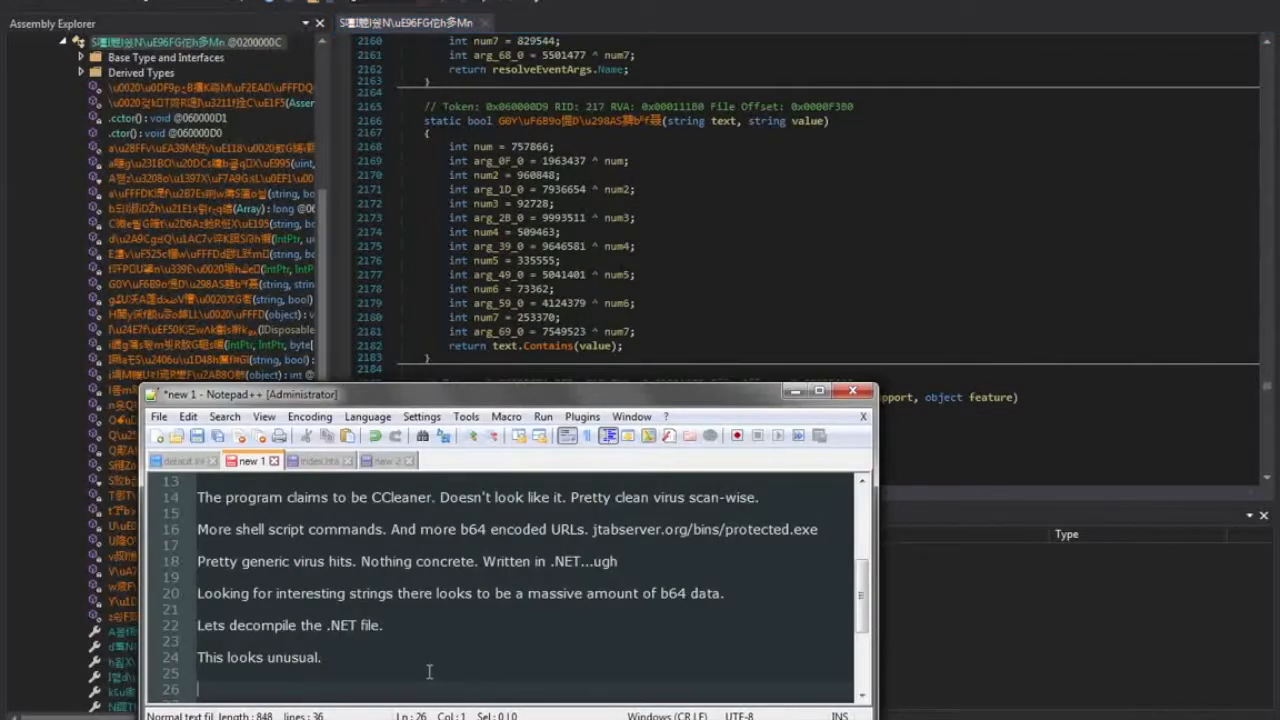
- Note that the file's function and variable names are obfuscated in some way
type("This file is peculiar because all of")
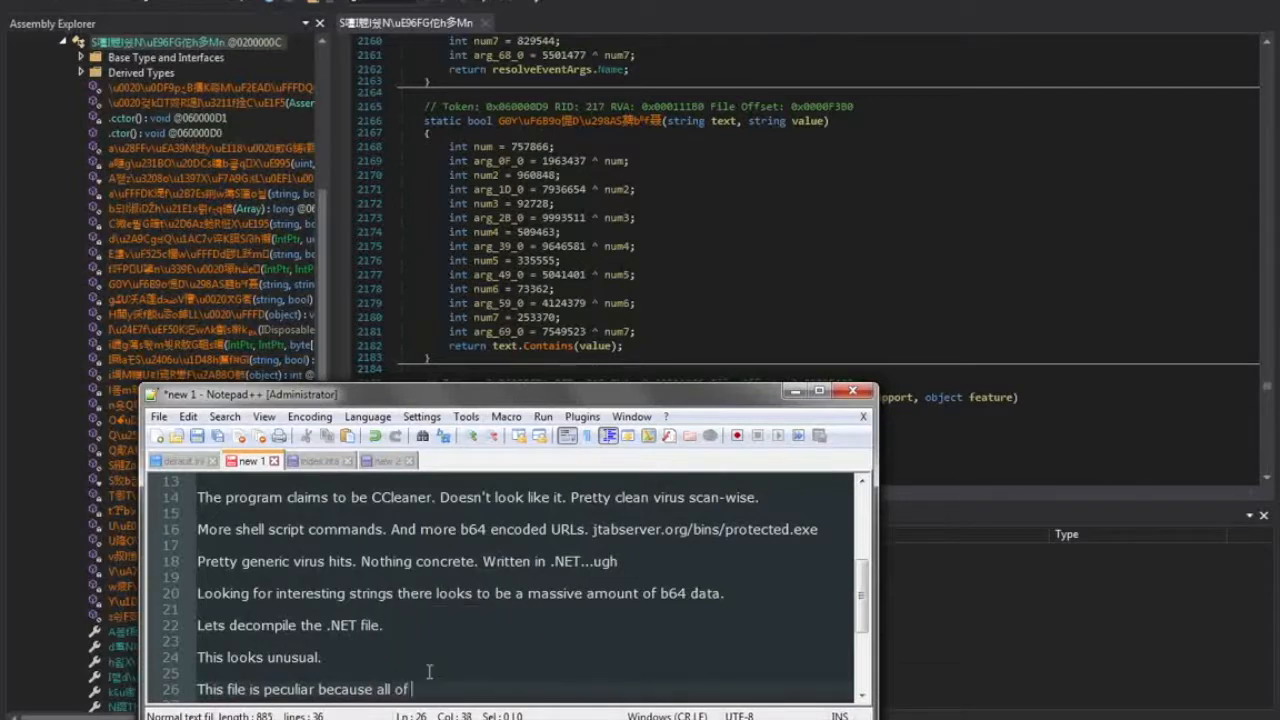
type("the functions")
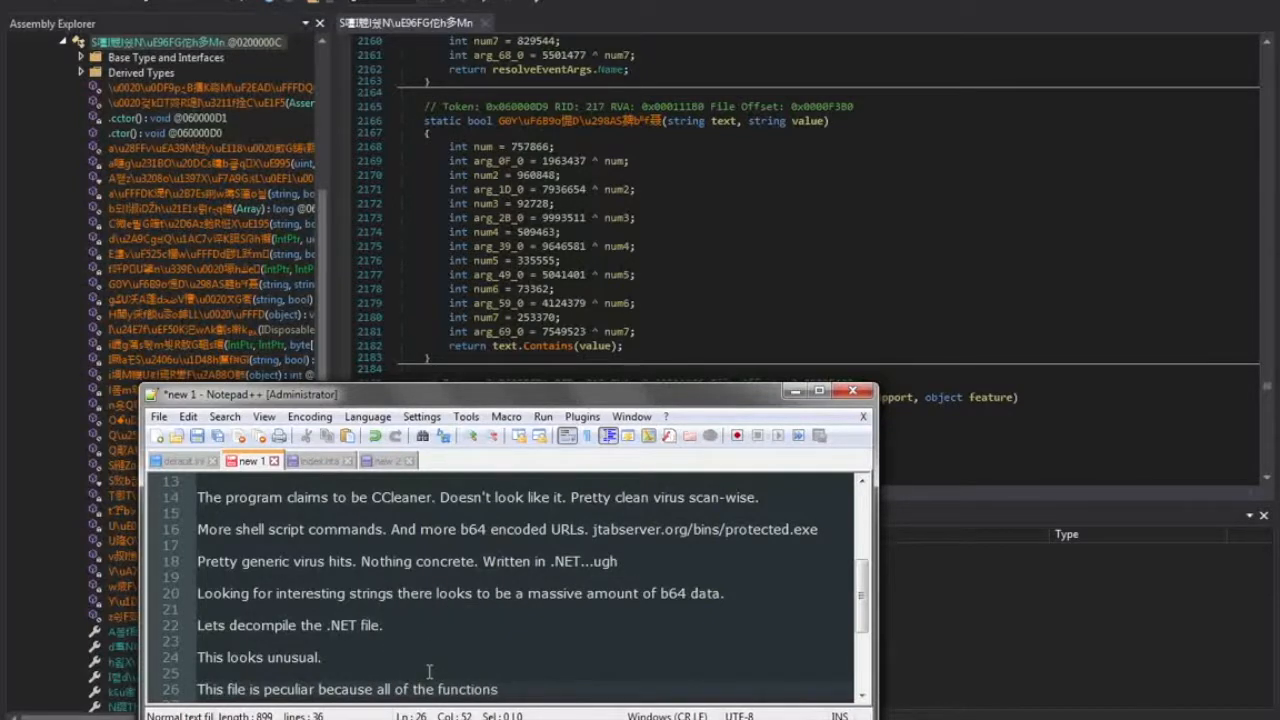
type("/")
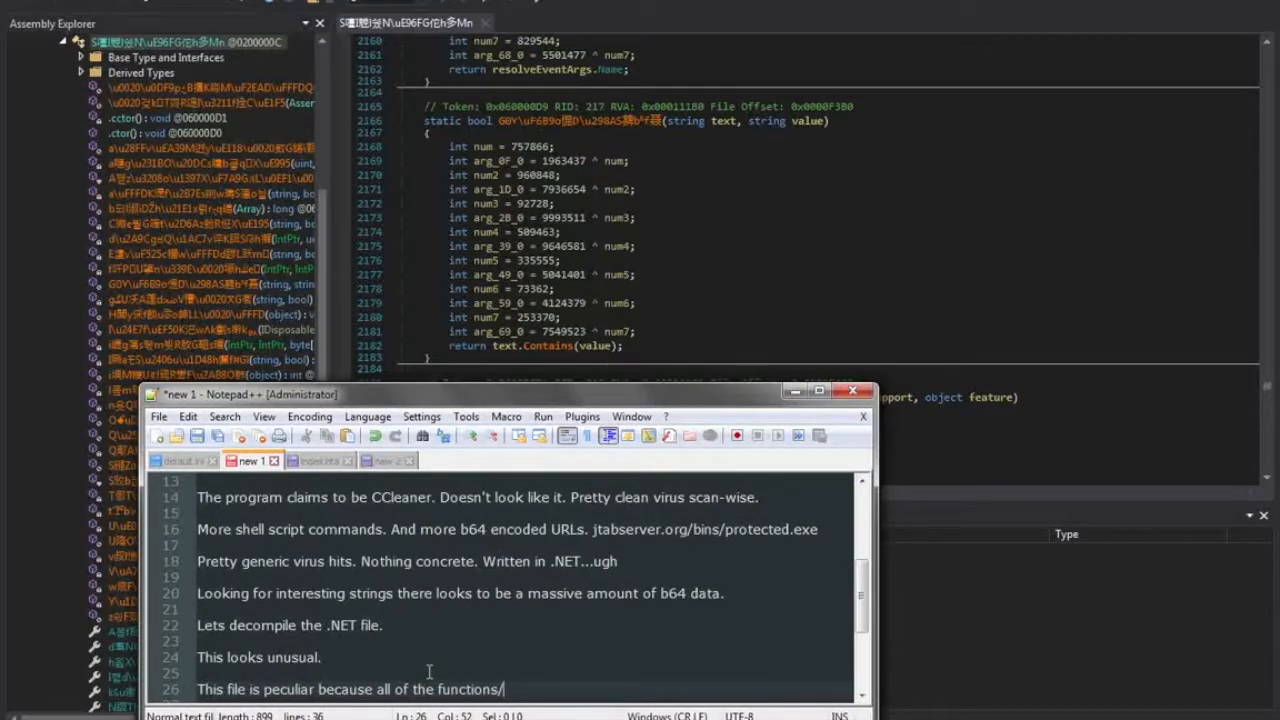
type("names/variables are obfu")
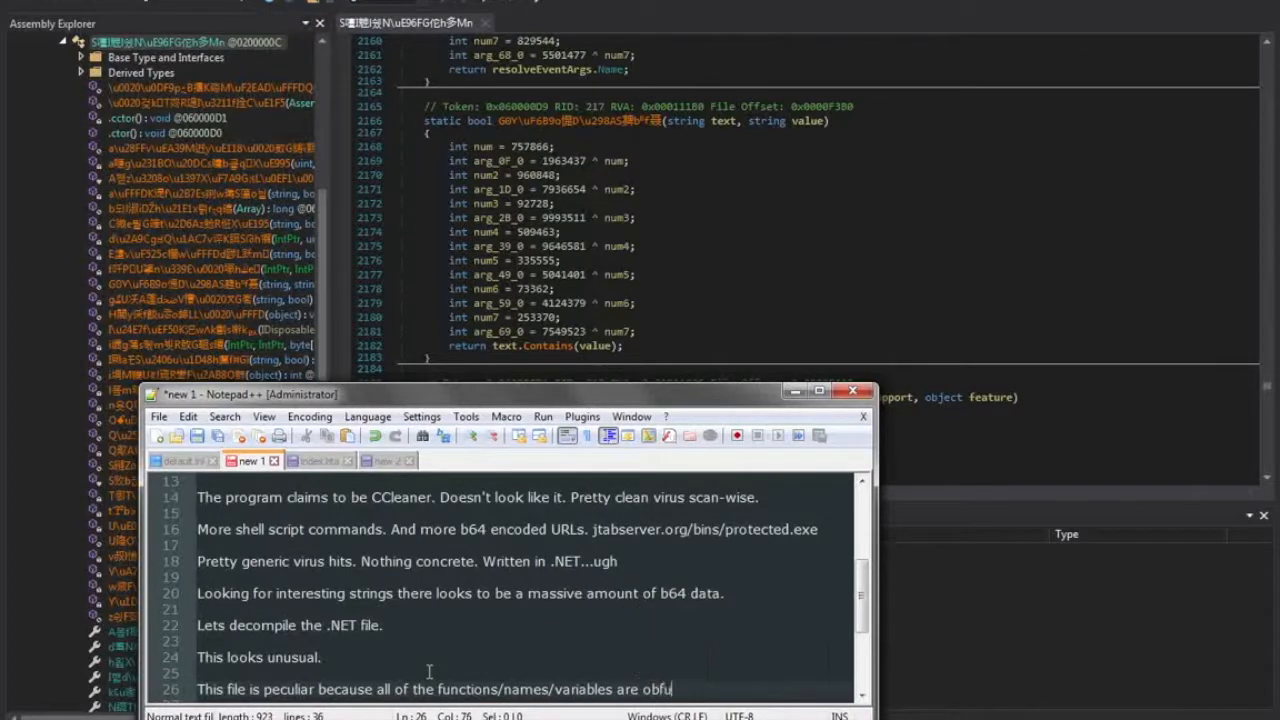
type("scated in some way. The unicode nature of")
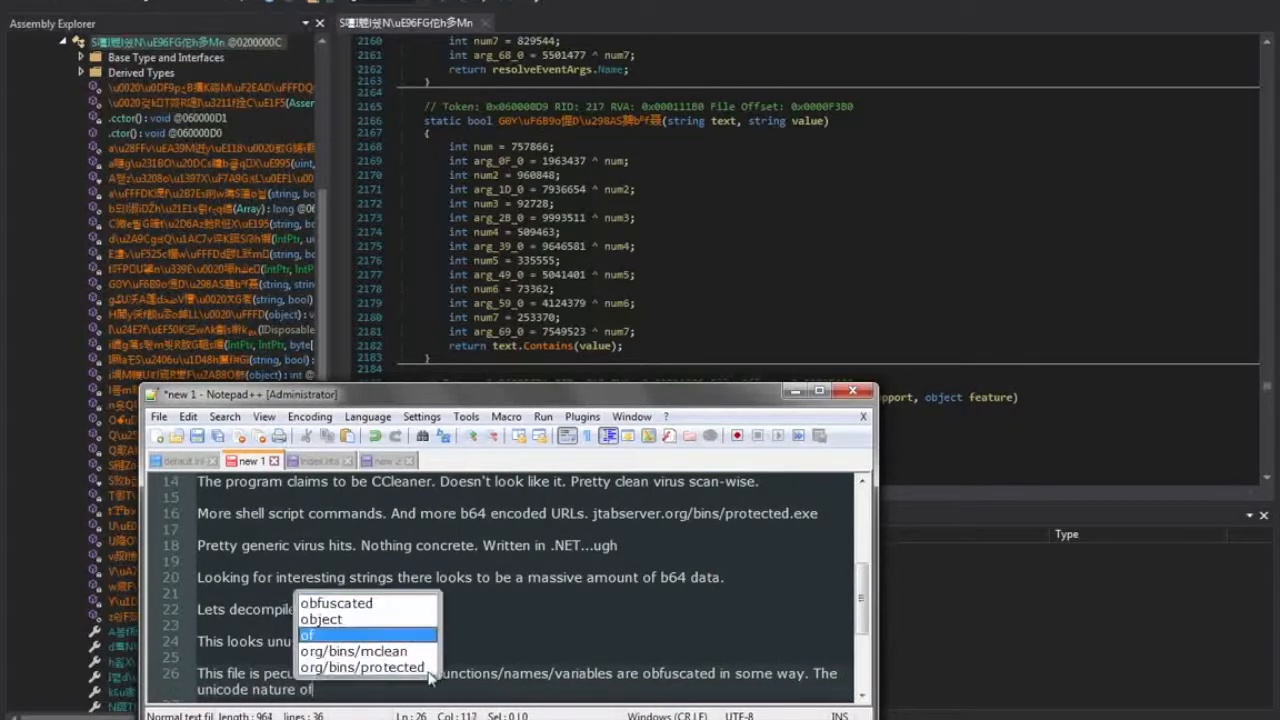
type("very difficult to follow.")
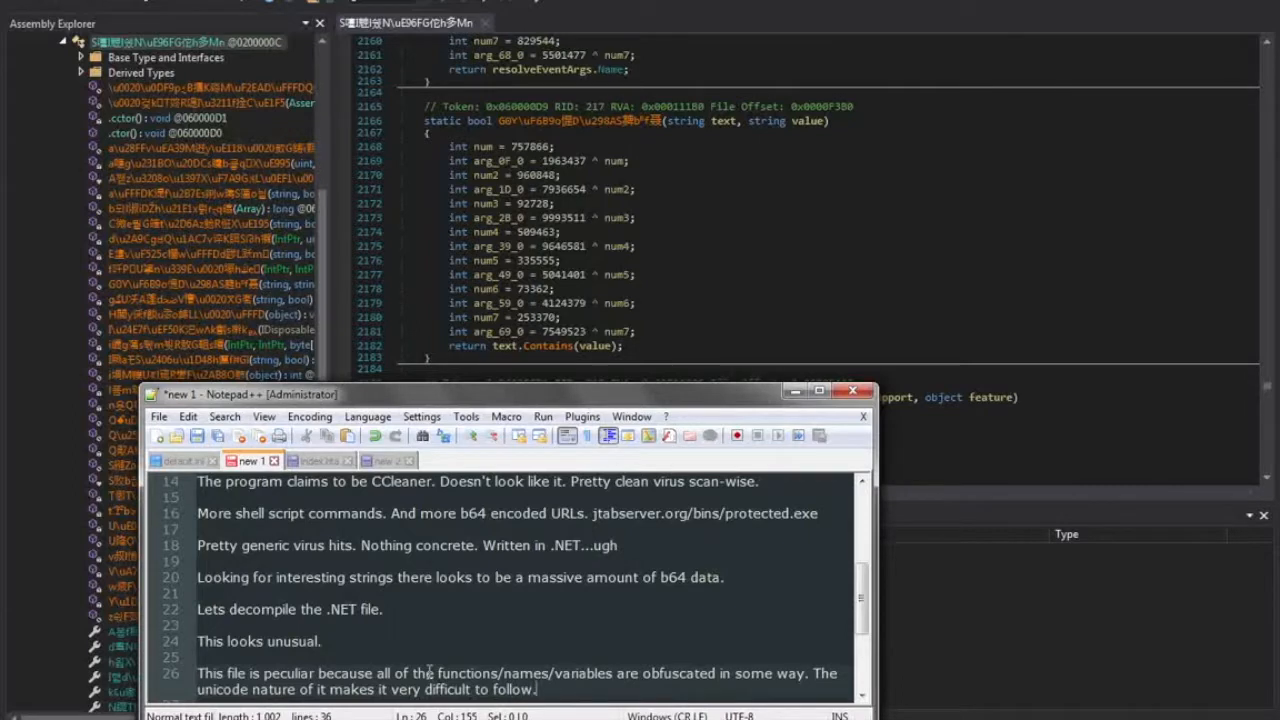
- Note the B64 chunks may hide a deobfuscation subroutine and propose running the file dynamically
type("The B64 chunks we saw before could have")
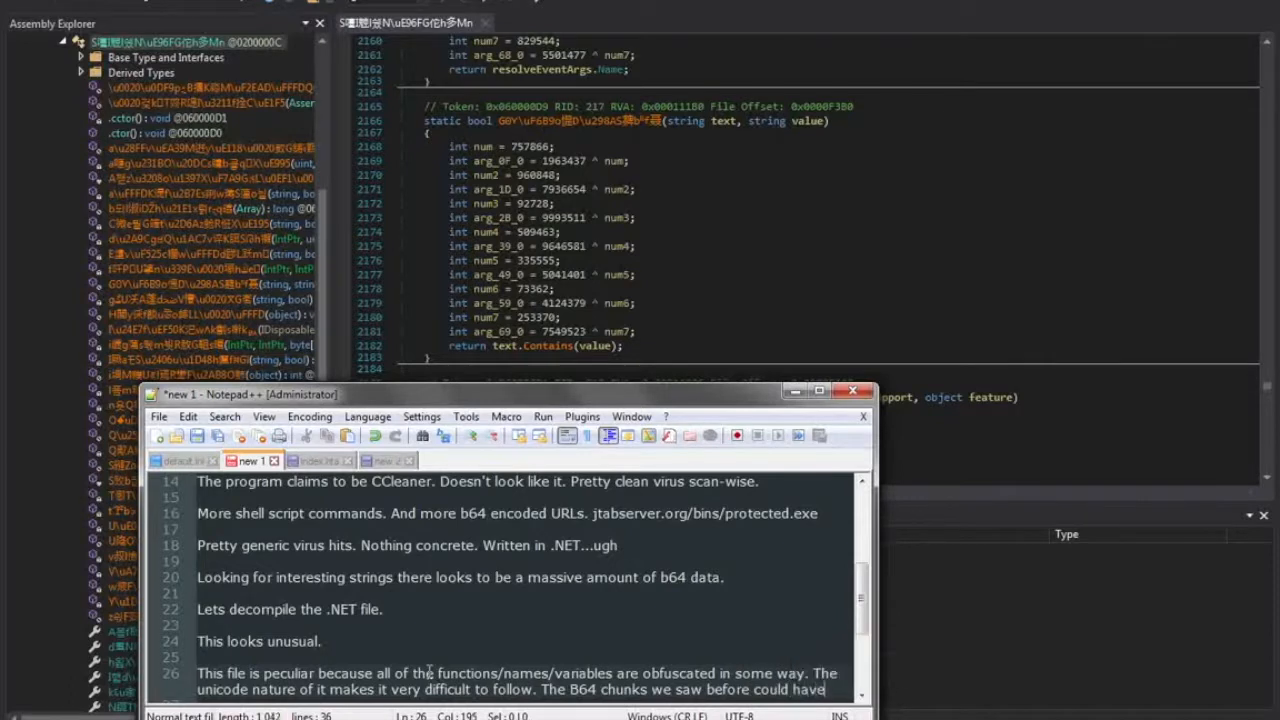
type("x")
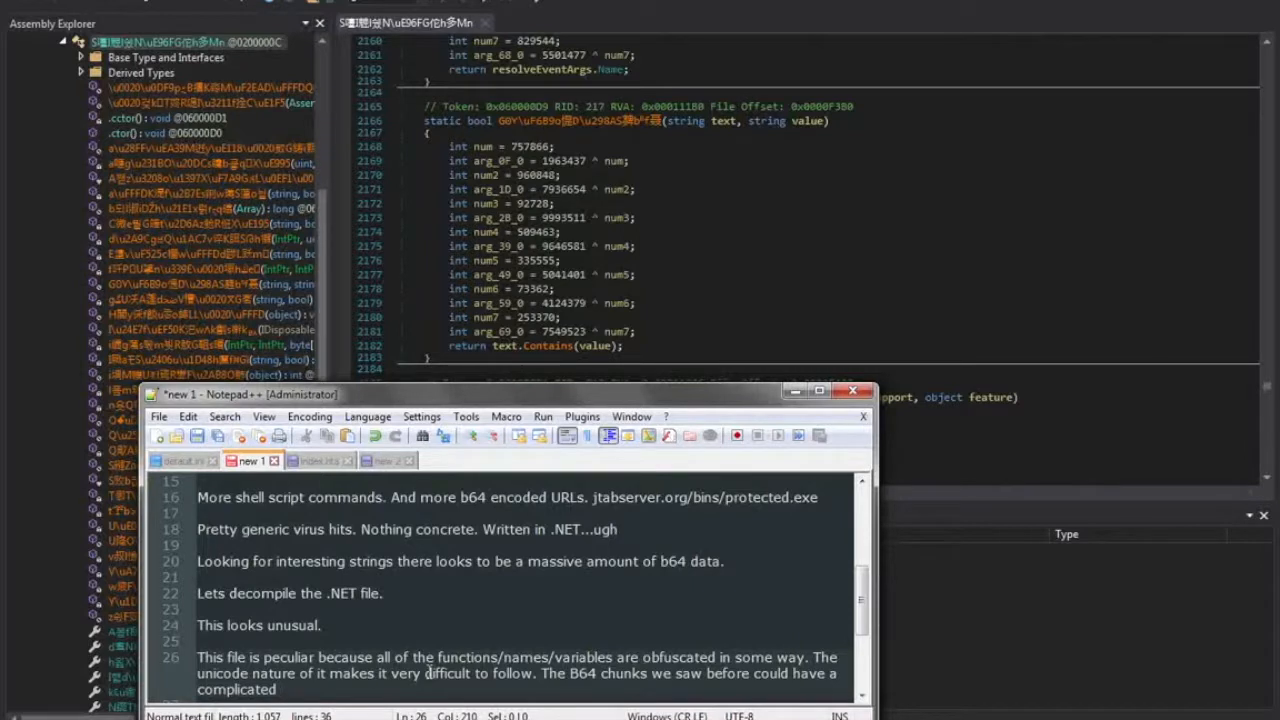
type("subroutine")
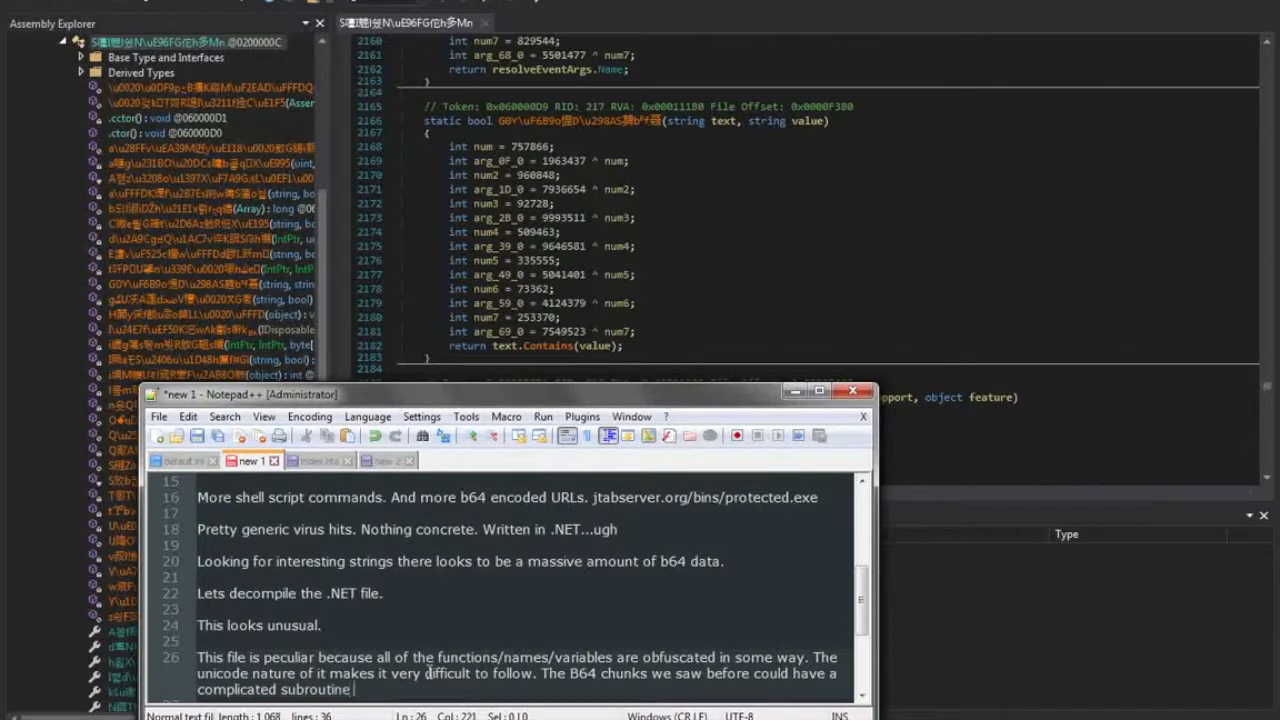
type("within the.")
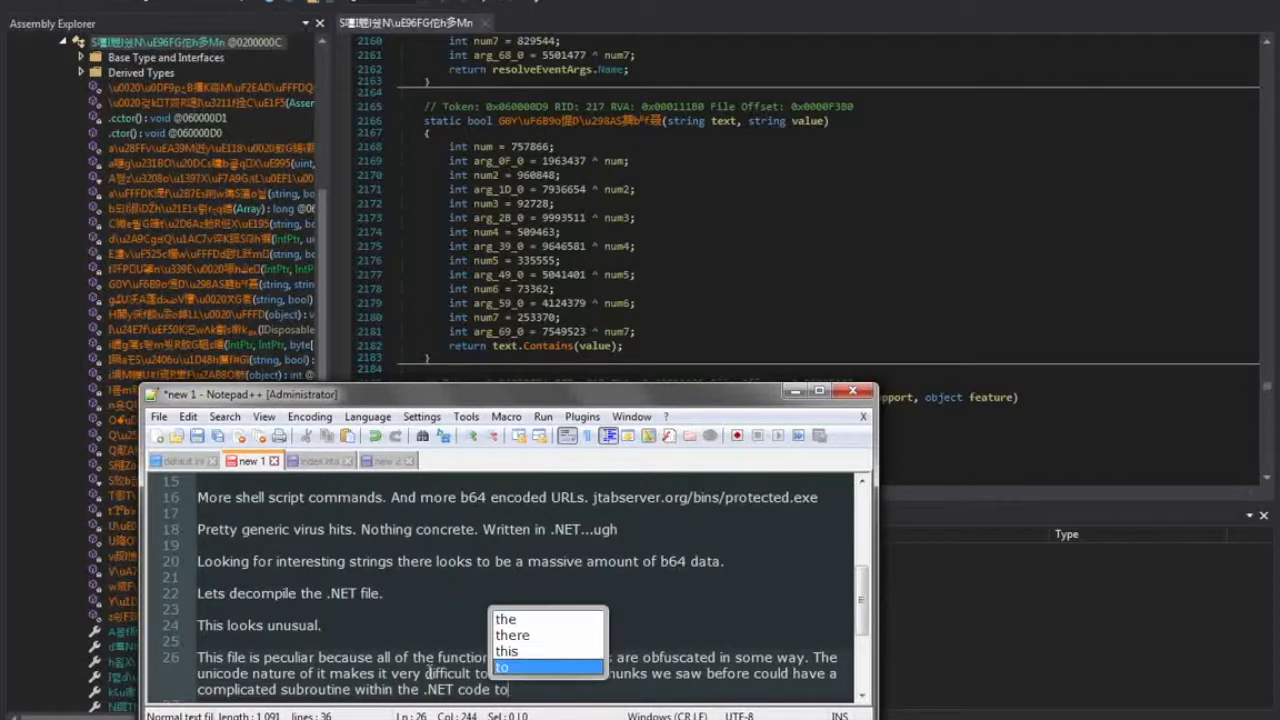
type("further")
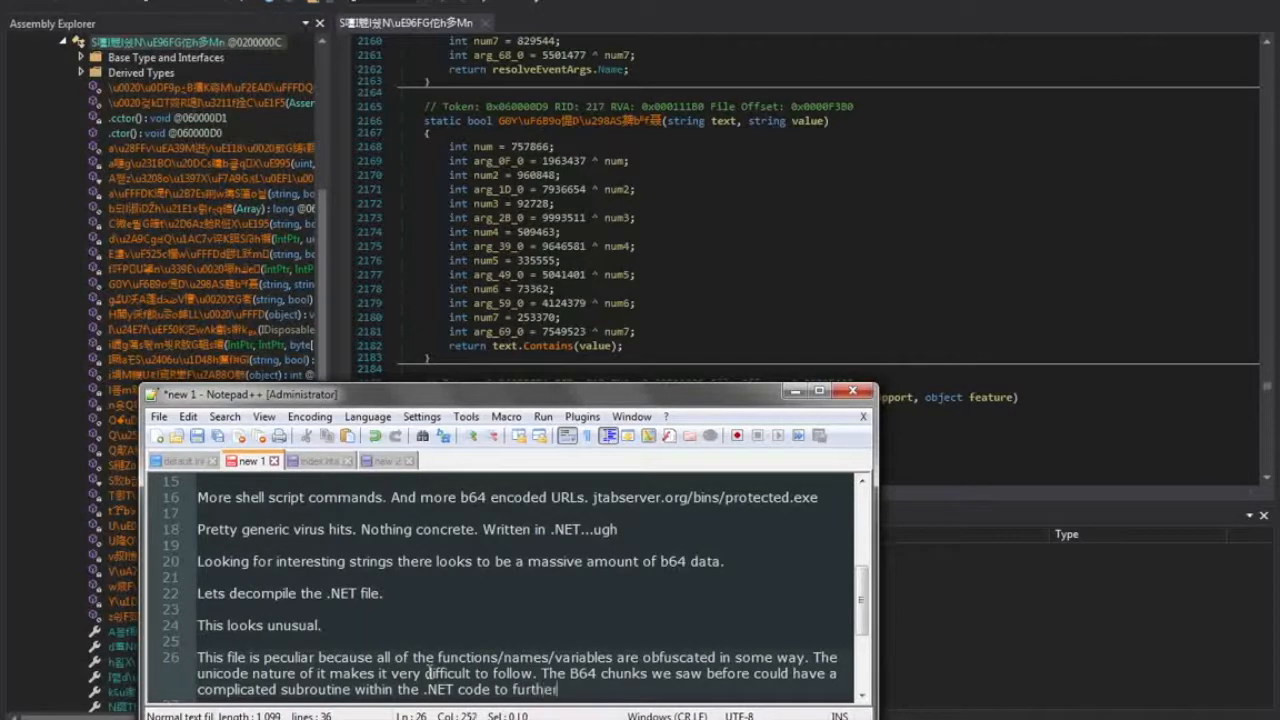
type("deobfuscate the result.")
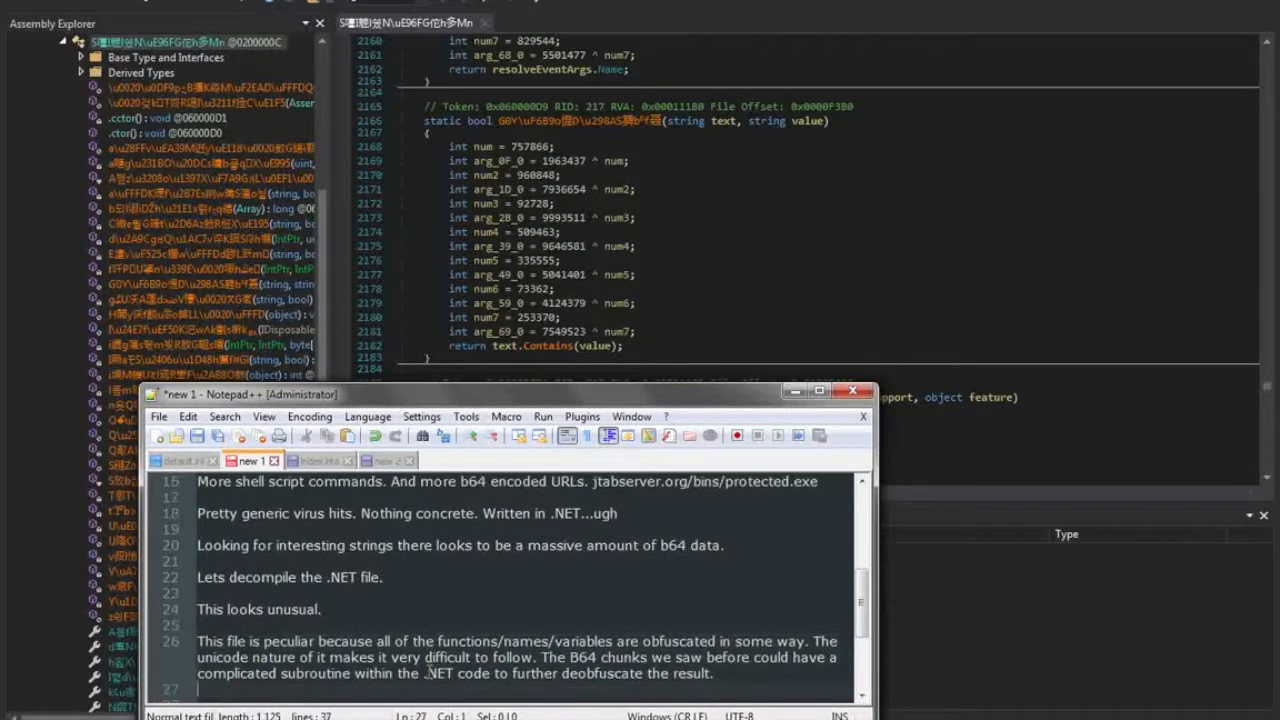
type("For now let")
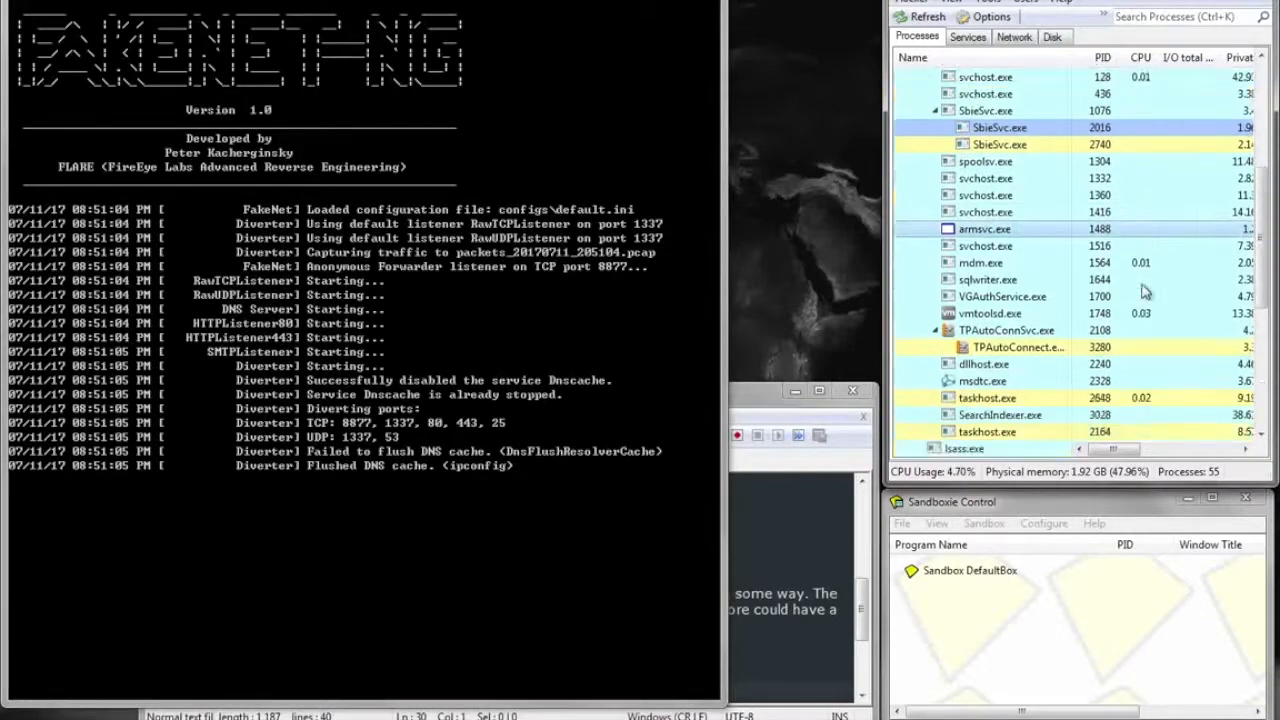
- Run protected.exe sandboxed in Sandboxie's DefaultBox
scroll("down", 3)
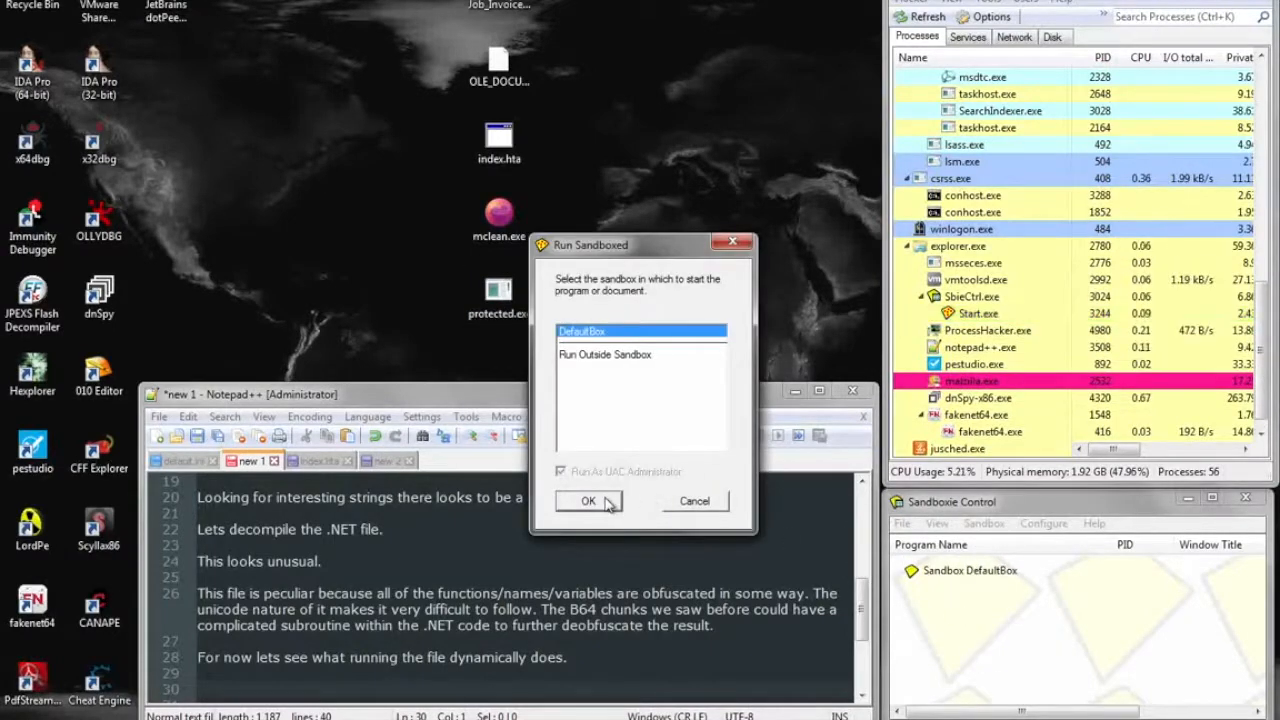
left_click(588, 500)
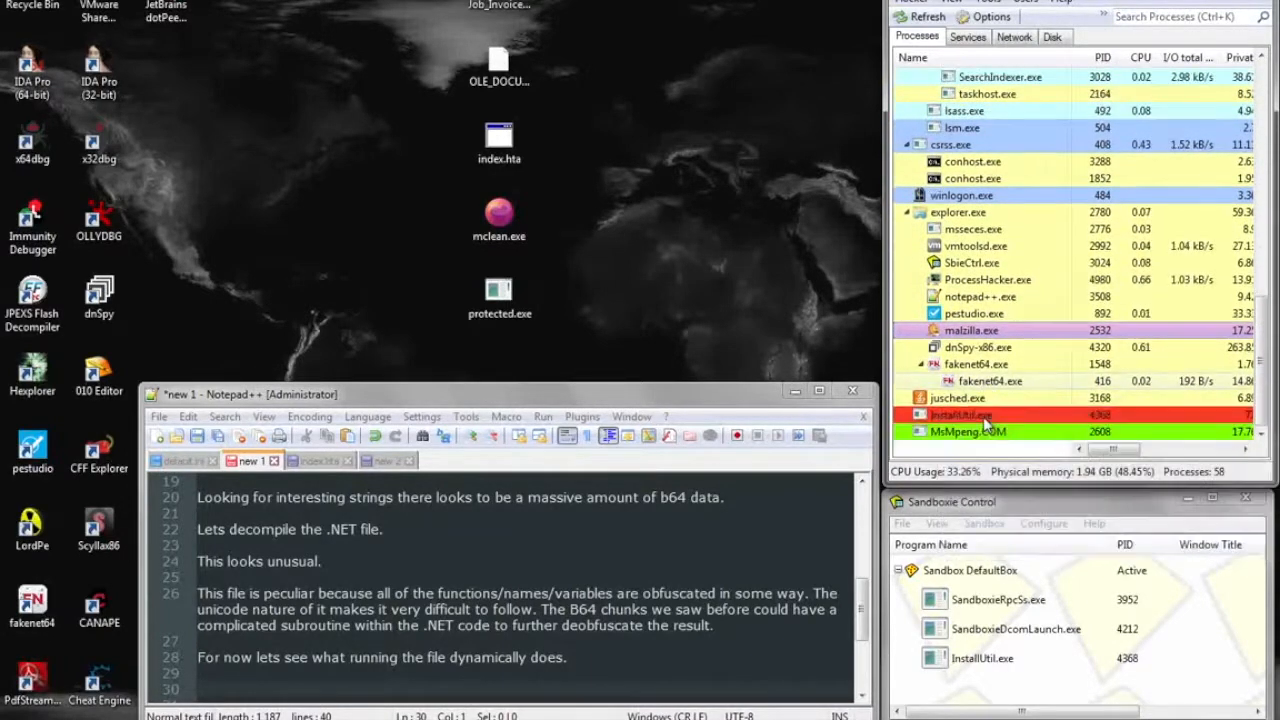
mouse_move(968, 432)
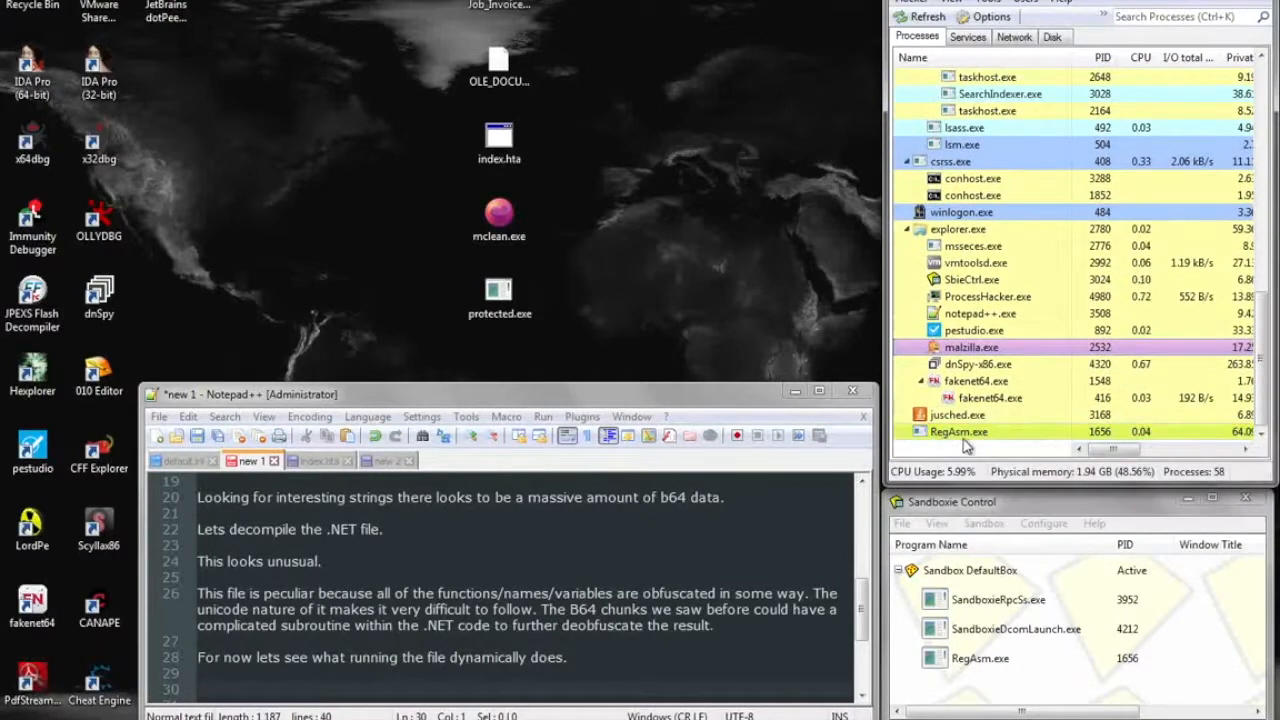
mouse_move(960, 432)
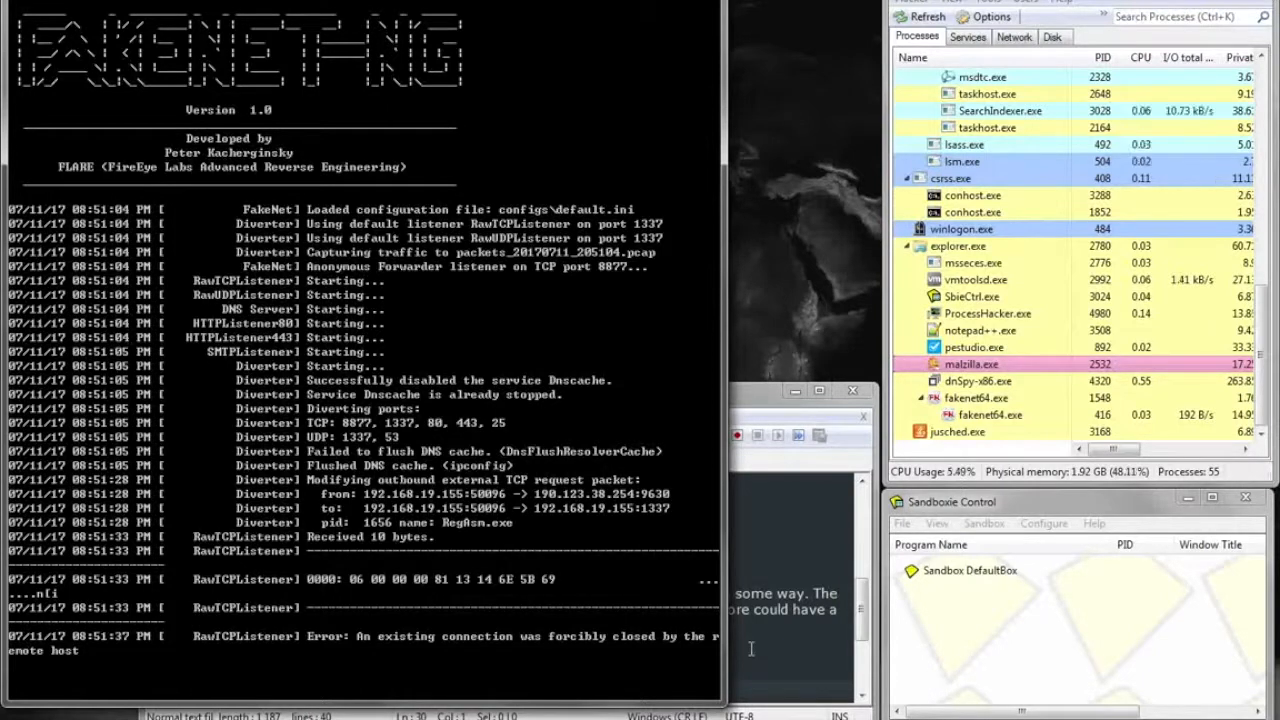
mouse_move(752, 648)
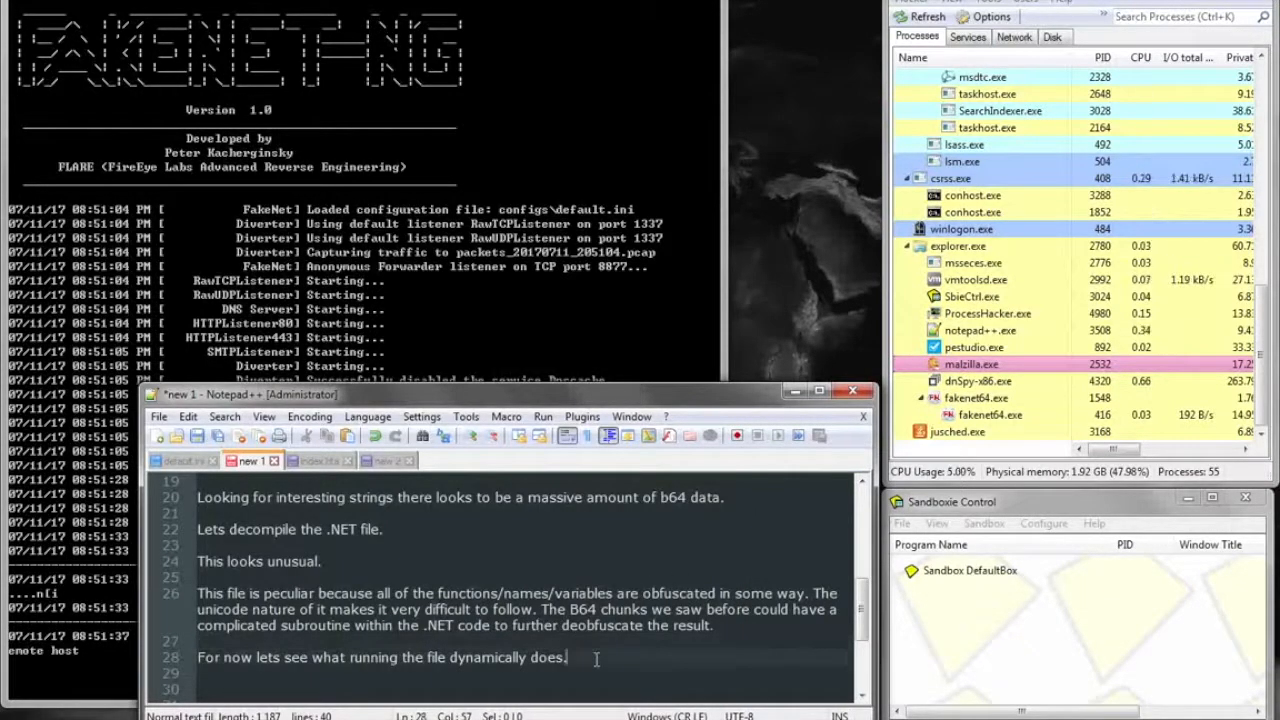
- Note the sample copying itself and launching regasm.exe from the .NET directory
type("Inete")
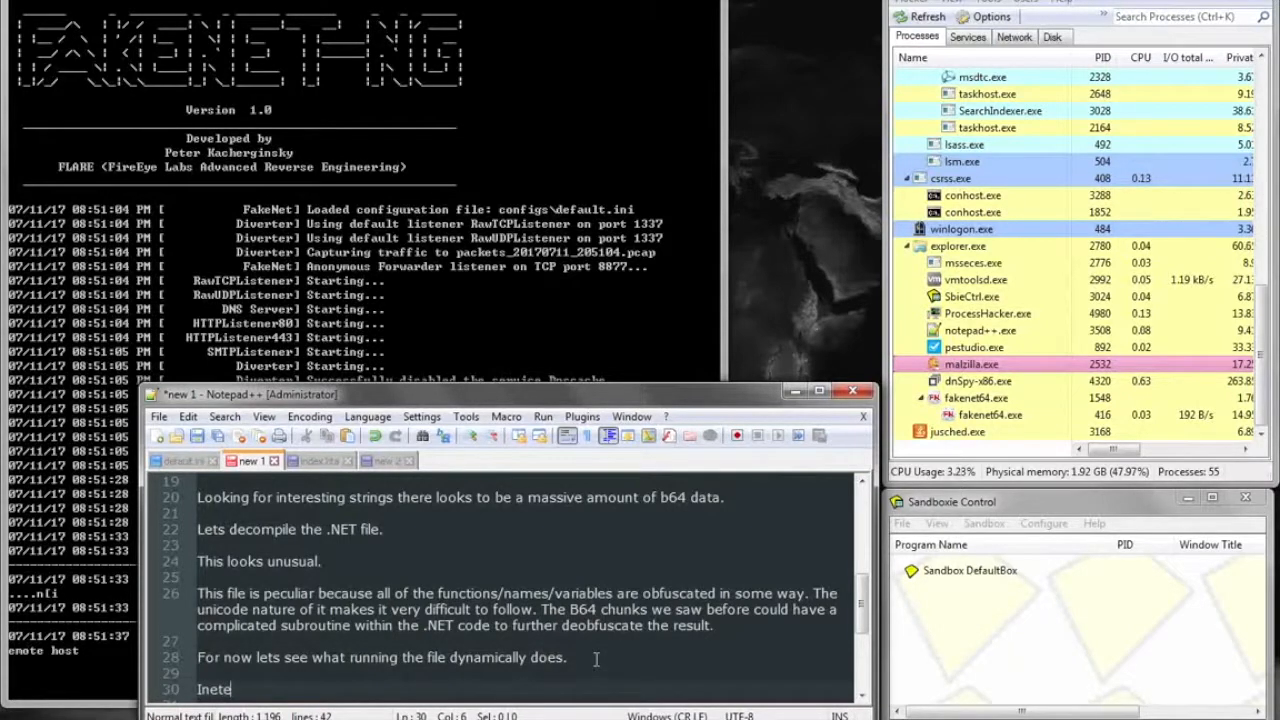
type("r")
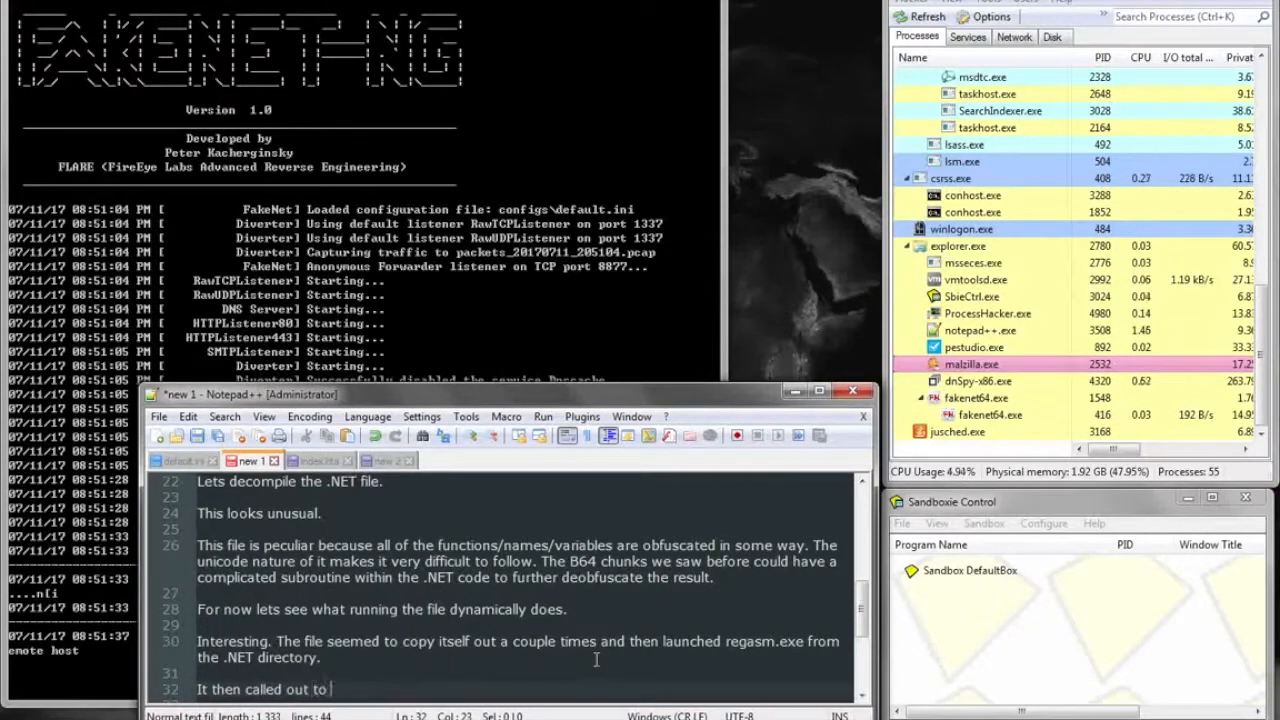
- Note the callout on port 50096 and that protected.exe's heavy obfuscation needs research
type("an IP on port")
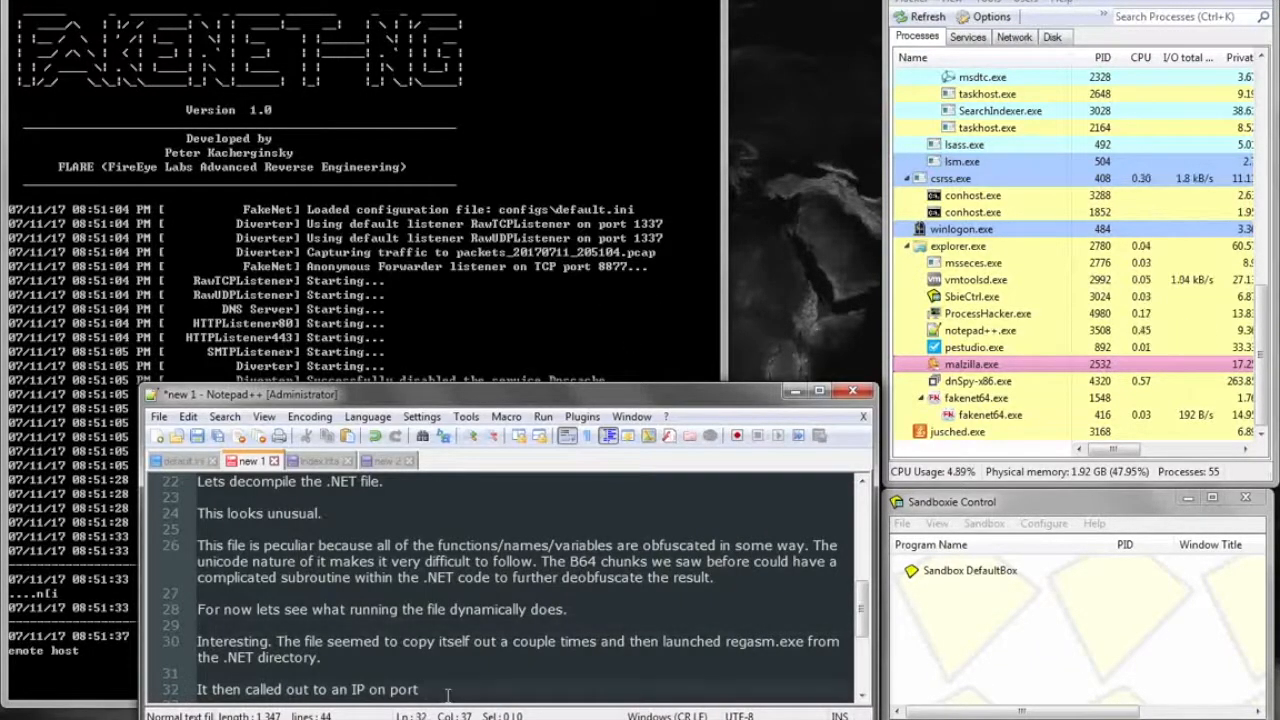
type("50096.")
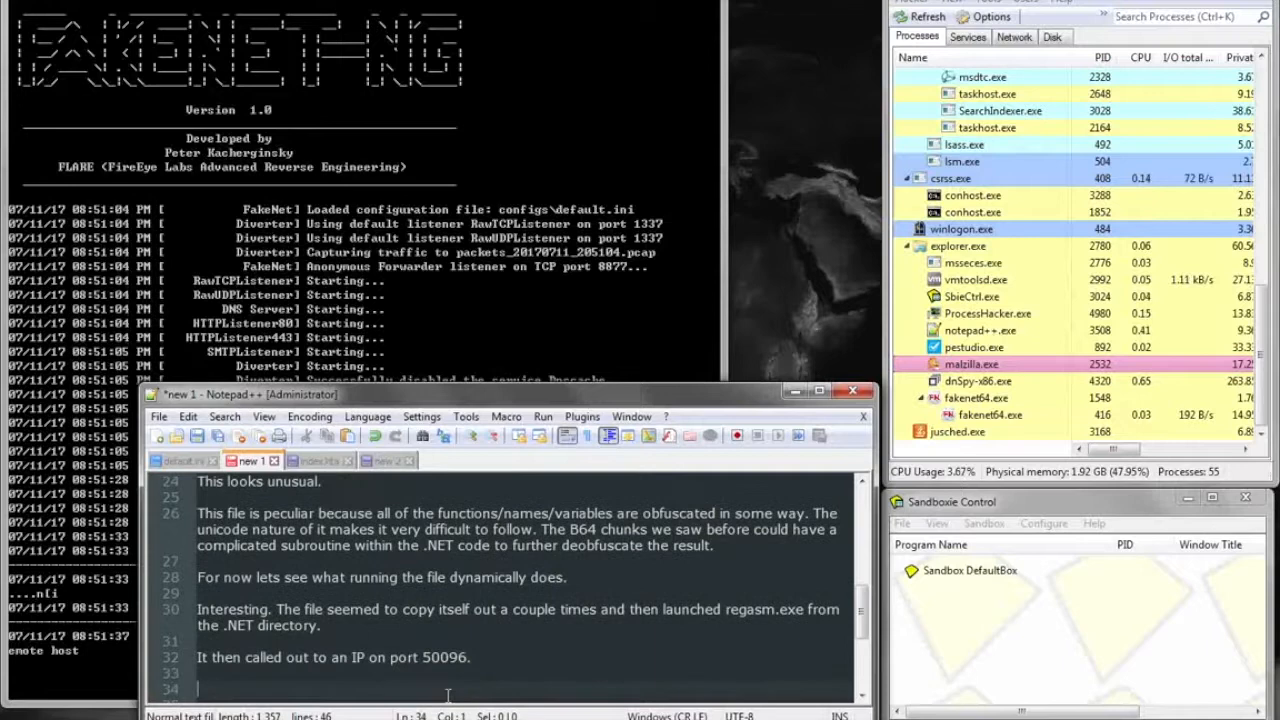
type("The level of obfuscation in")
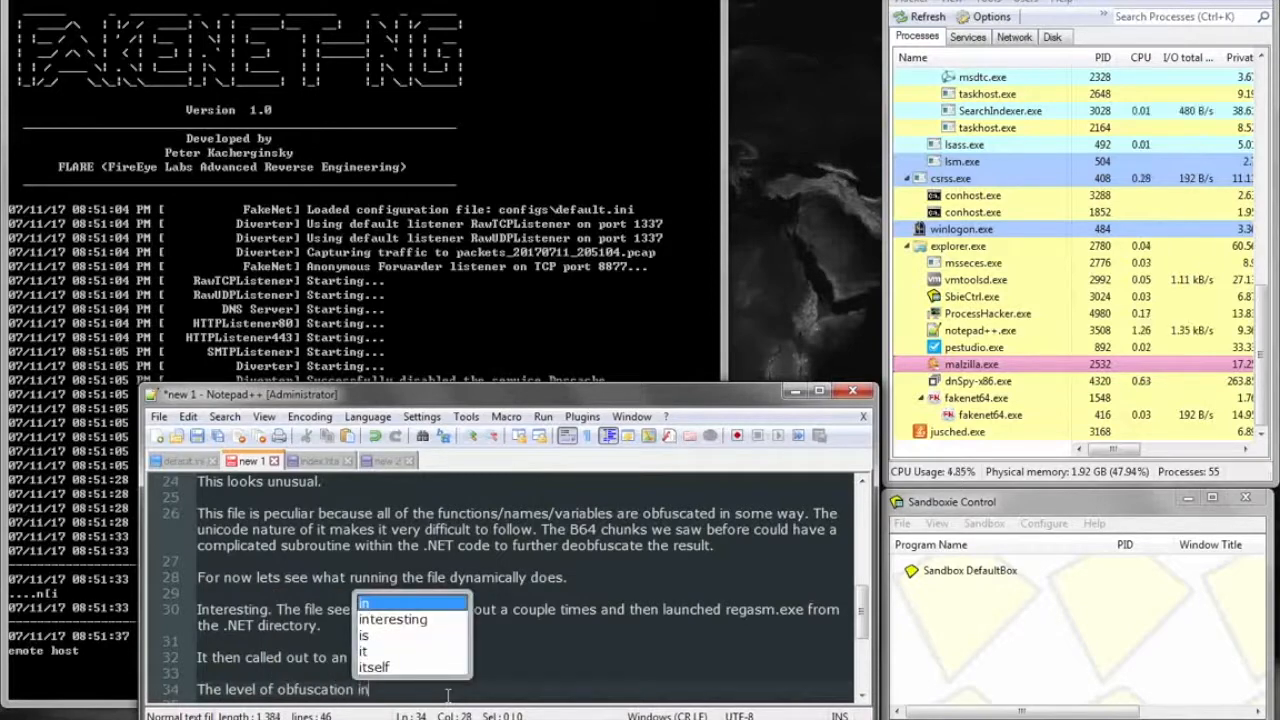
type("protected.exe would")
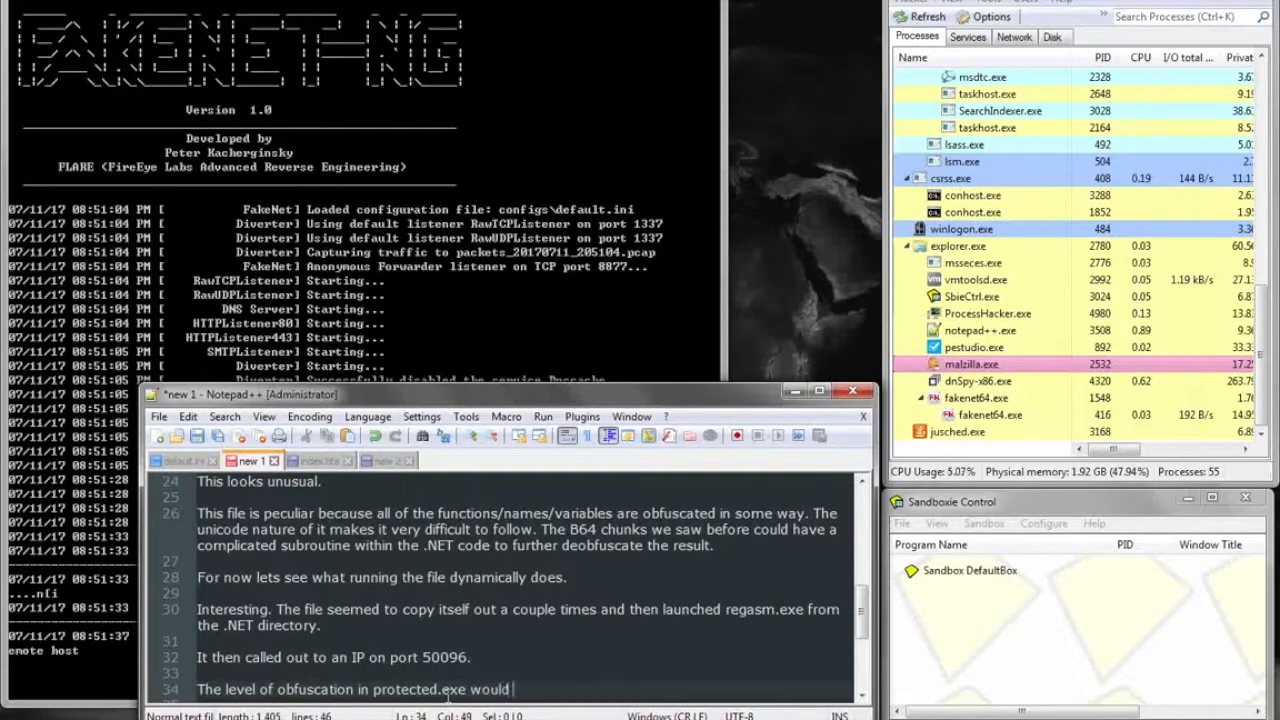
type("take some time/")
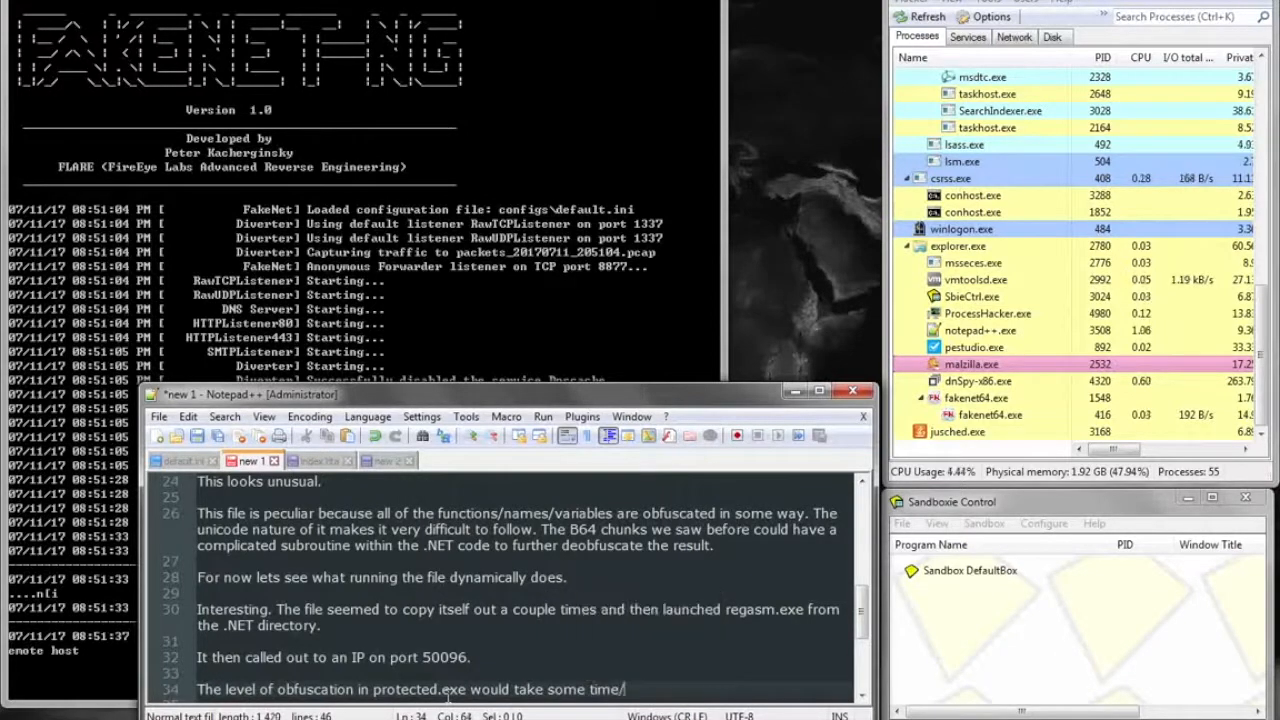
type("research to")
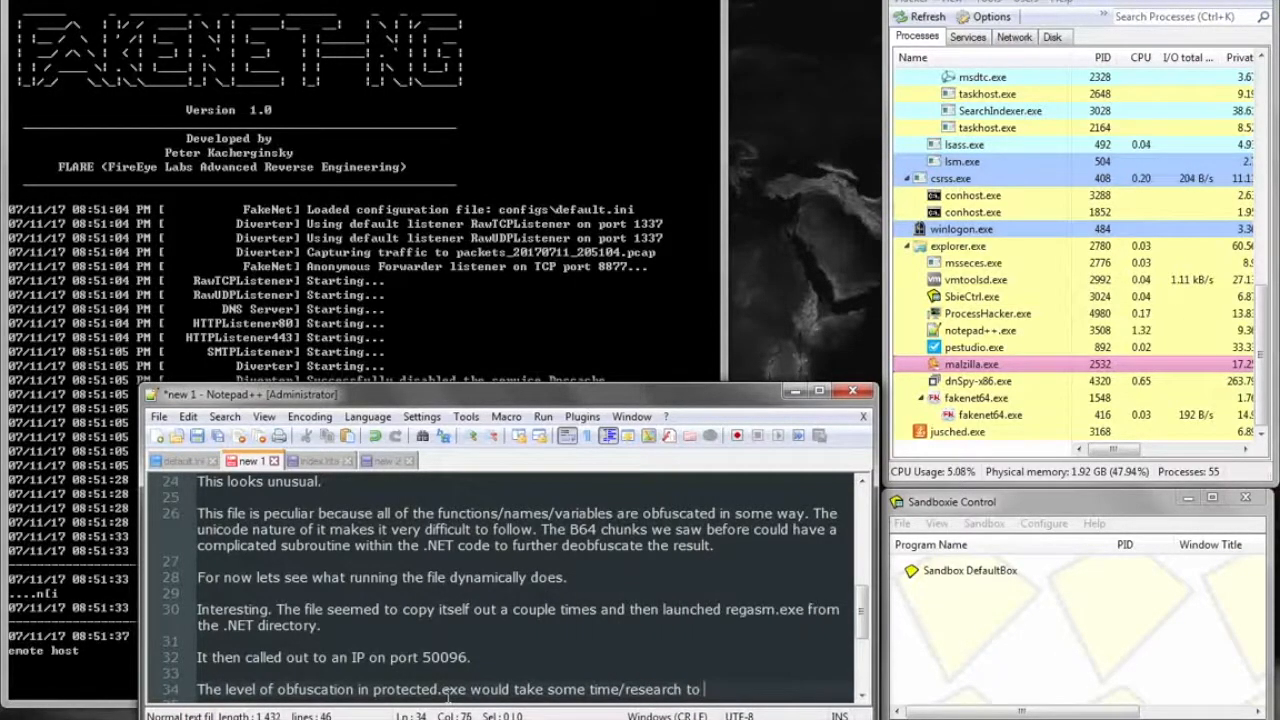
type("identify what was done with the file and")
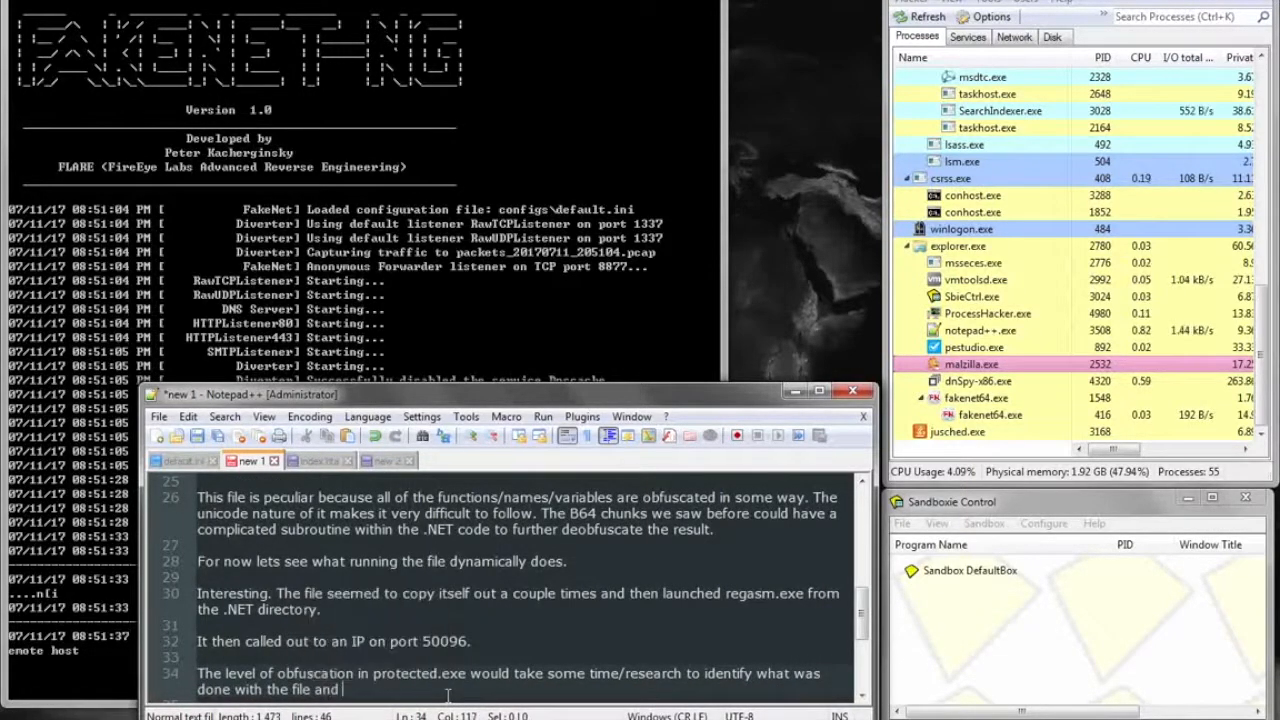
type("what lies")
type("I hope this was interesting.")
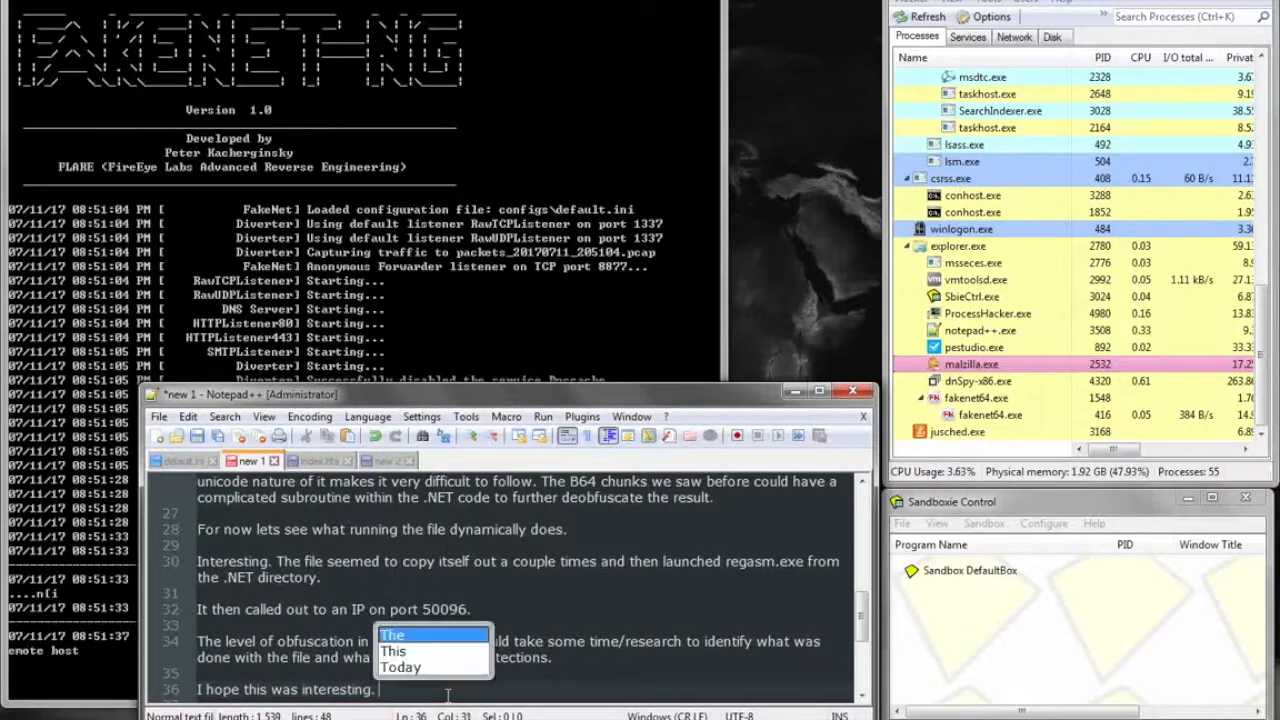
- Write the concluding paragraph on what the protected.exe end result illustrates
type("The end result of")
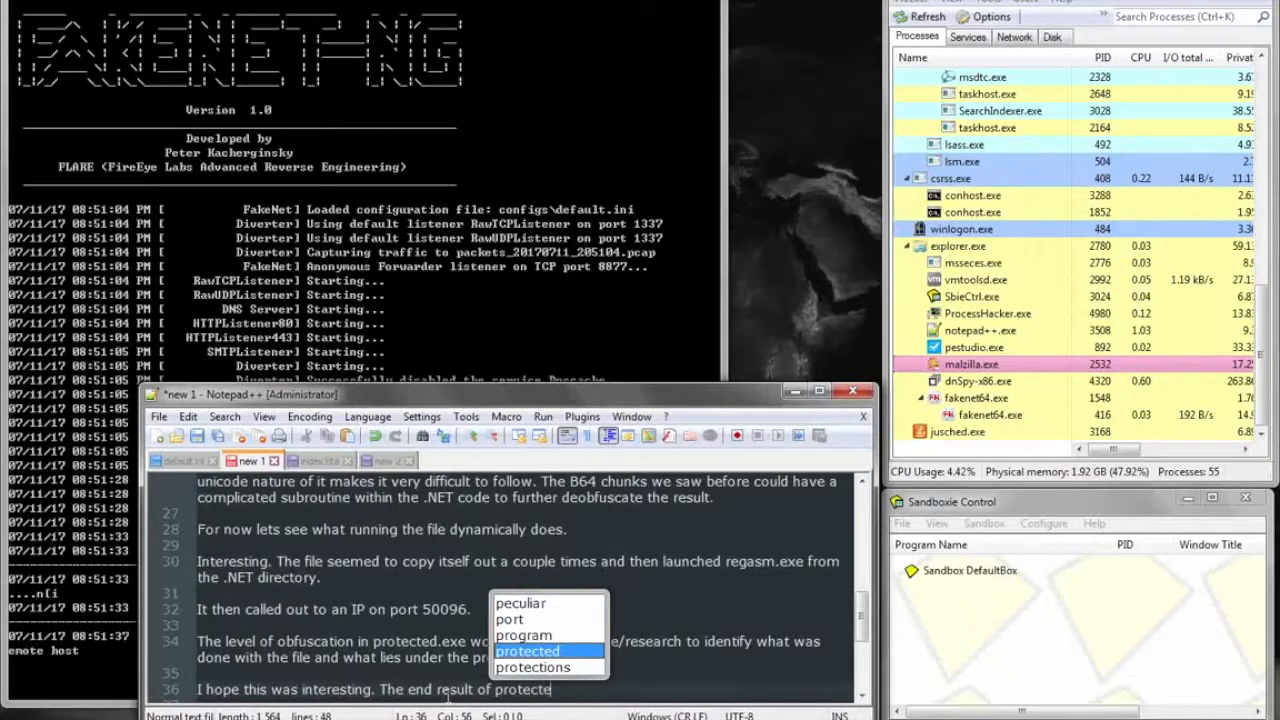
type("protected.exe")
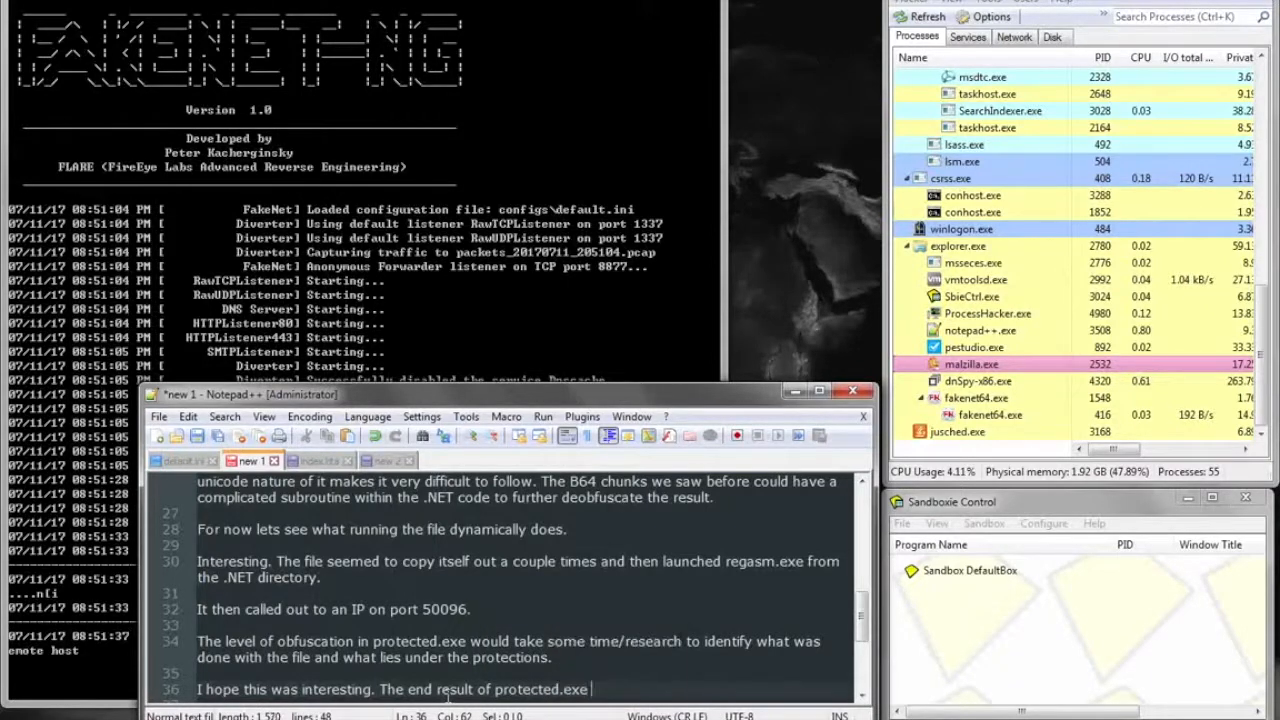
type("isn't as exc")
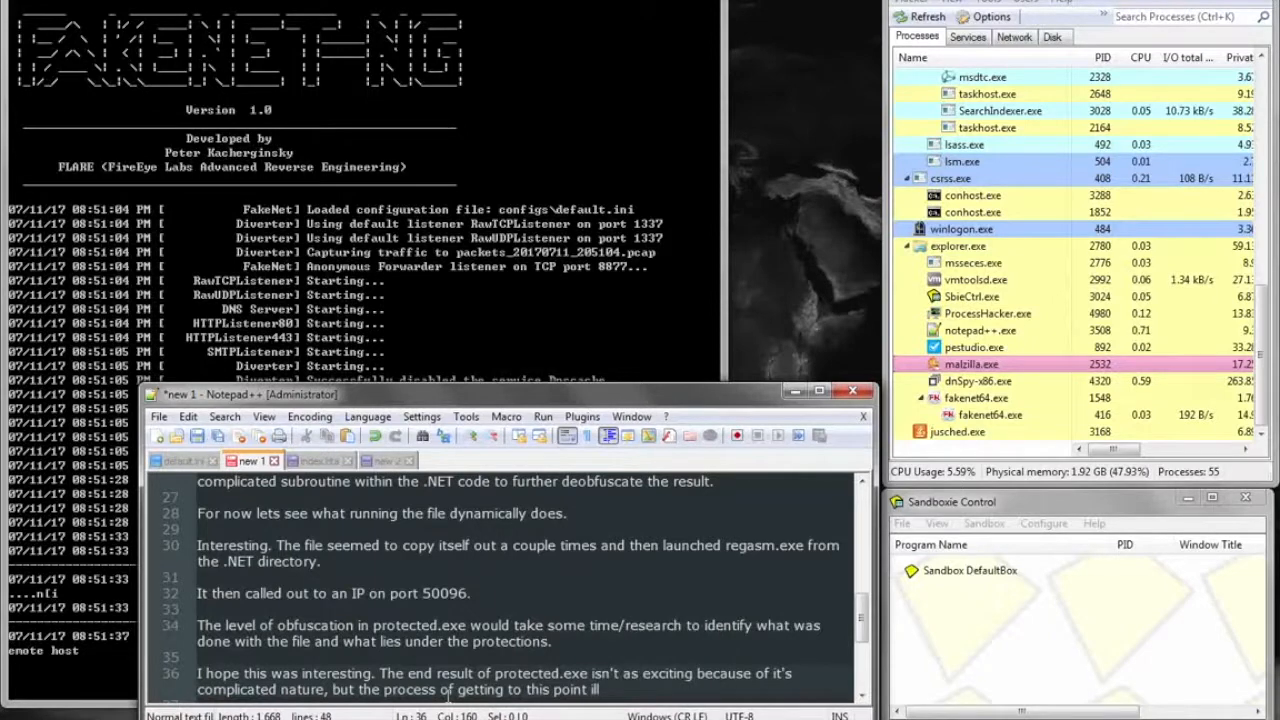
type("illustrates h")
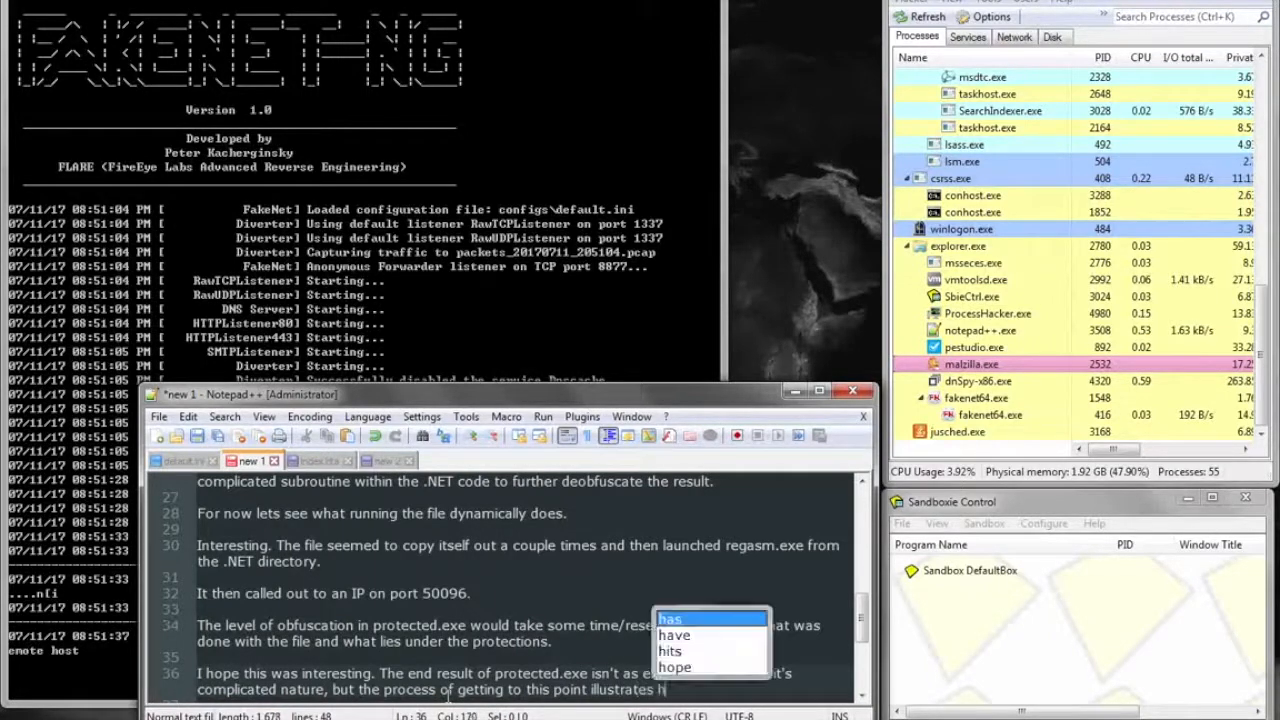